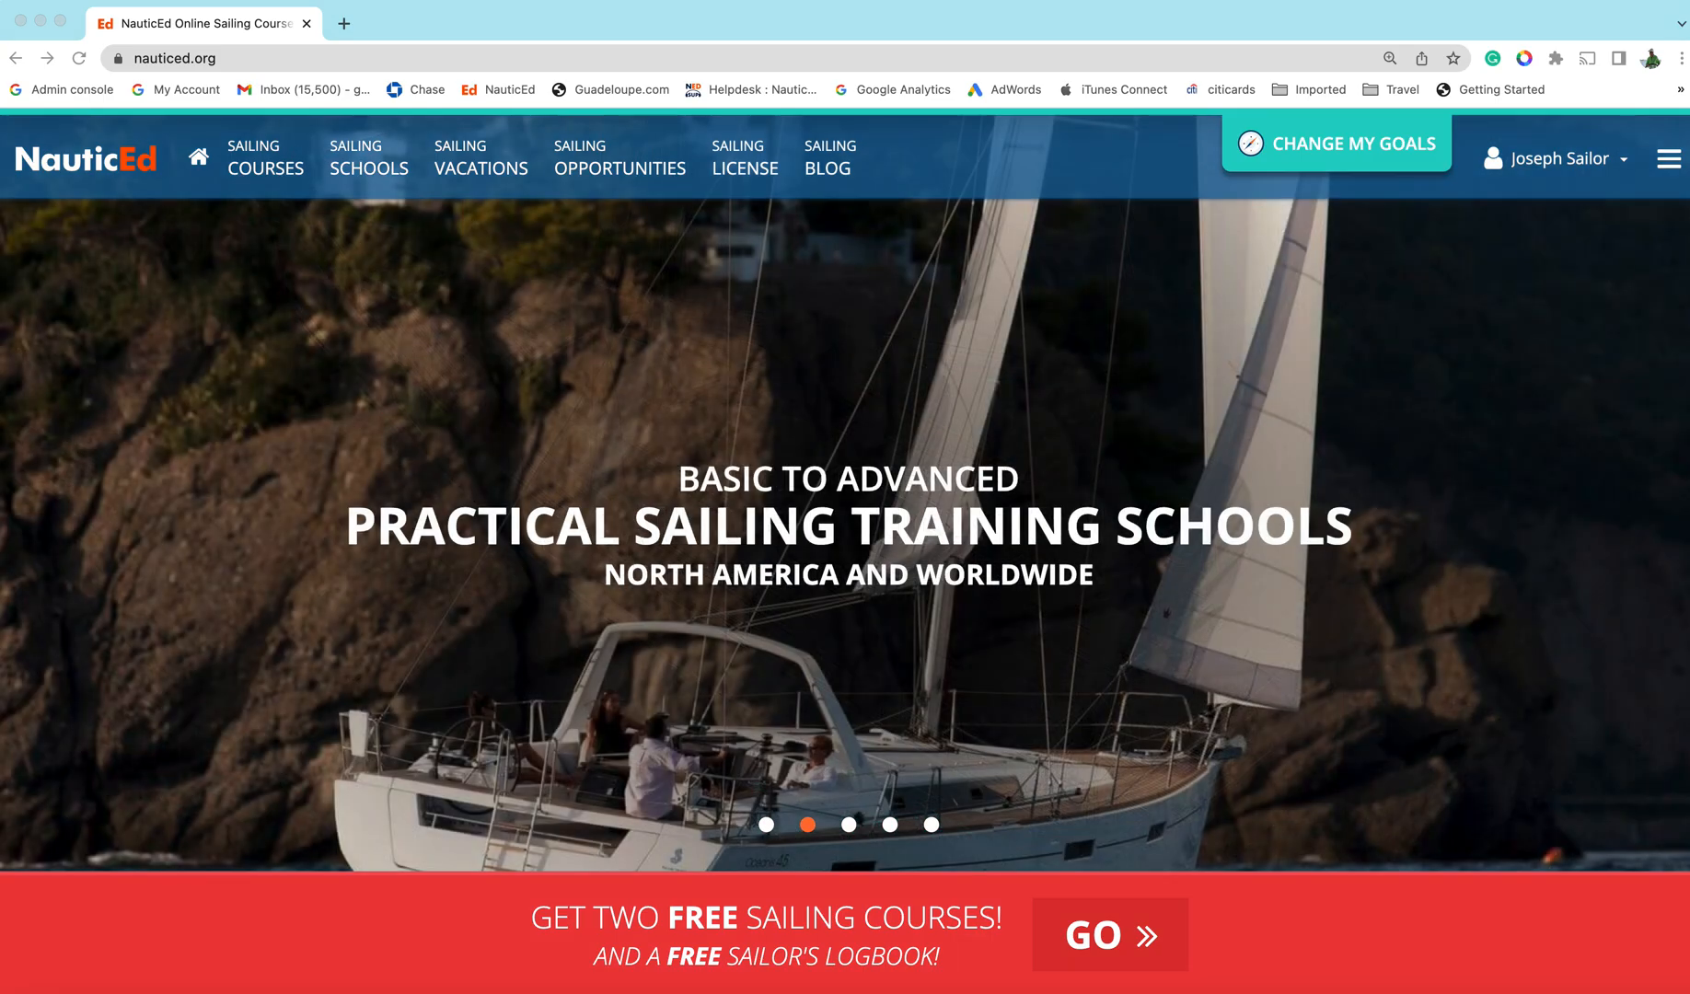
mouse_move(761, 202)
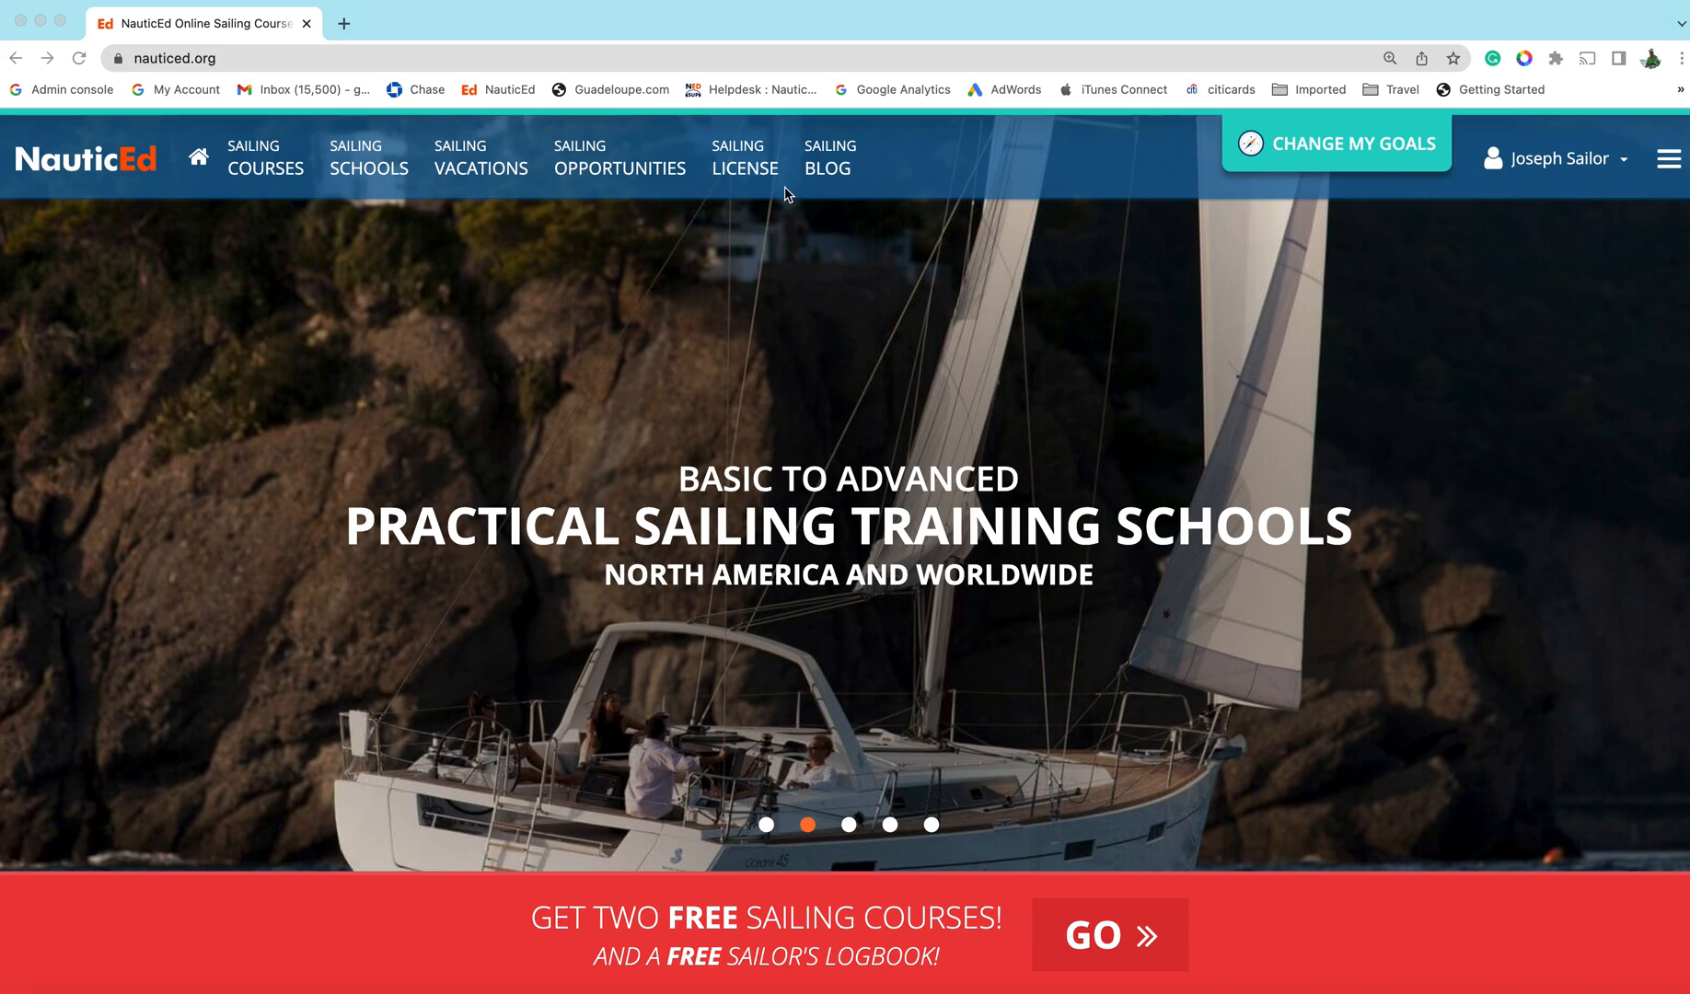
mouse_move(750, 179)
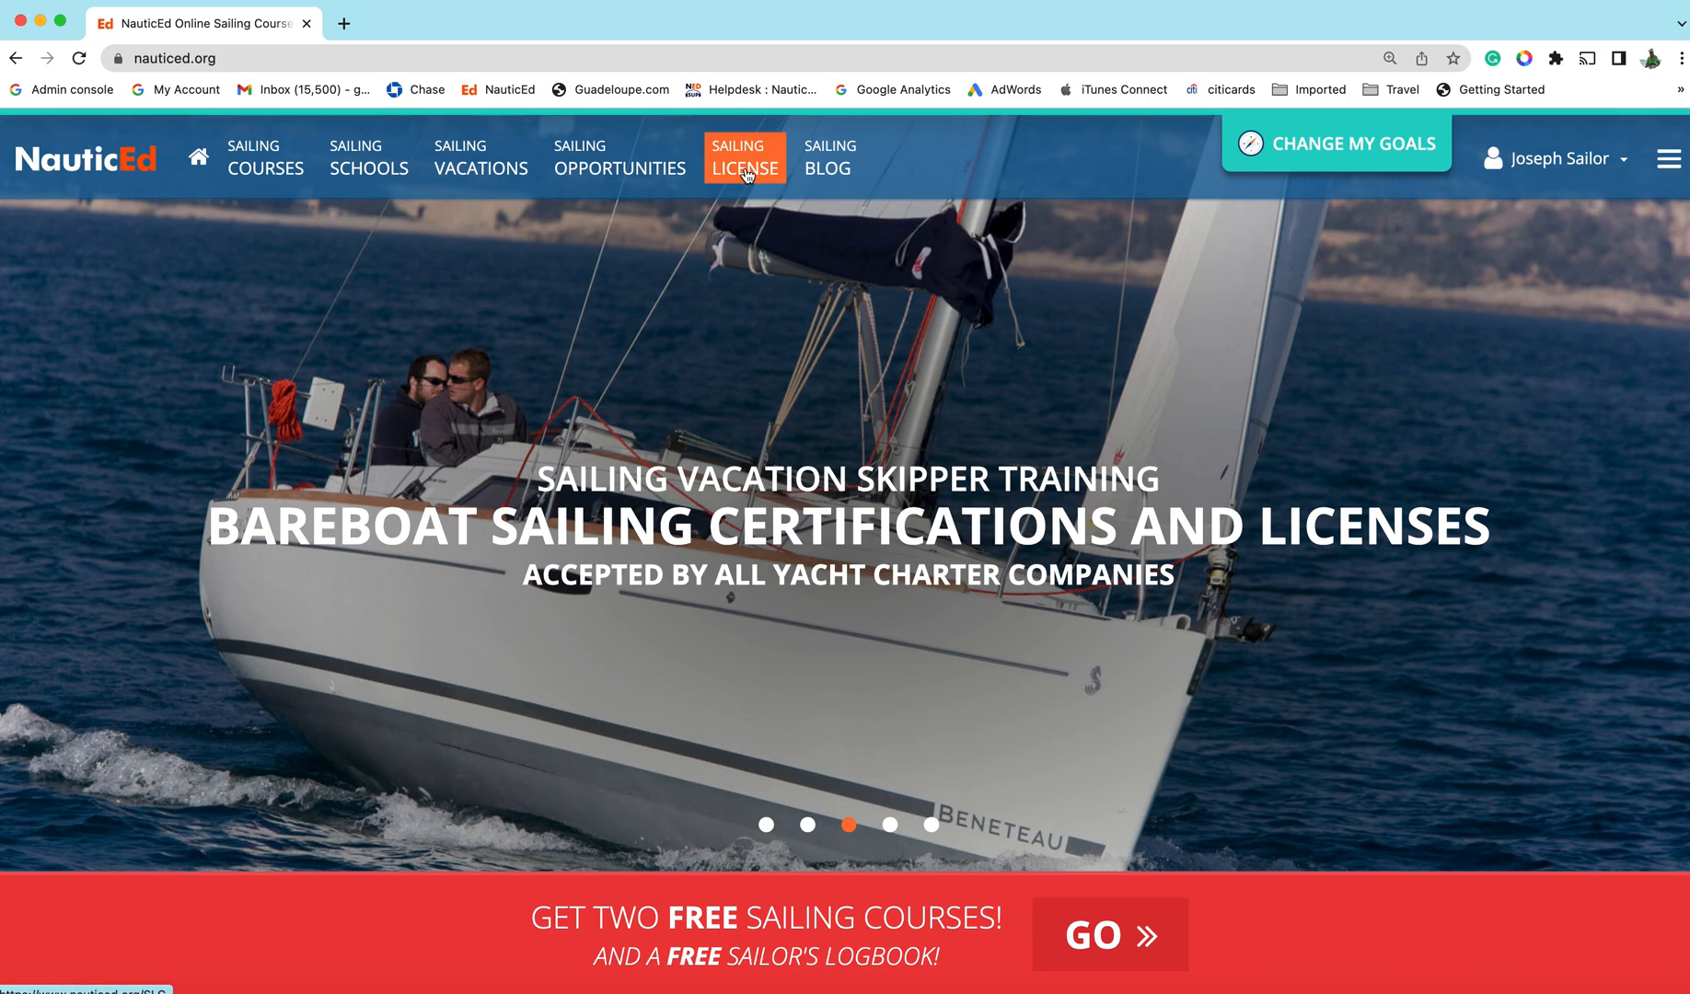
Go to Sailing License and read the SLC requirements, test modules and 'Why the SLC' sections
left_click(742, 158)
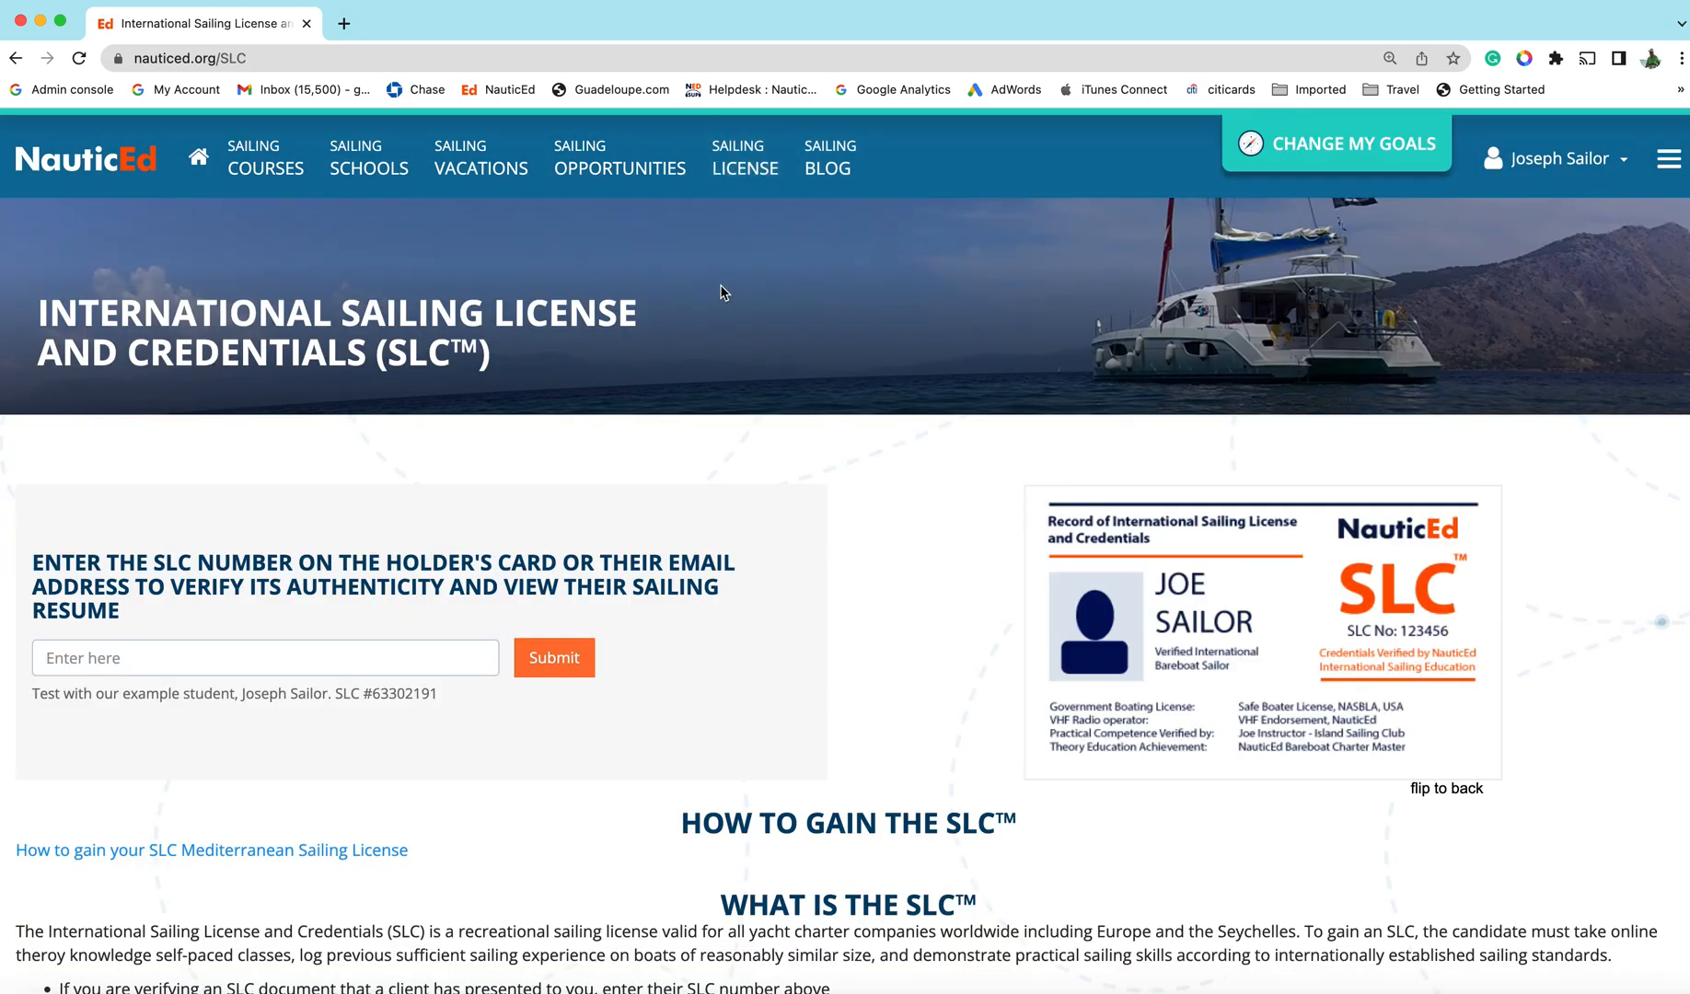
mouse_move(773, 315)
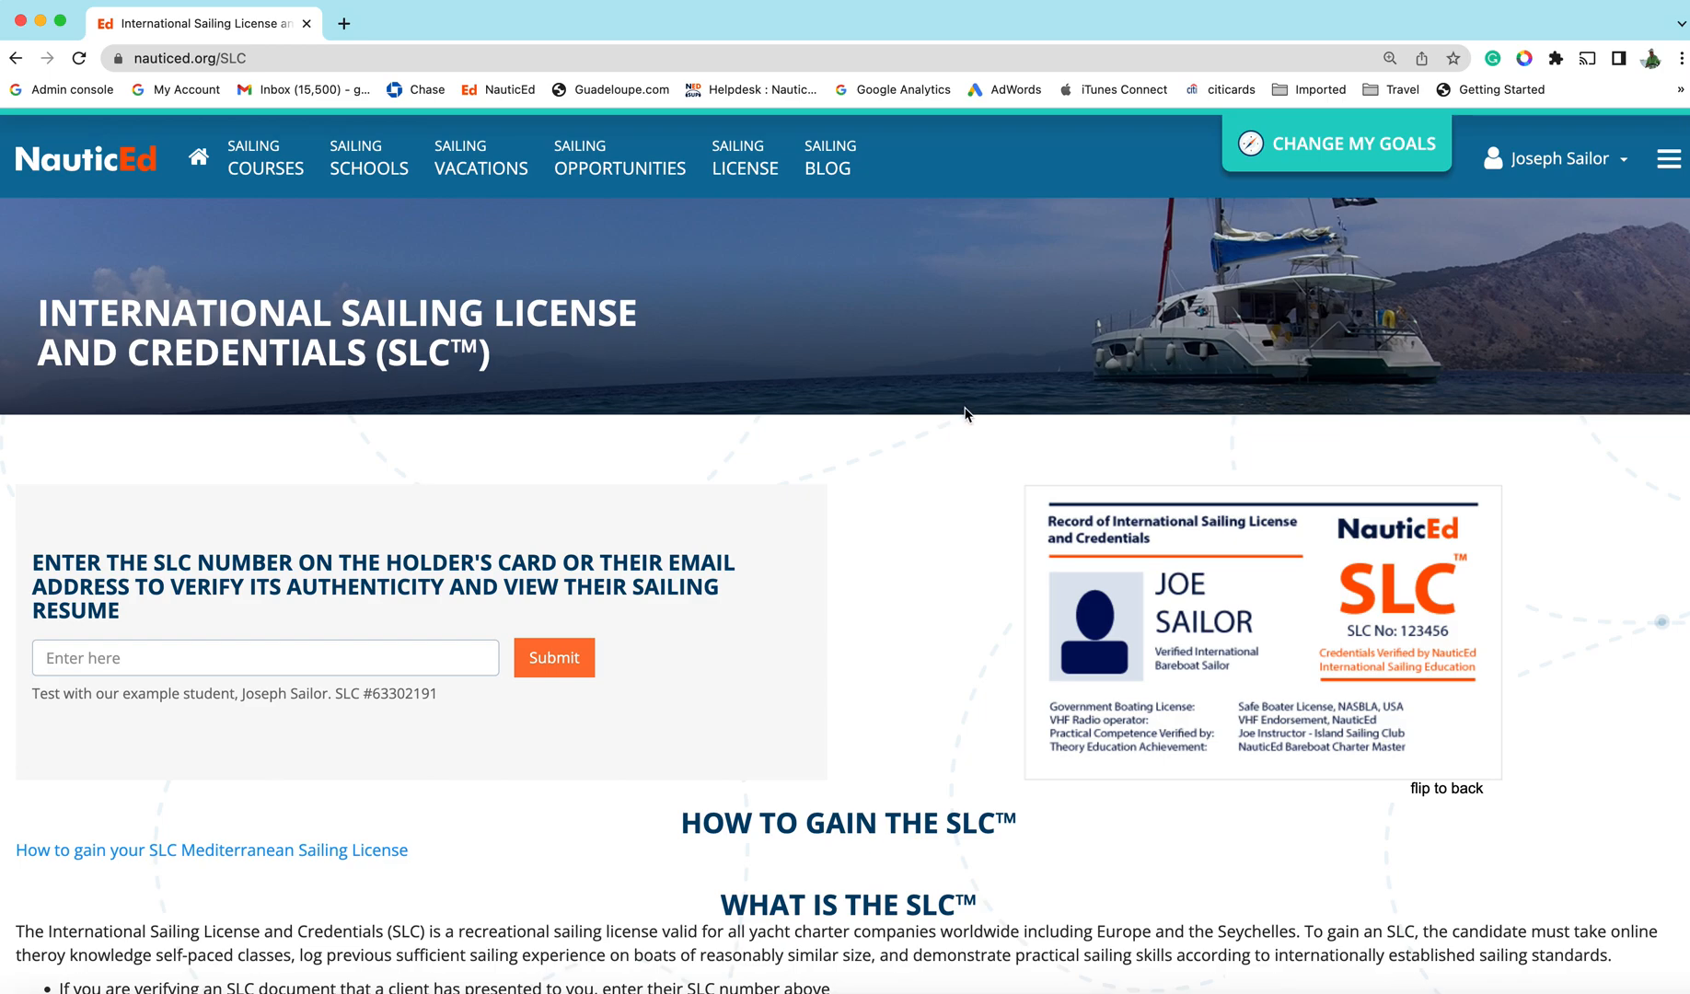
scroll("down", 3)
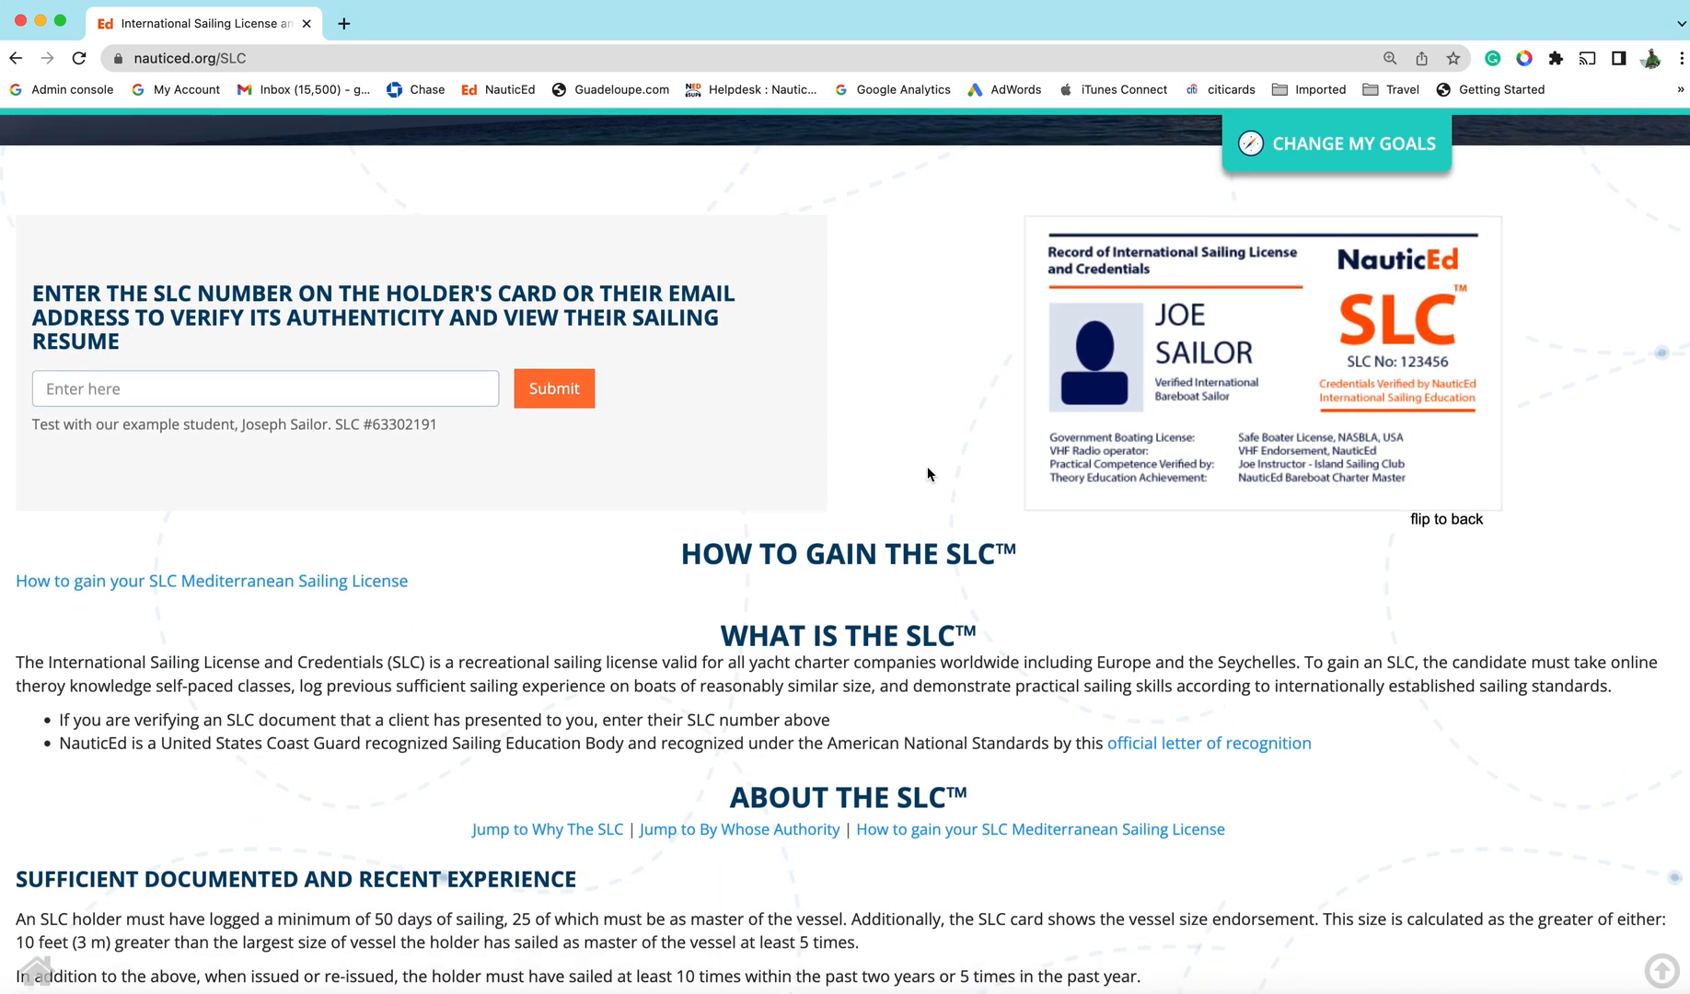
scroll("down", 3)
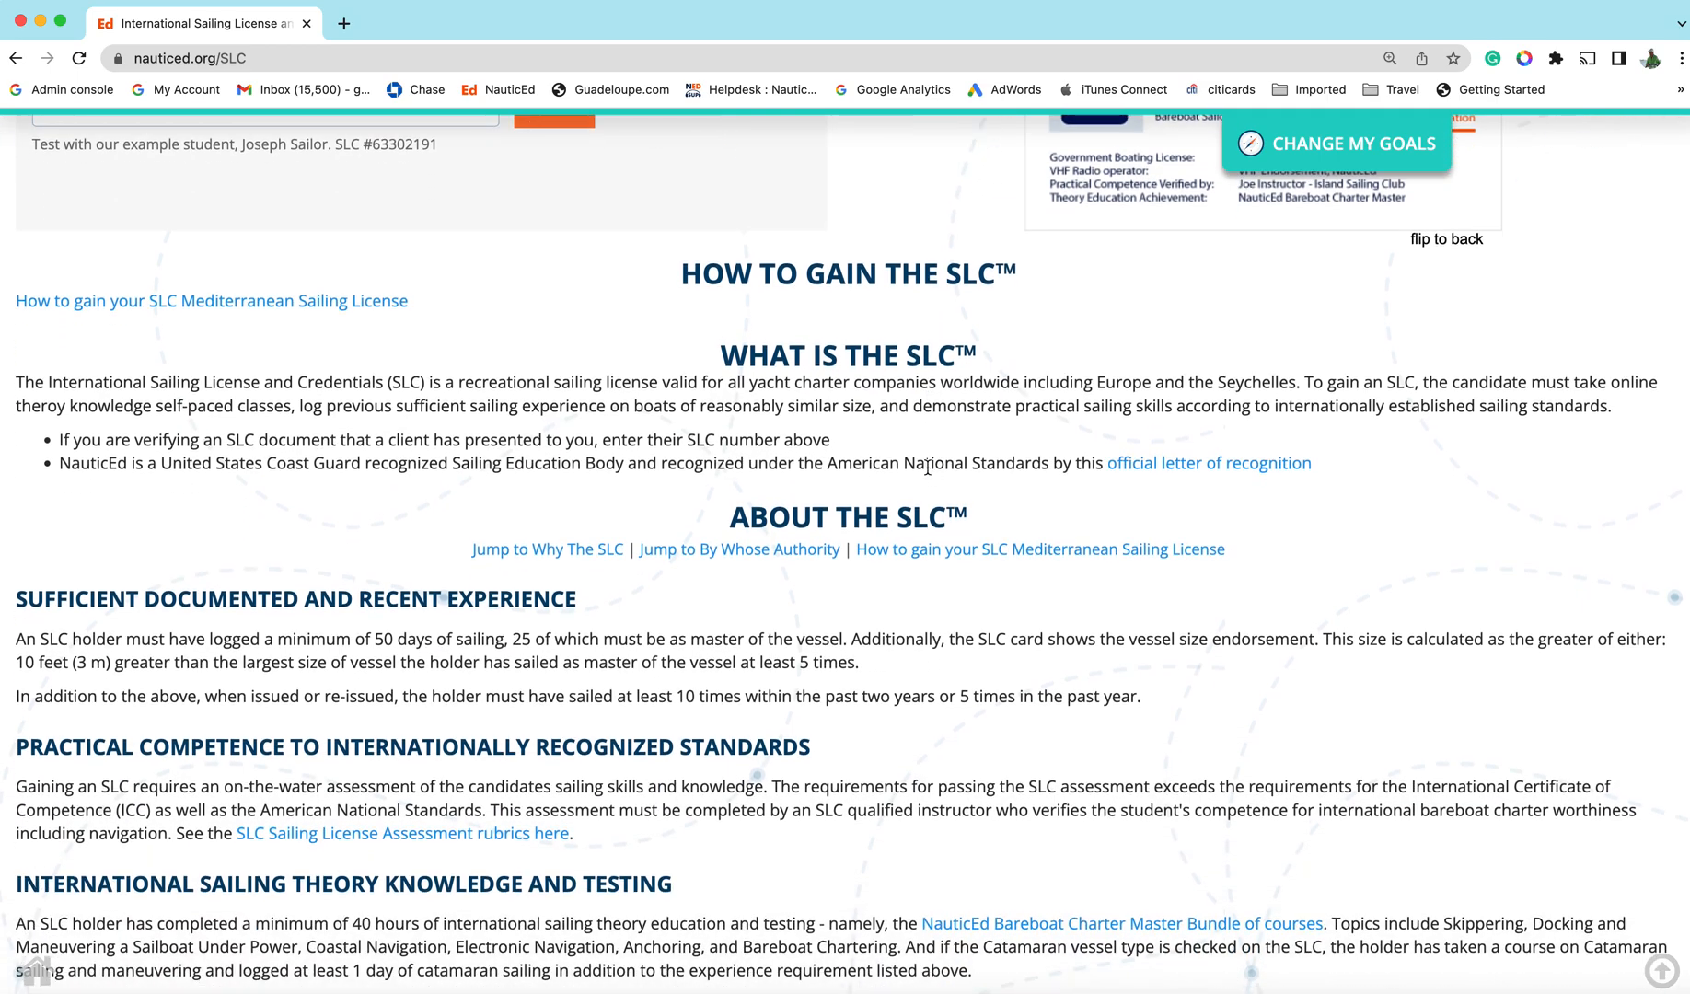
scroll("down", 3)
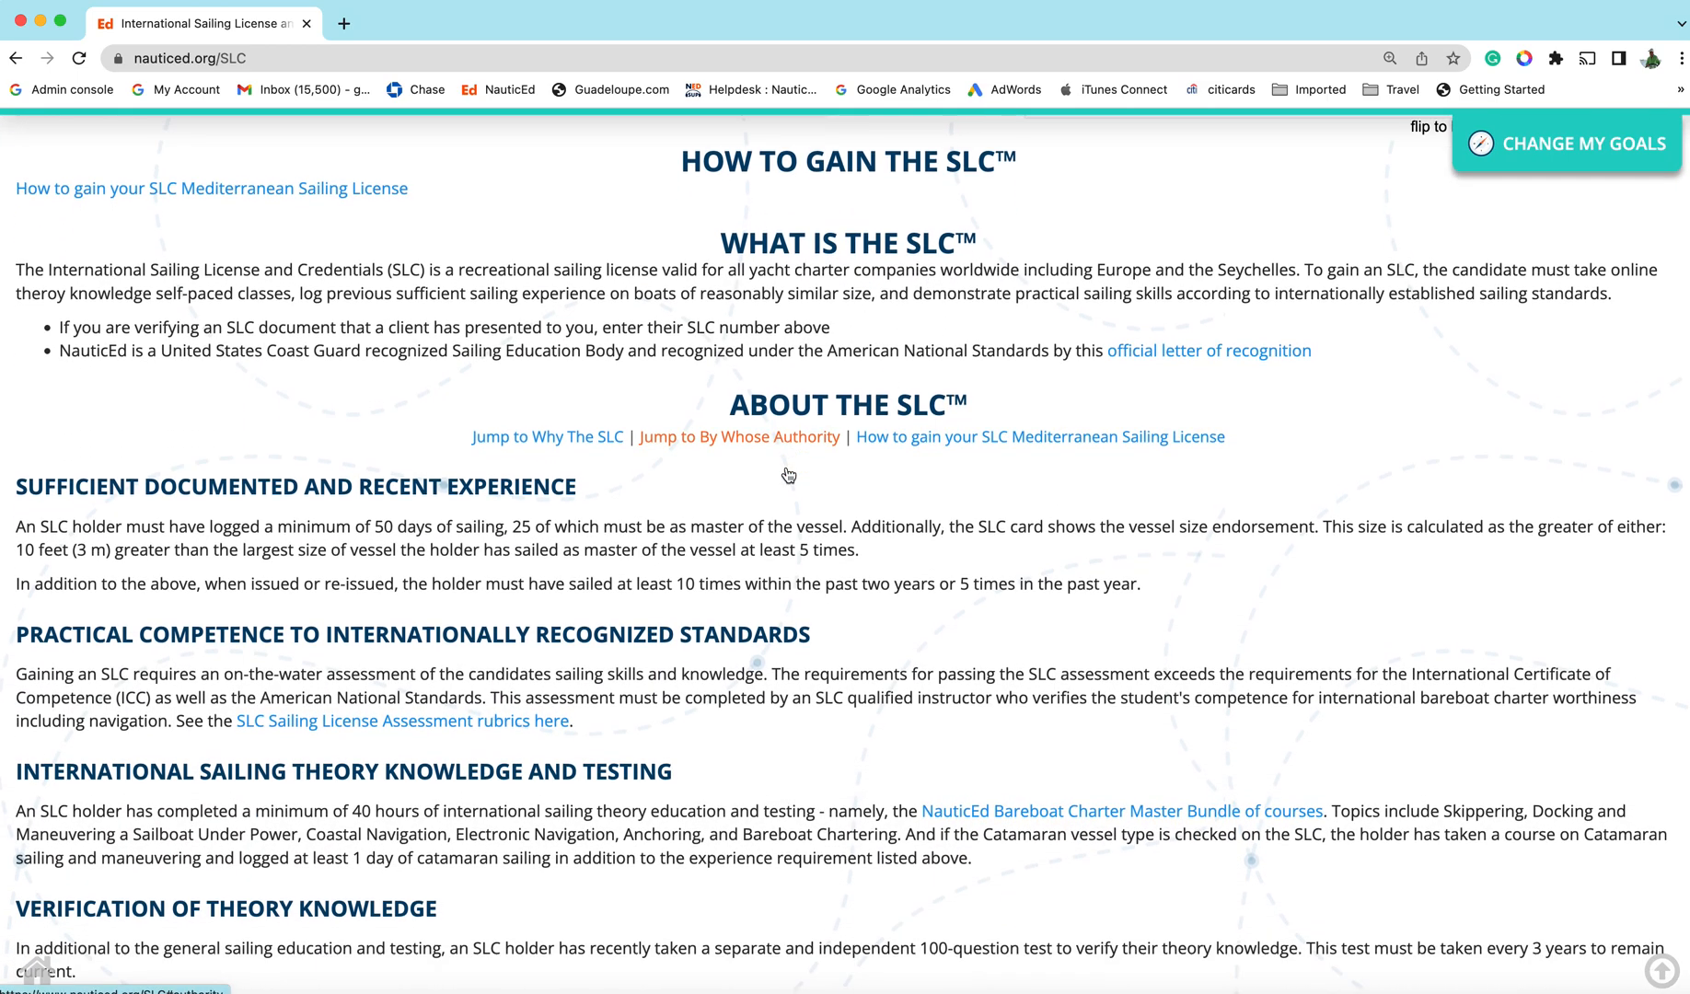
scroll("down", 3)
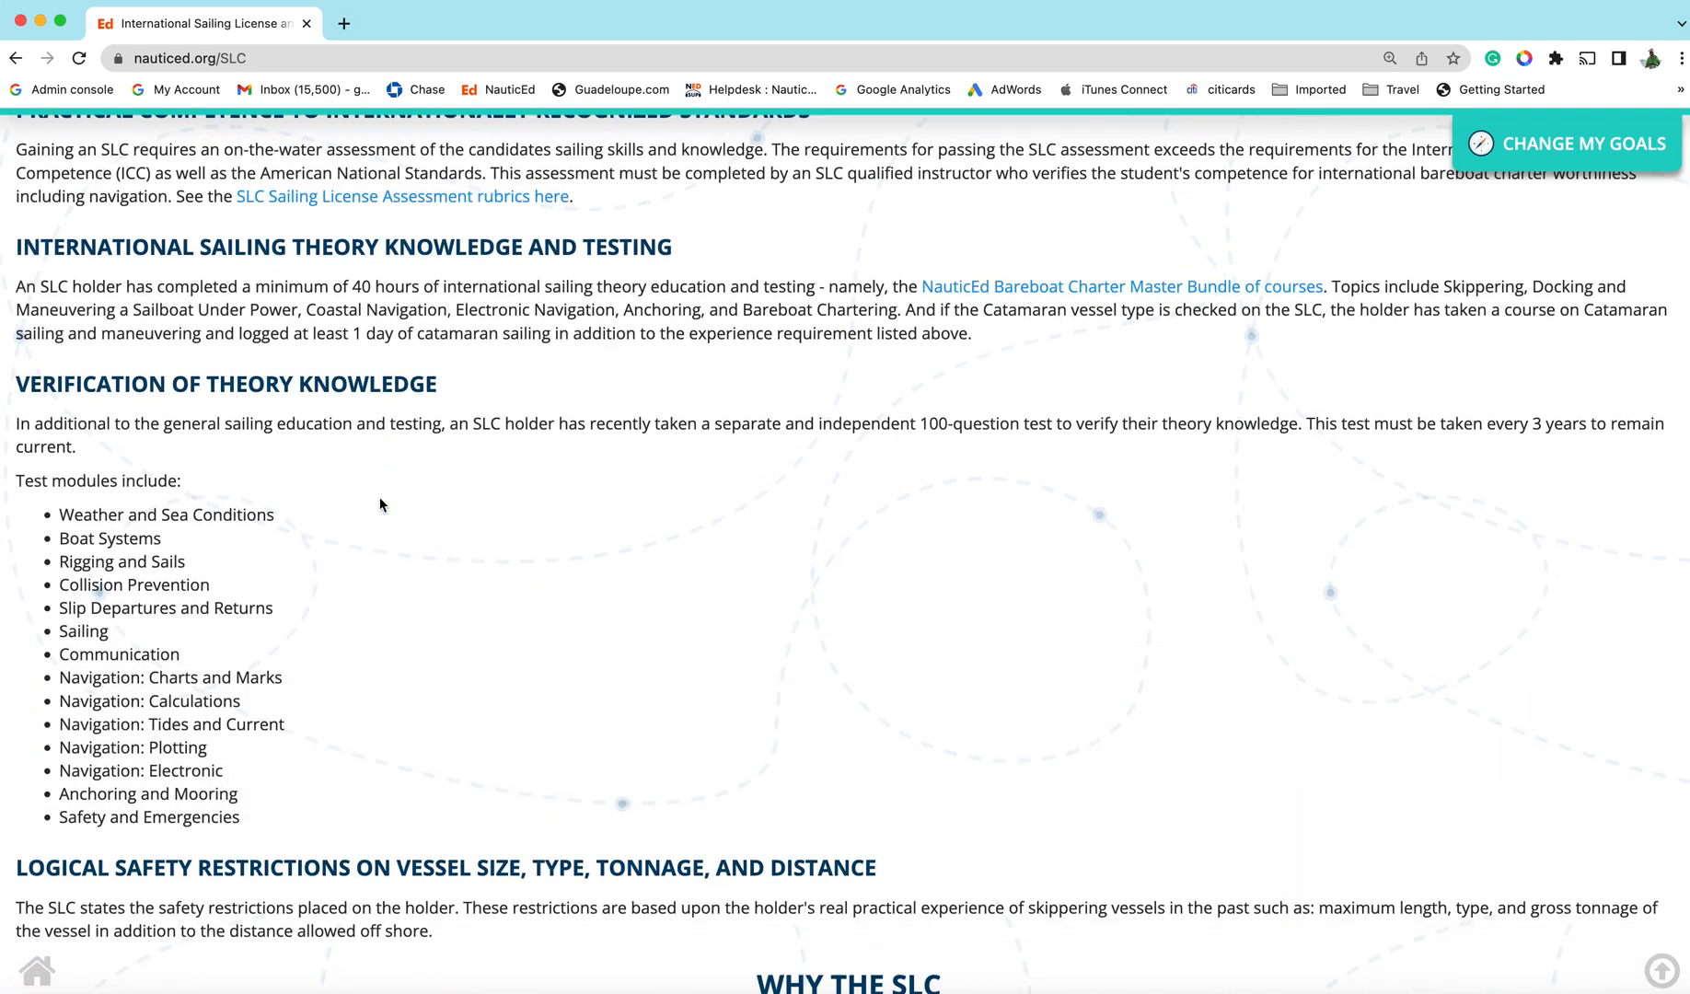
scroll("down", 3)
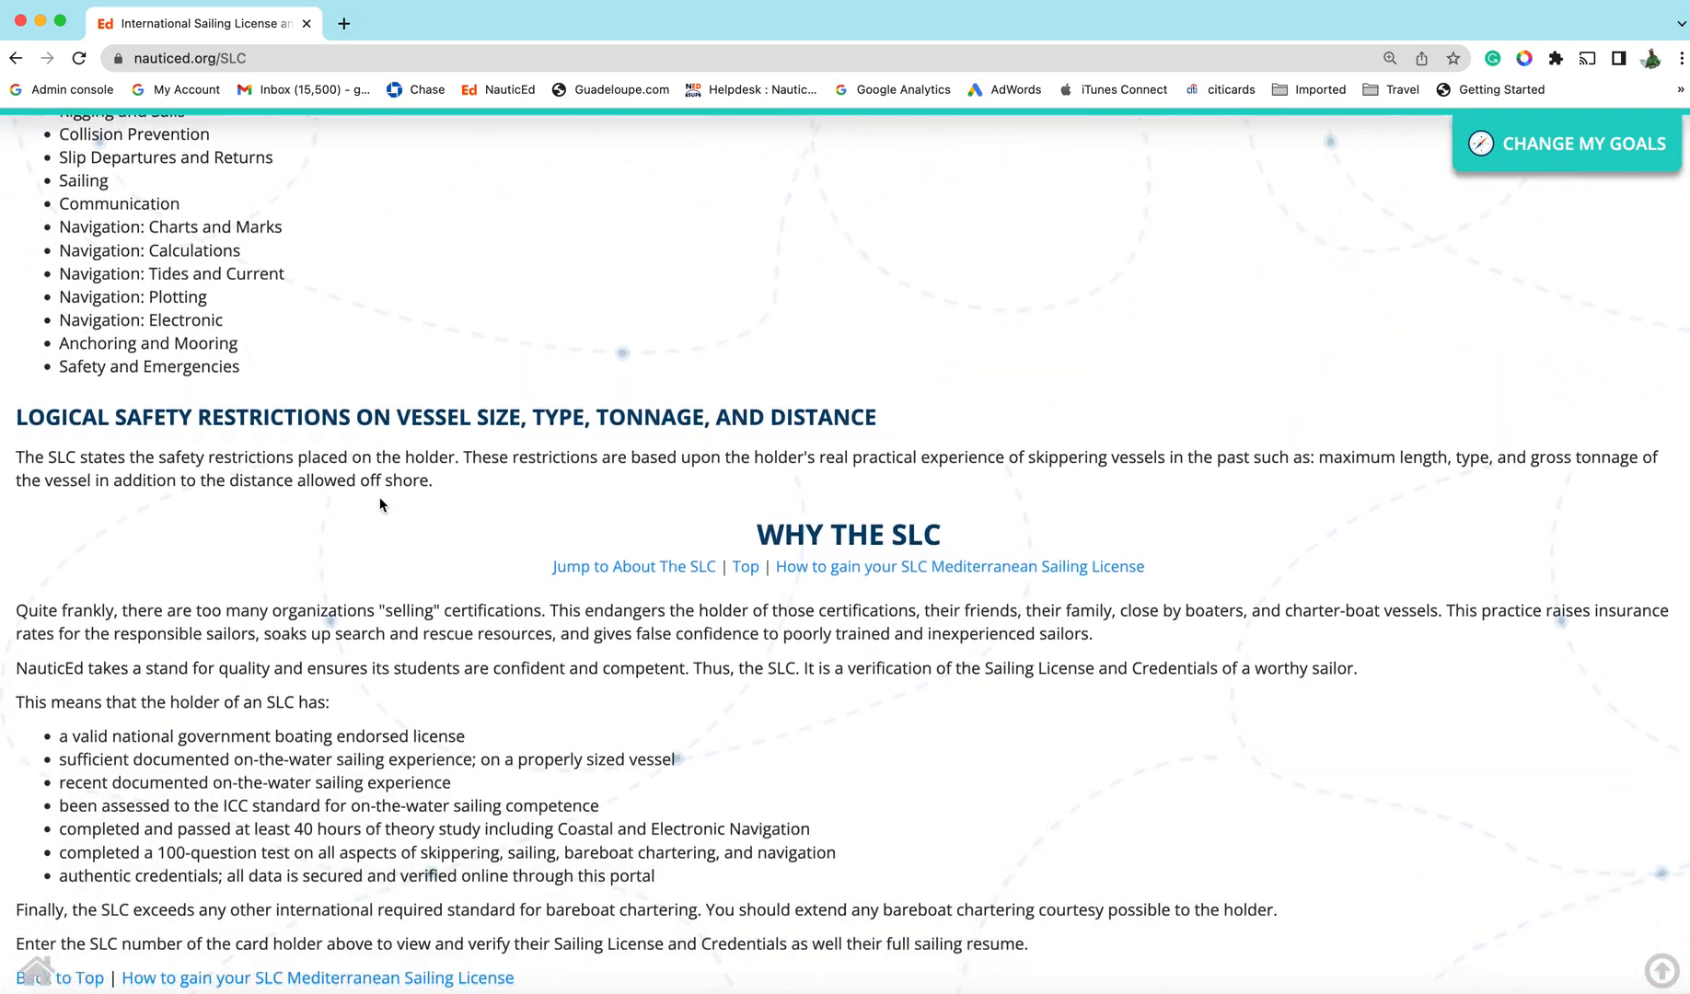
scroll("up", 3)
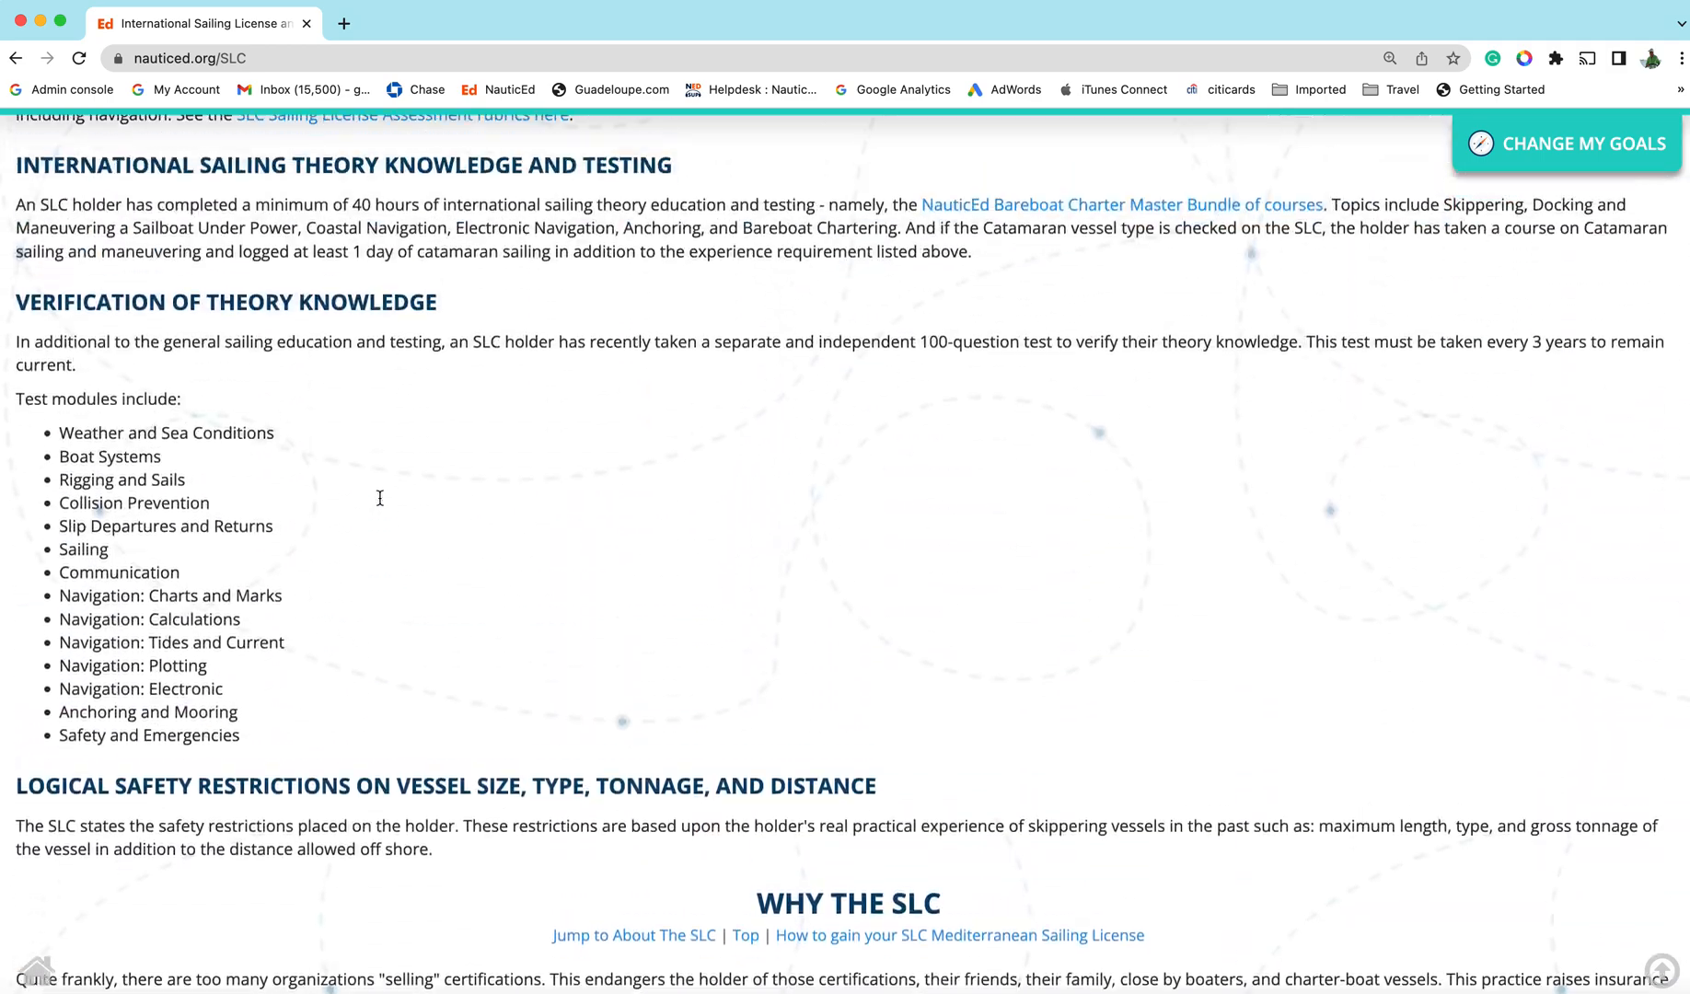
scroll("up", 3)
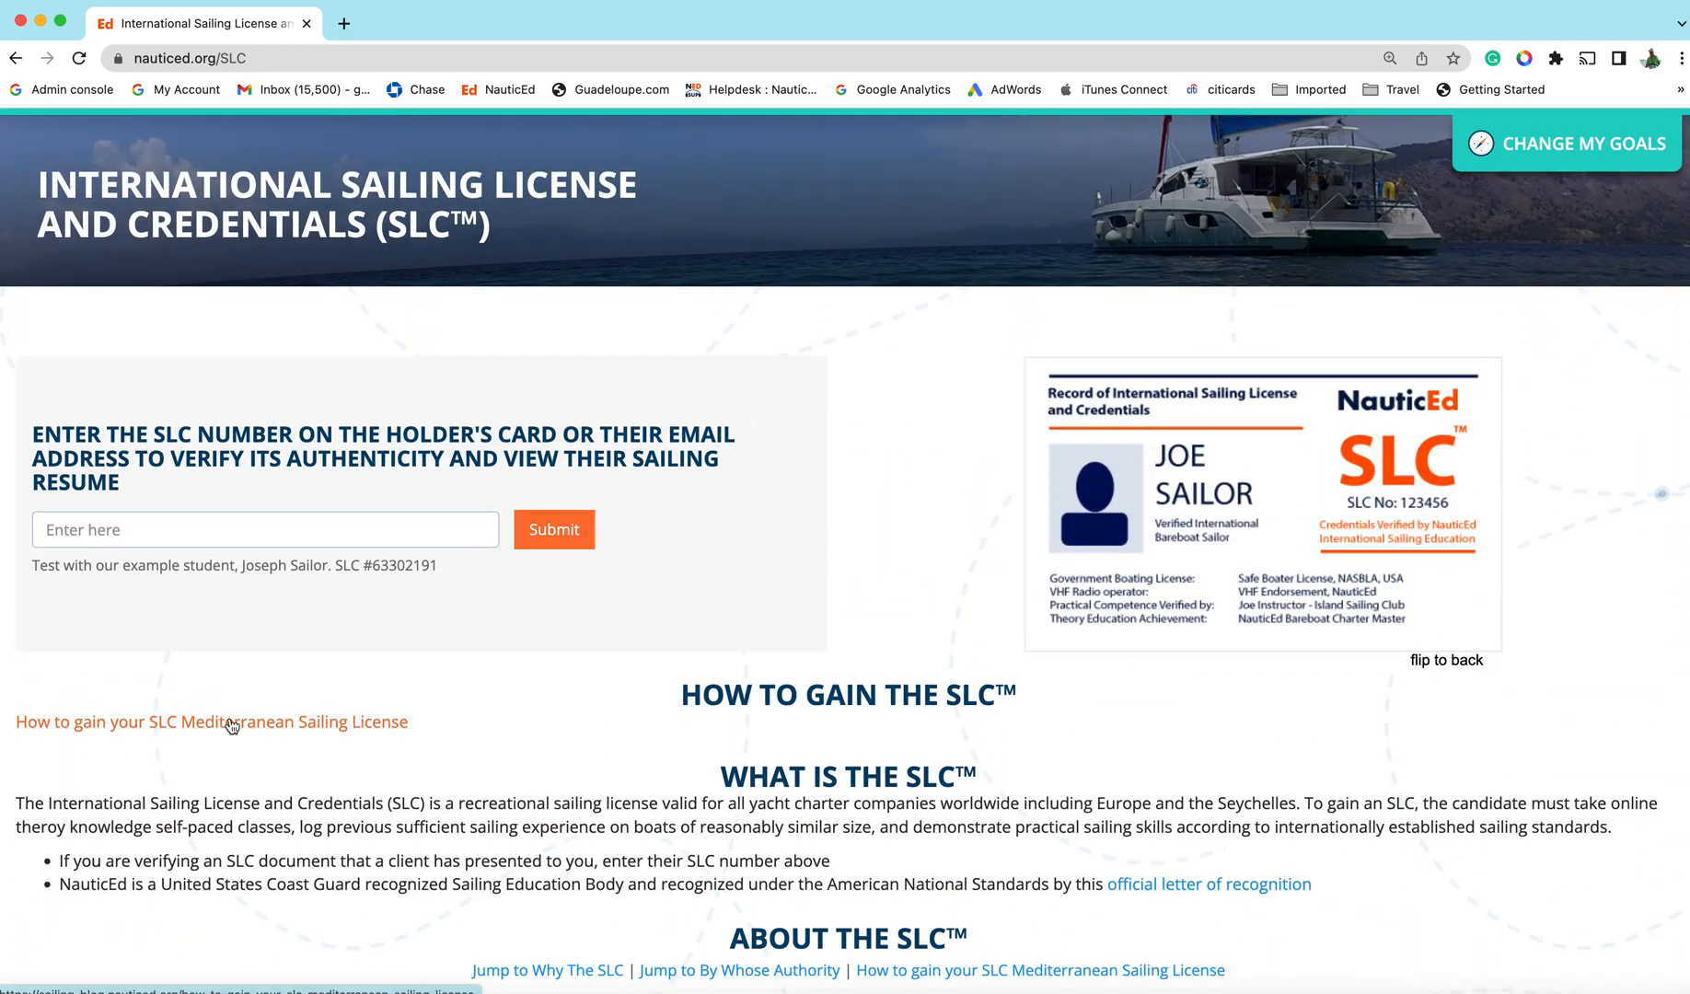
mouse_move(212, 721)
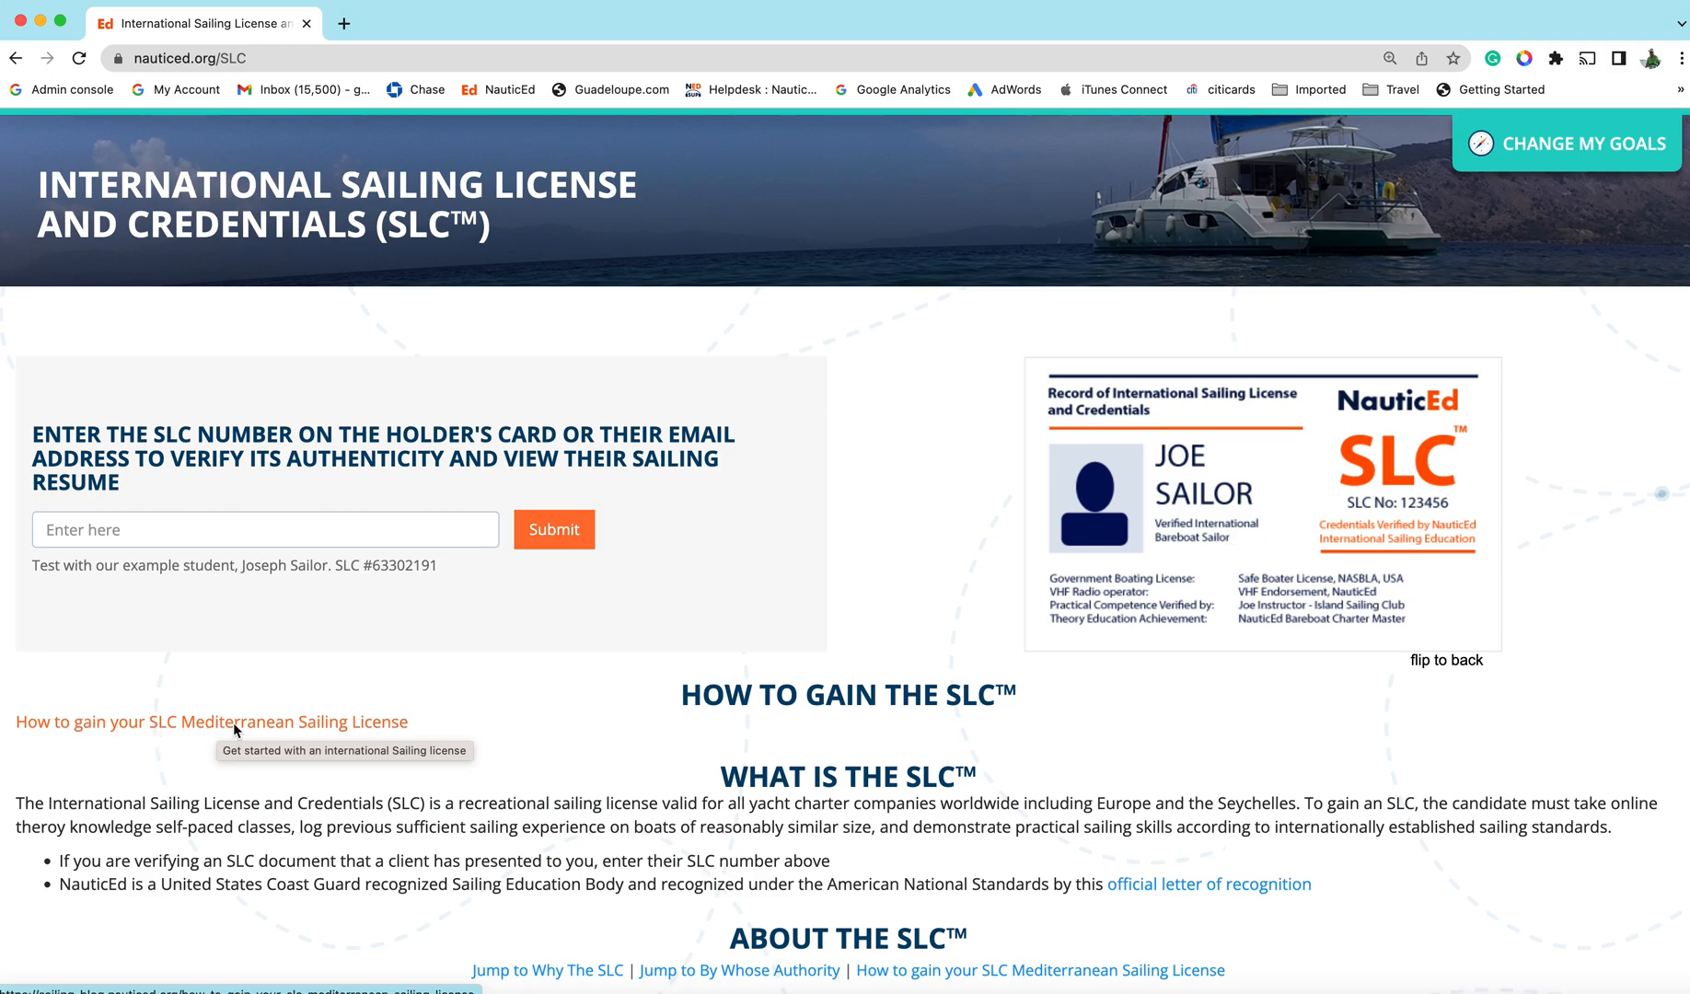
mouse_move(300, 726)
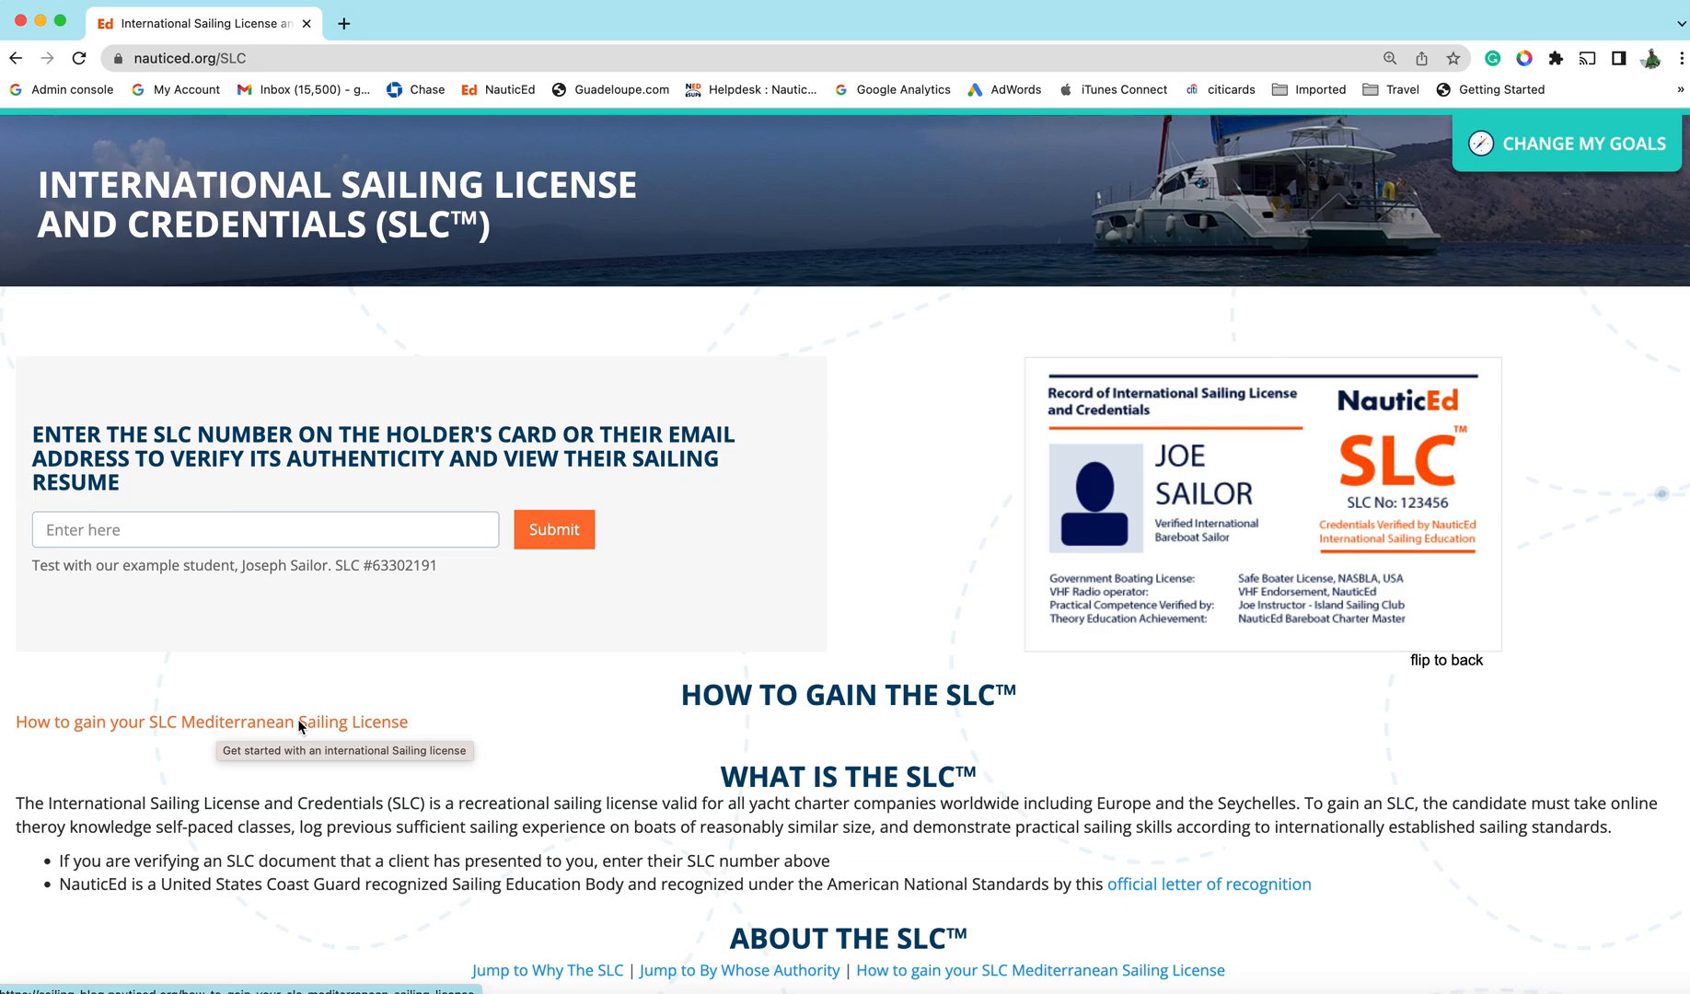
Follow the 'How to gain your SLC Mediterranean Sailing License' link and read the article down to its FAQs
left_click(212, 722)
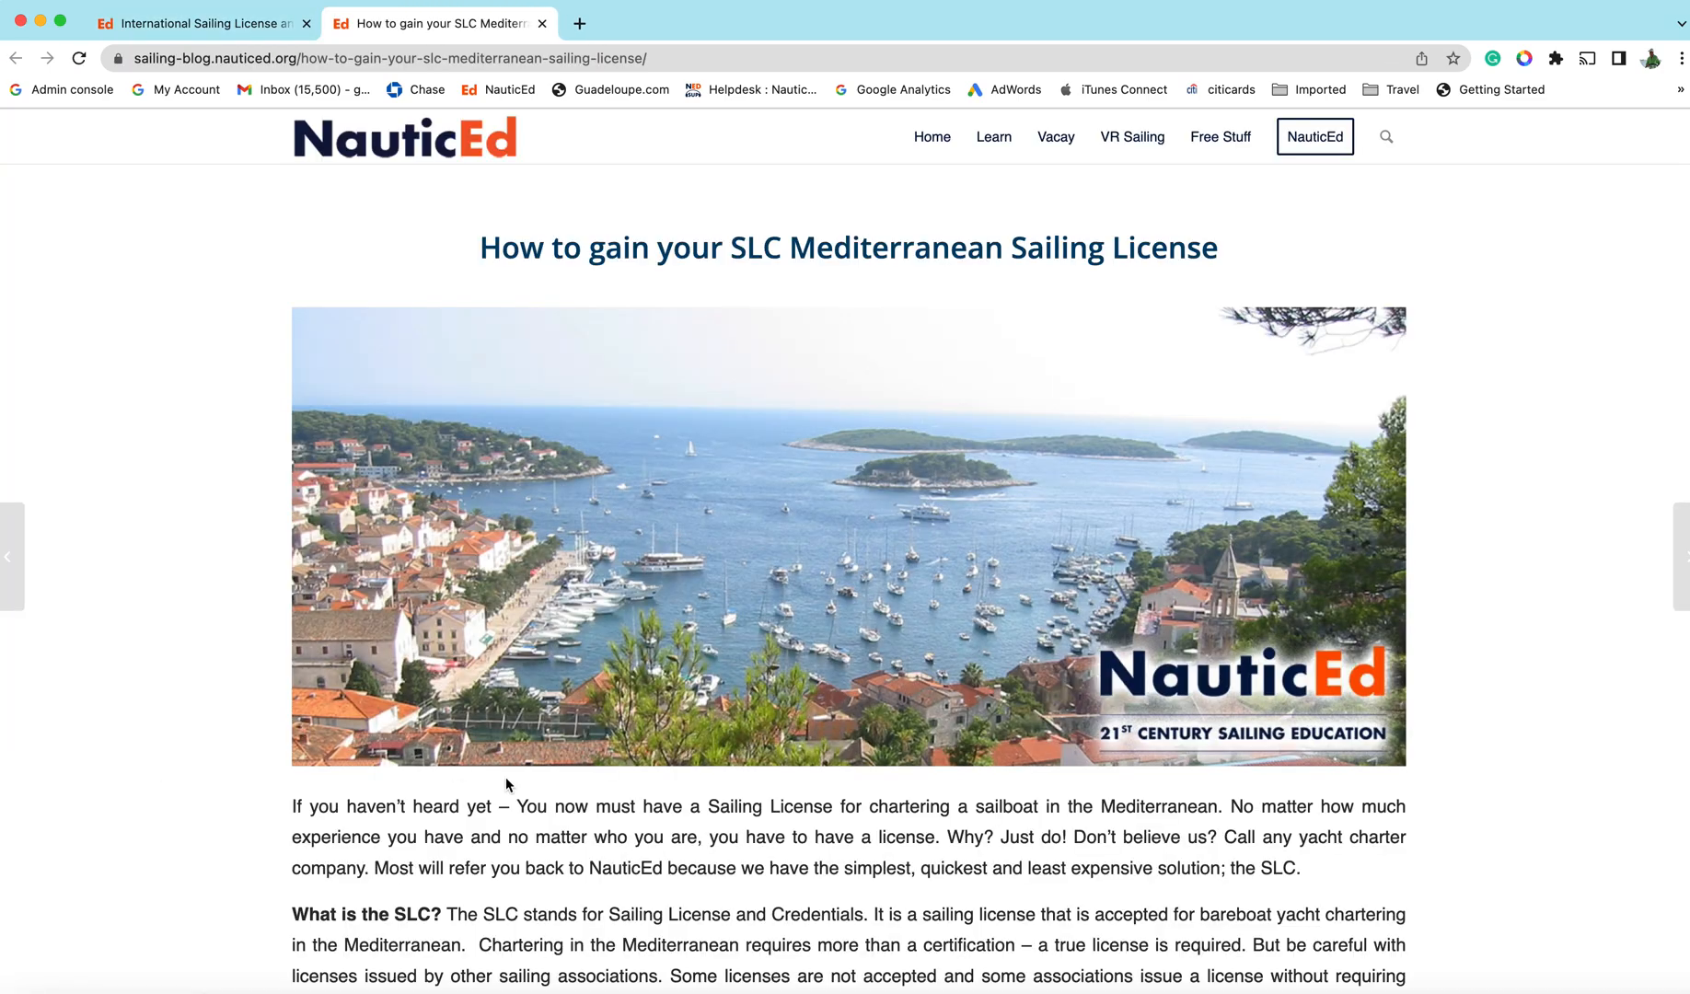
scroll("down", 3)
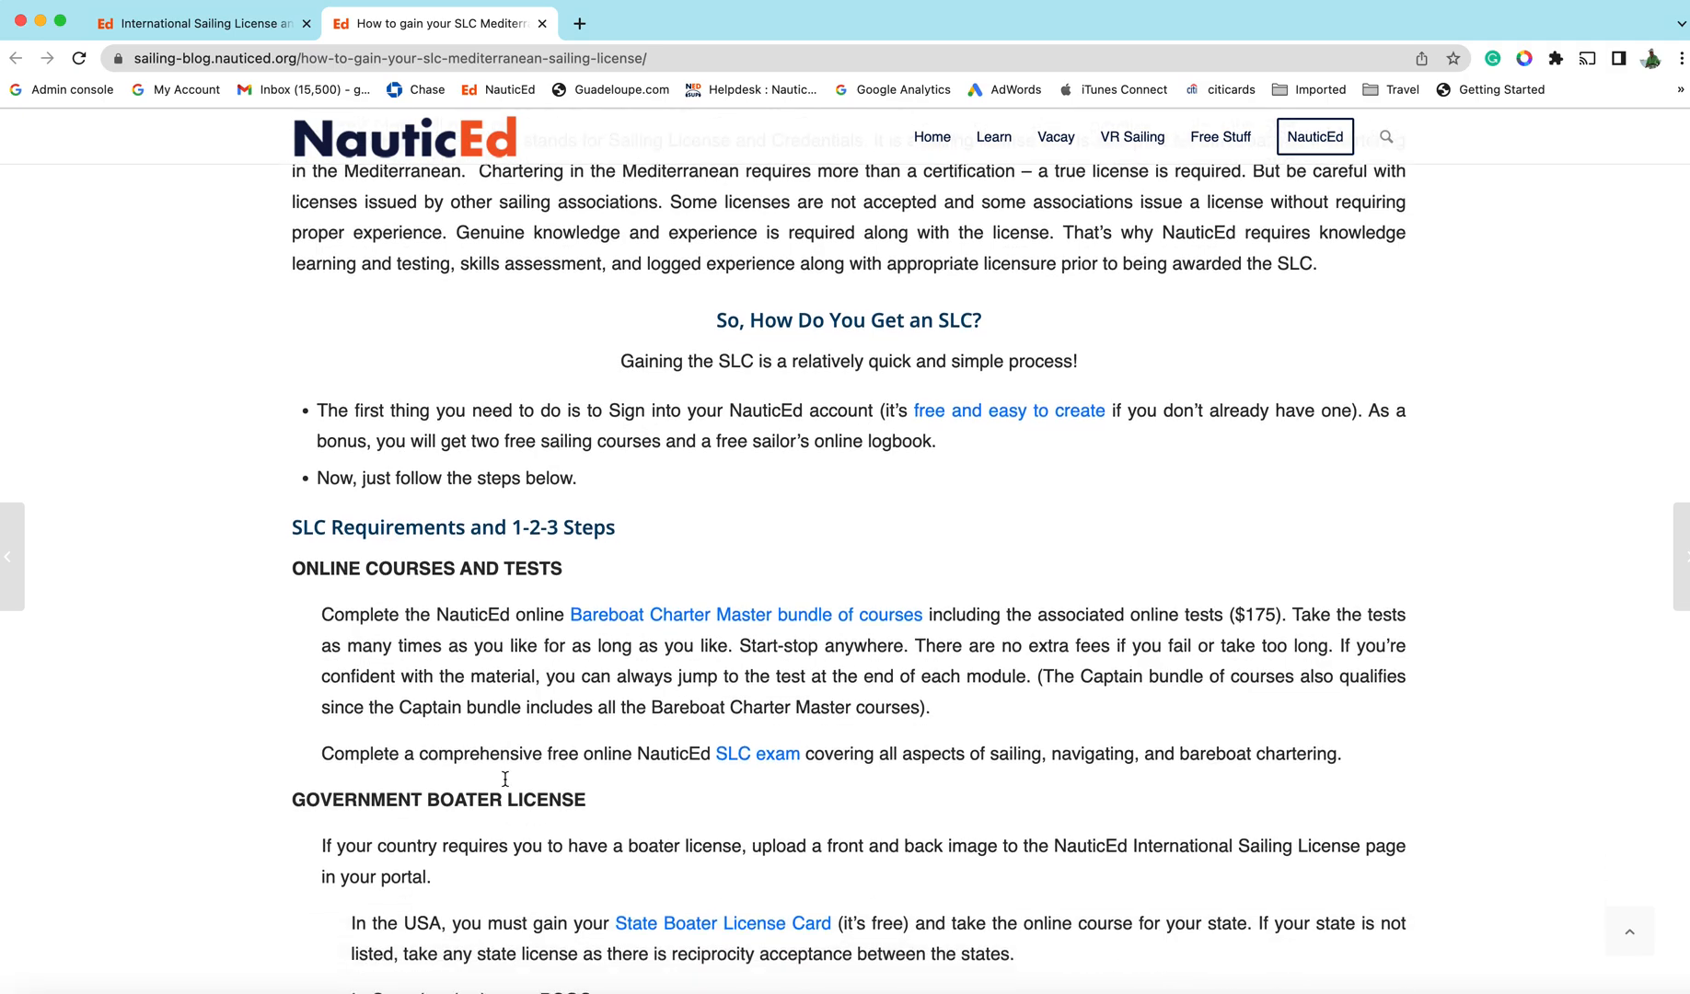
scroll("down", 3)
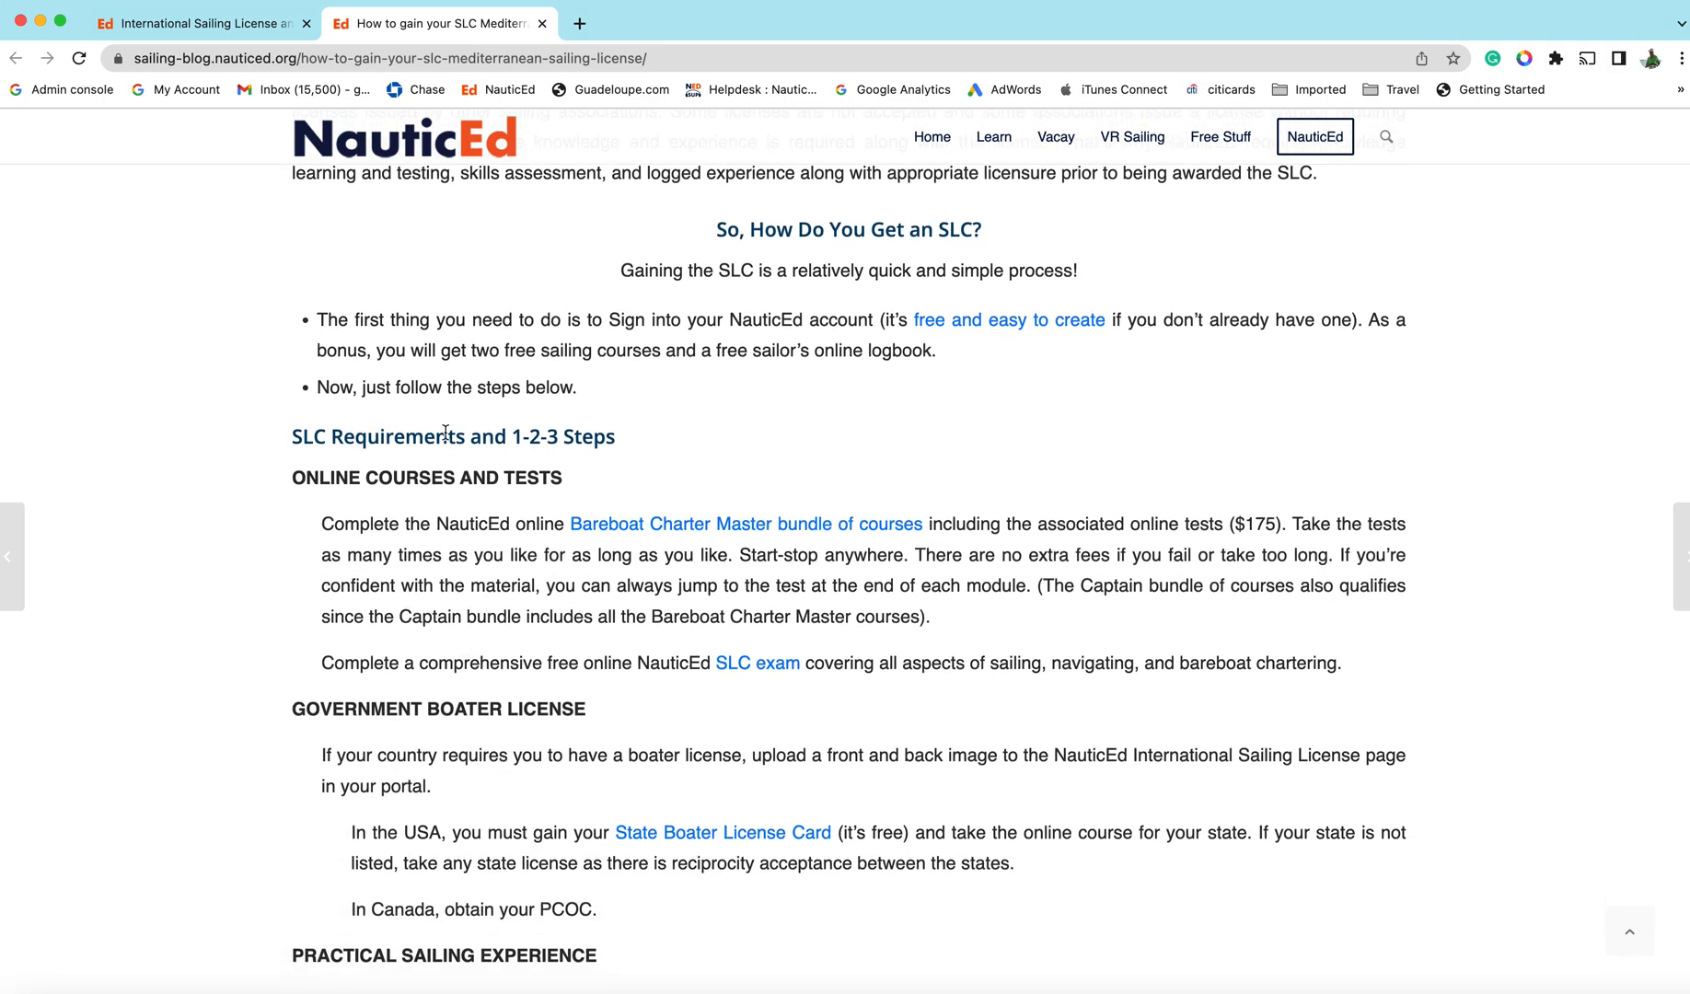
scroll("down", 3)
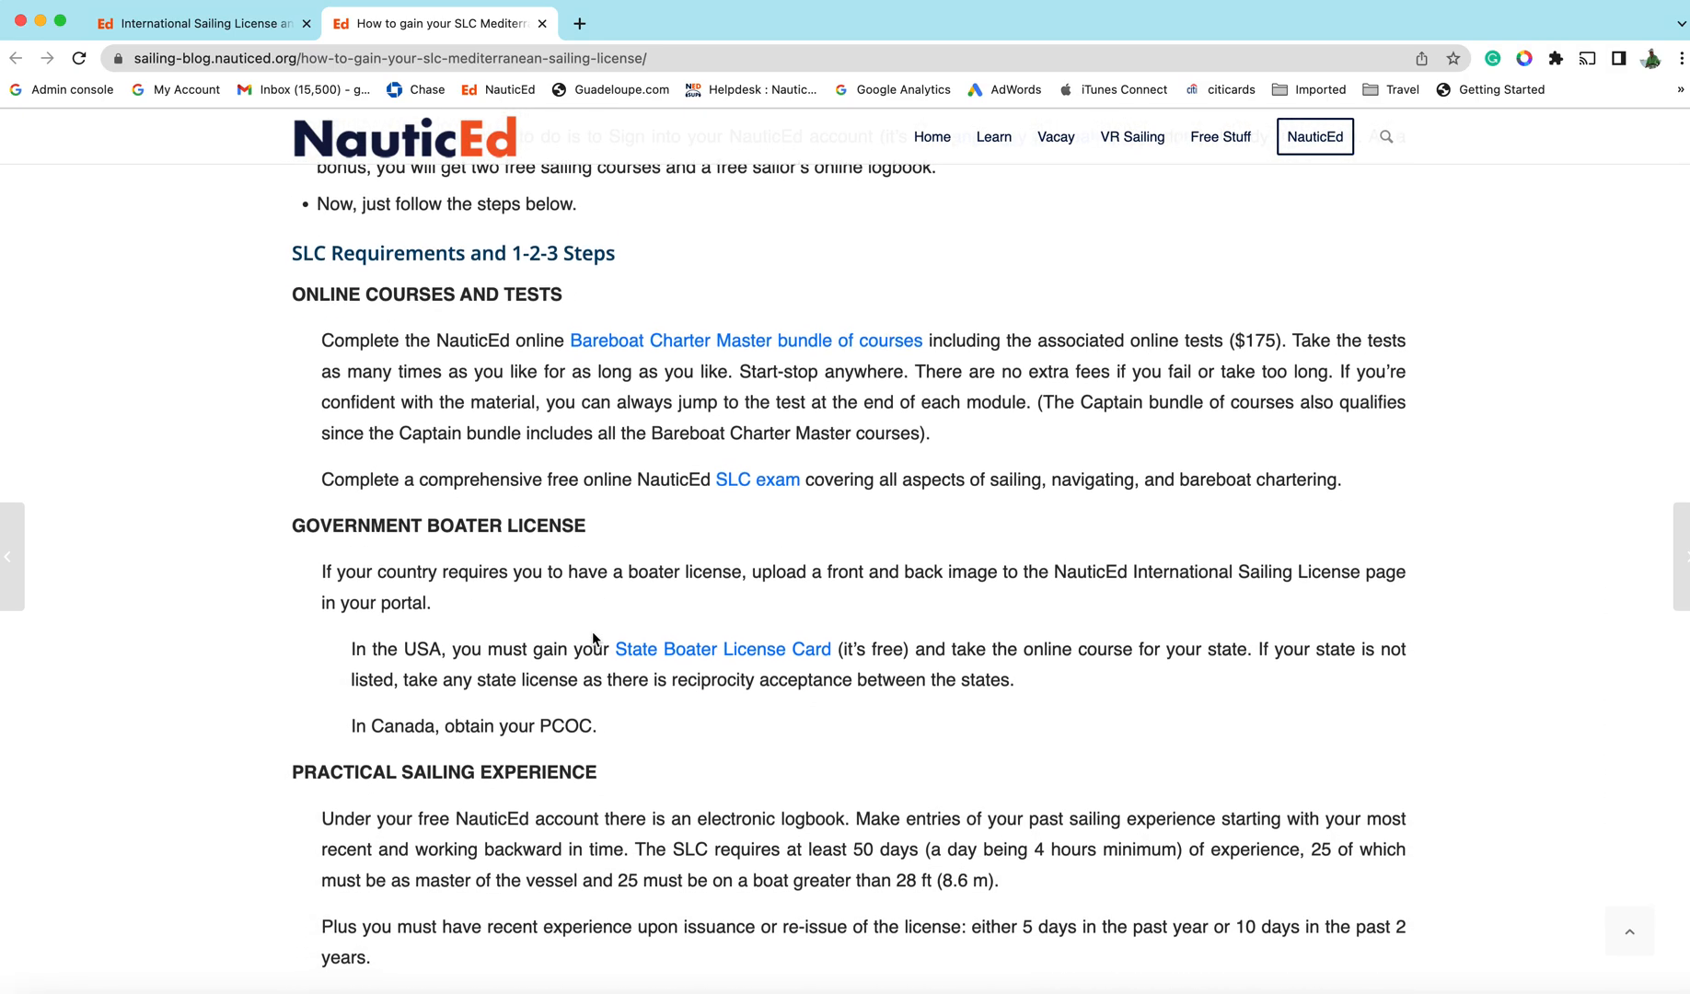
scroll("down", 3)
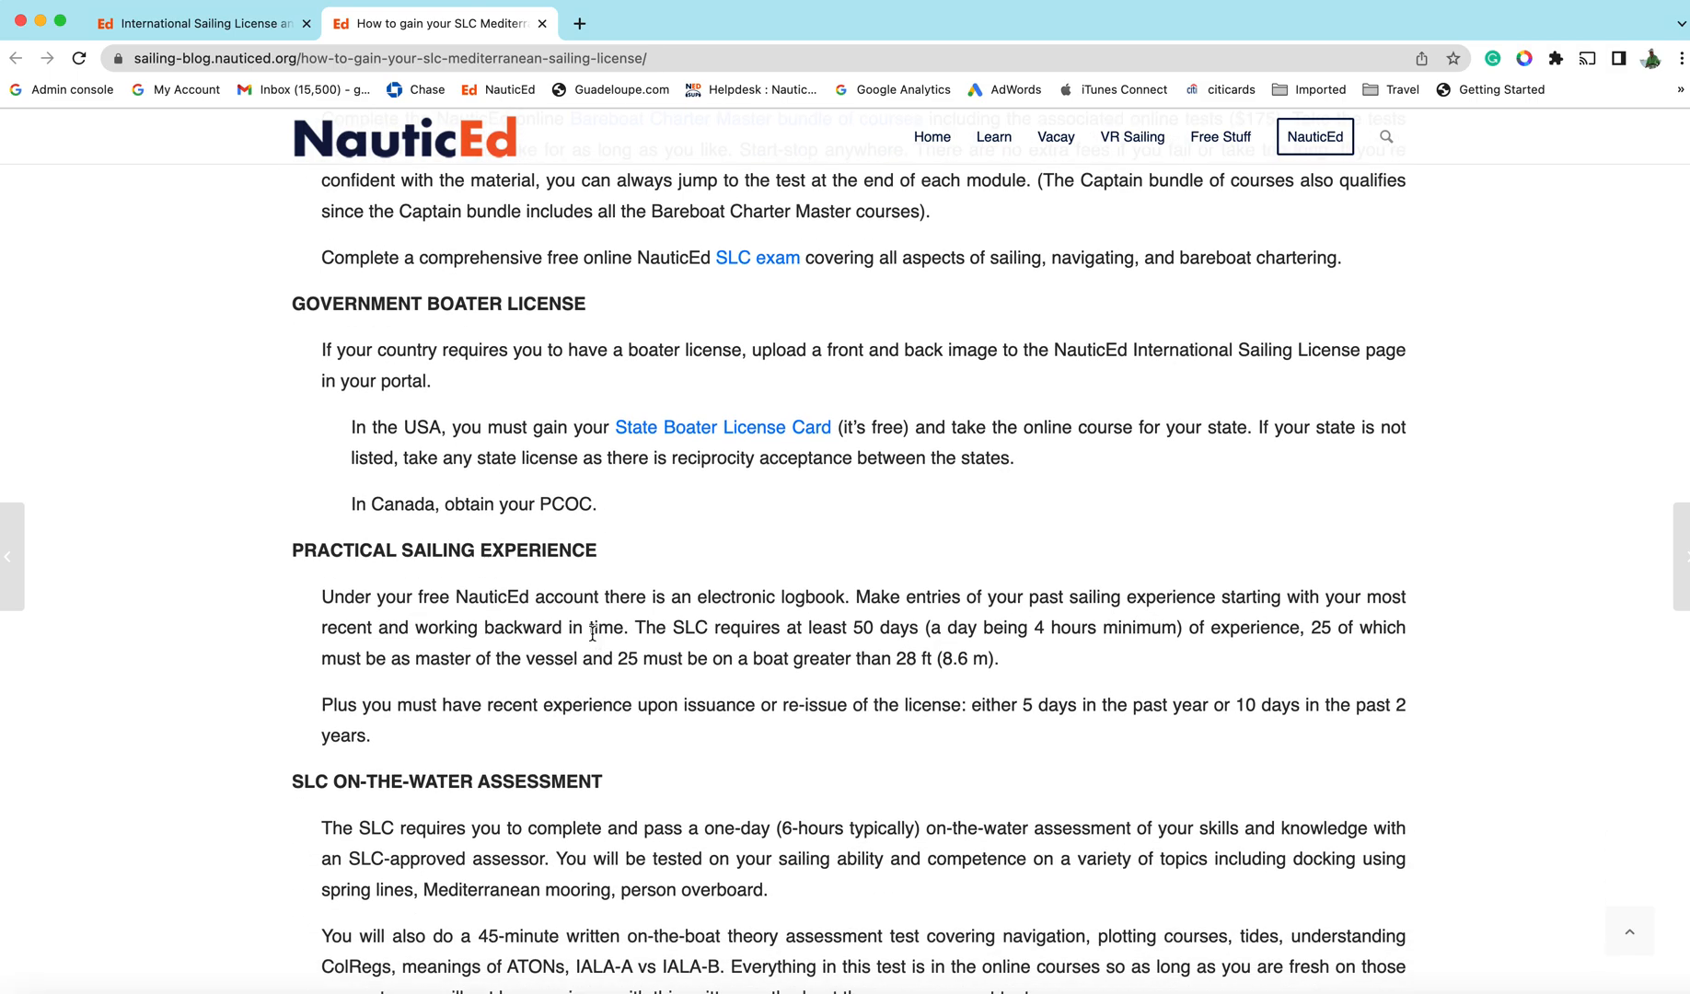
scroll("down", 3)
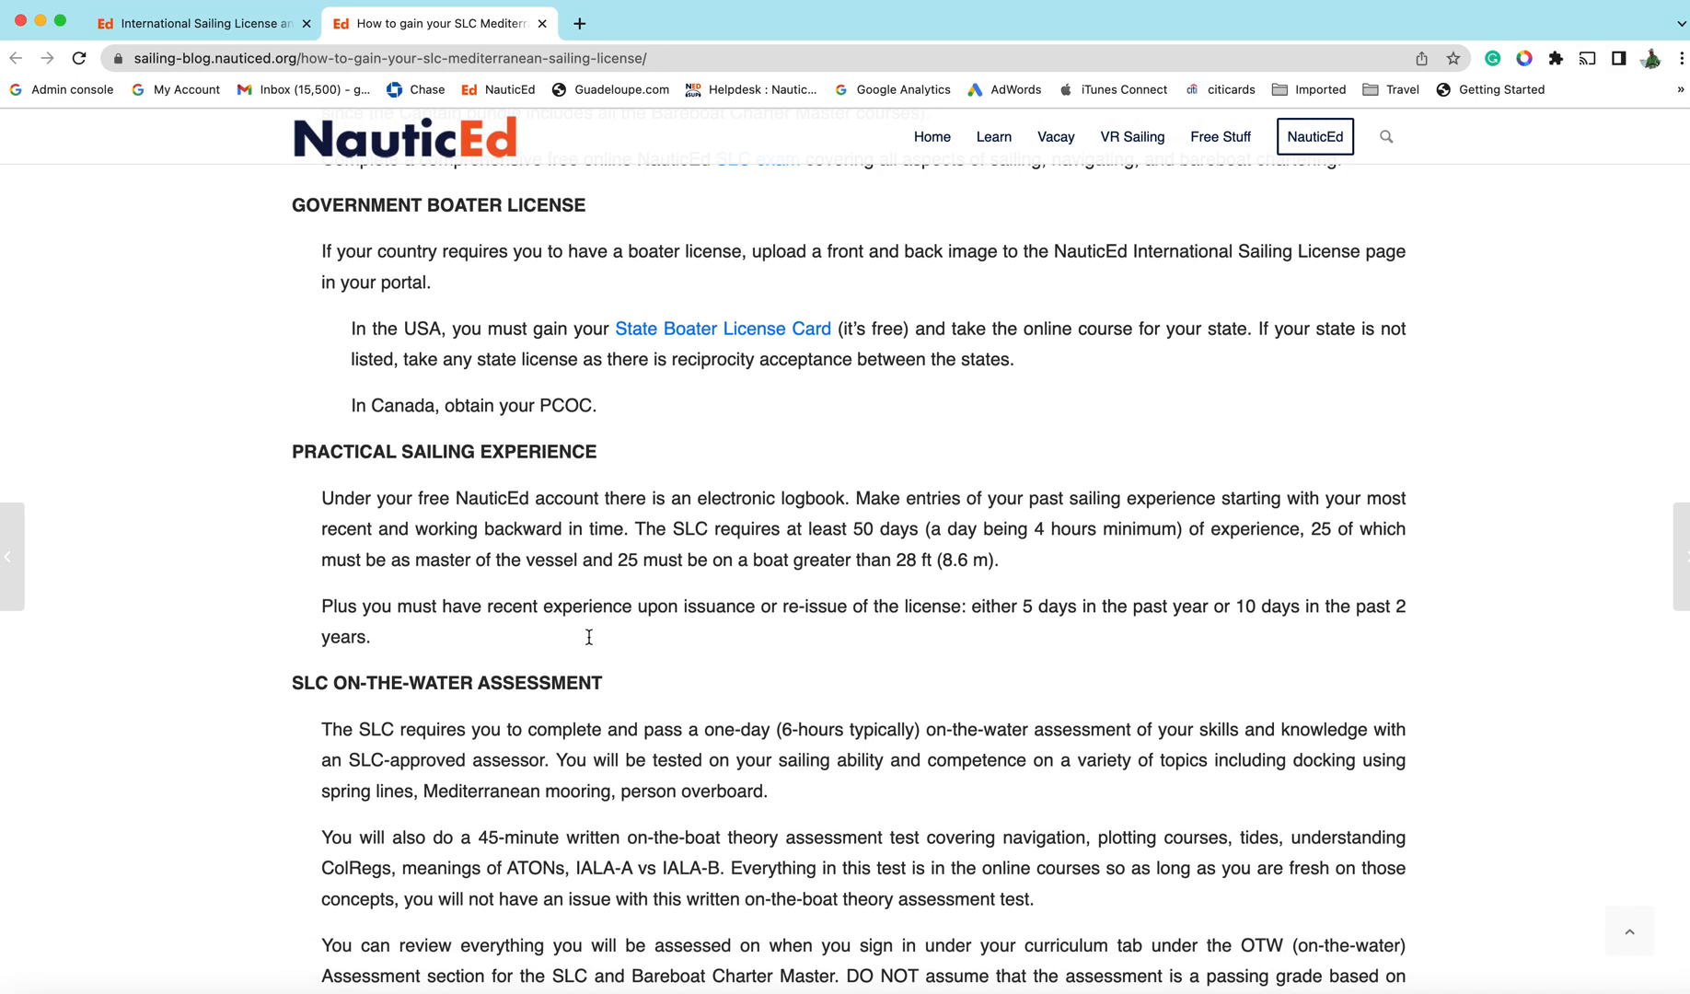
scroll("down", 3)
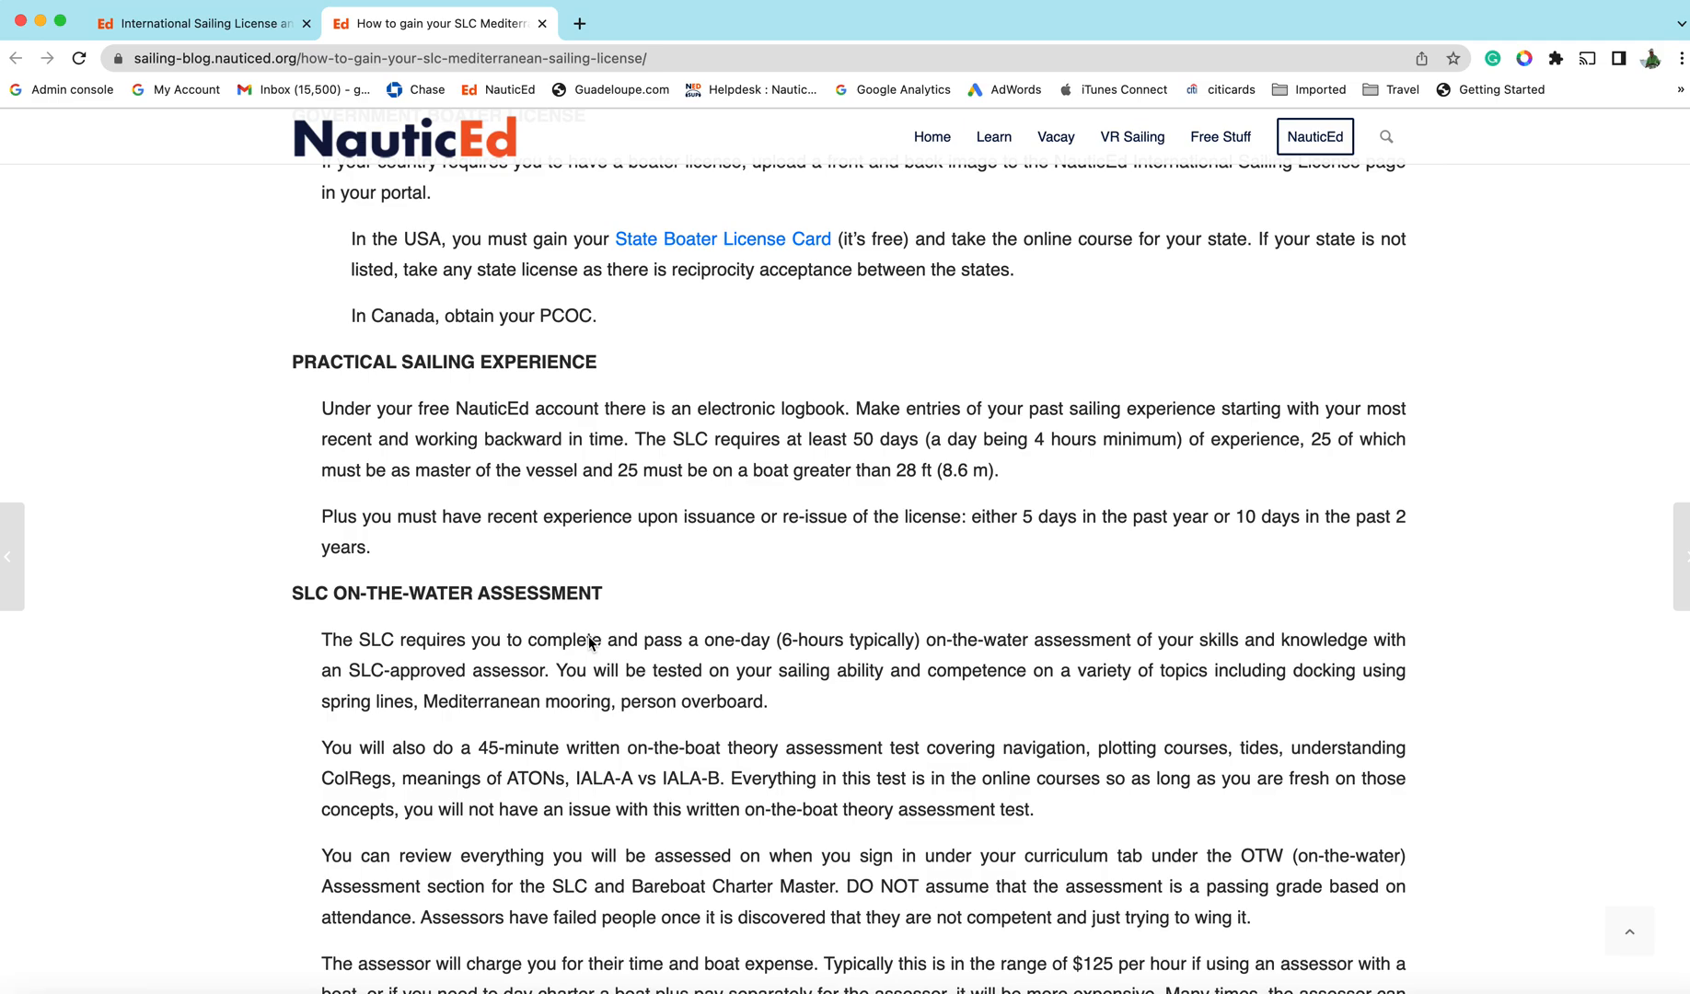
scroll("down", 3)
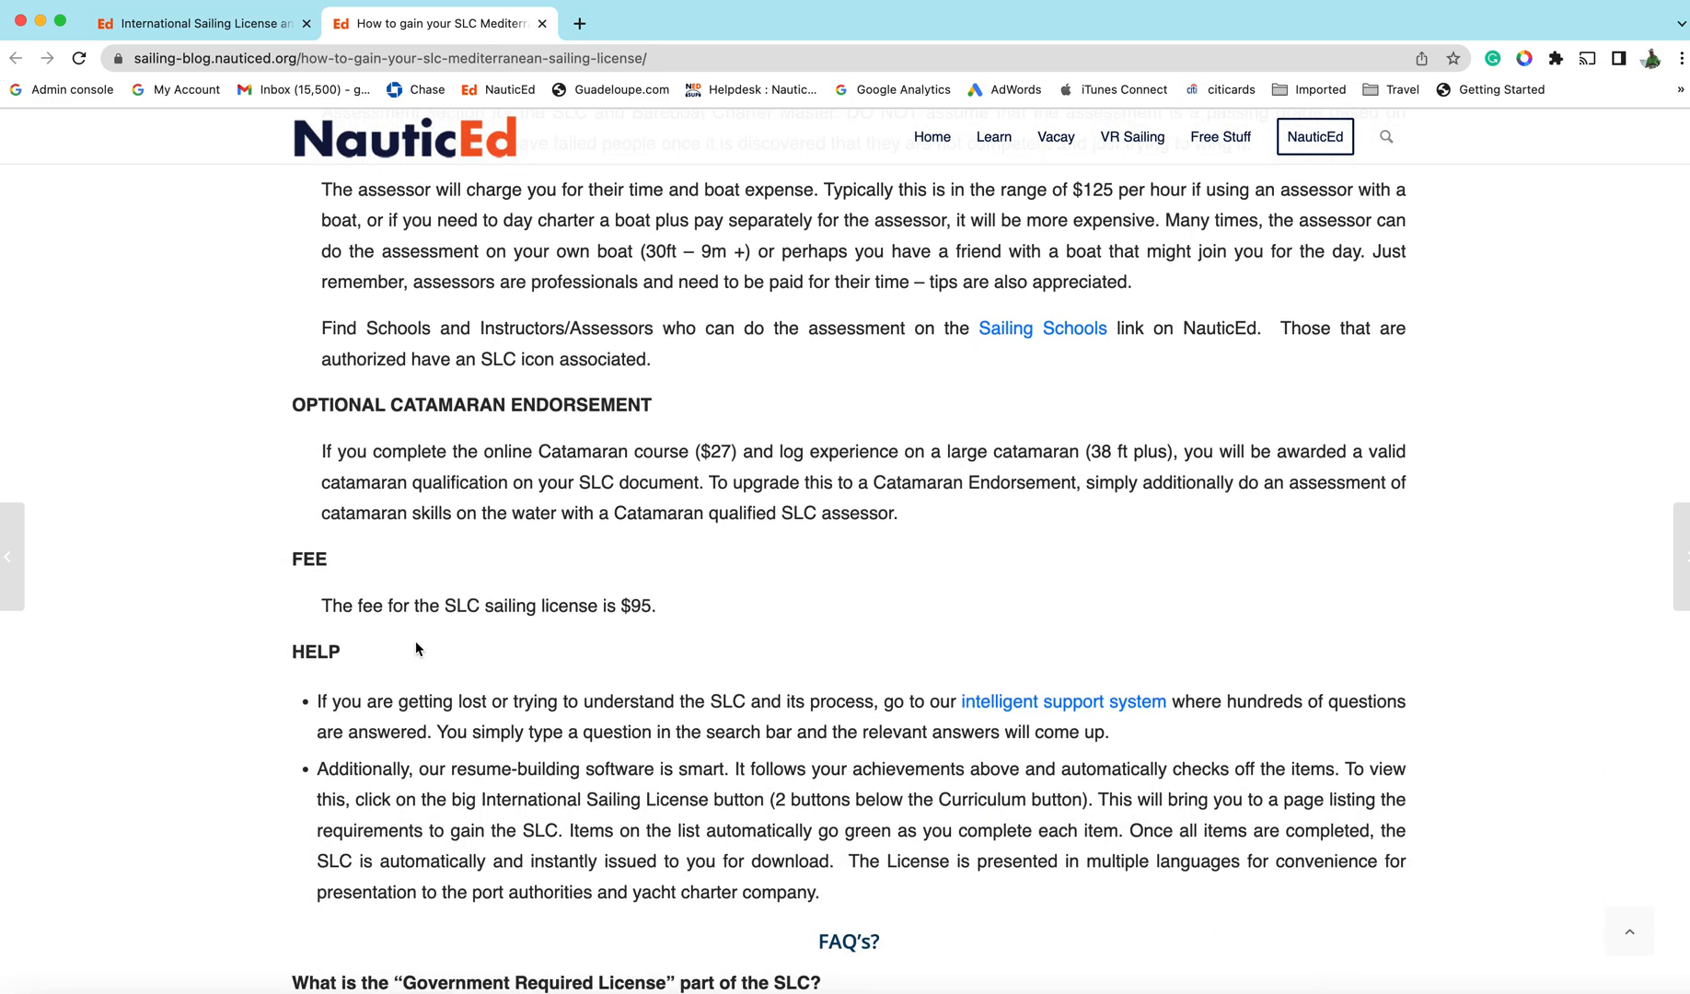
scroll("down", 3)
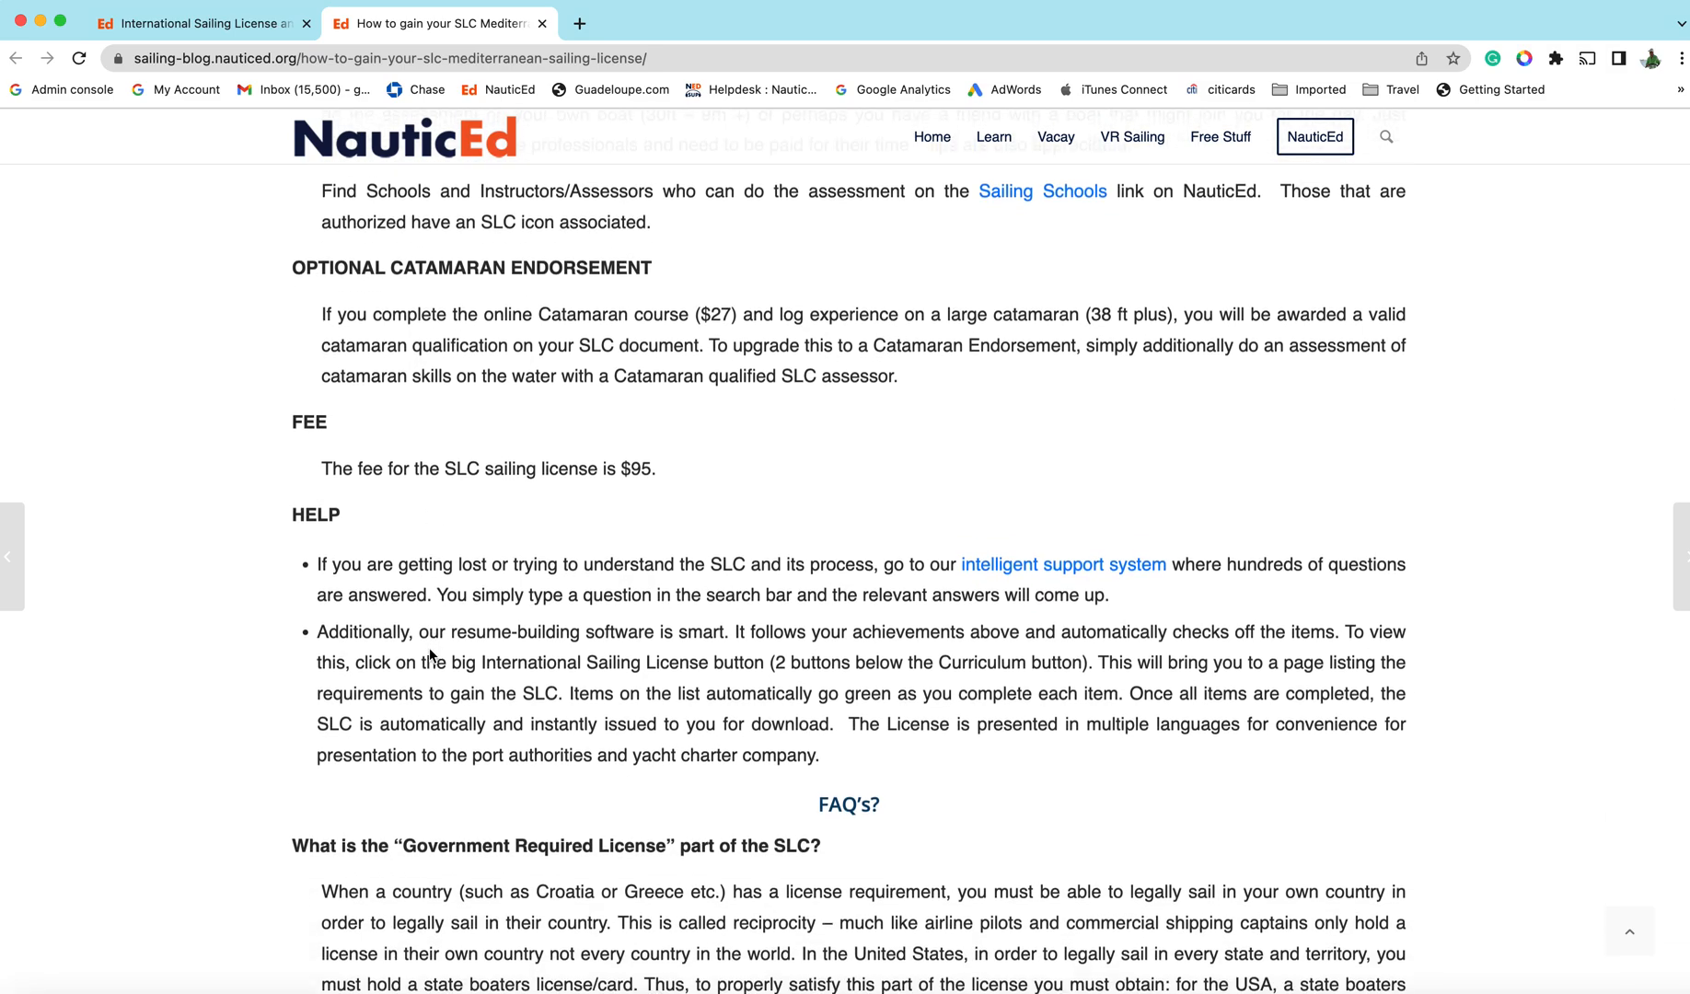
scroll("down", 3)
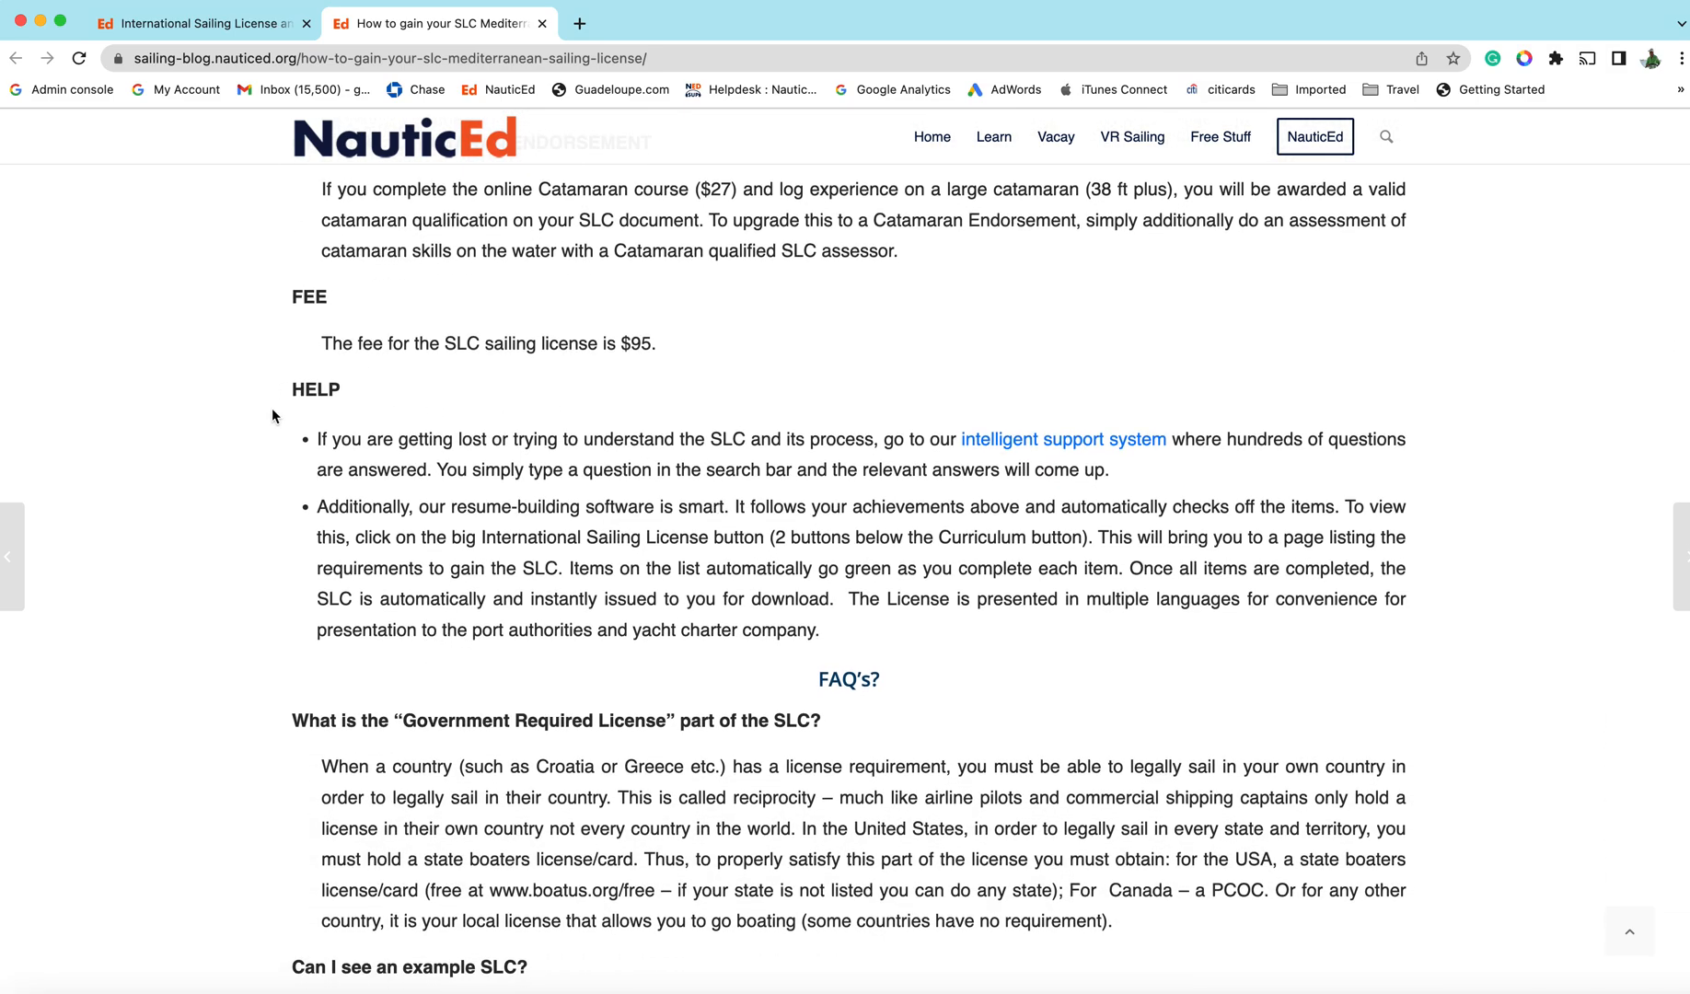
mouse_move(545, 403)
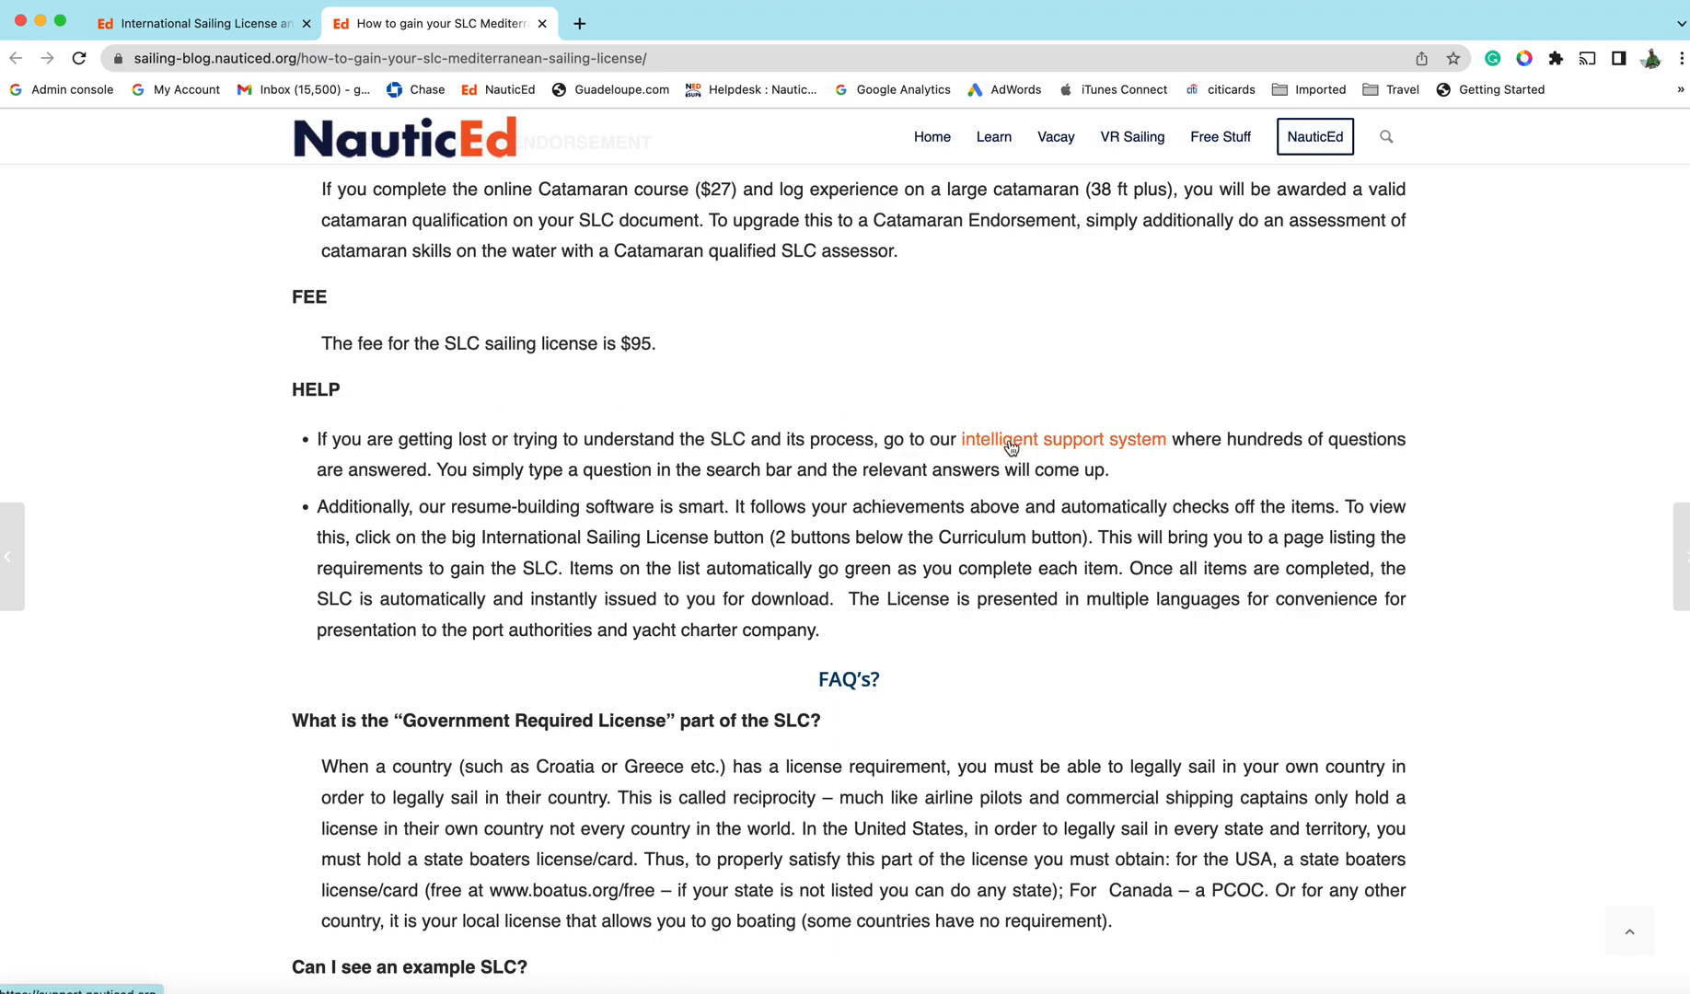
Go to the student support site and search 'slc' to list matching FAQ articles
left_click(1063, 438)
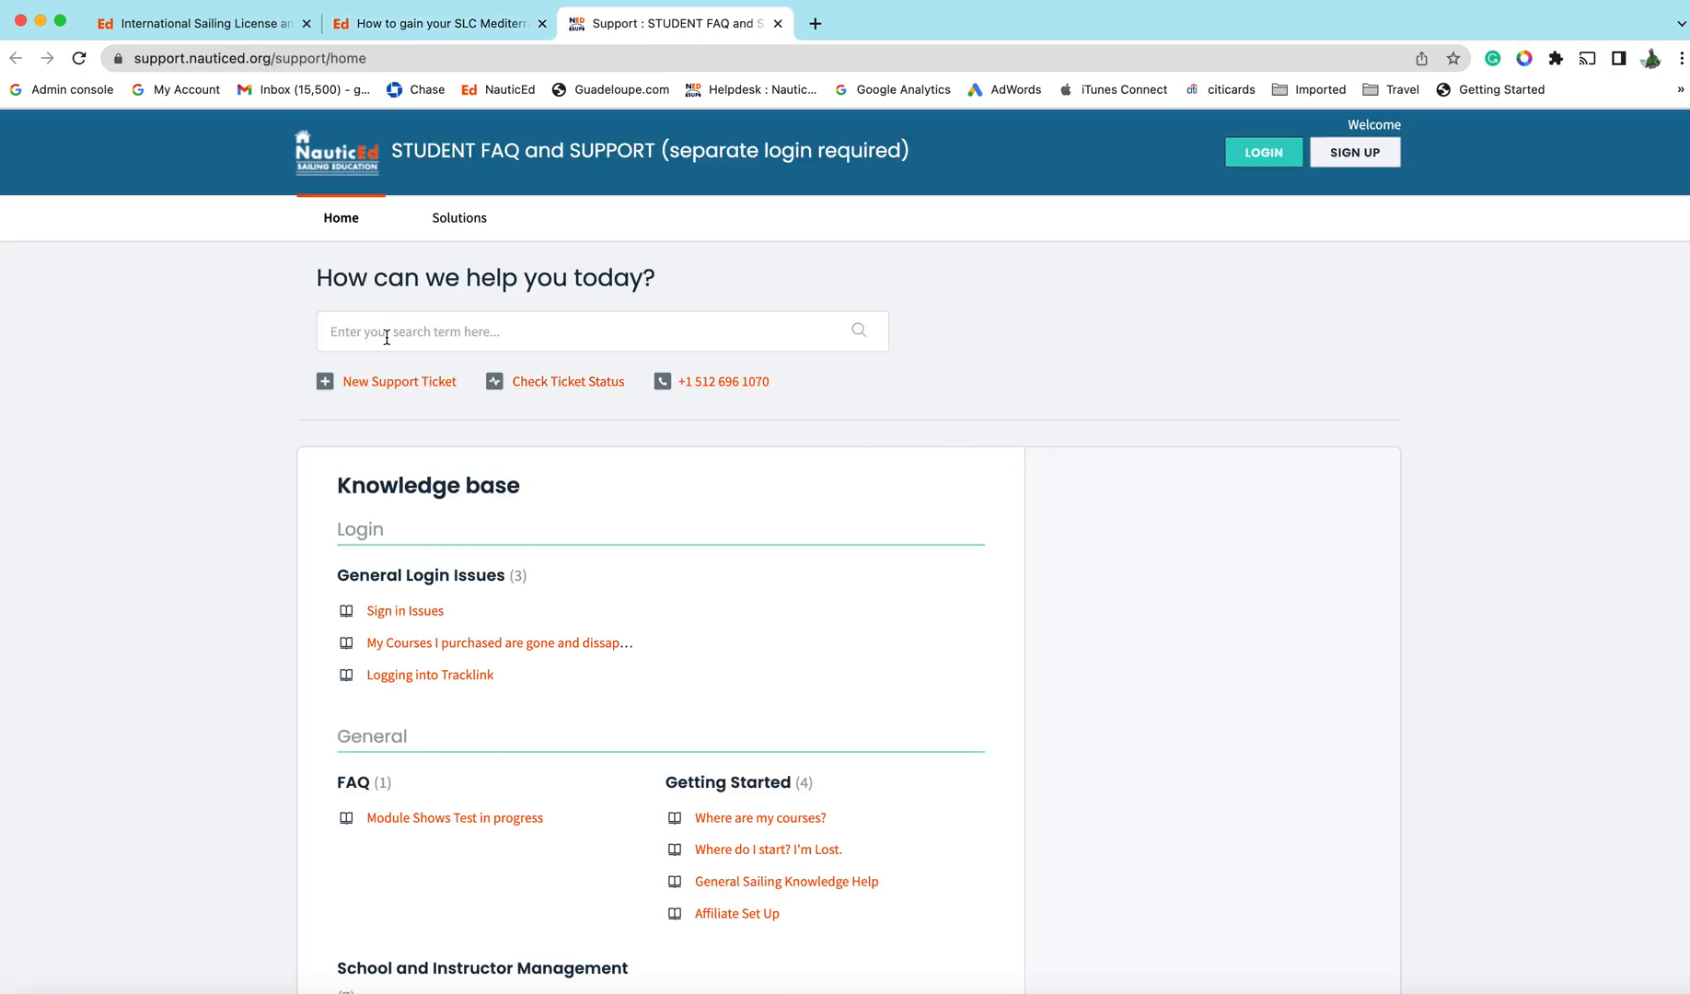
left_click(602, 331)
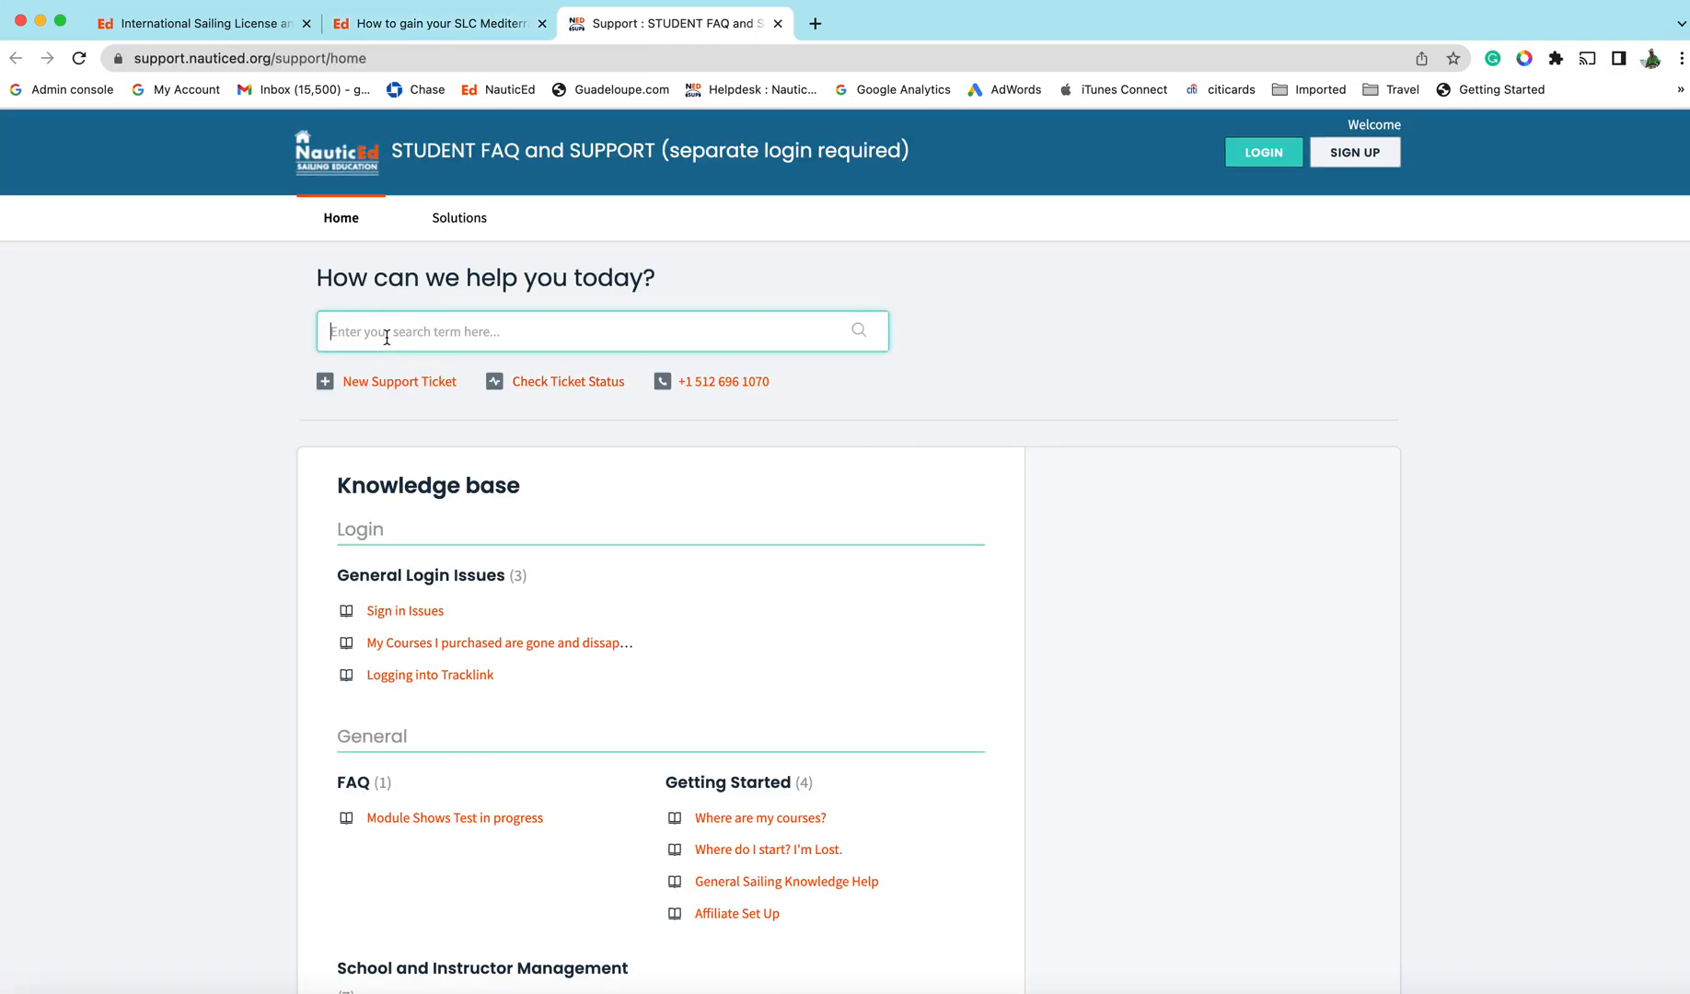
type("slc")
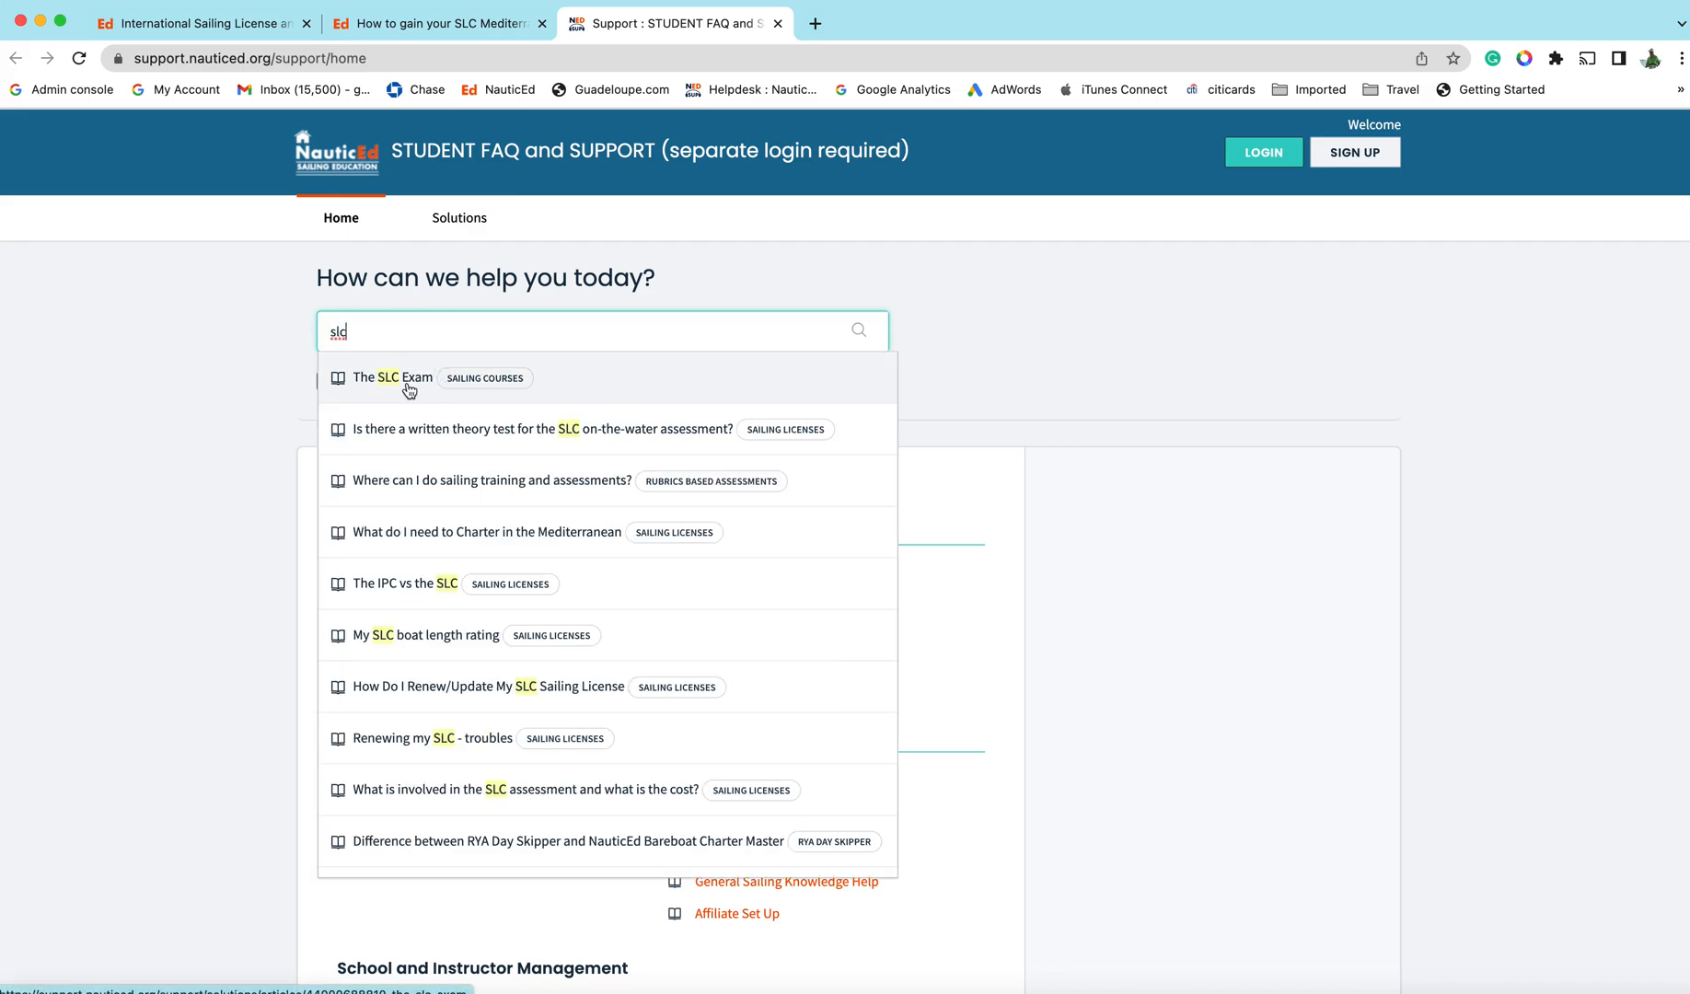
mouse_move(1081, 389)
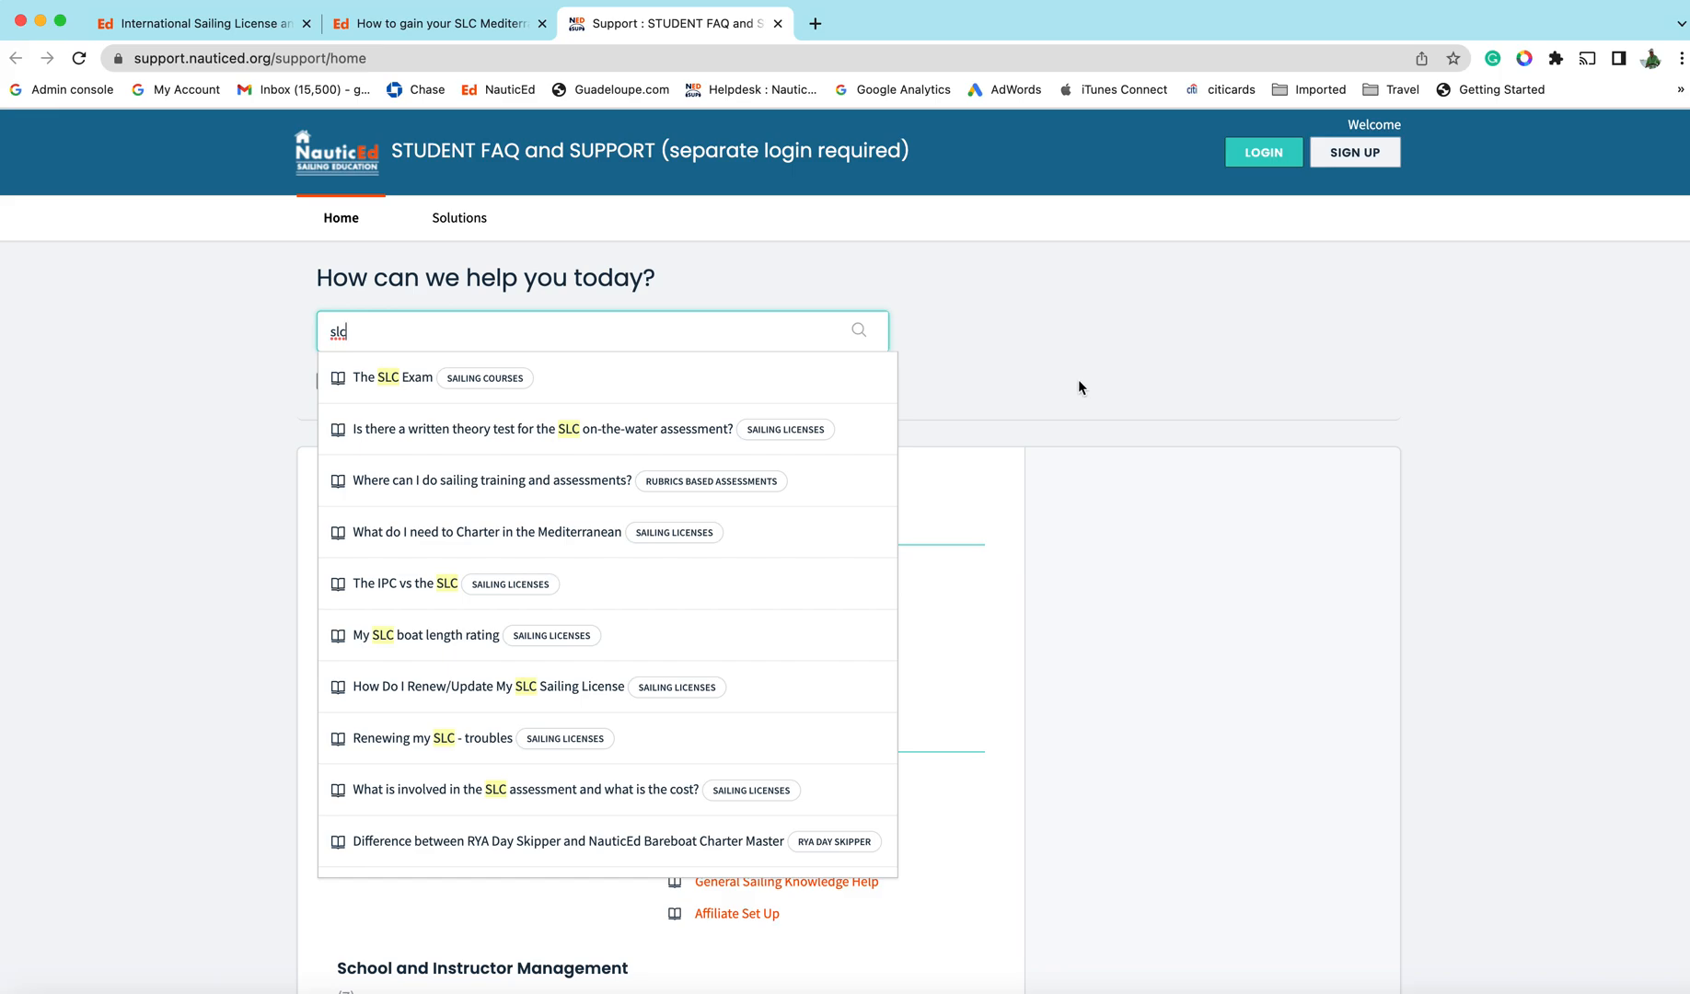
Return to the blog article tab and scroll back toward its top
left_click(431, 22)
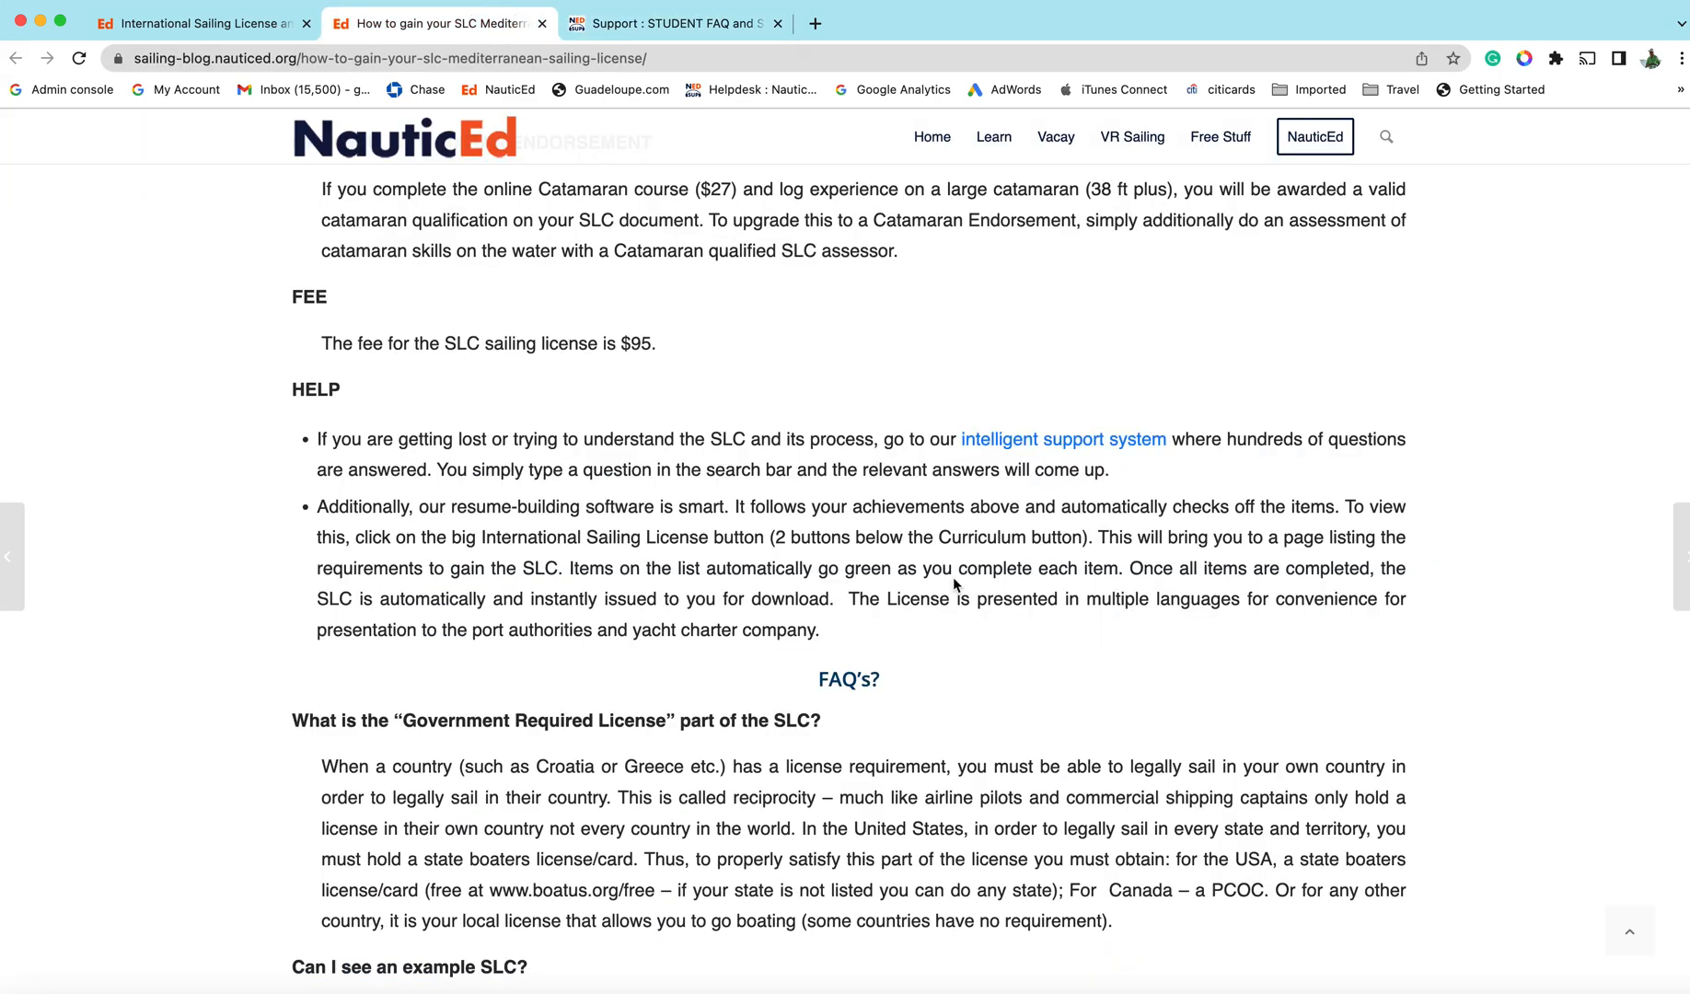
scroll("up", 3)
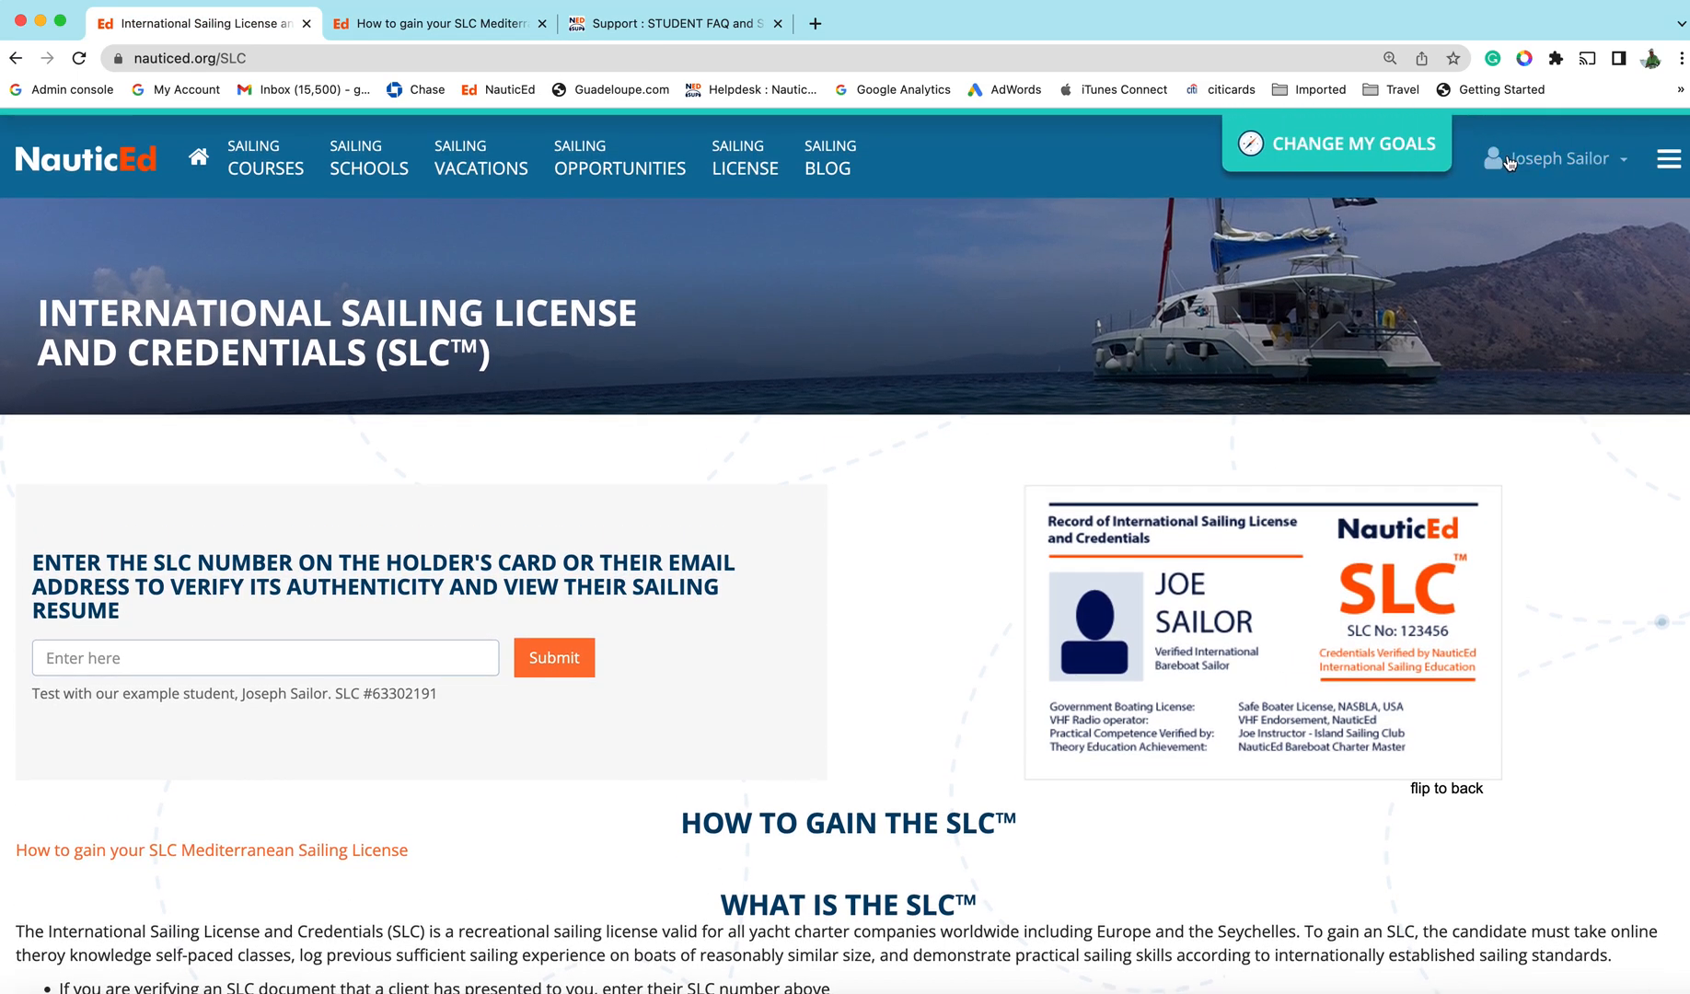
mouse_move(1536, 162)
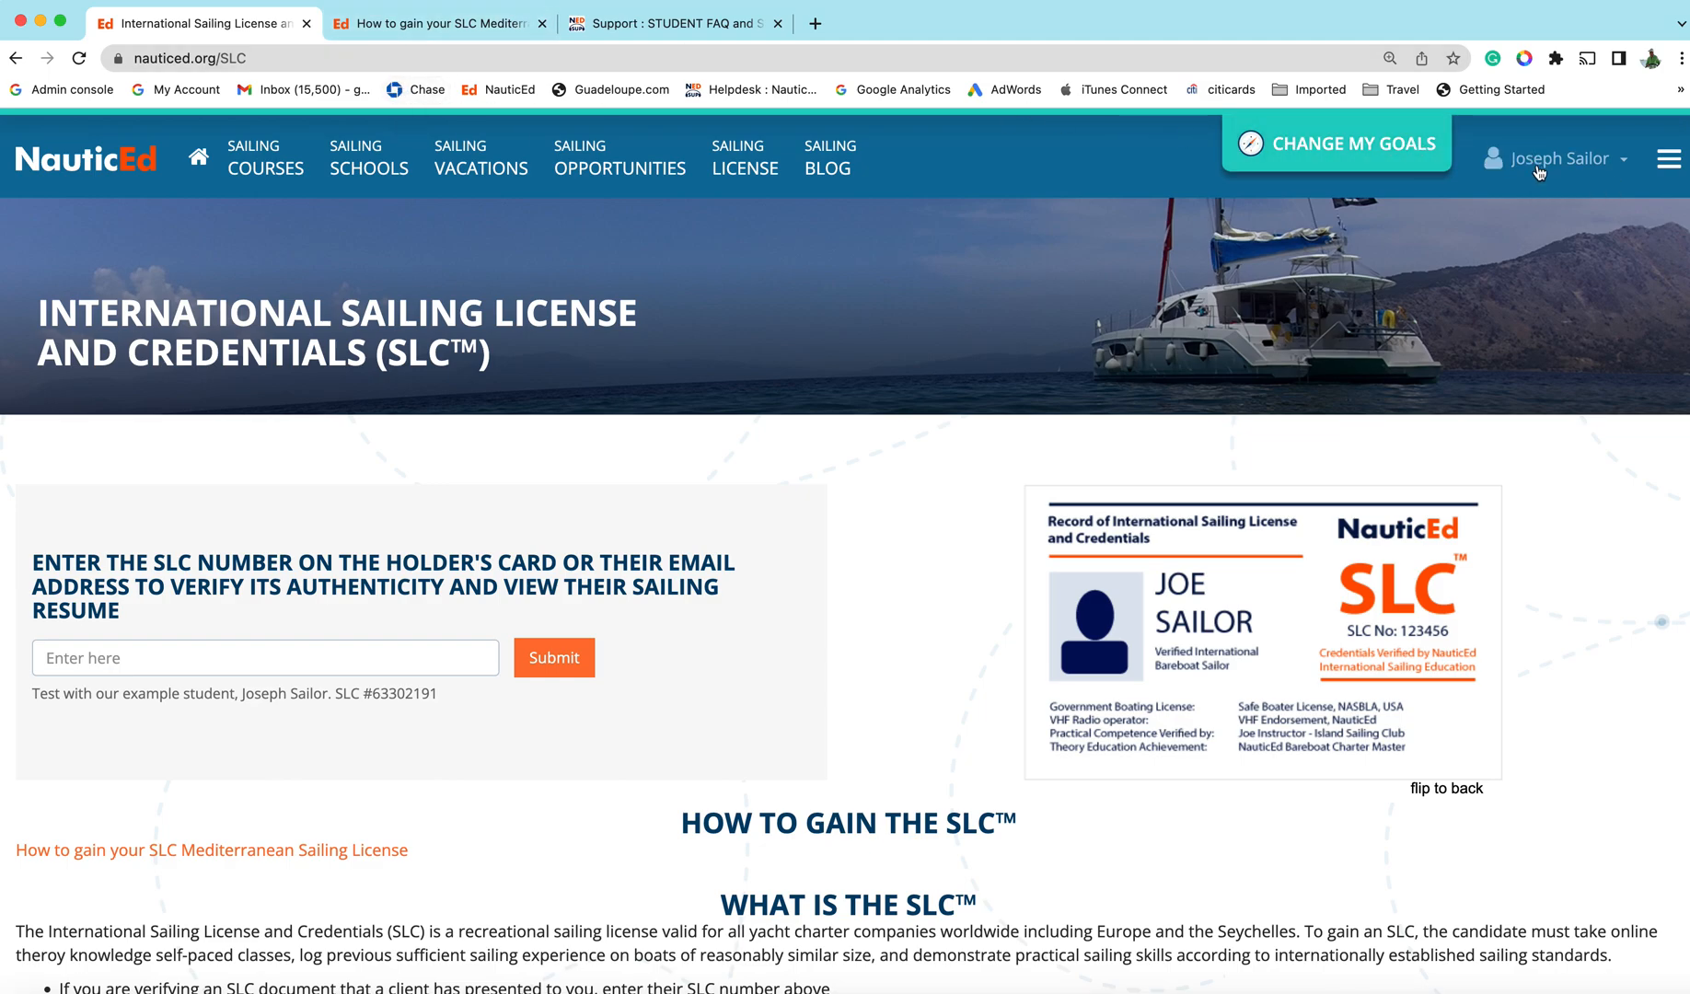
mouse_move(1561, 160)
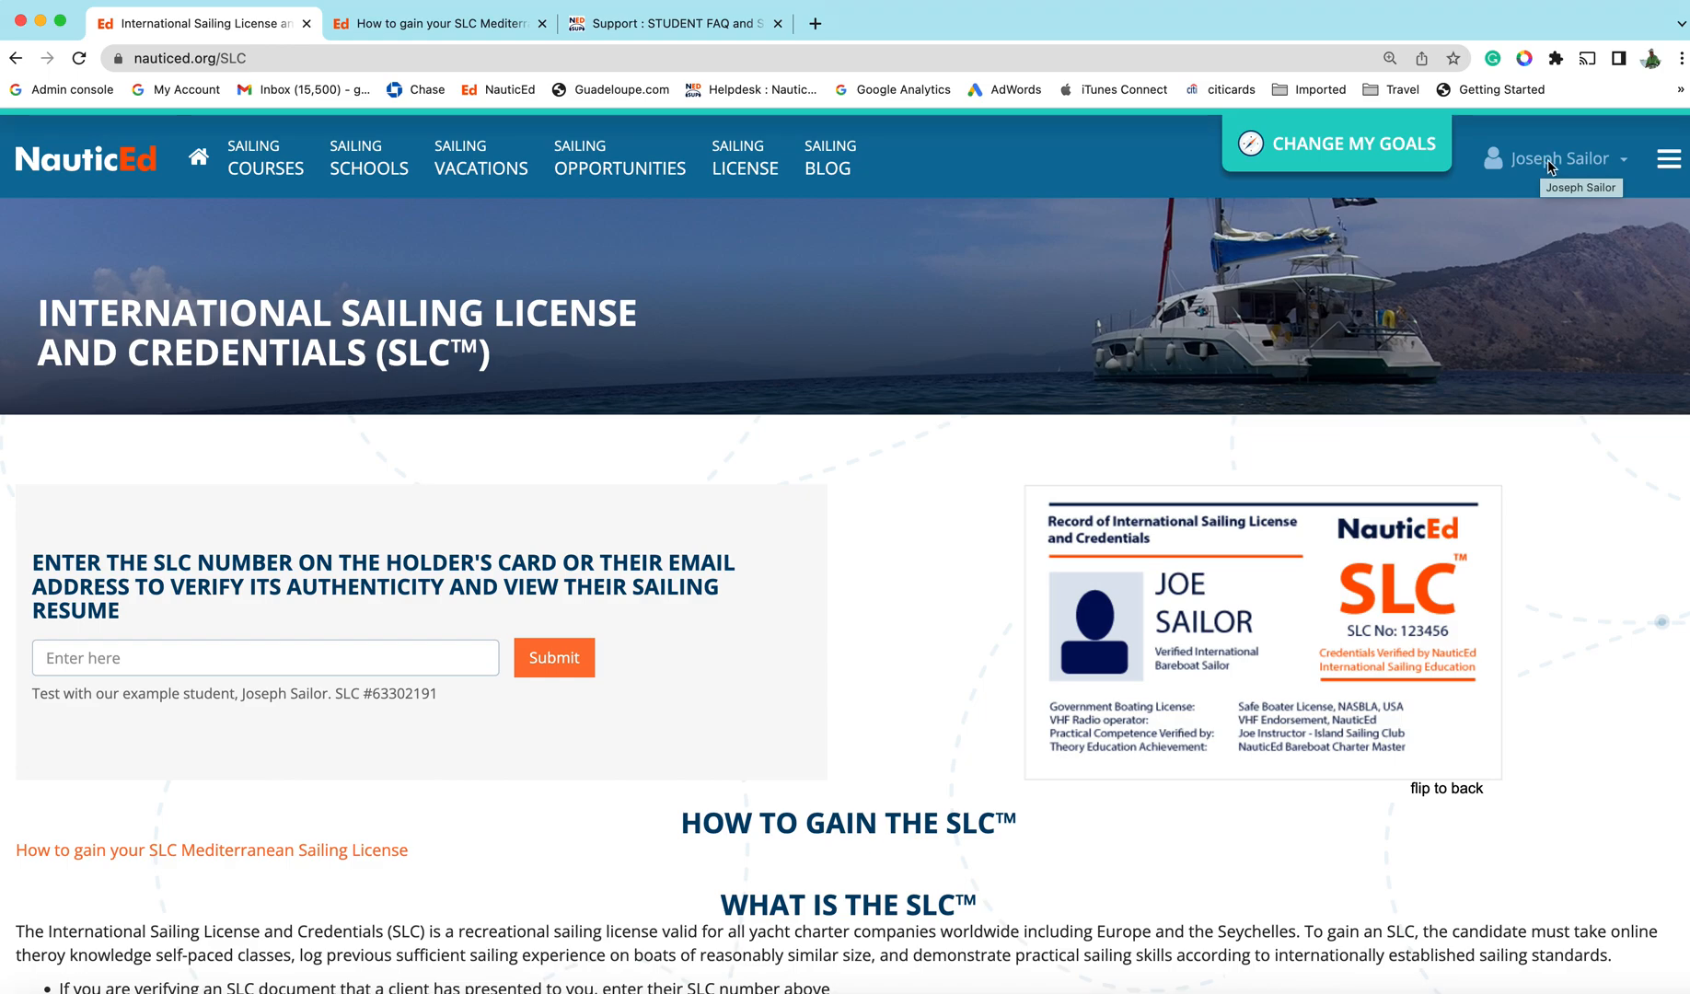
Go to Edit profile from the account menu, dismiss the 70% profile progress popup and view My Profile
left_click(1556, 158)
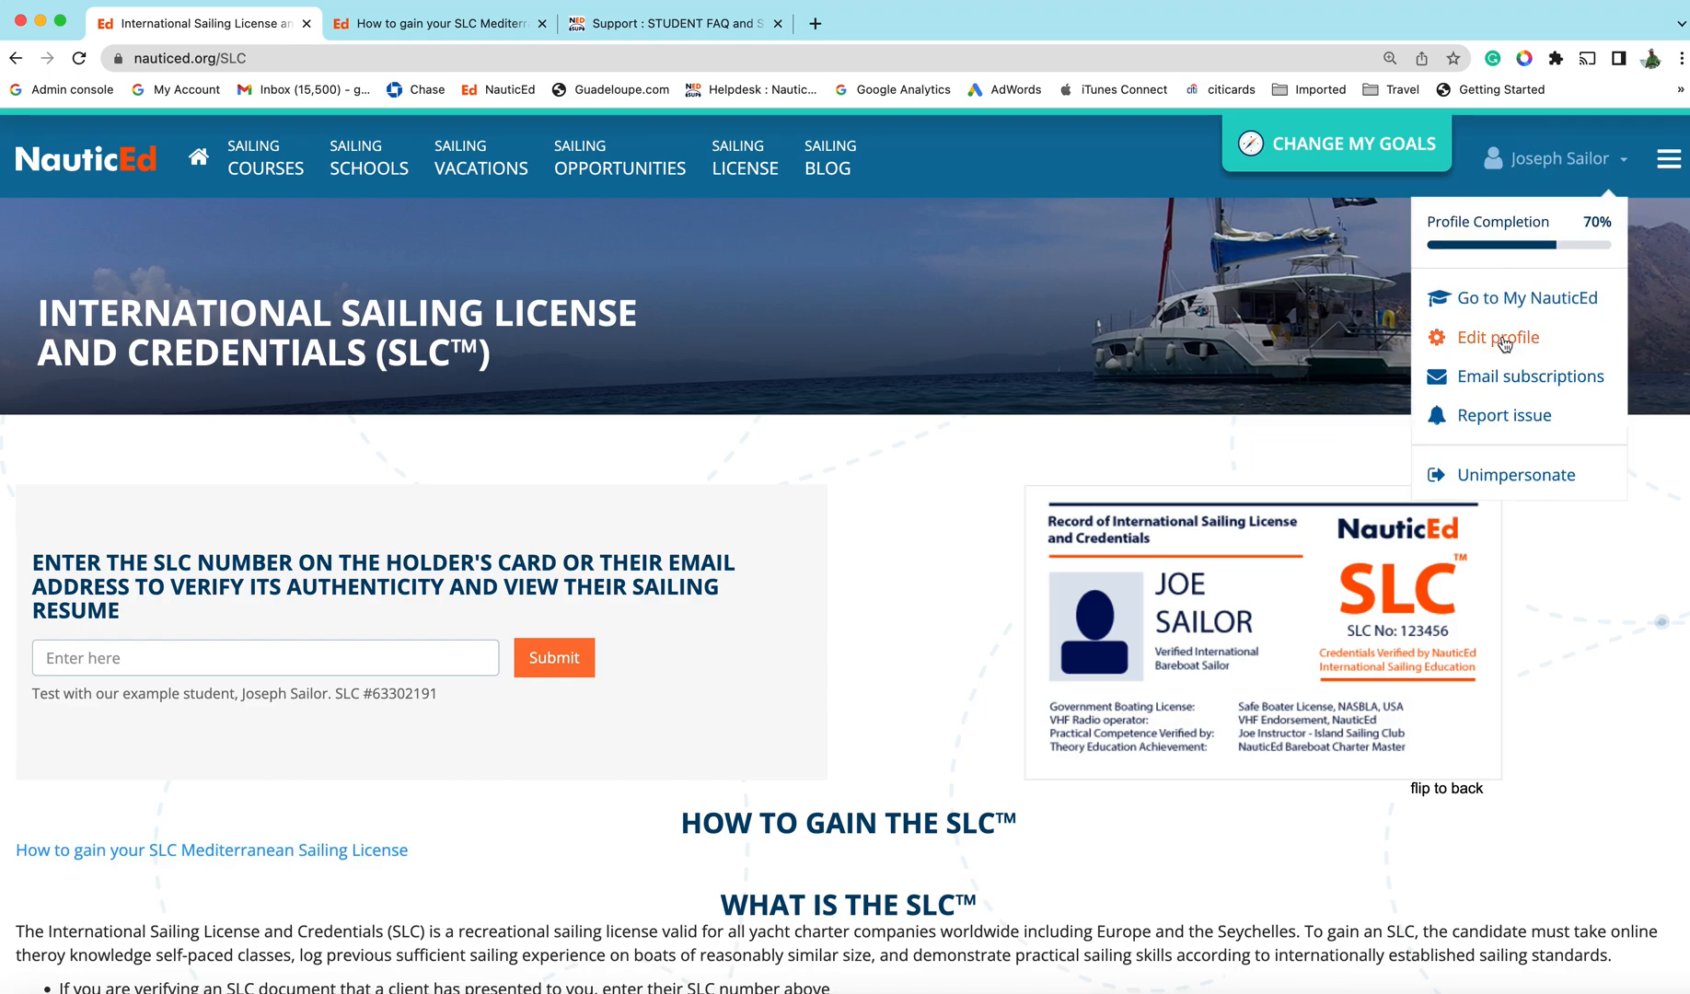
left_click(1497, 337)
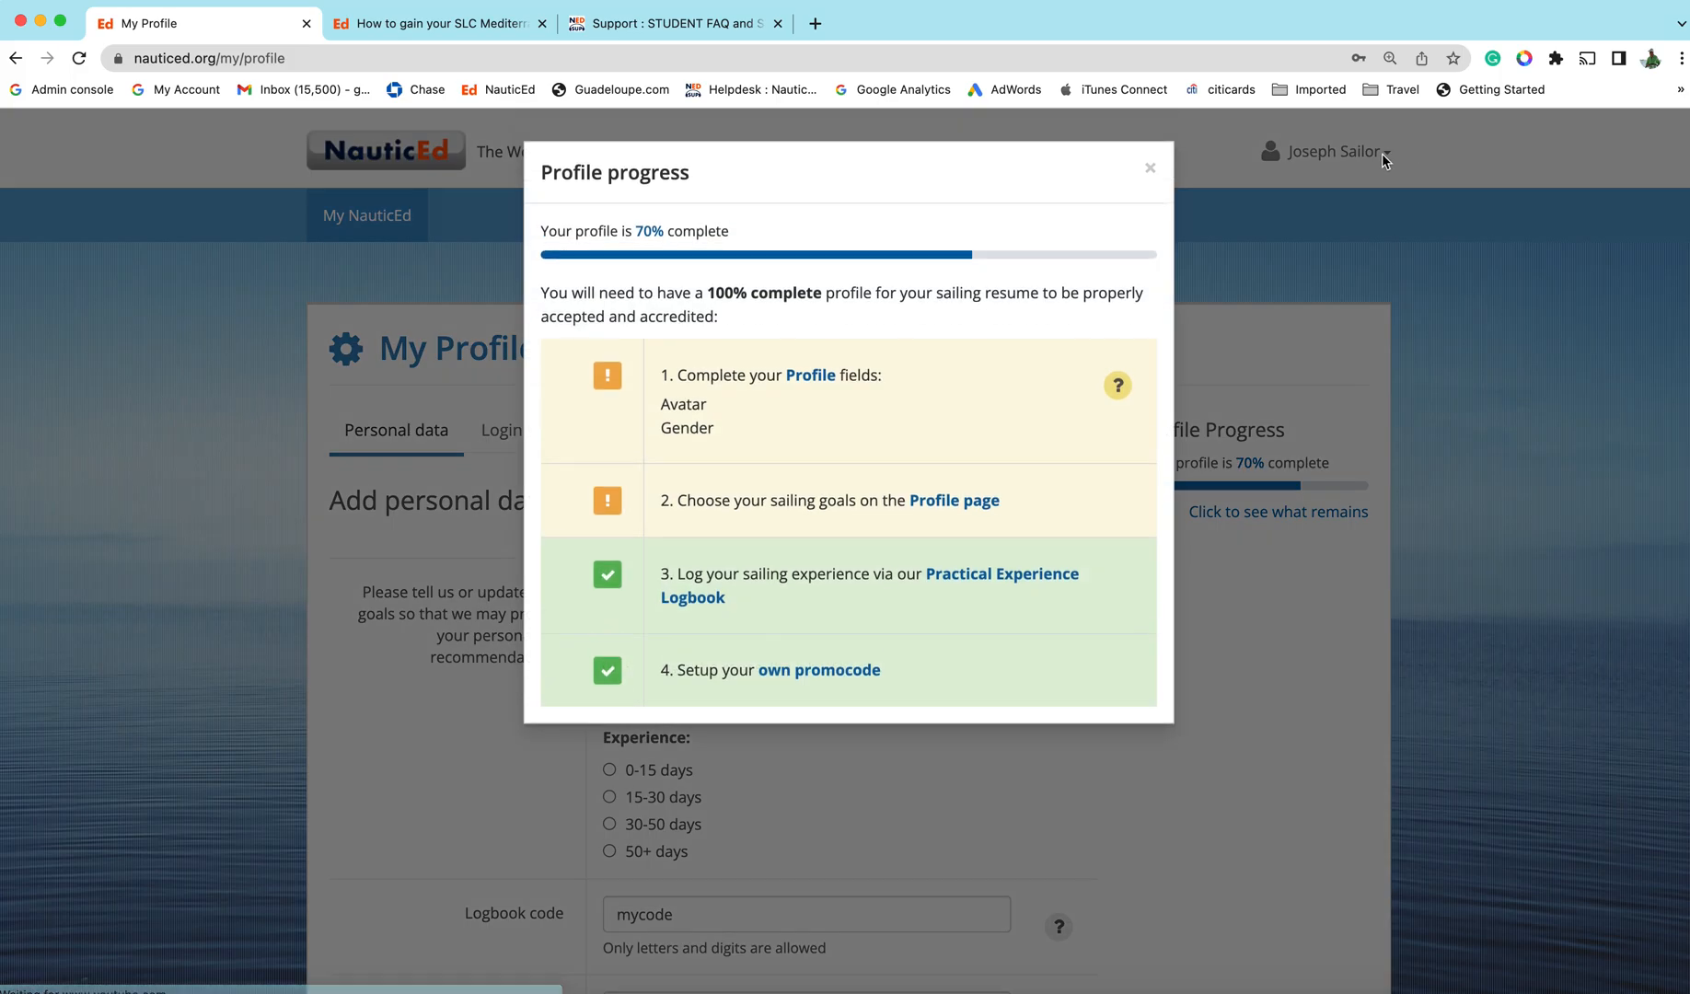
mouse_move(1150, 173)
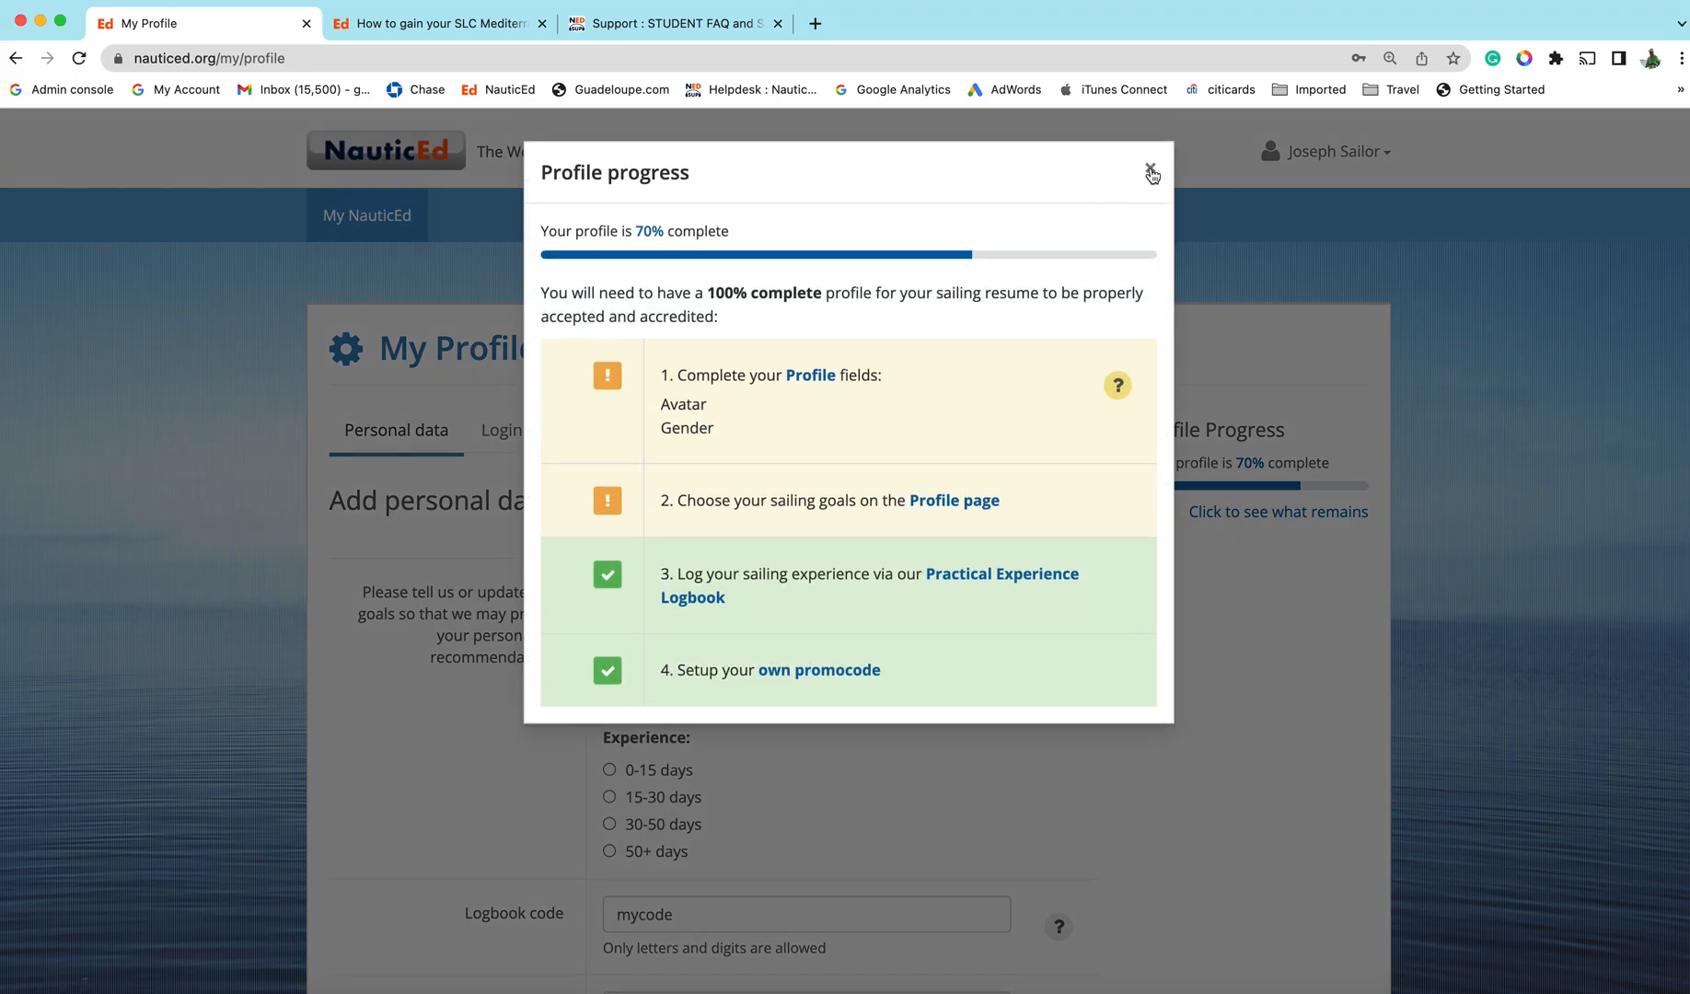
left_click(1151, 173)
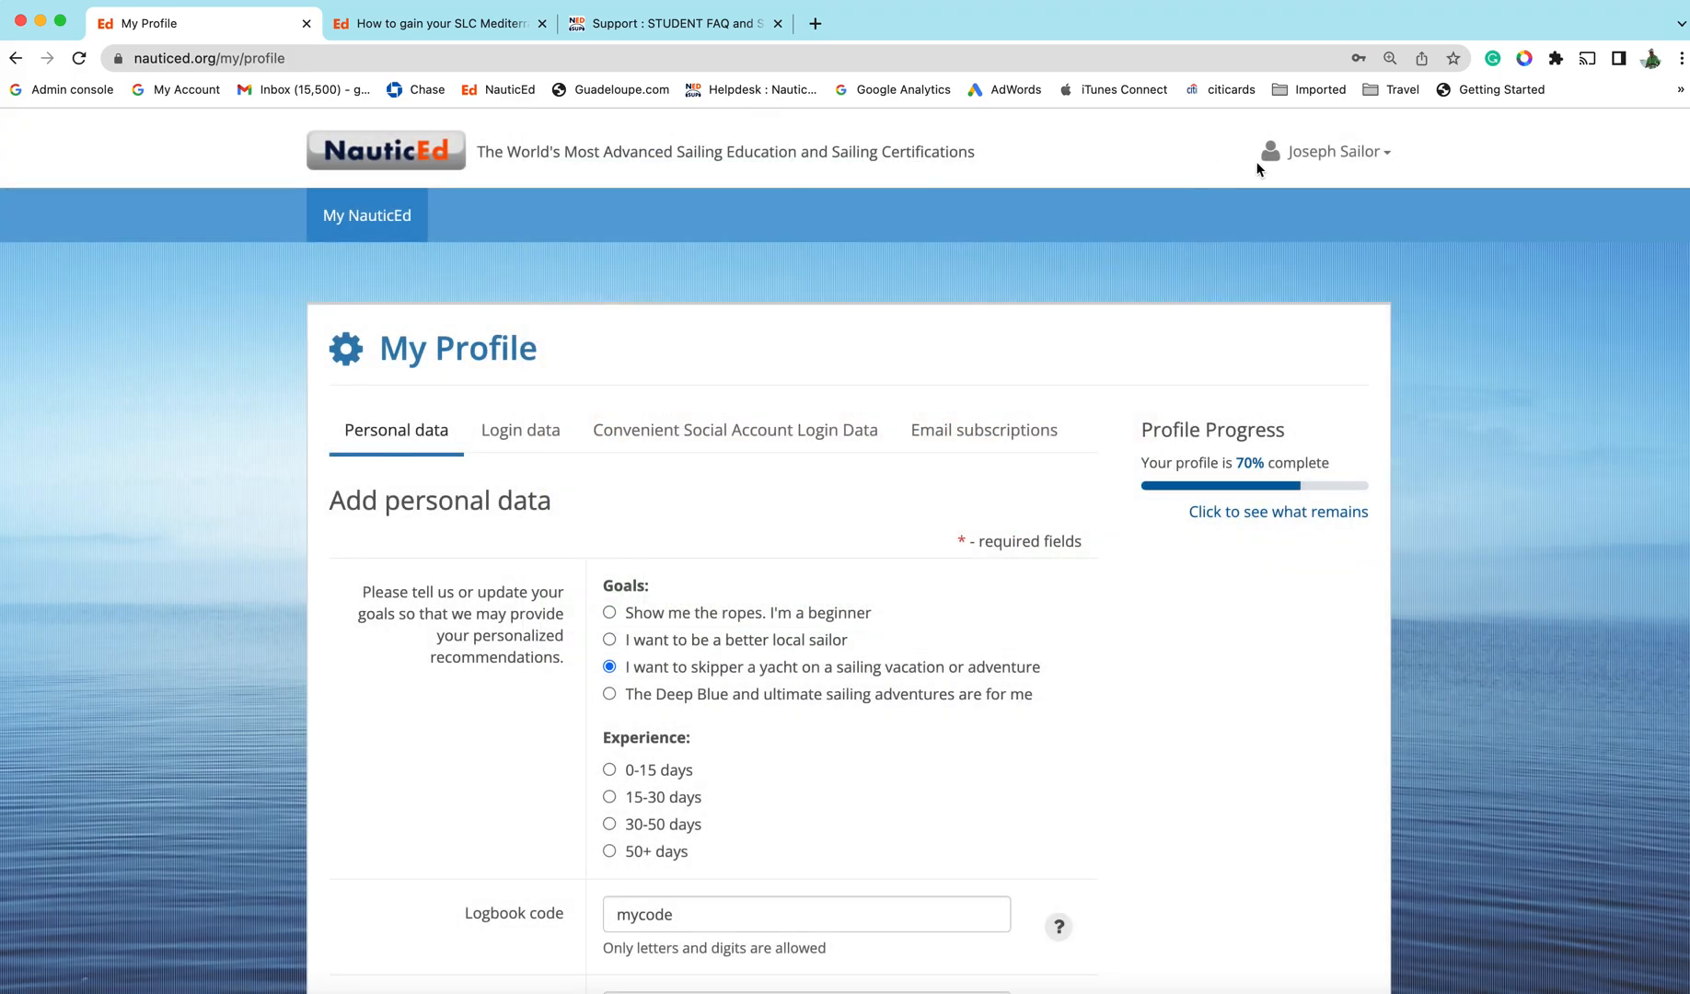
scroll("down", 3)
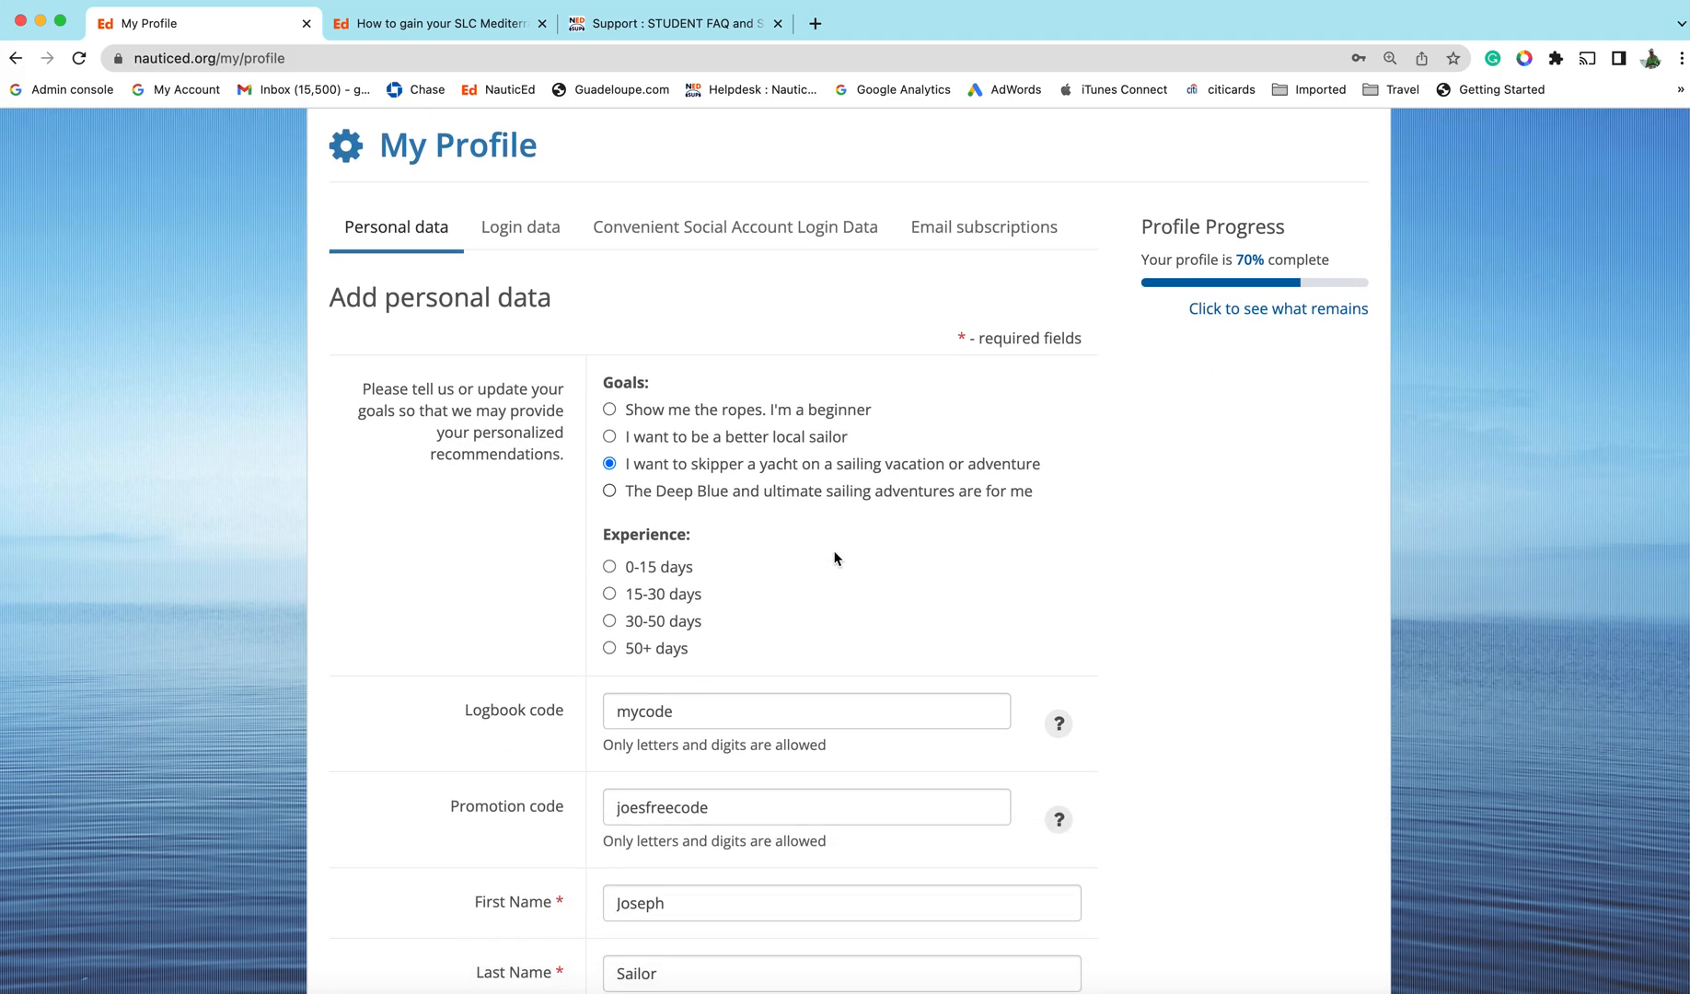
left_click(1330, 151)
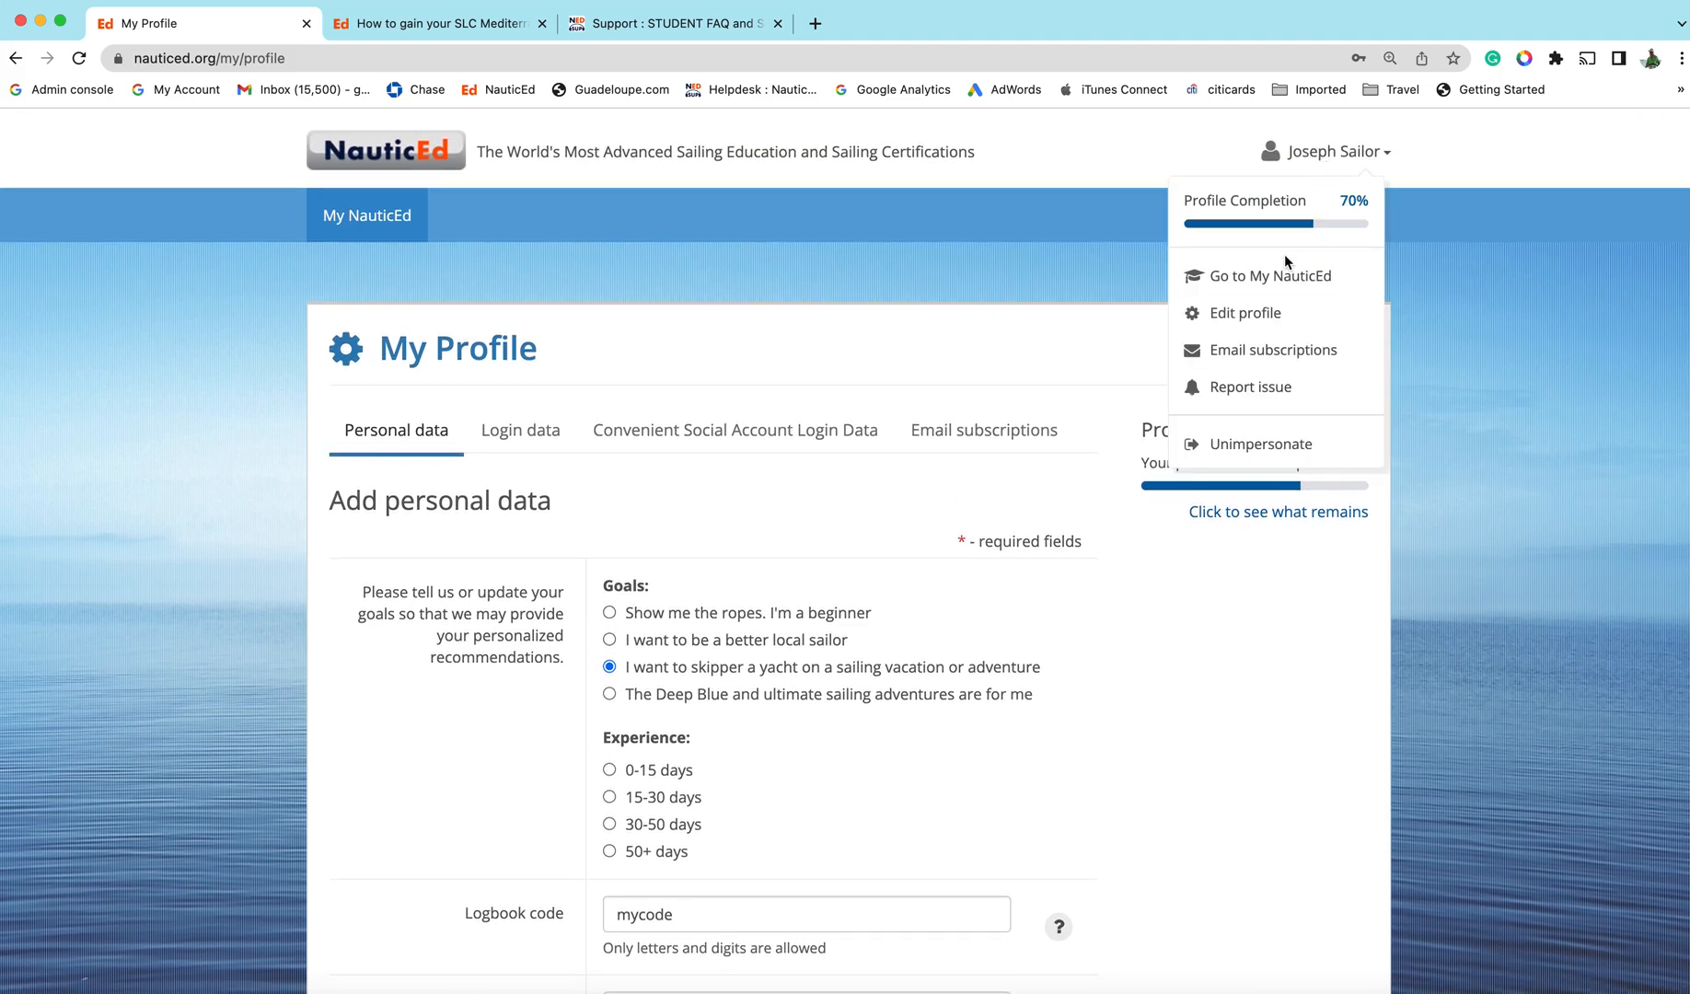
Choose Go to My NauticEd and scroll the dashboard down to its Curriculum and Logbook cards
left_click(1270, 276)
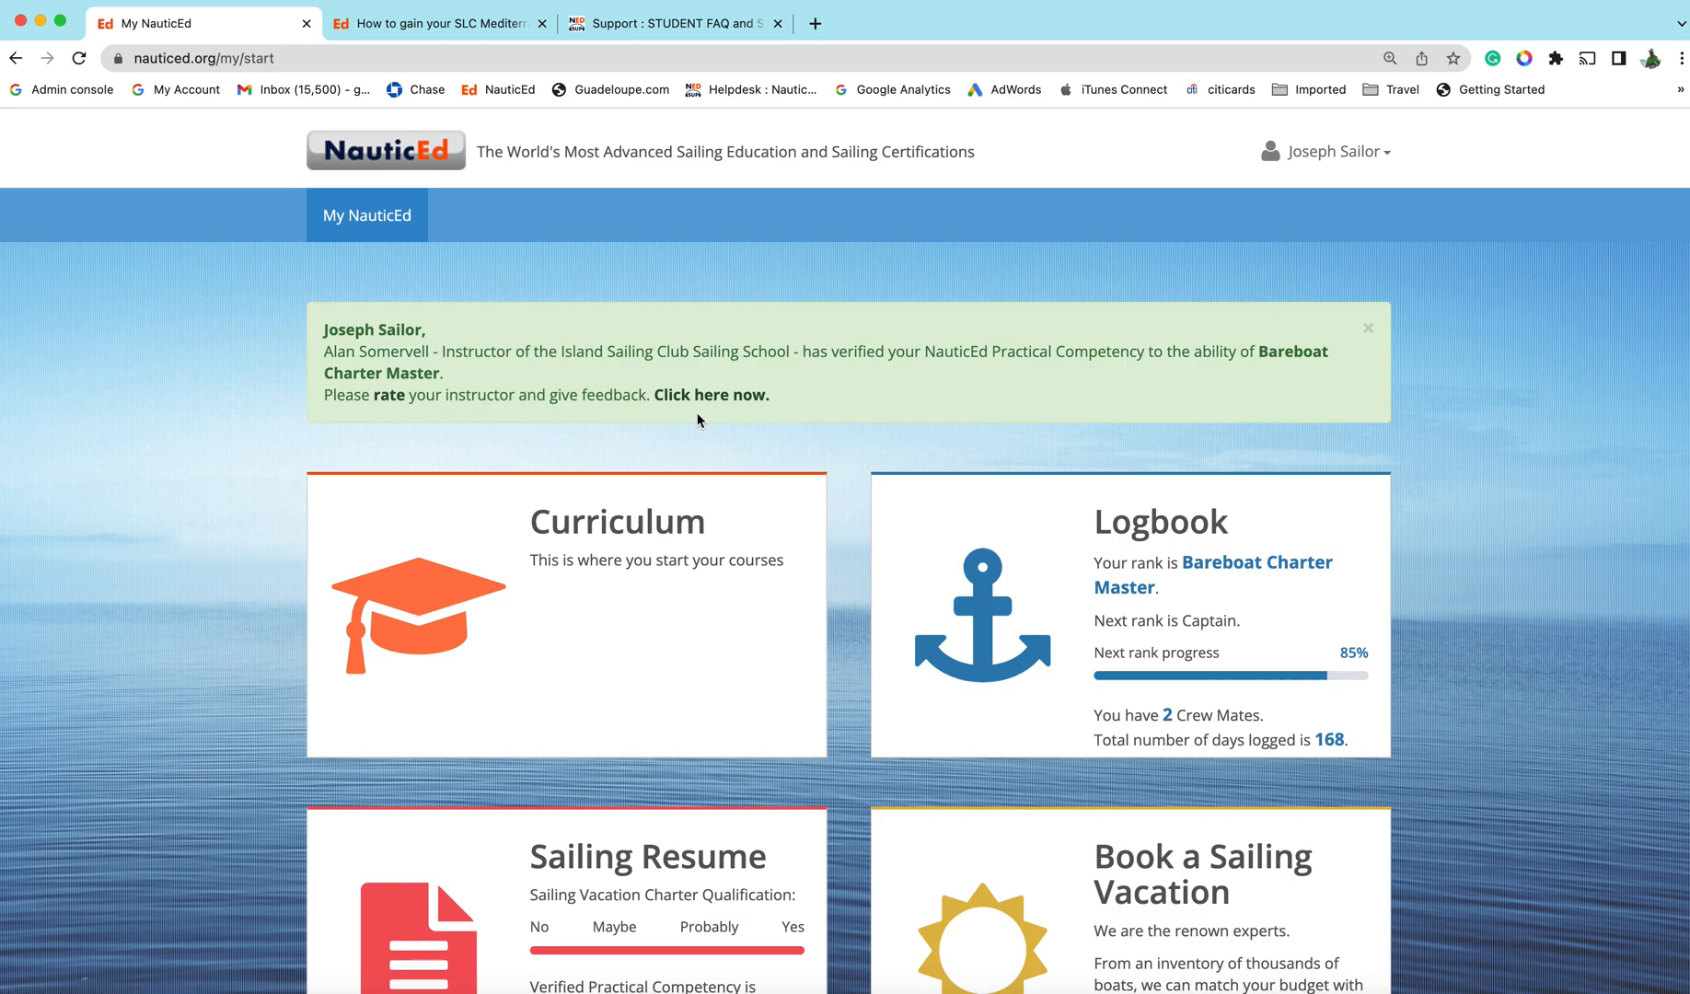
scroll("down", 3)
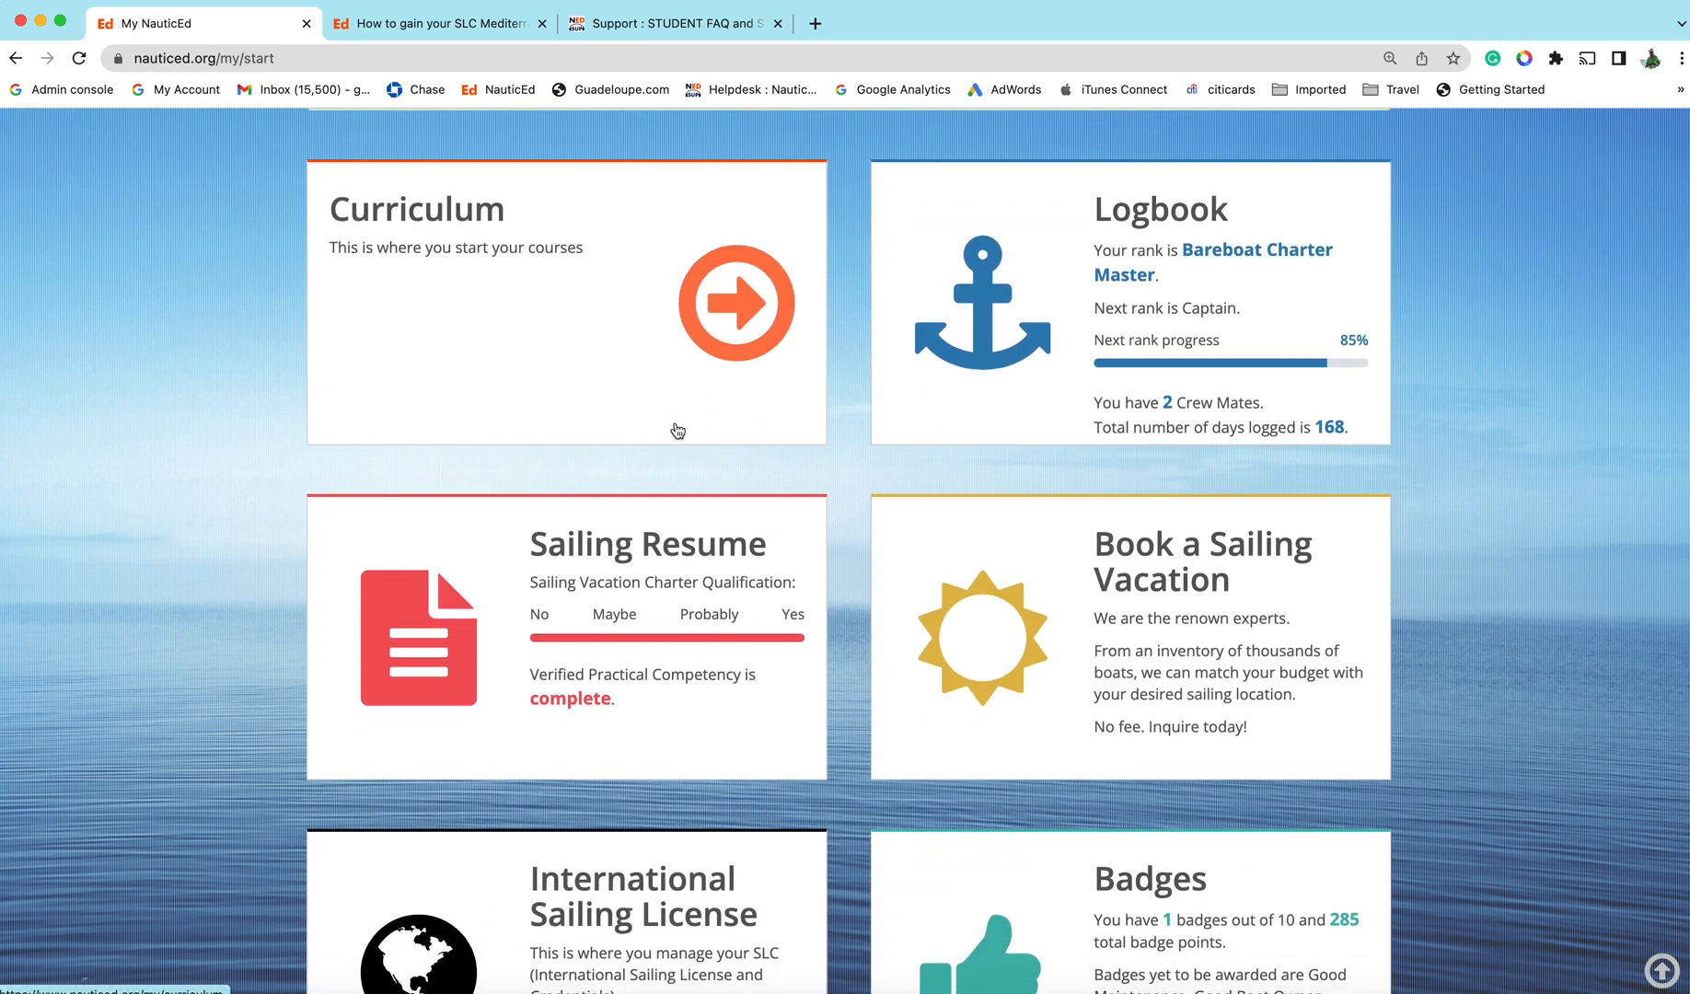
scroll("down", 3)
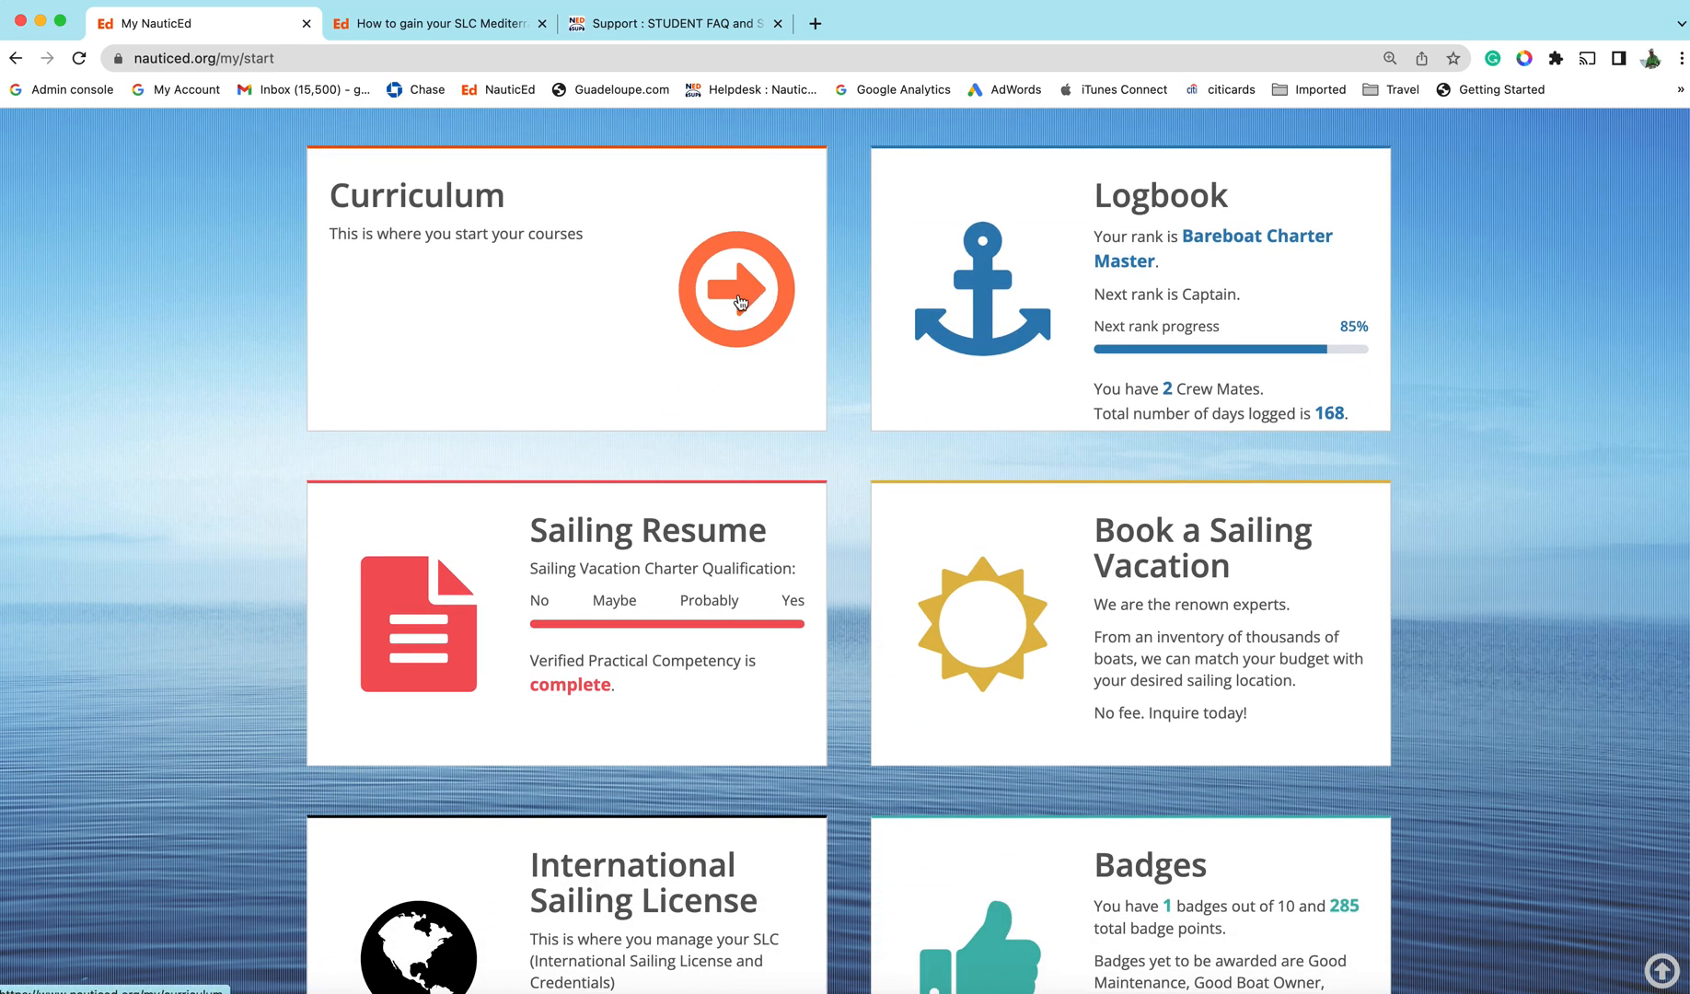
Enter My Curriculum and review incomplete courses, practical assessments and passed eCourses
left_click(736, 288)
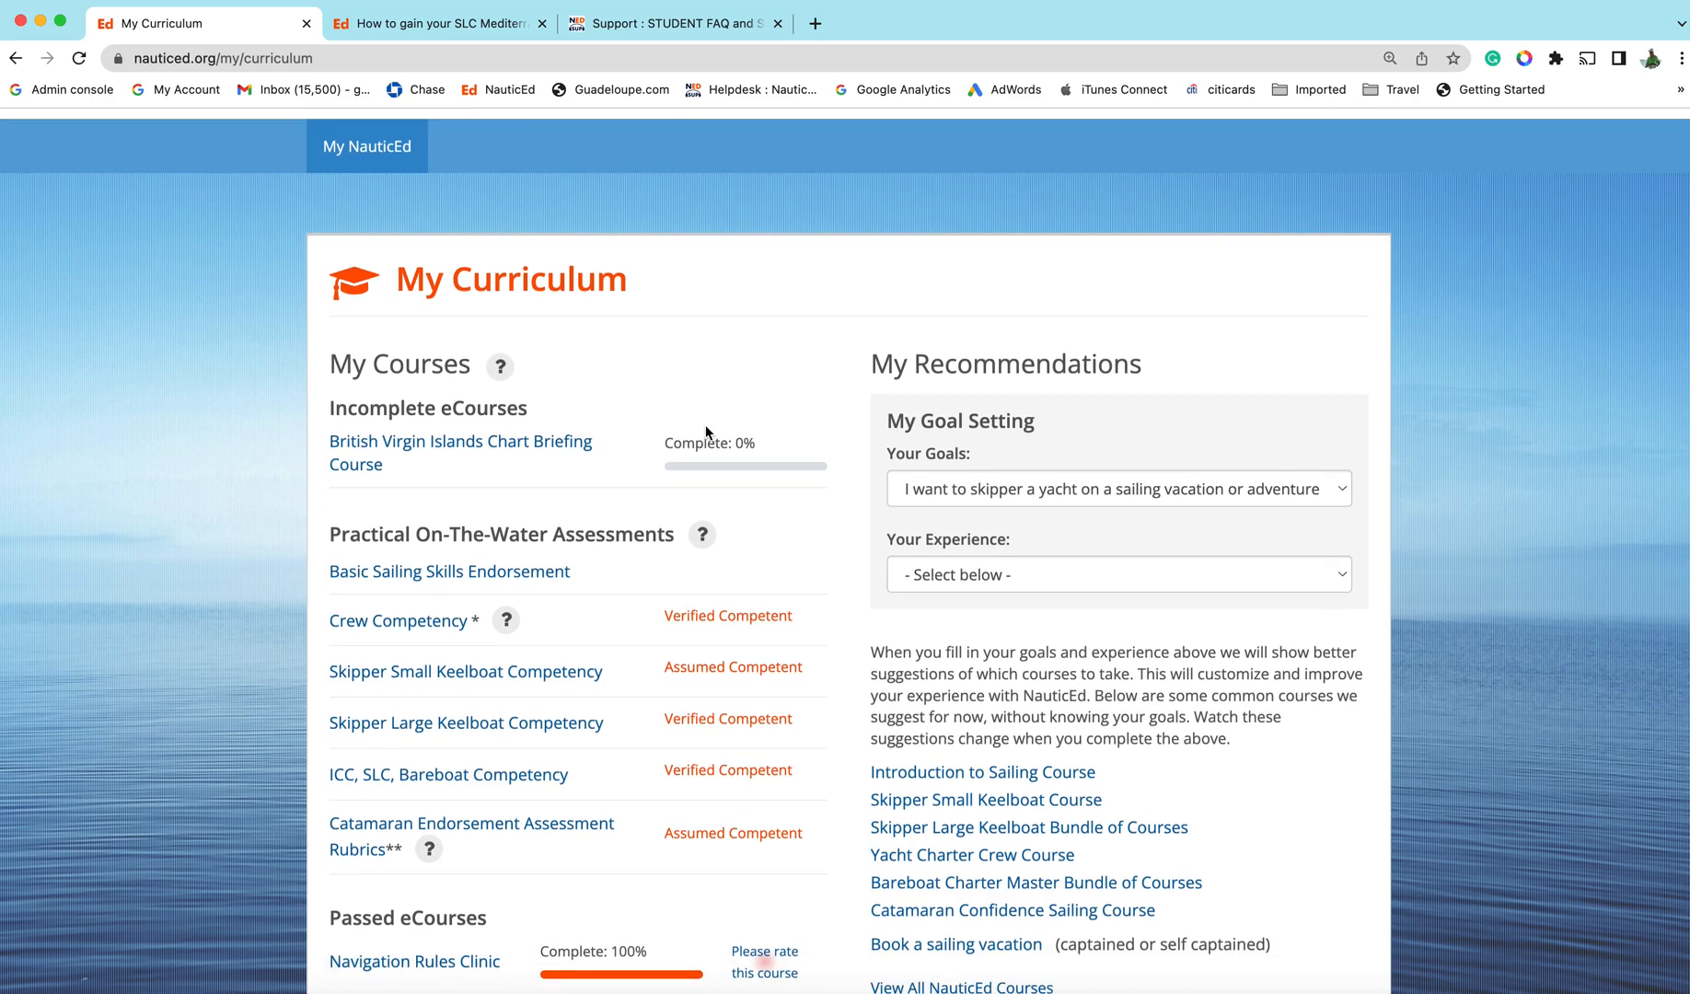
scroll("down", 3)
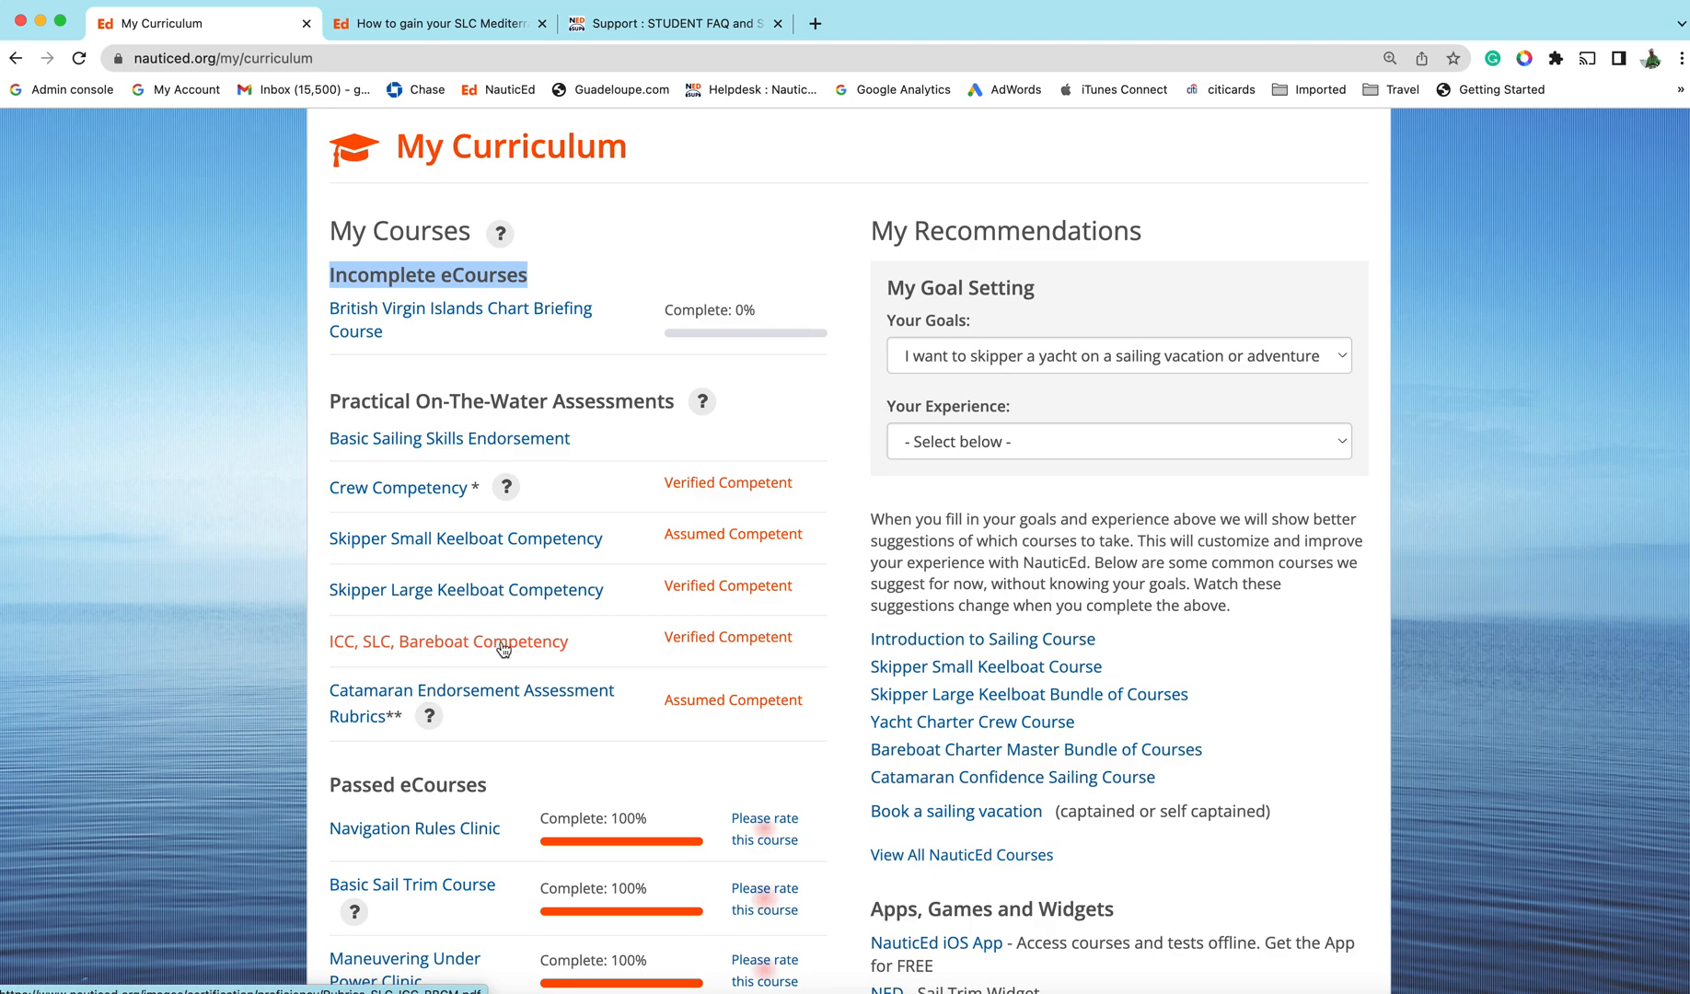
scroll("down", 3)
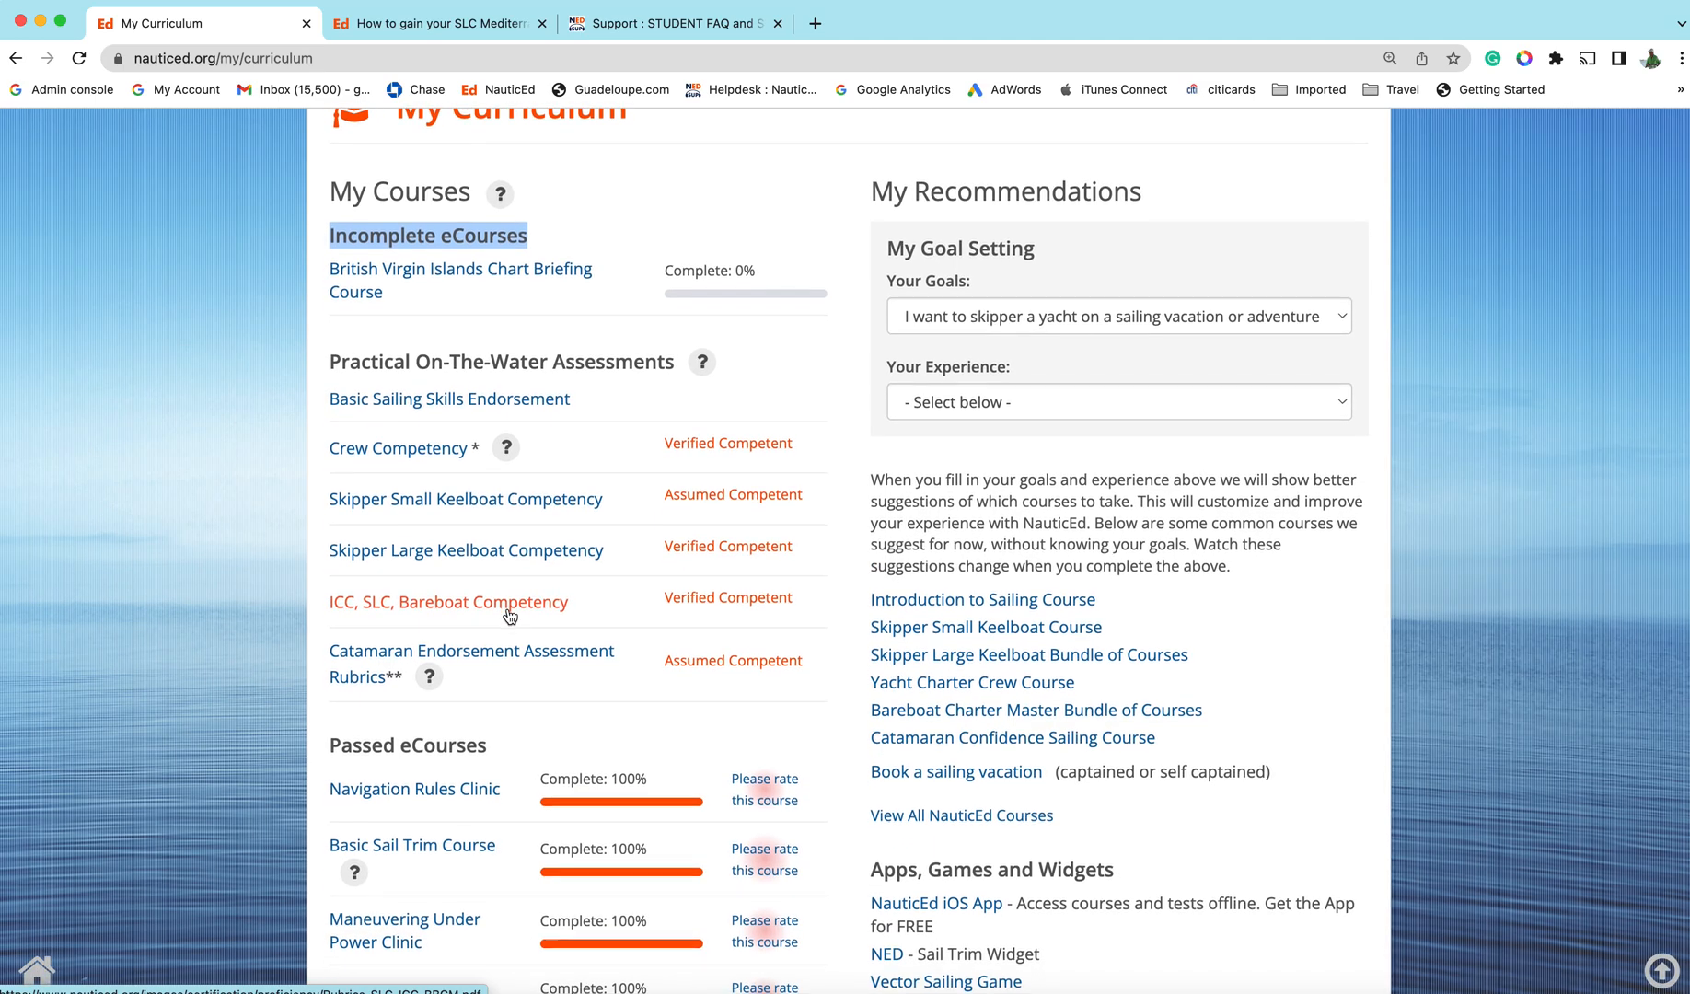
scroll("down", 3)
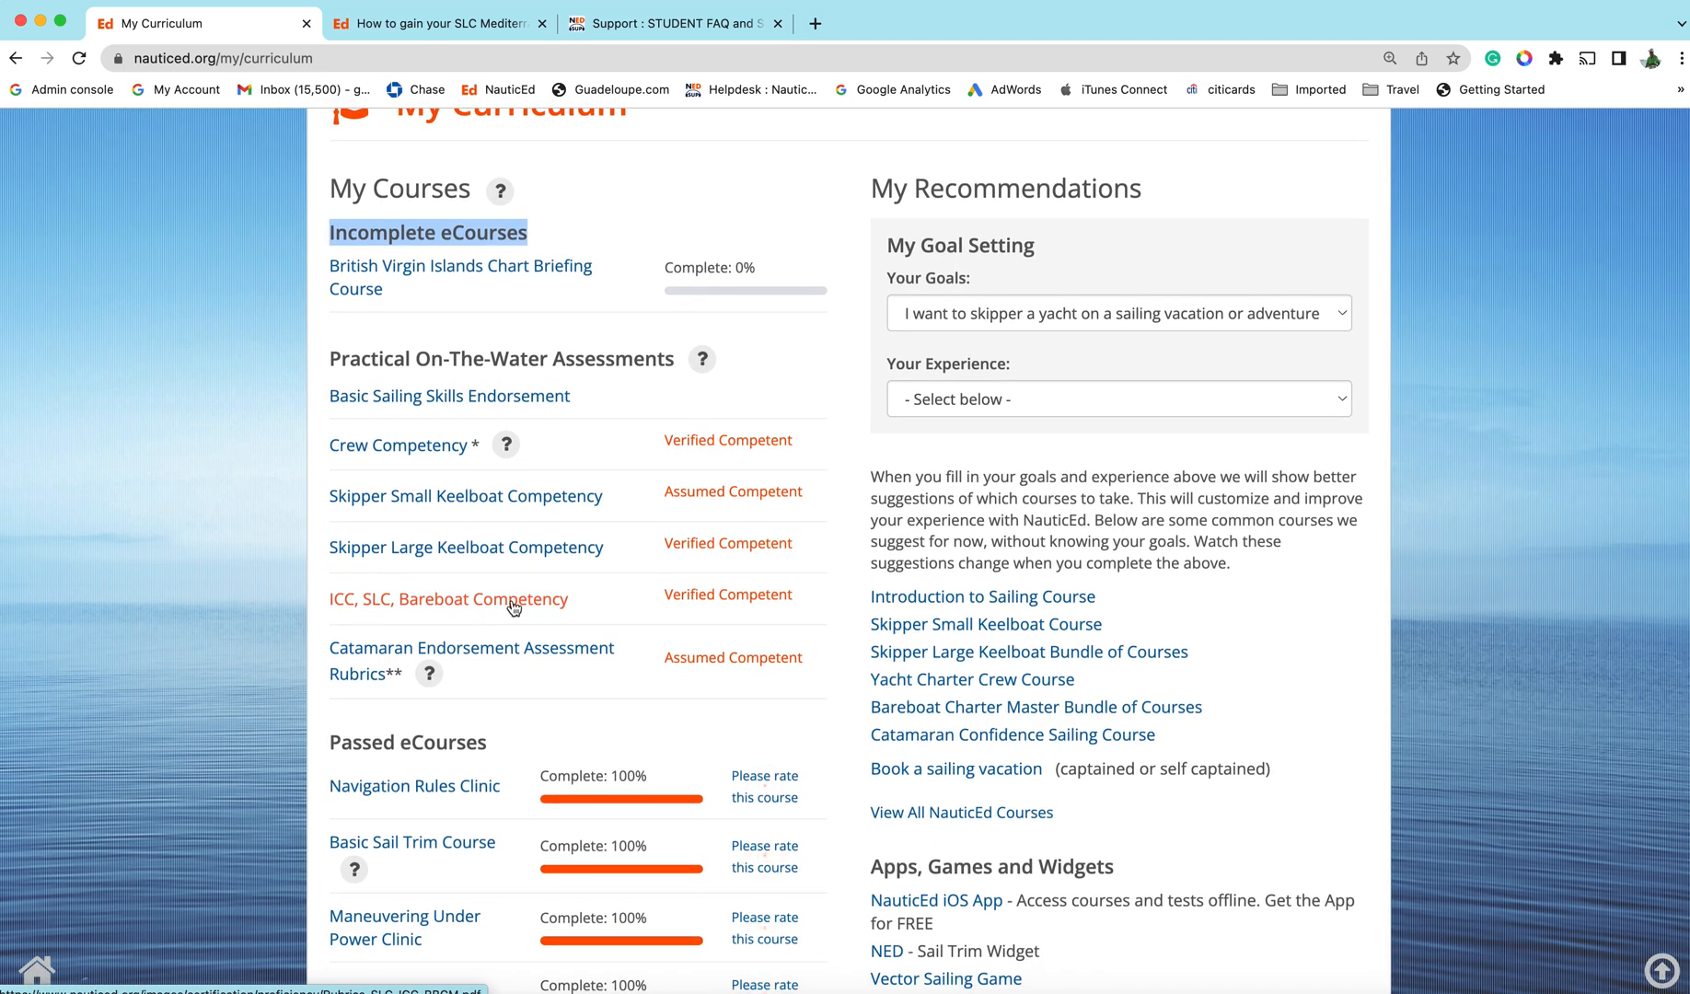
scroll("down", 3)
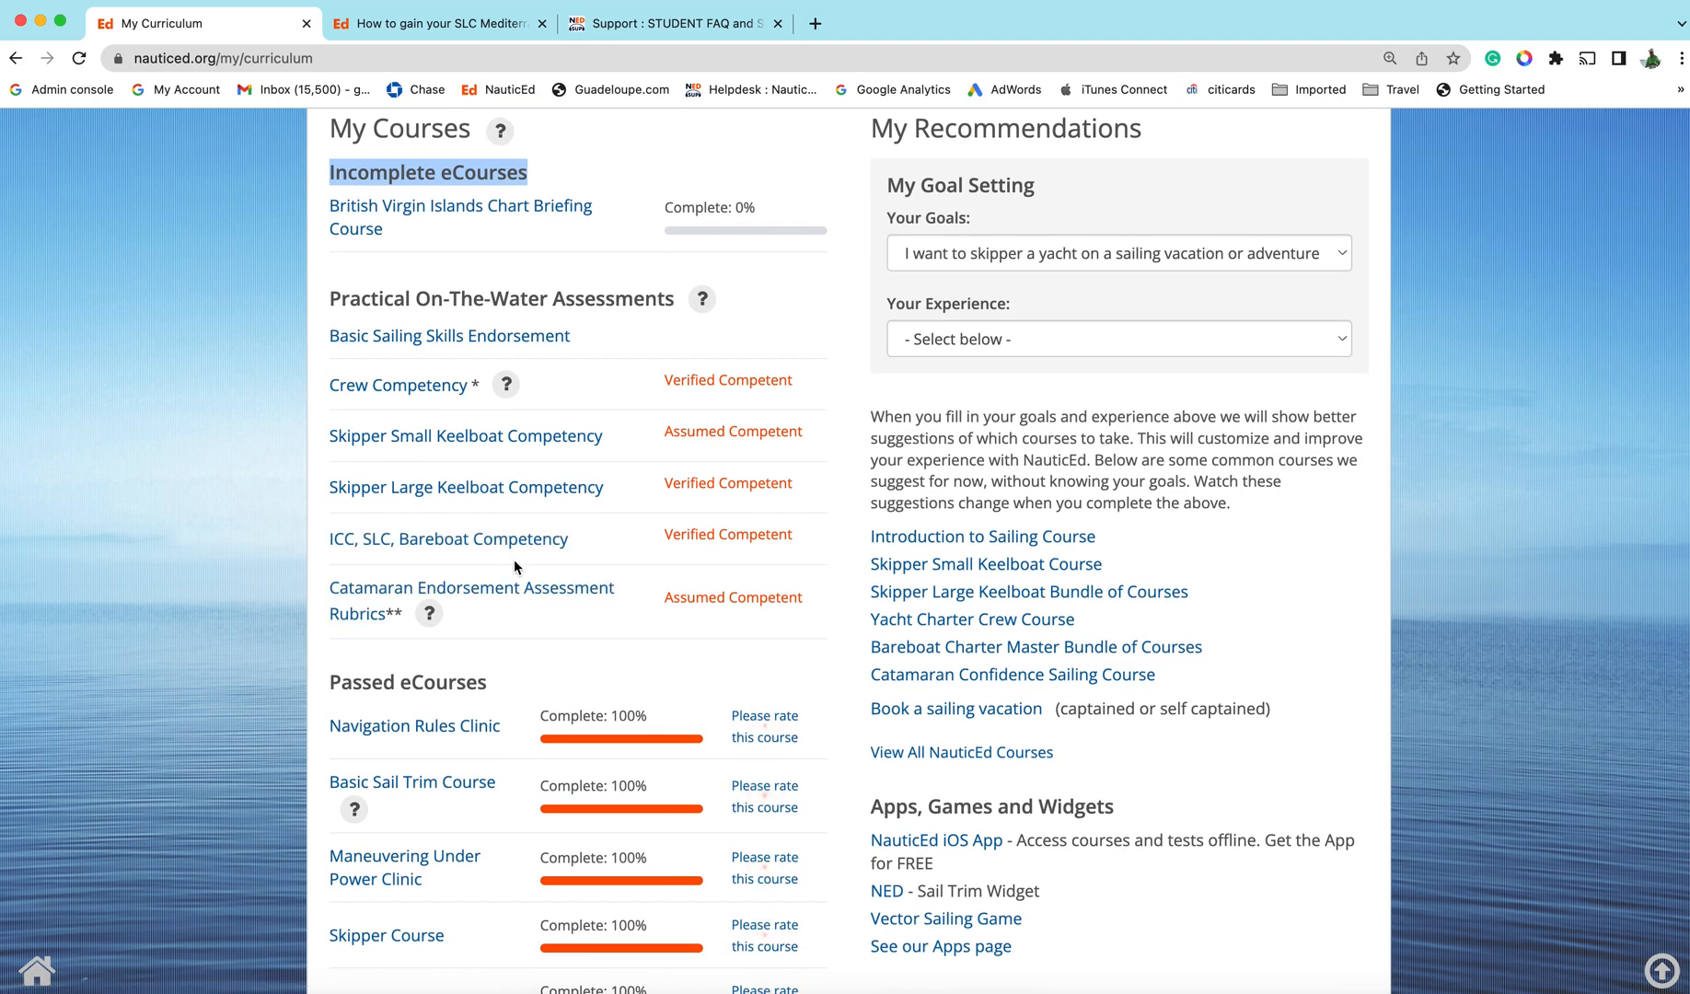
scroll("down", 3)
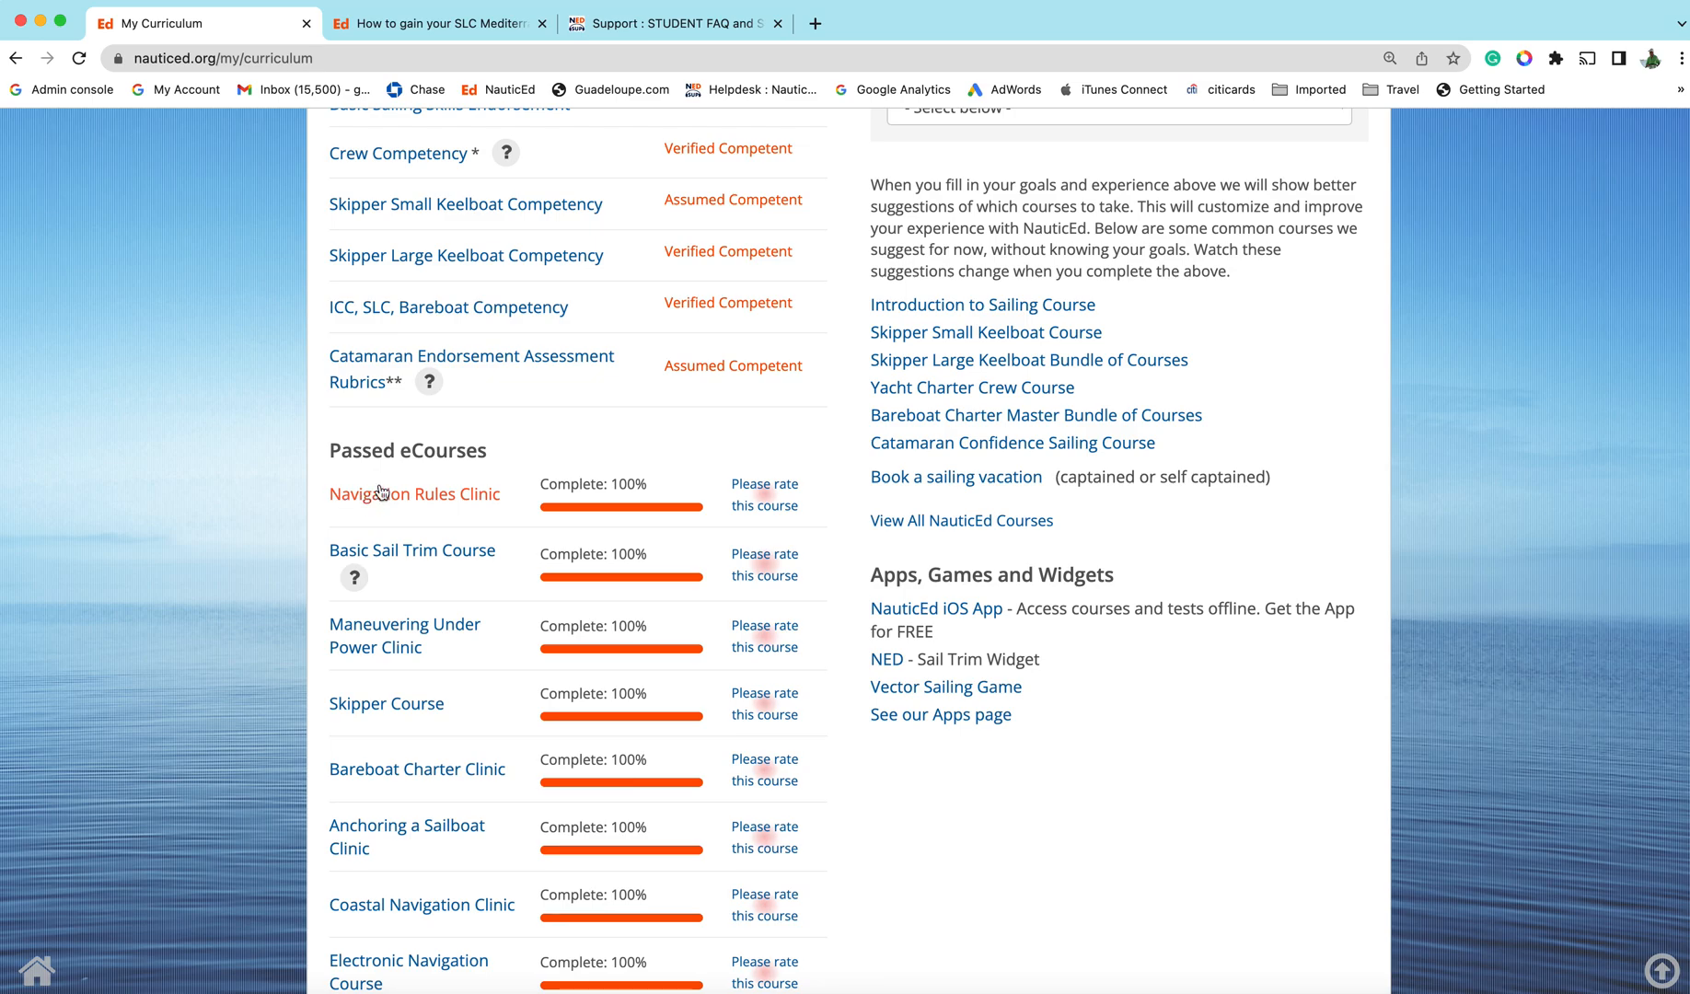
scroll("down", 3)
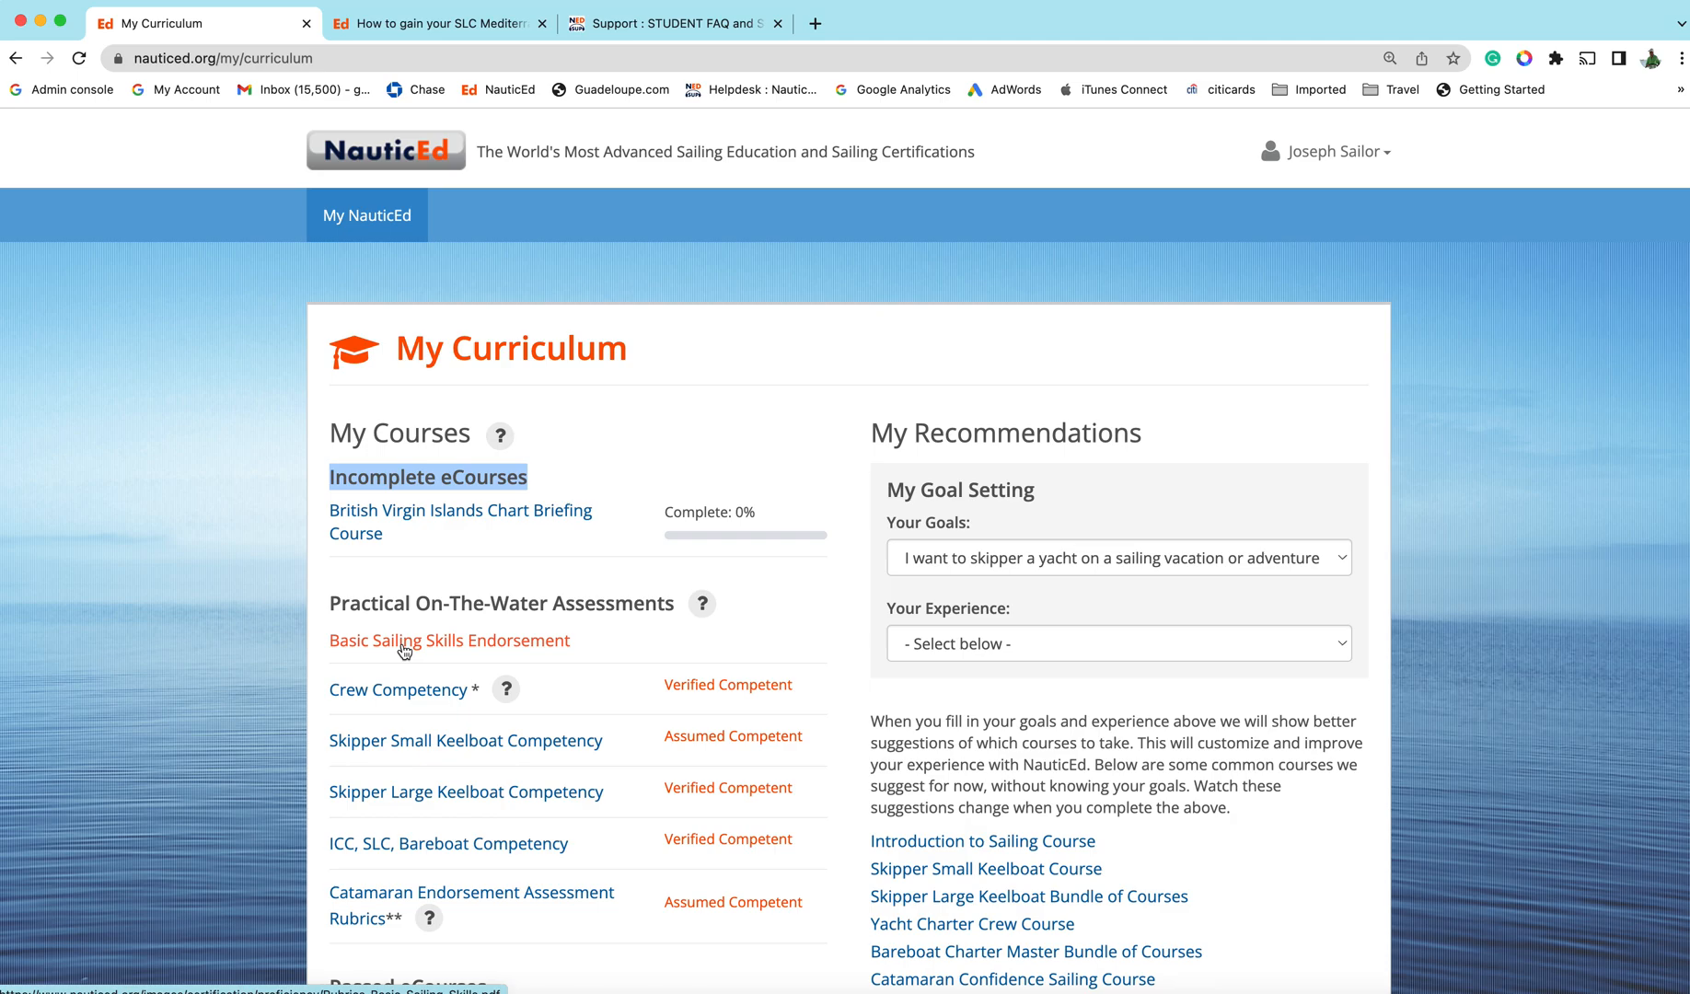
left_click(437, 22)
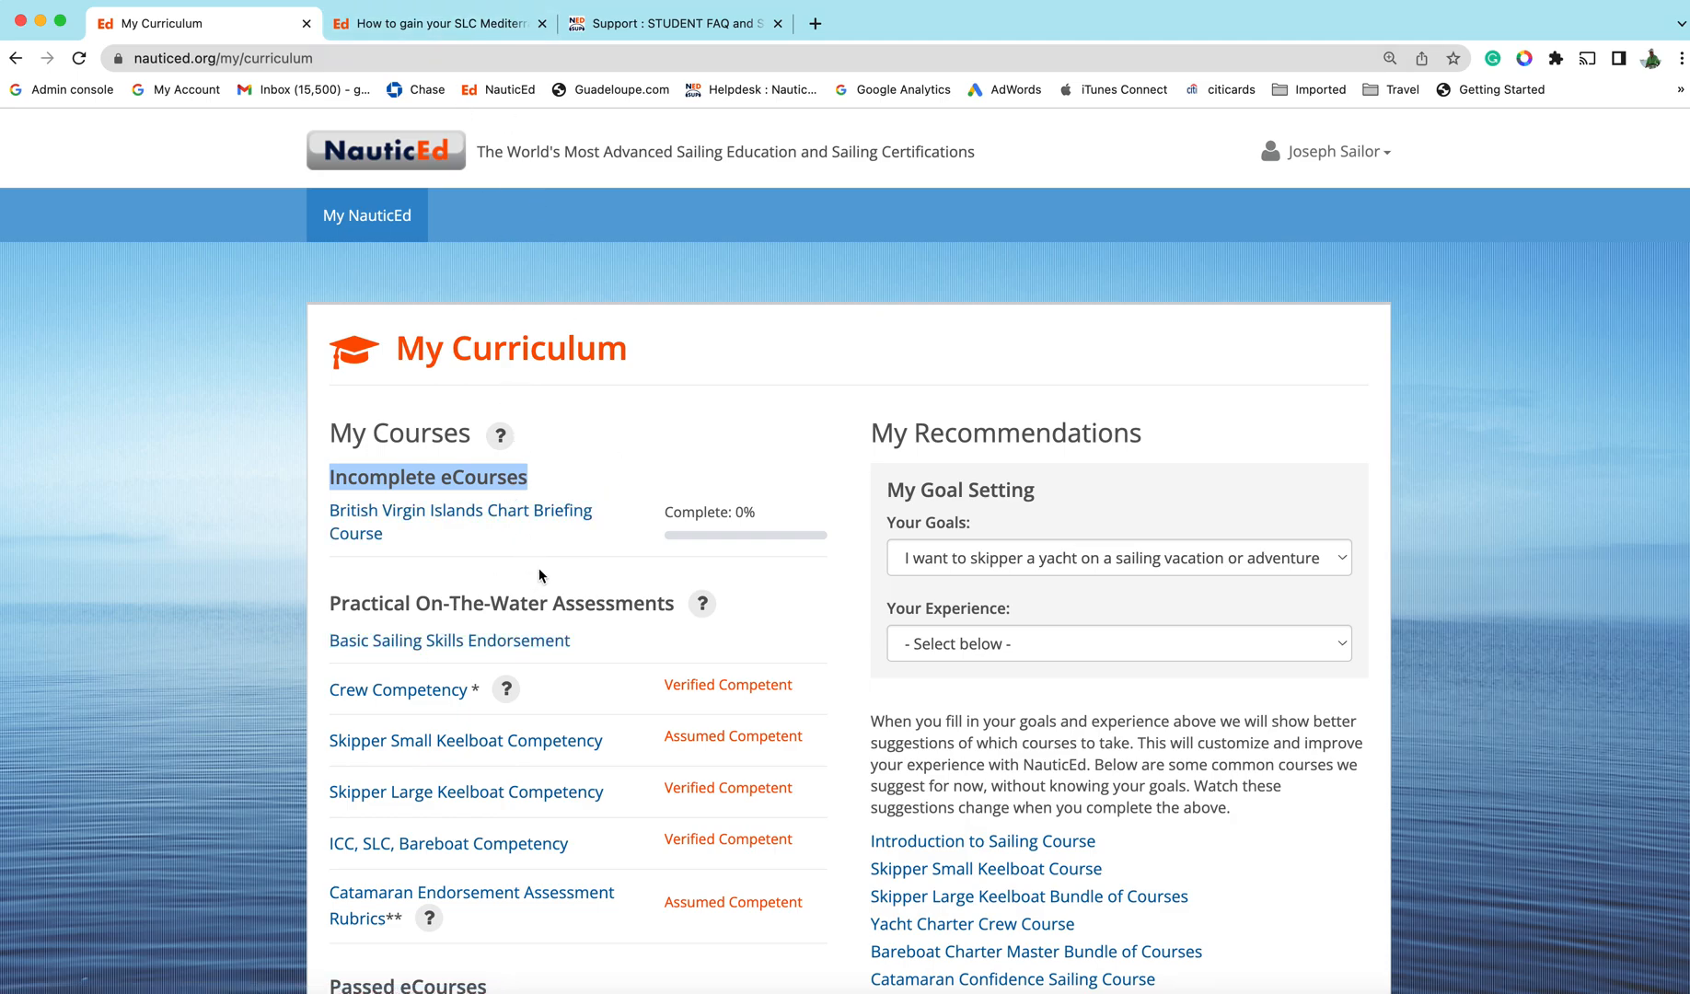
mouse_move(433, 514)
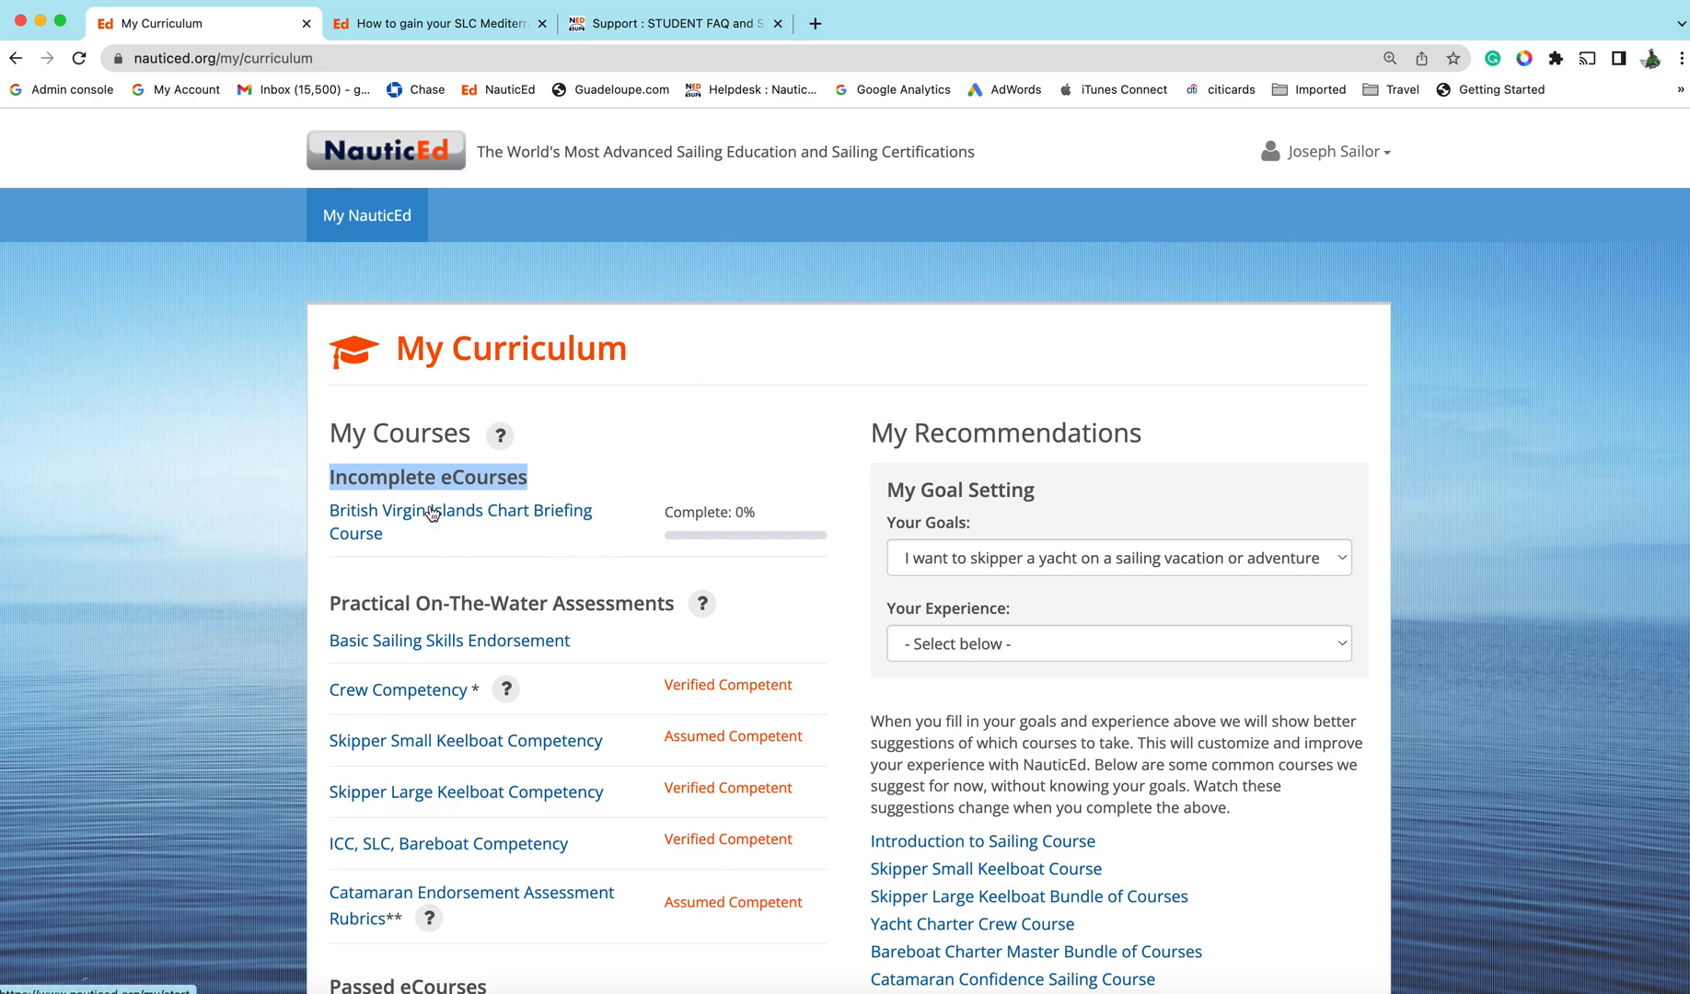
left_click(366, 216)
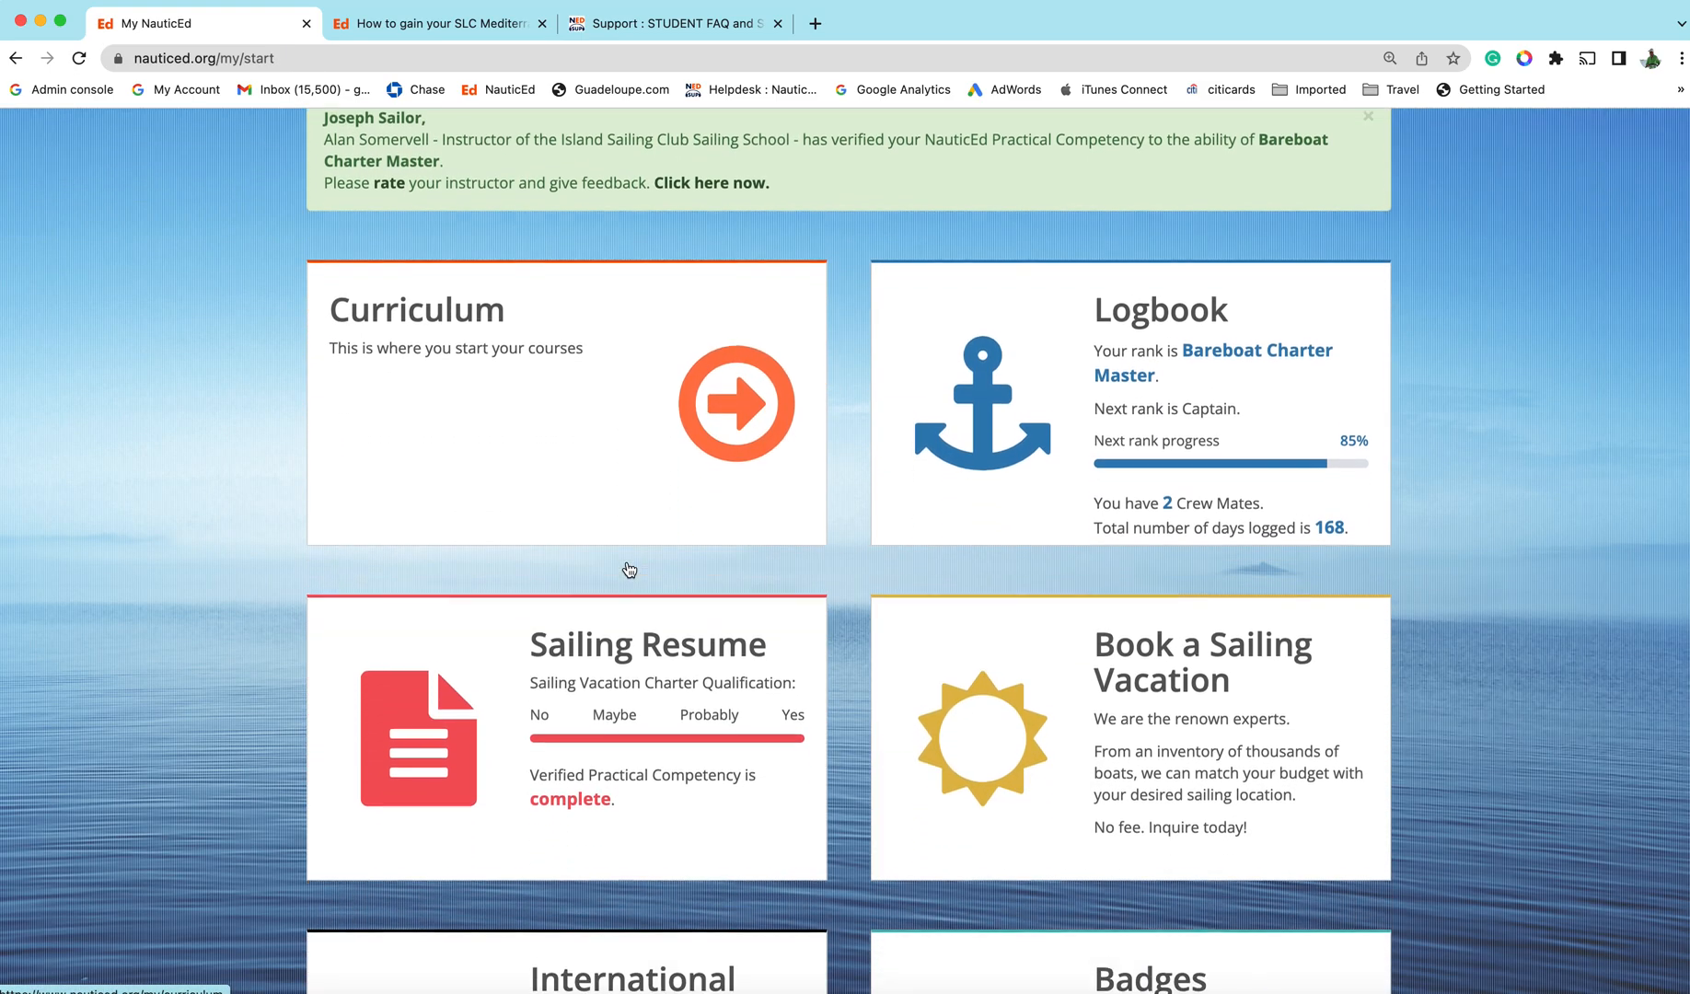
scroll("down", 3)
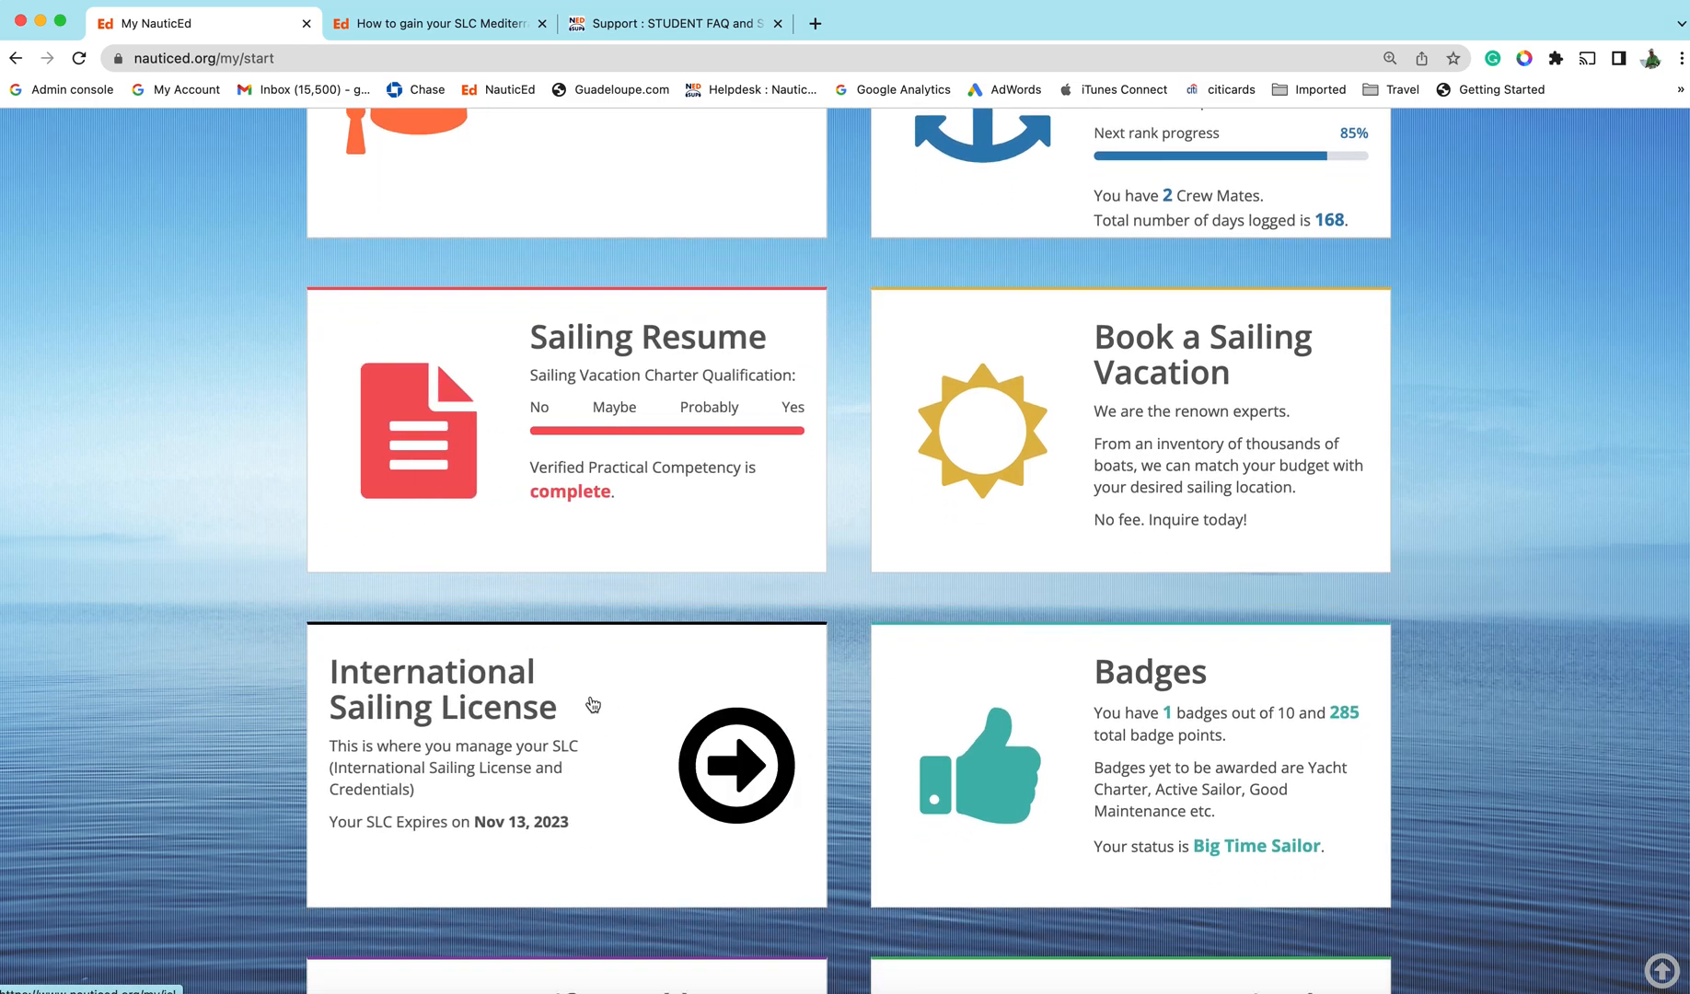
scroll("up", 3)
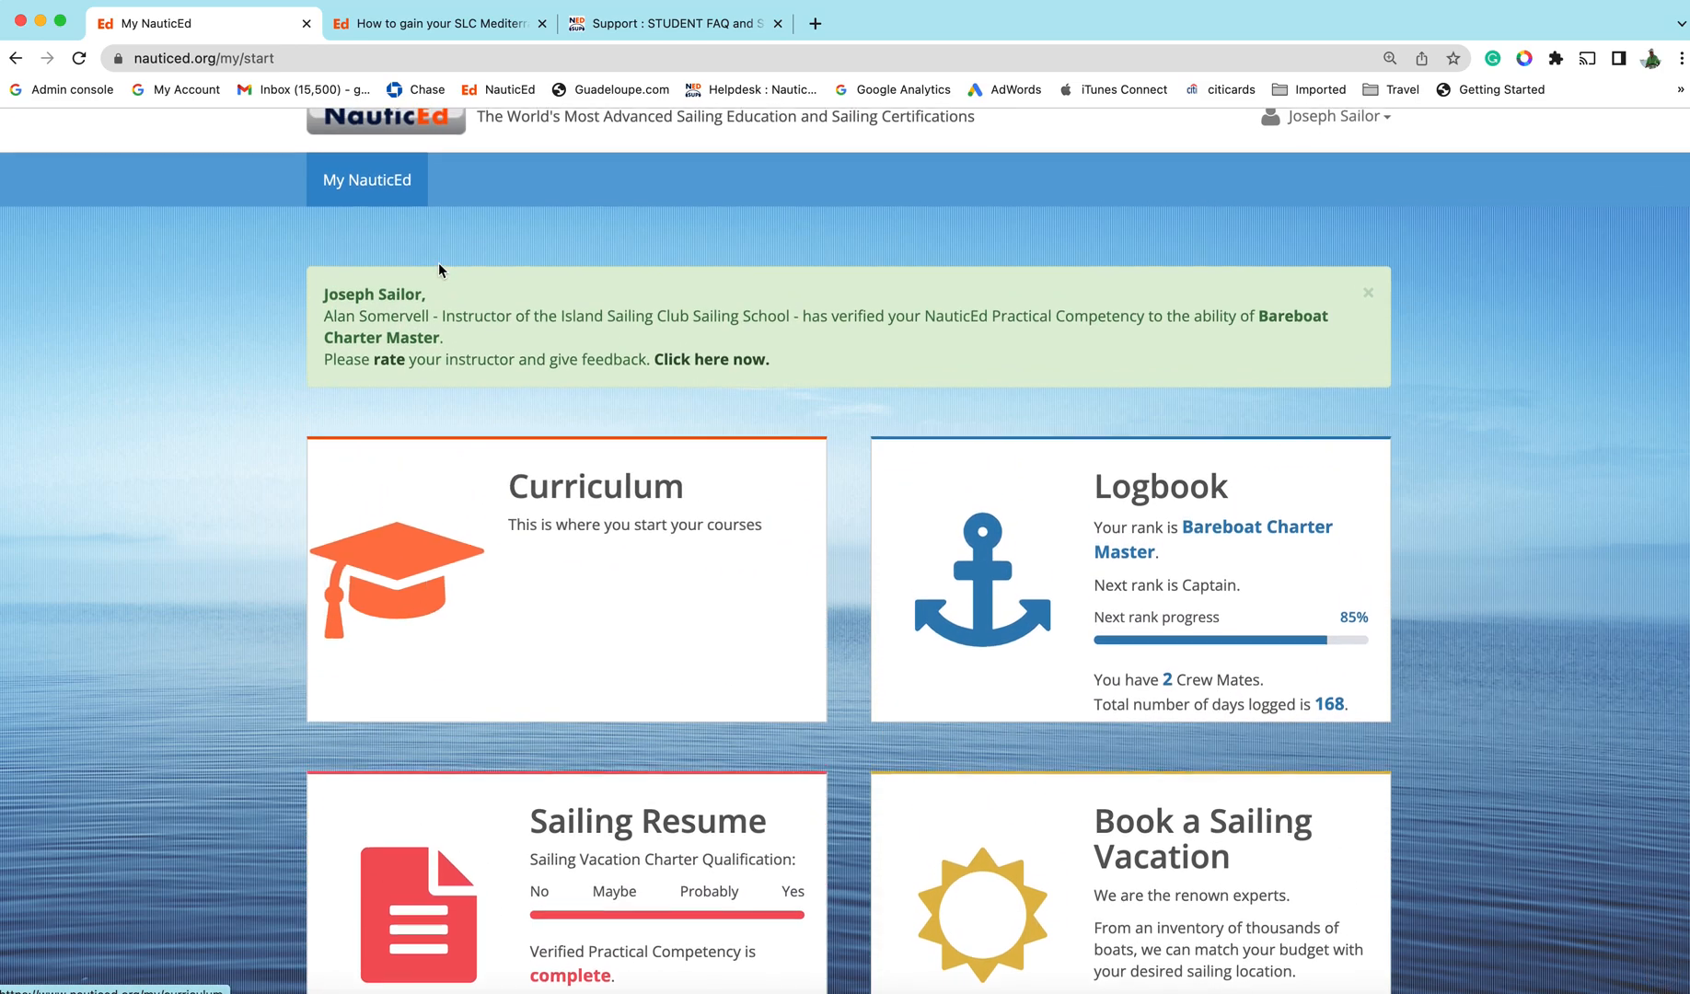
scroll("down", 3)
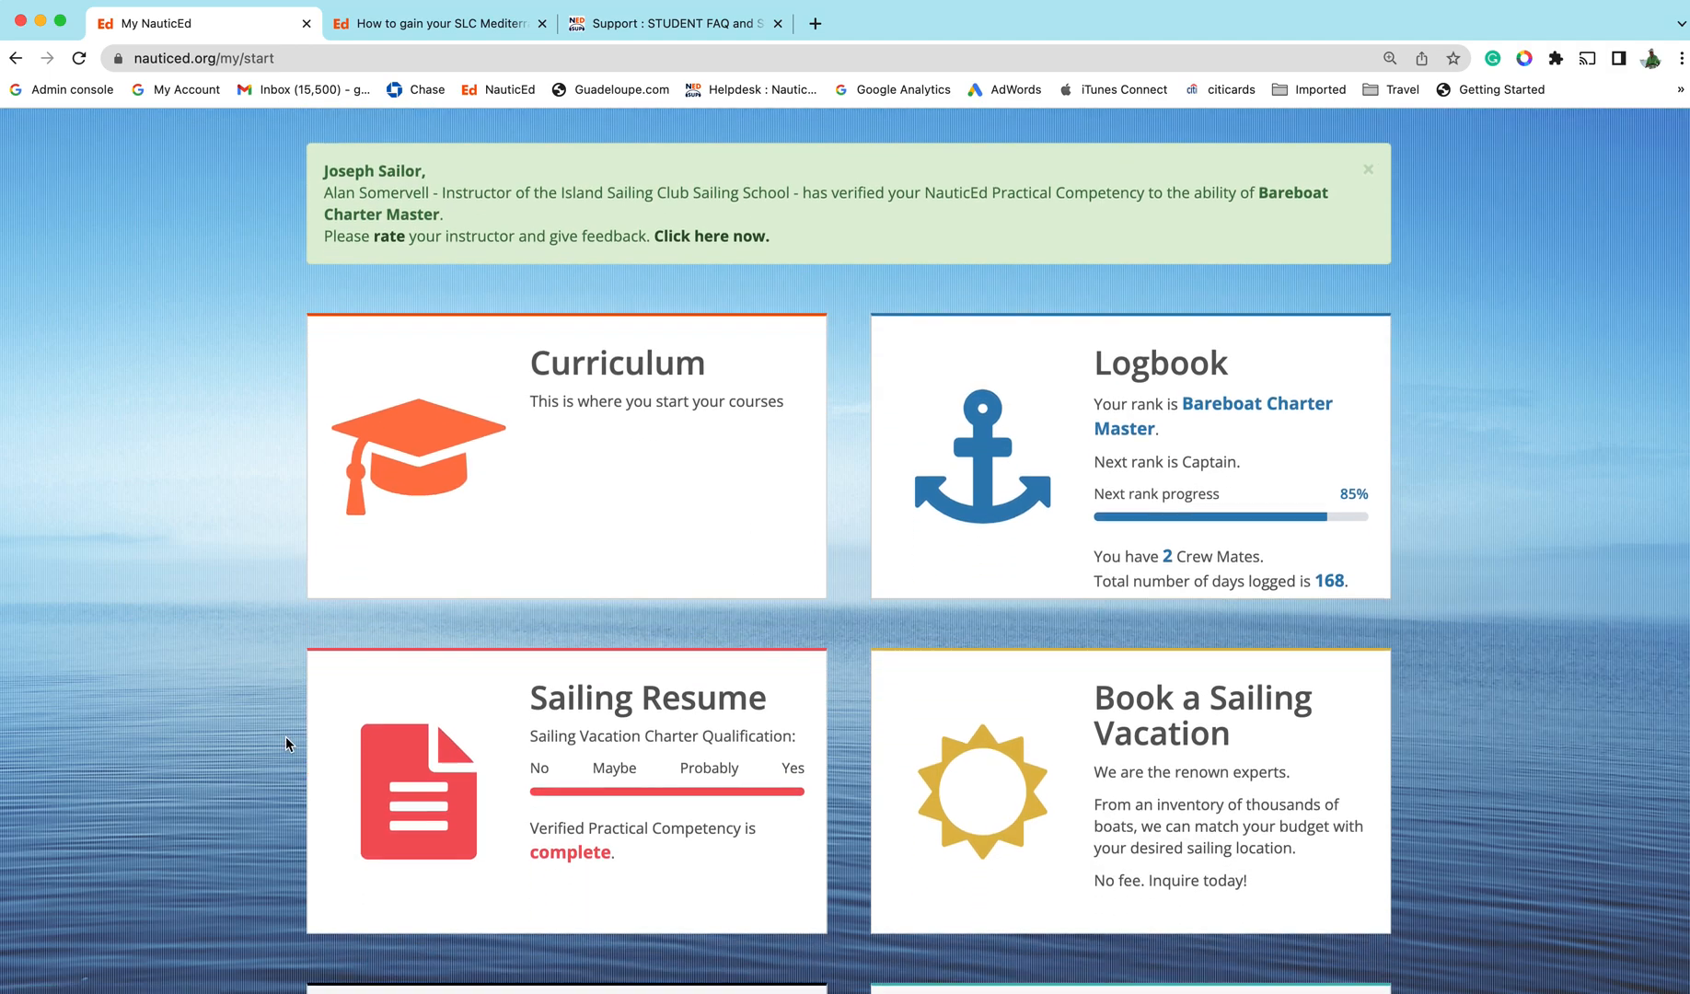
scroll("down", 3)
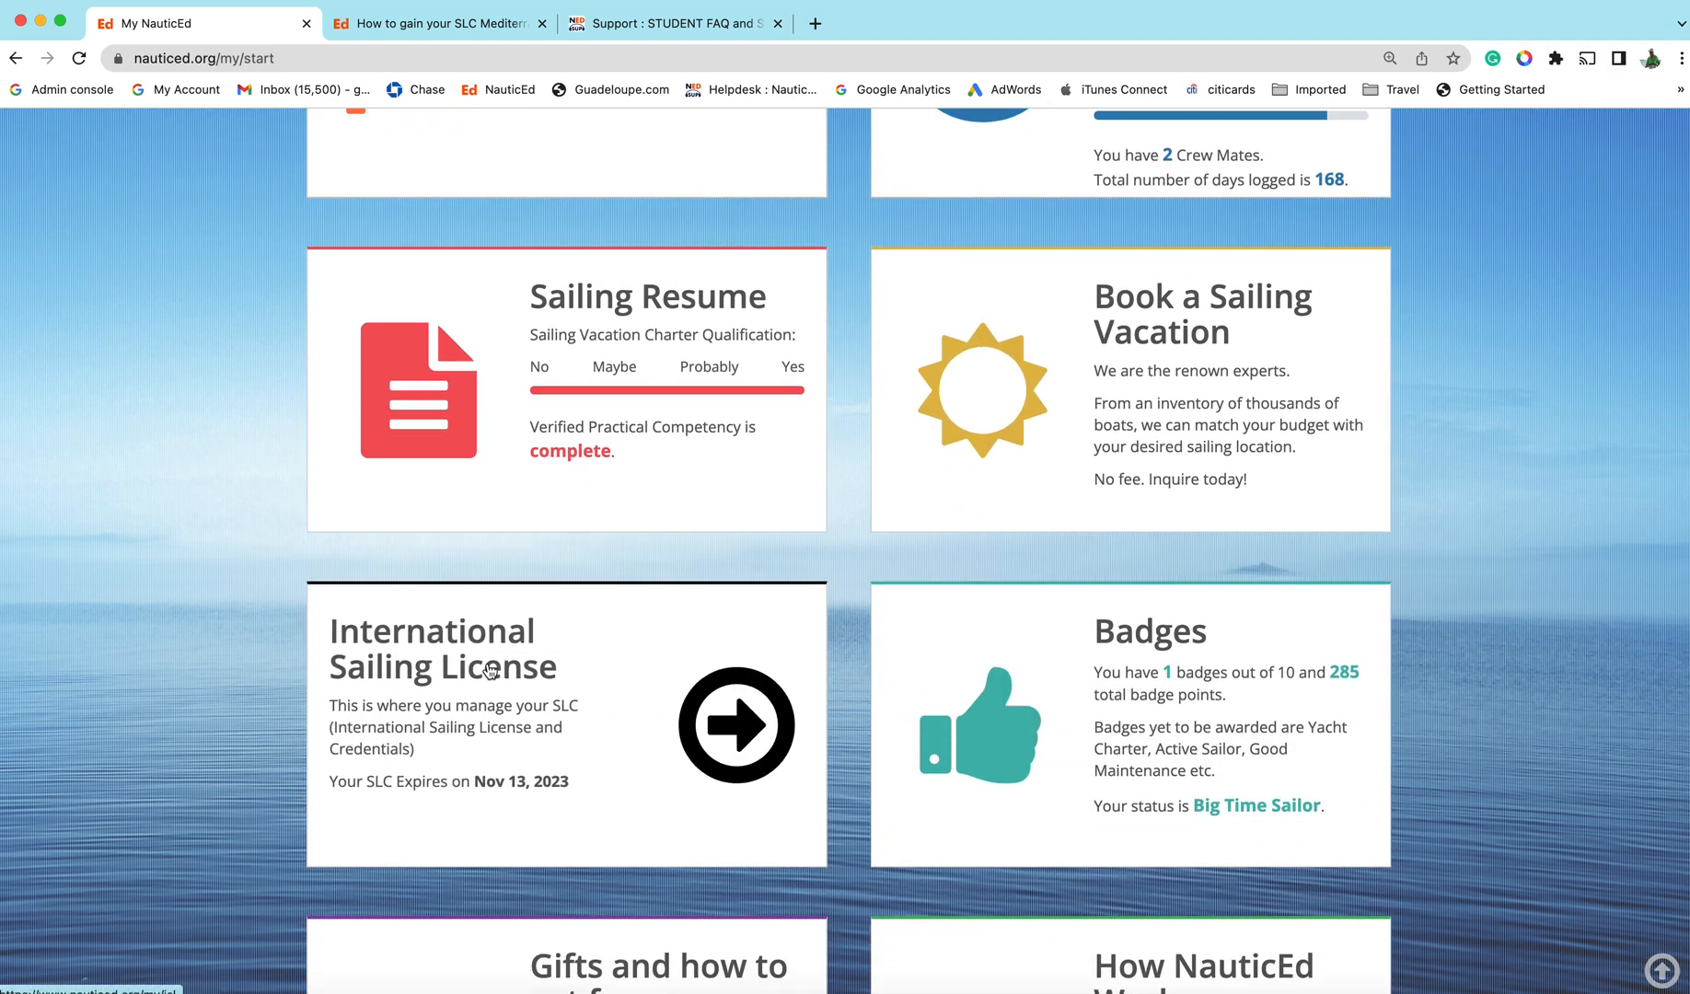
Enter the International Sailing License card and review the completed Required Credentials list
left_click(736, 723)
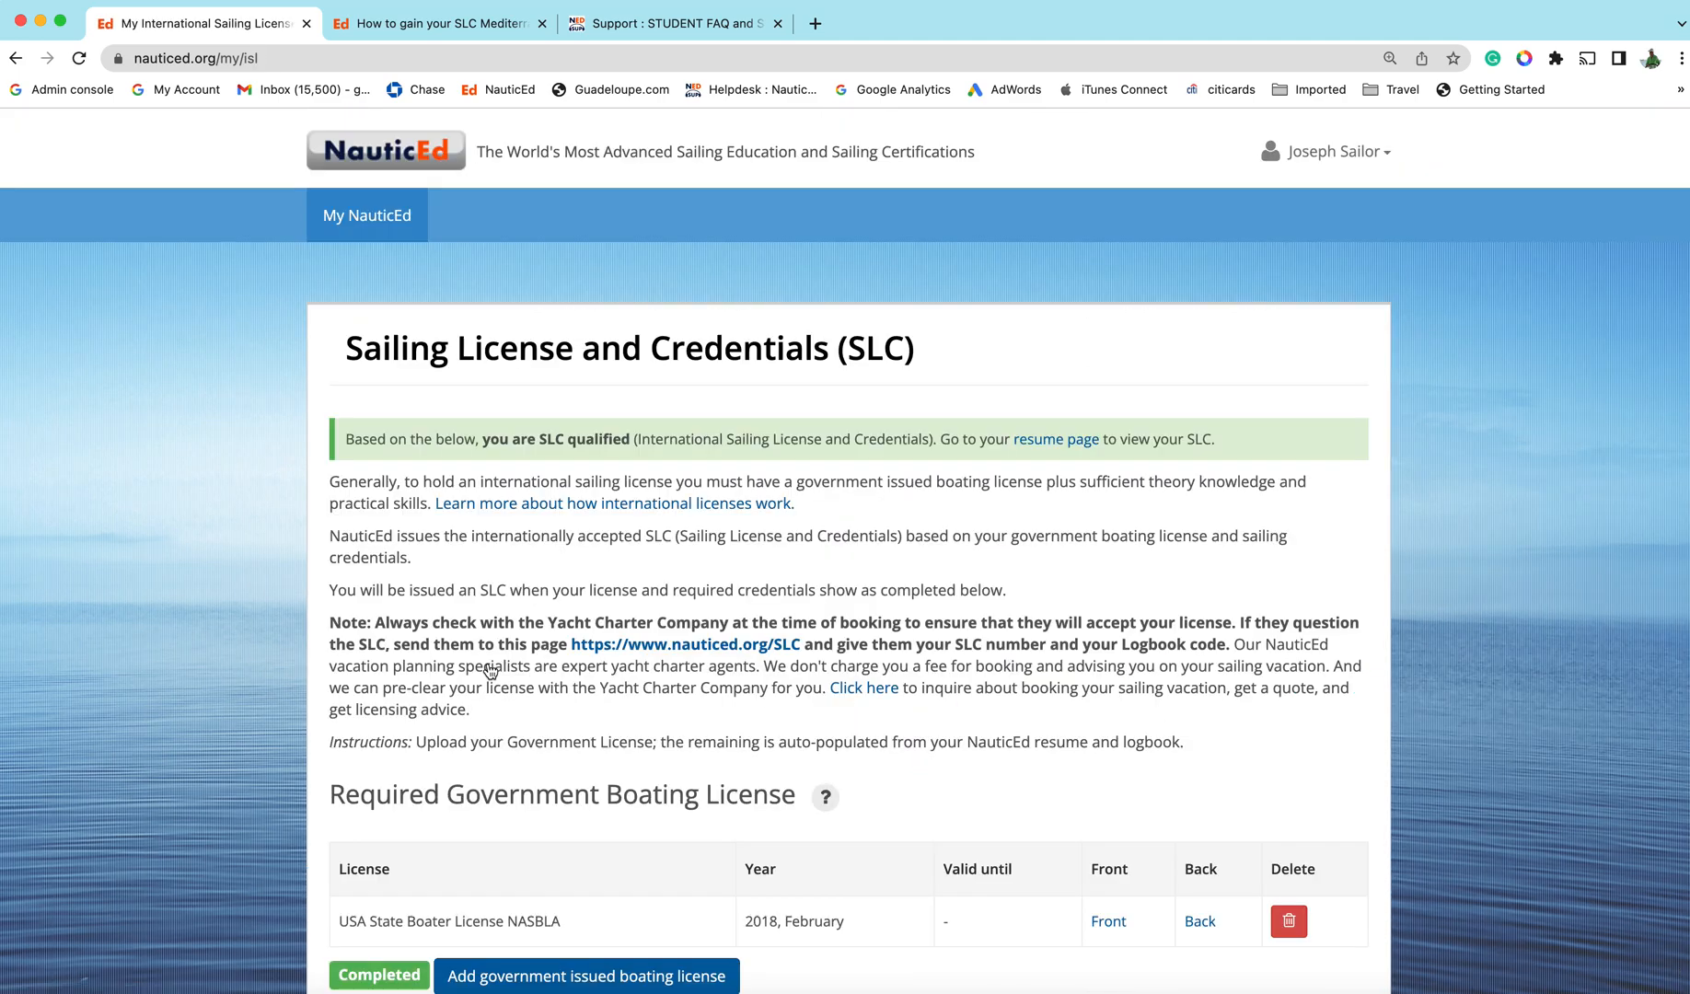
scroll("down", 3)
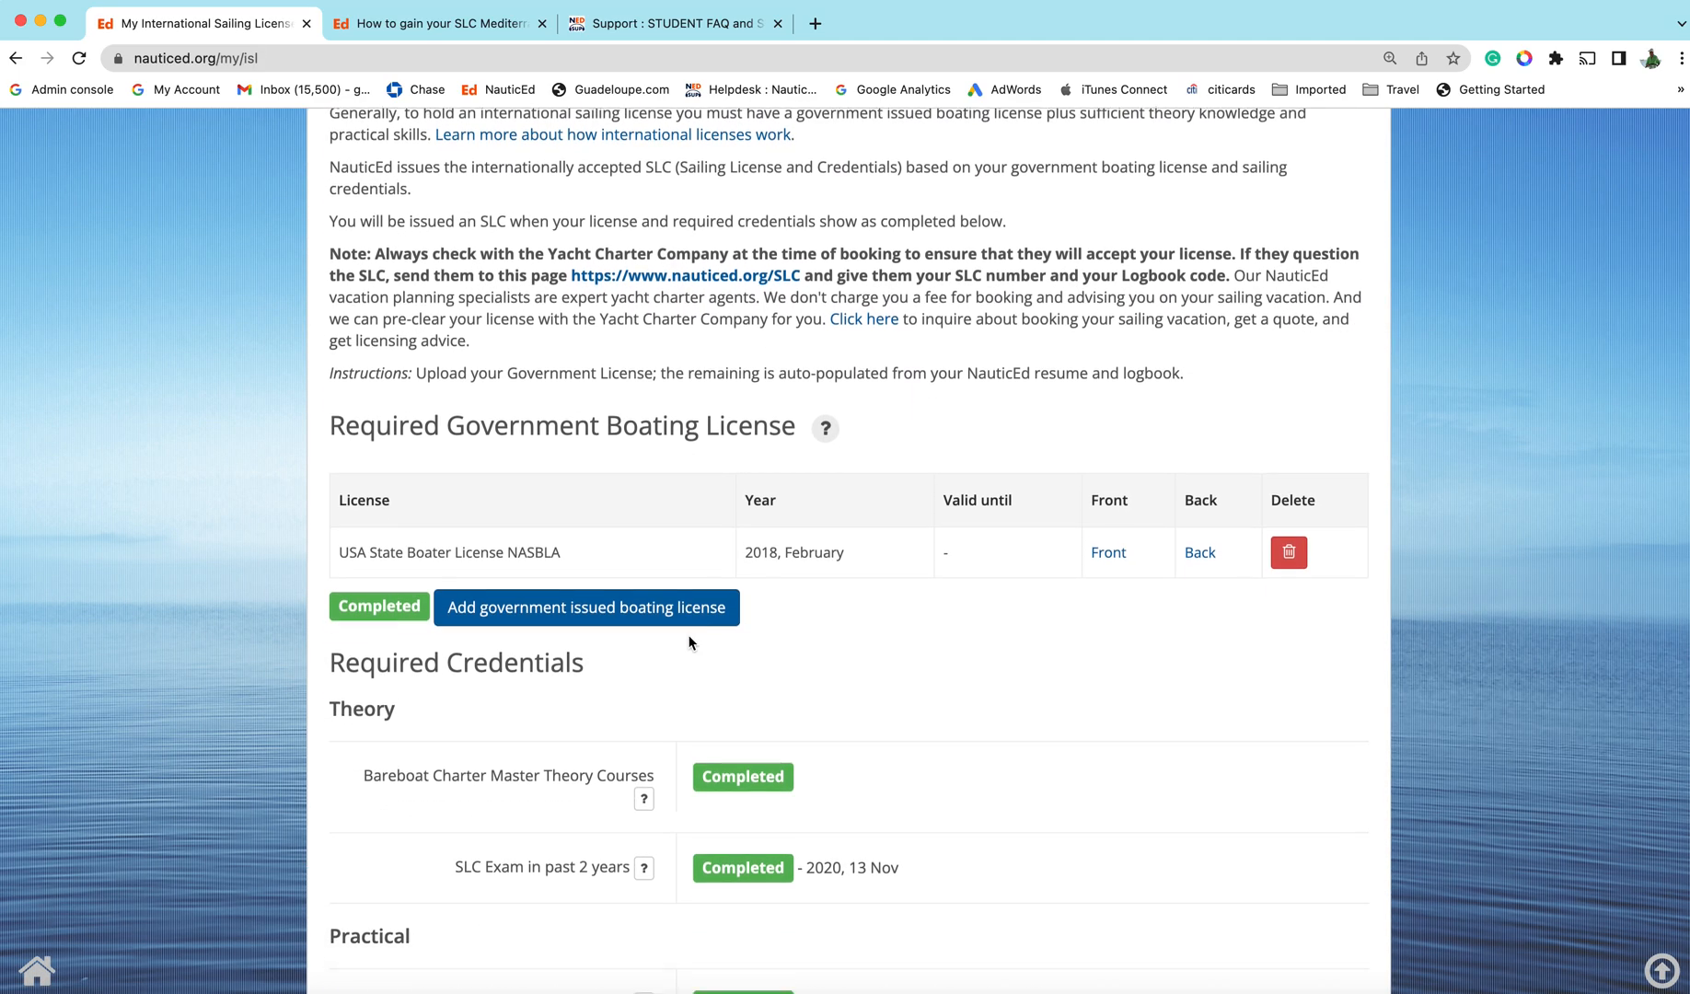
scroll("down", 3)
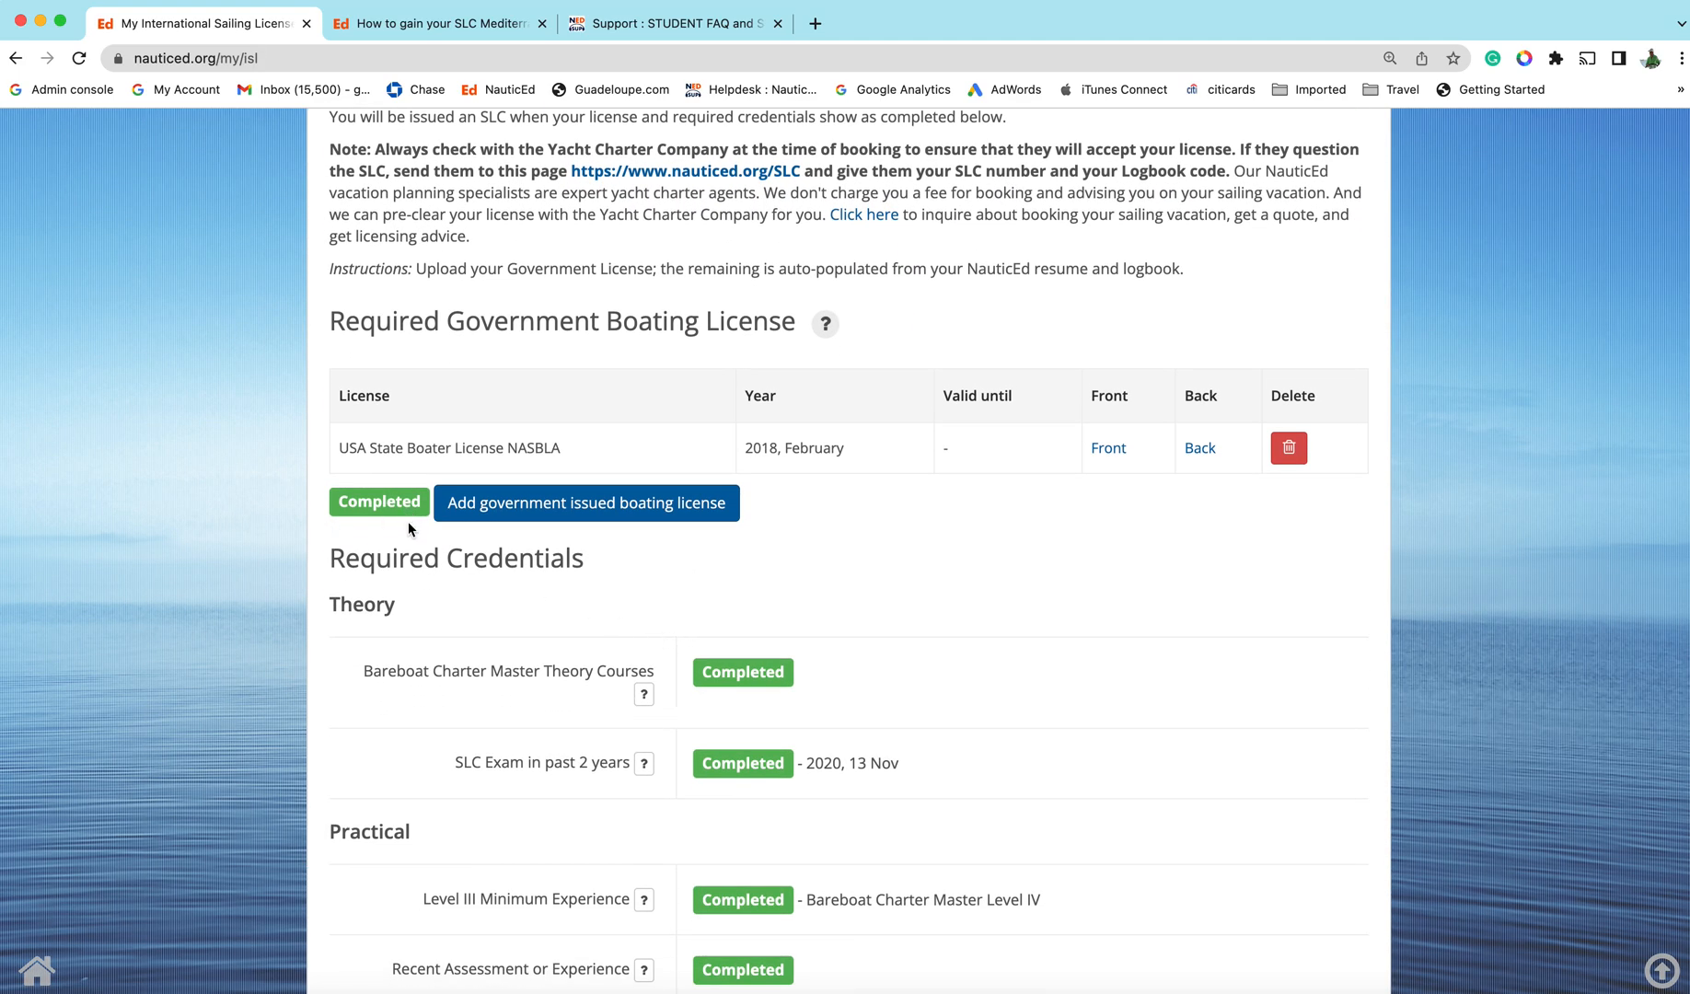
scroll("down", 3)
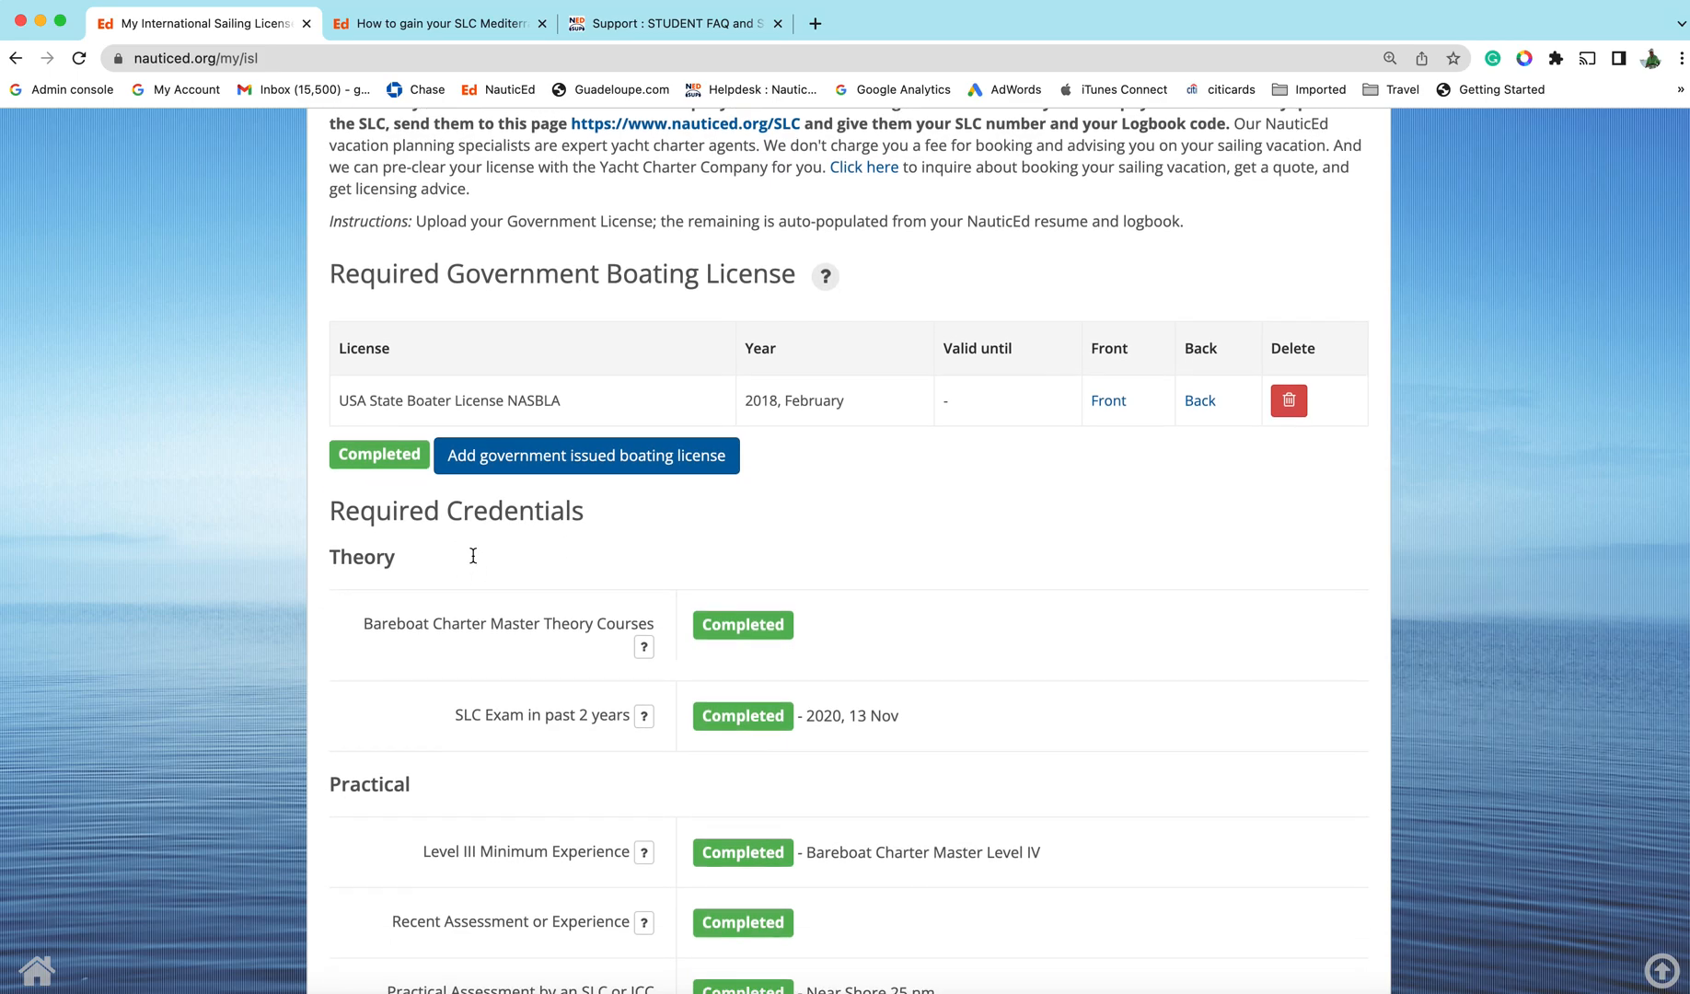
mouse_move(911, 627)
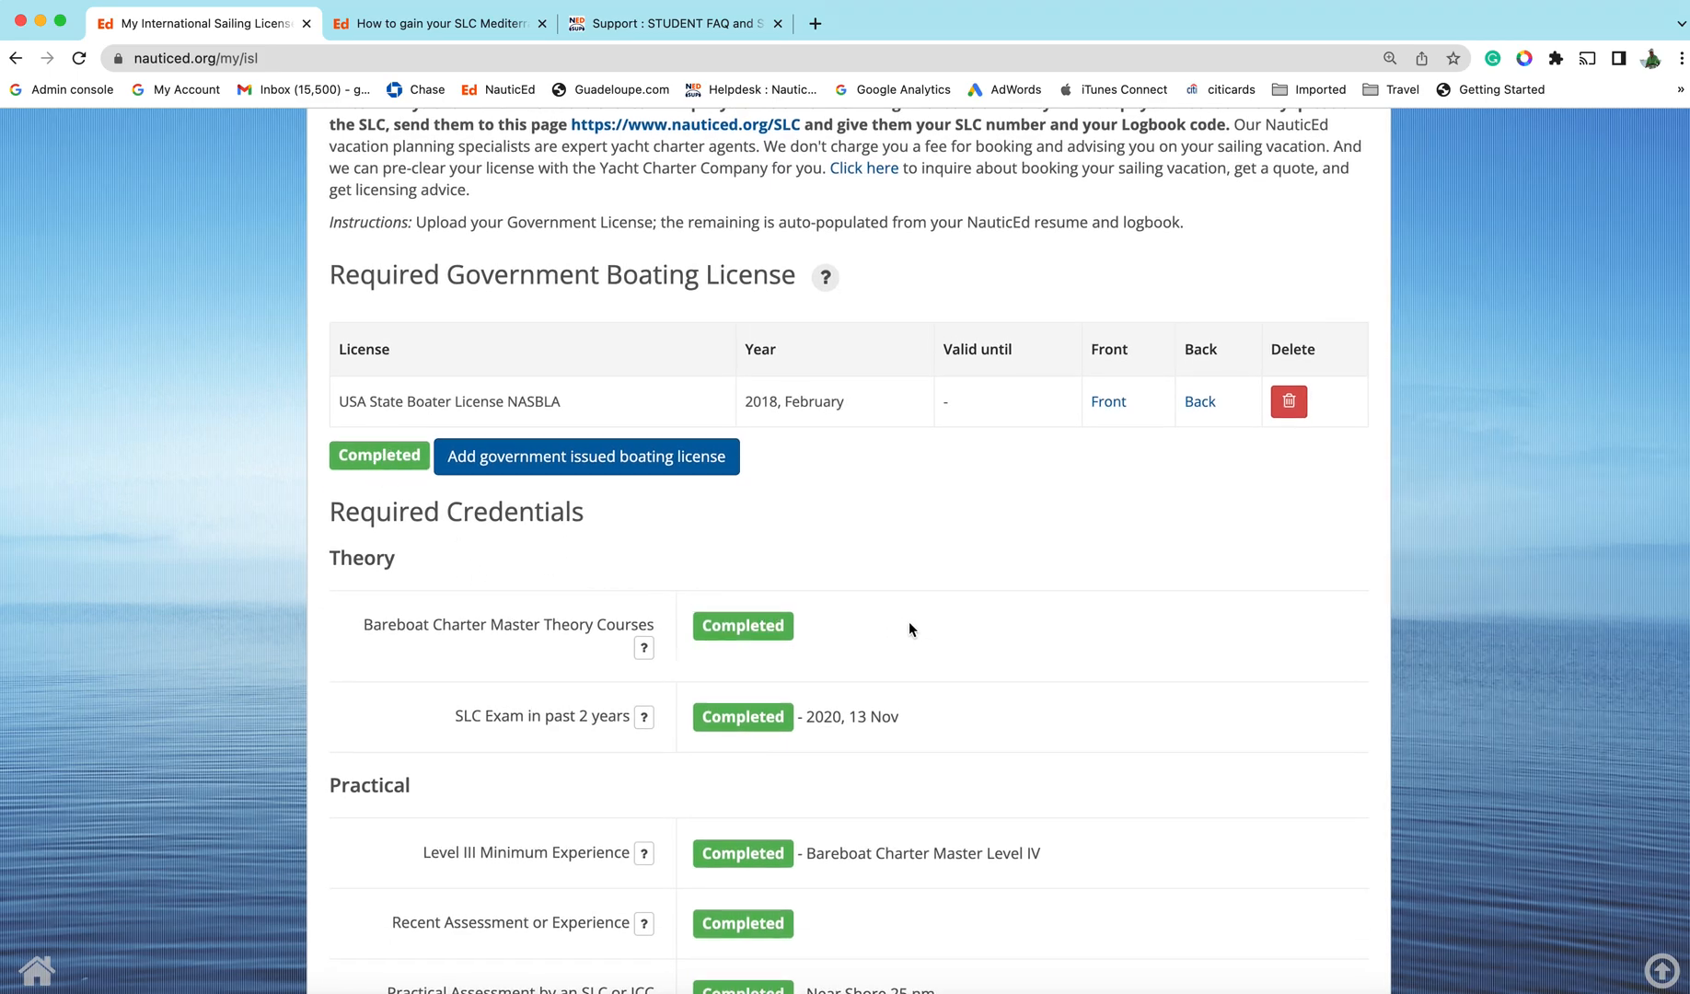
scroll("down", 3)
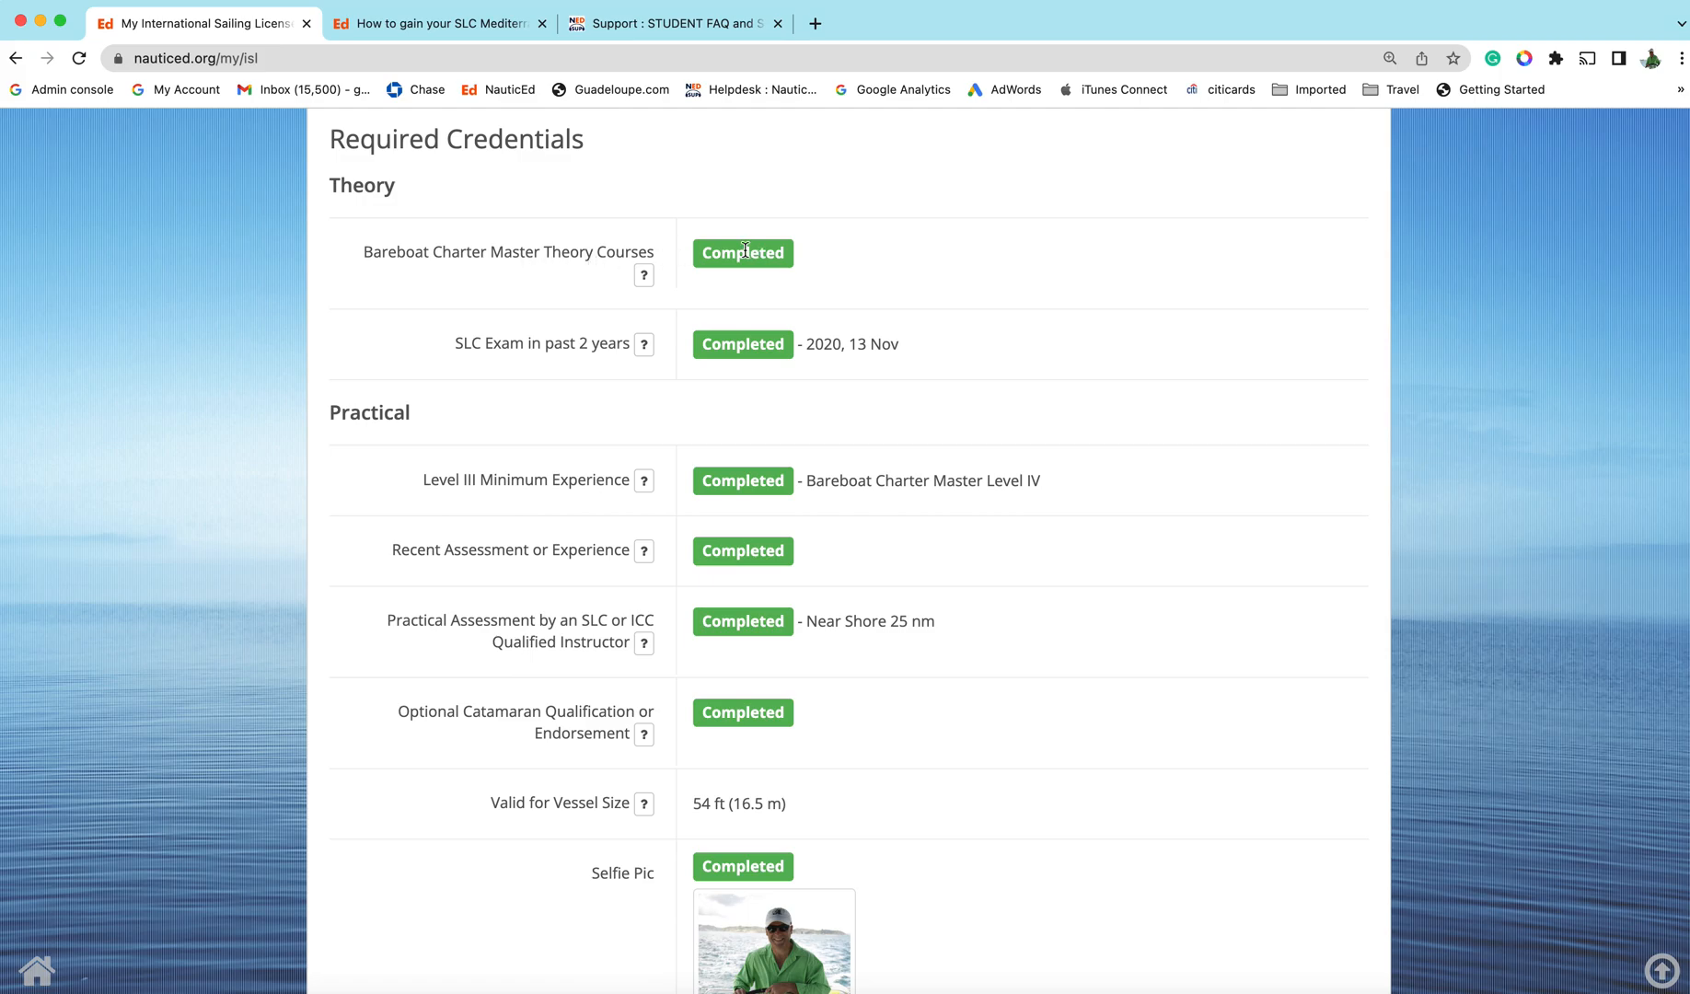
mouse_move(598, 365)
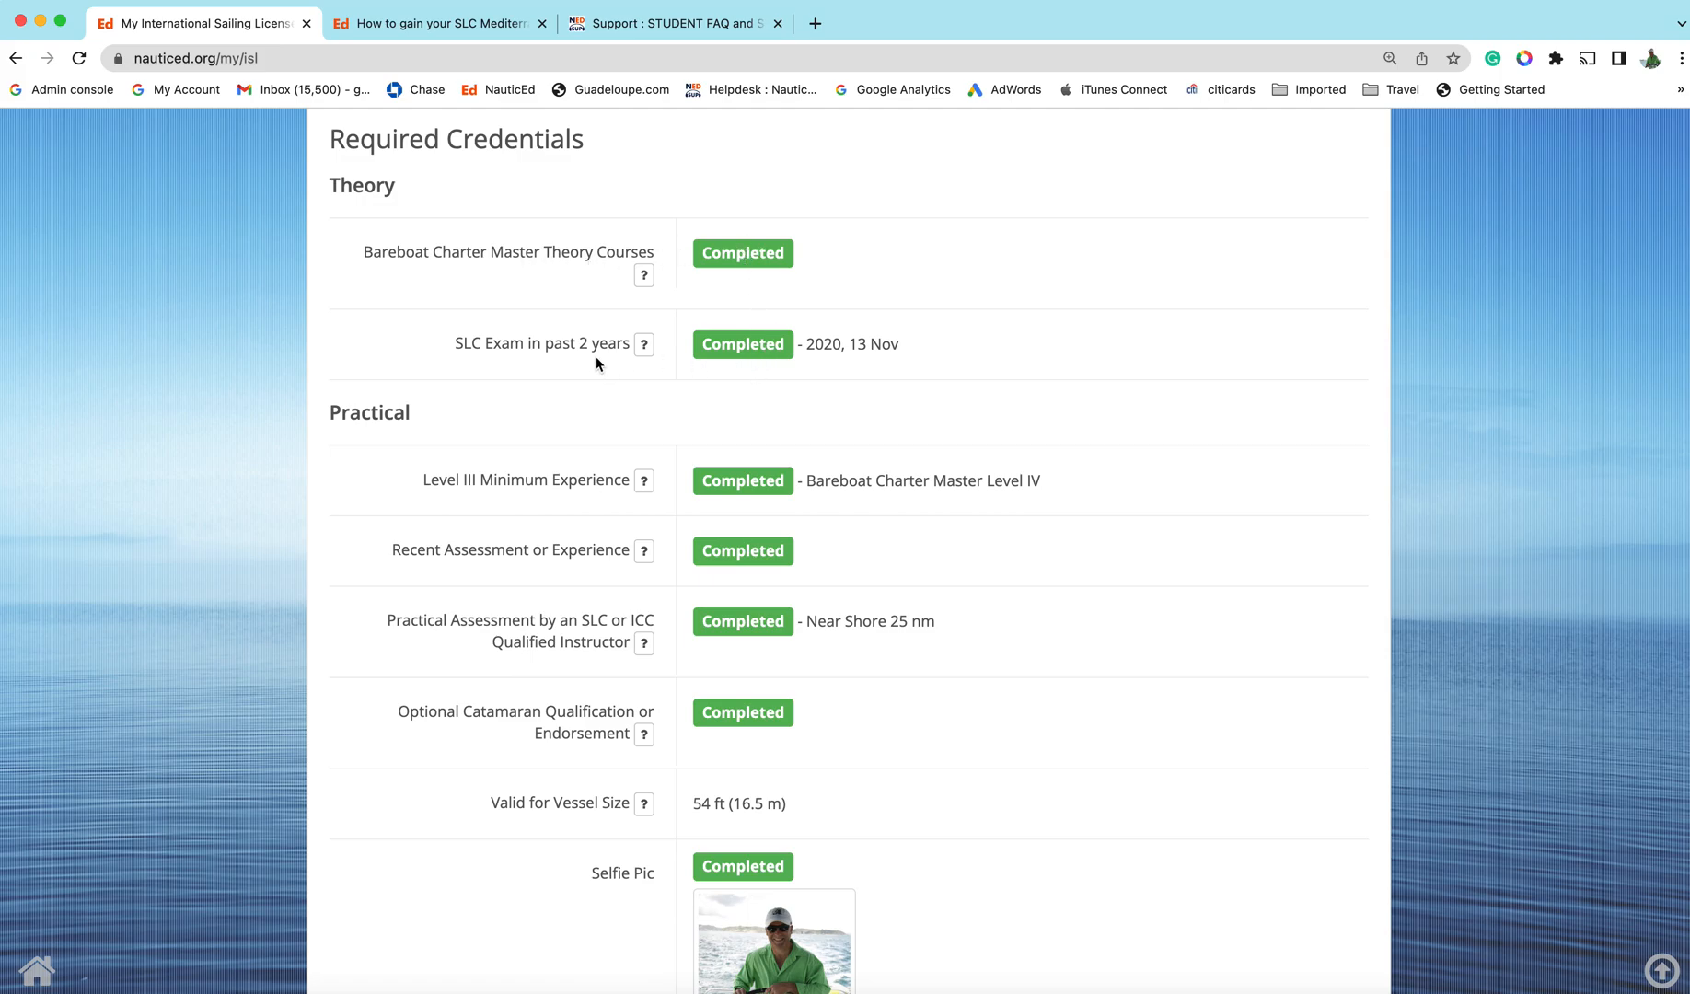
mouse_move(770, 418)
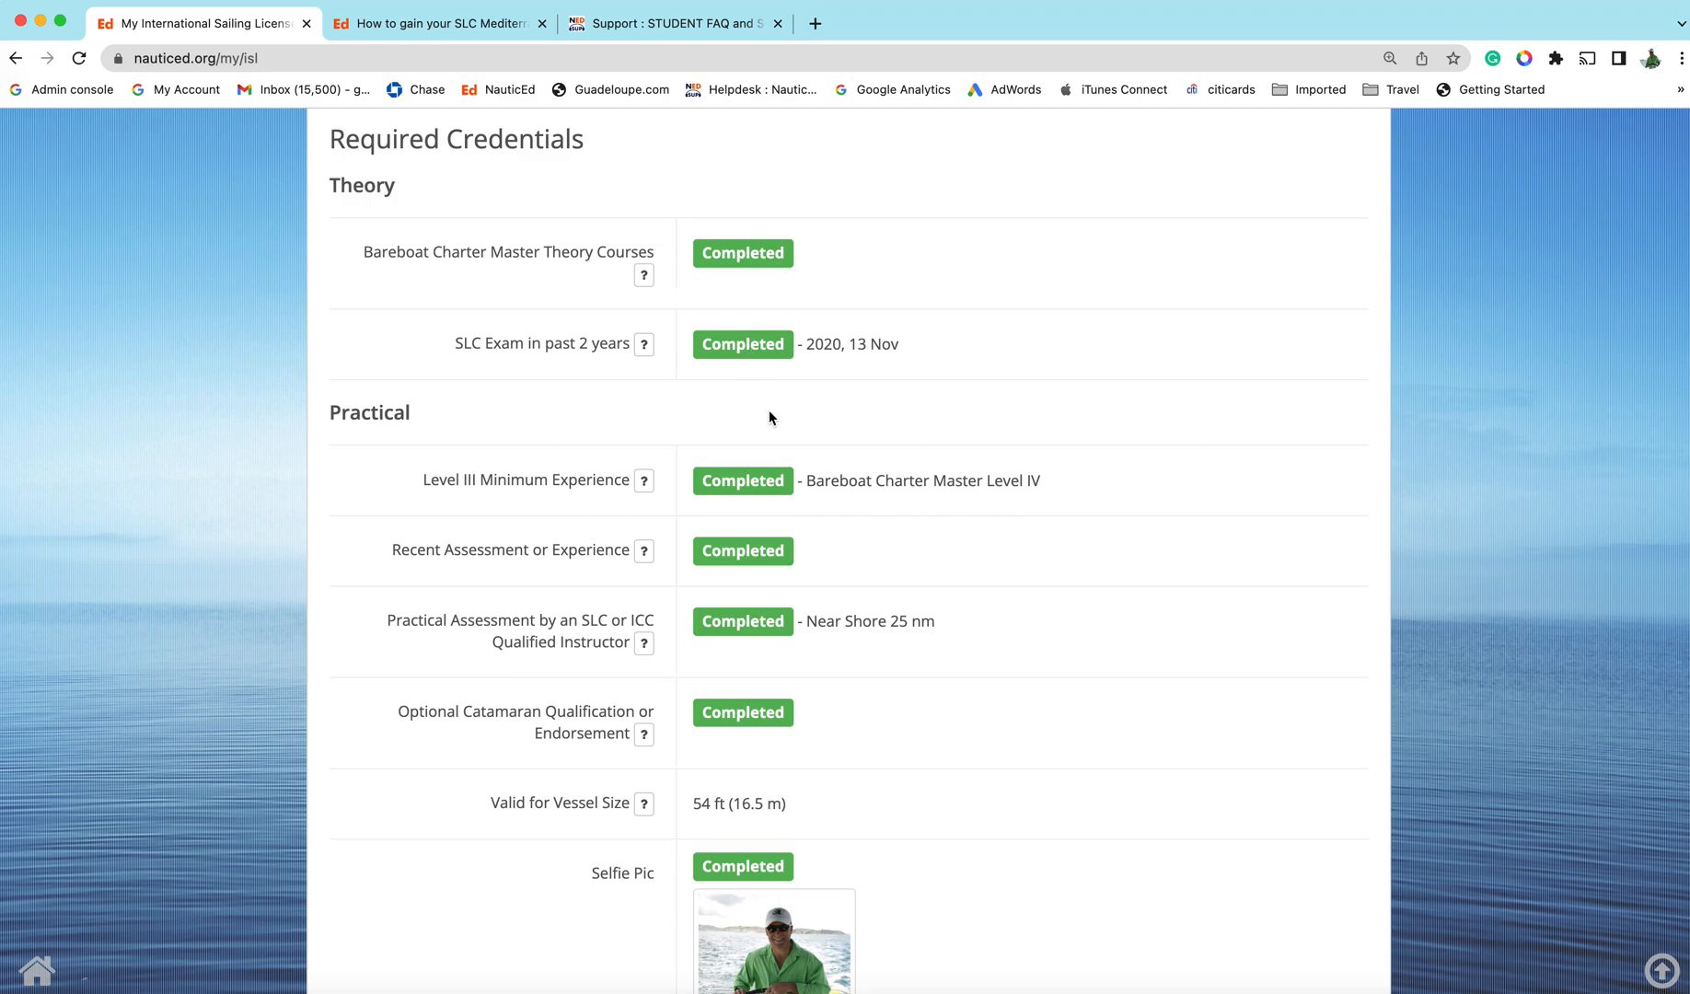
mouse_move(528, 490)
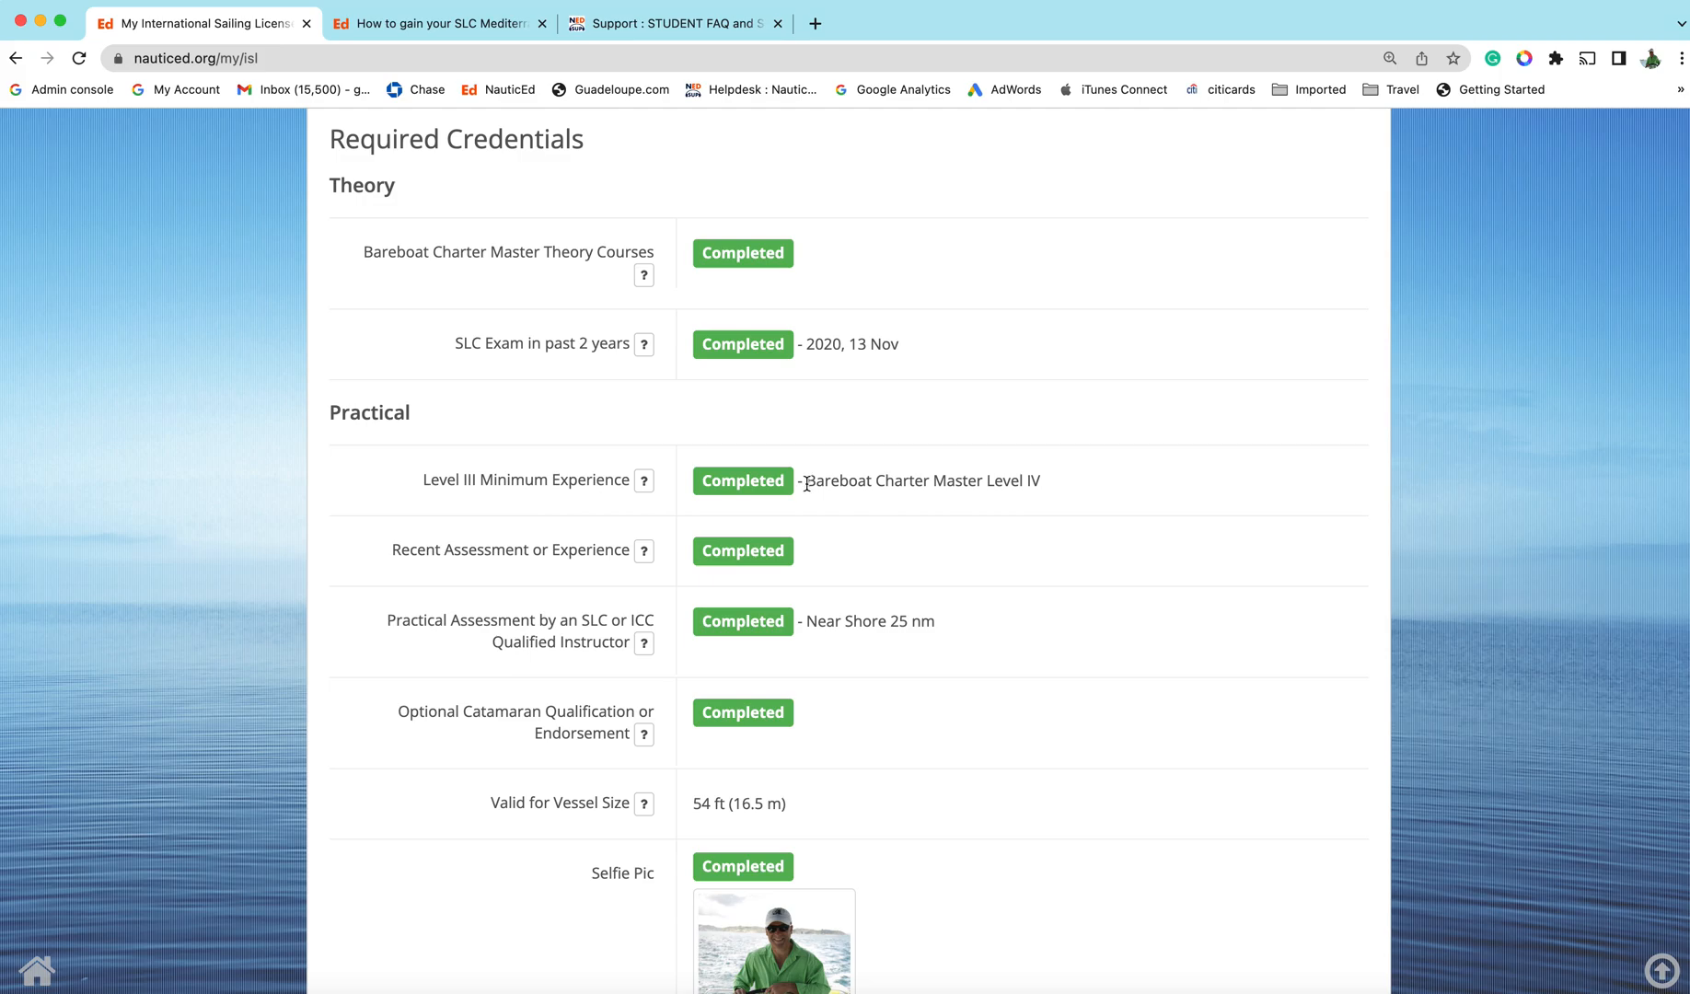
scroll("down", 3)
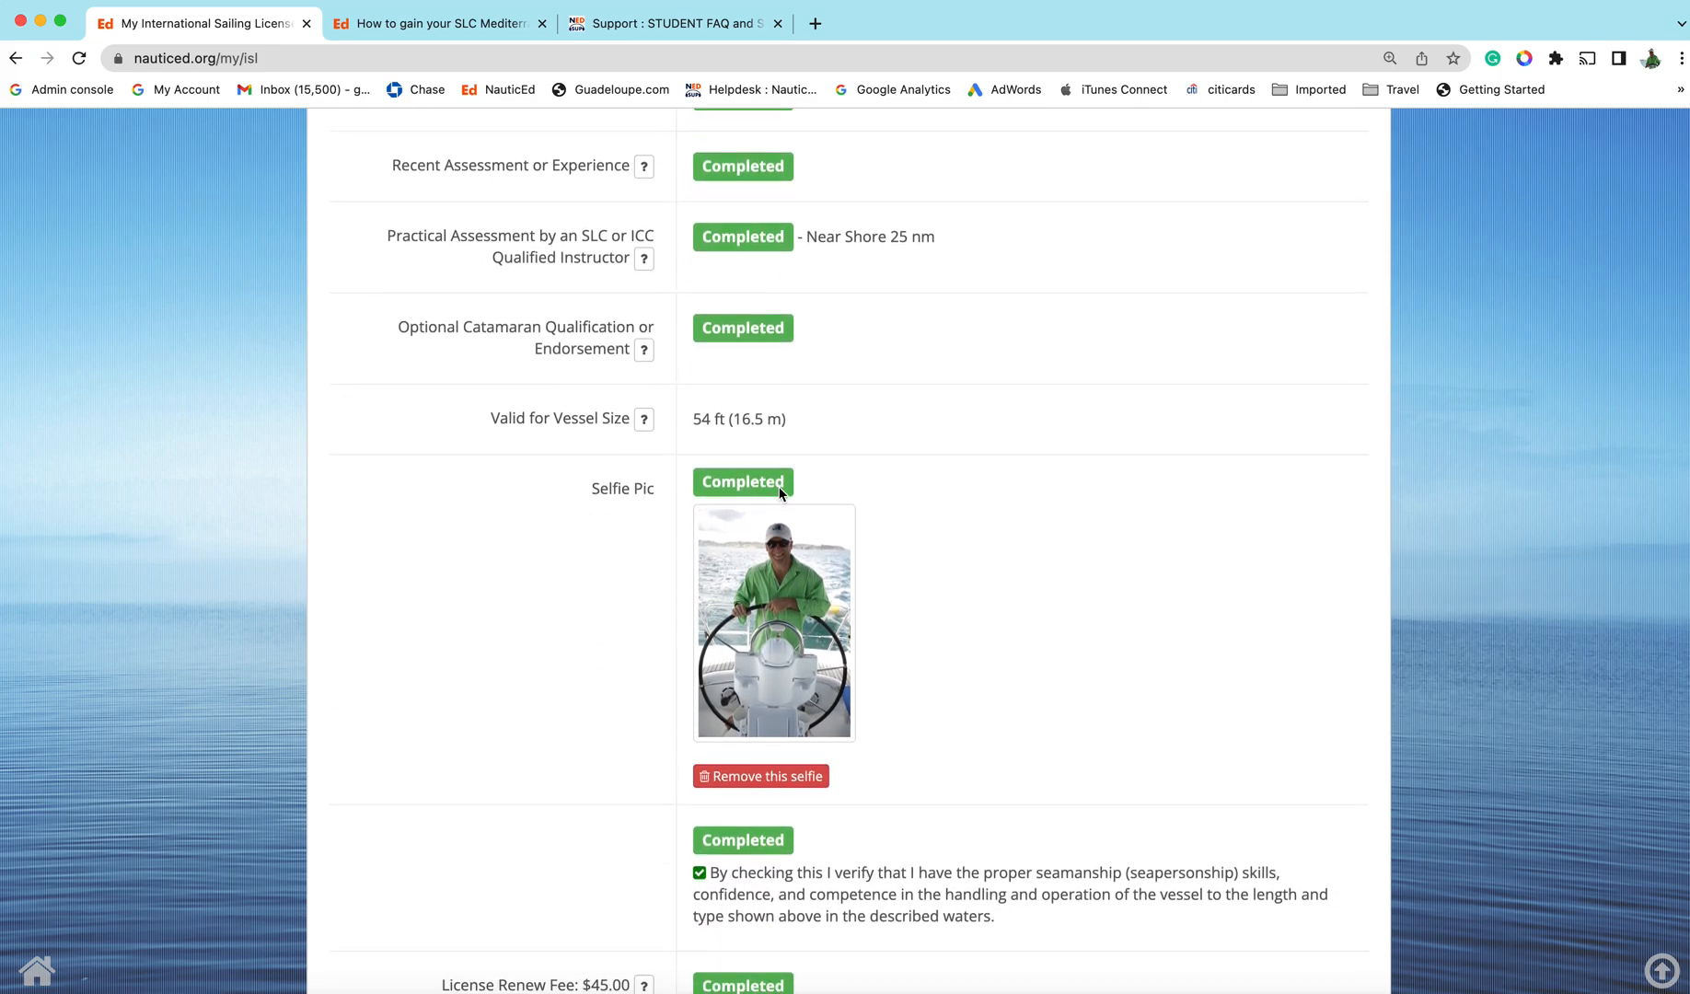
scroll("down", 3)
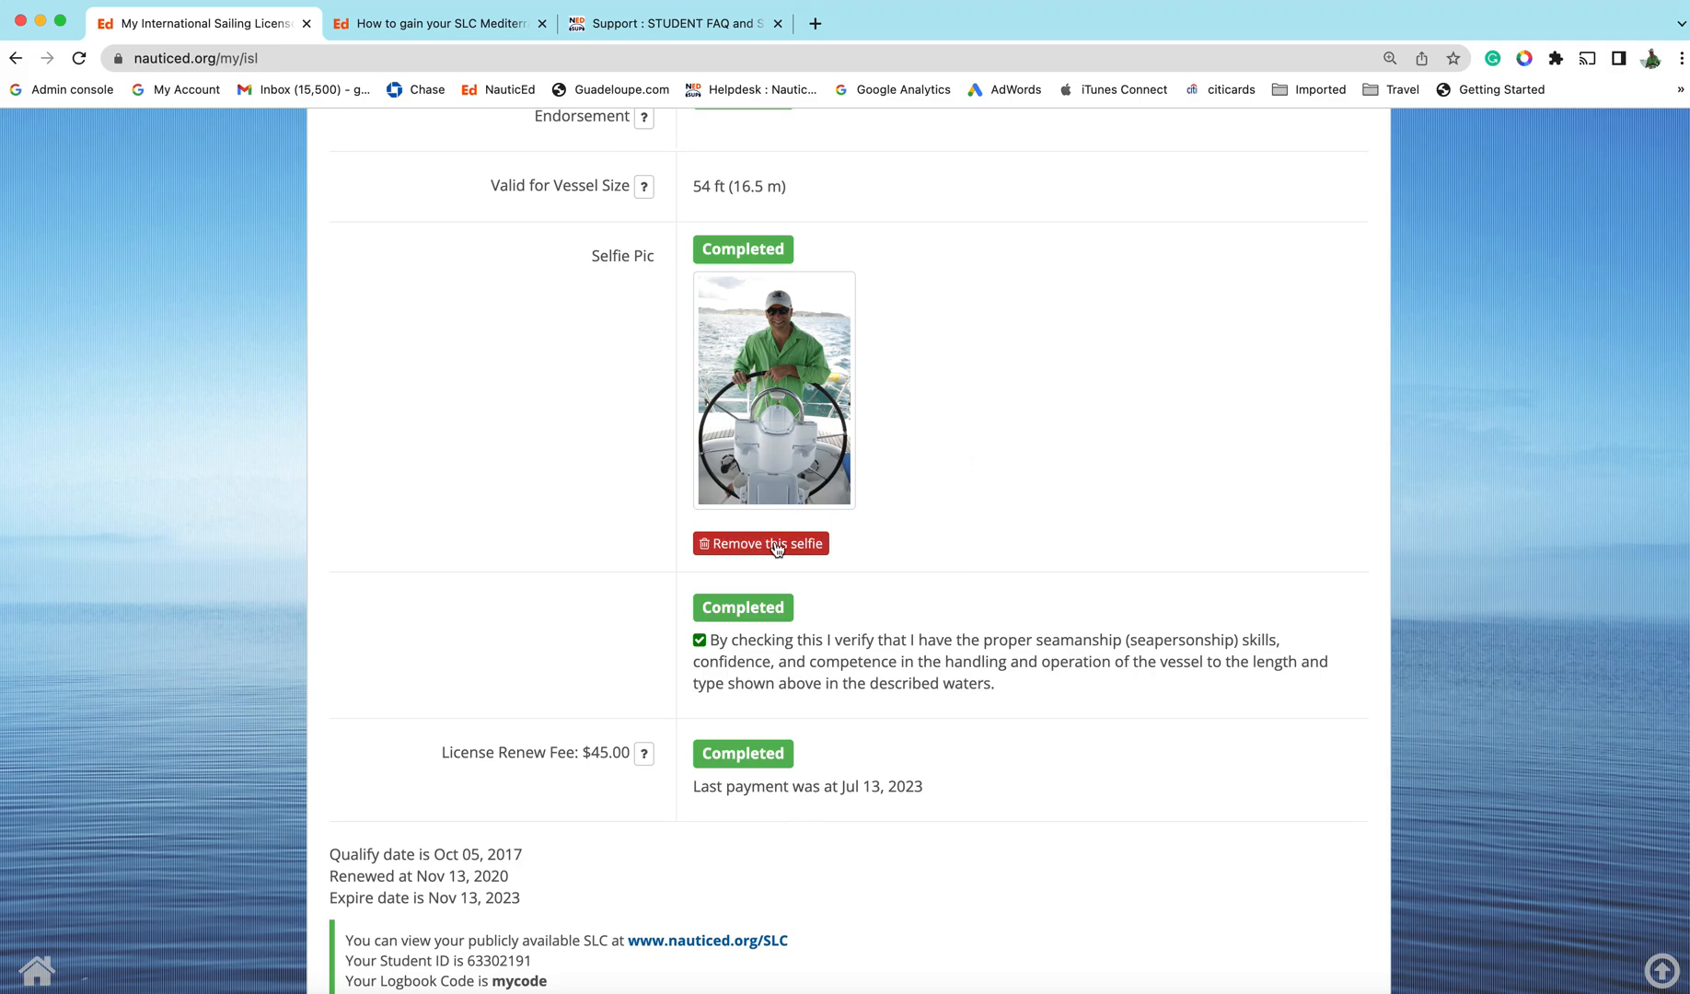
mouse_move(790, 458)
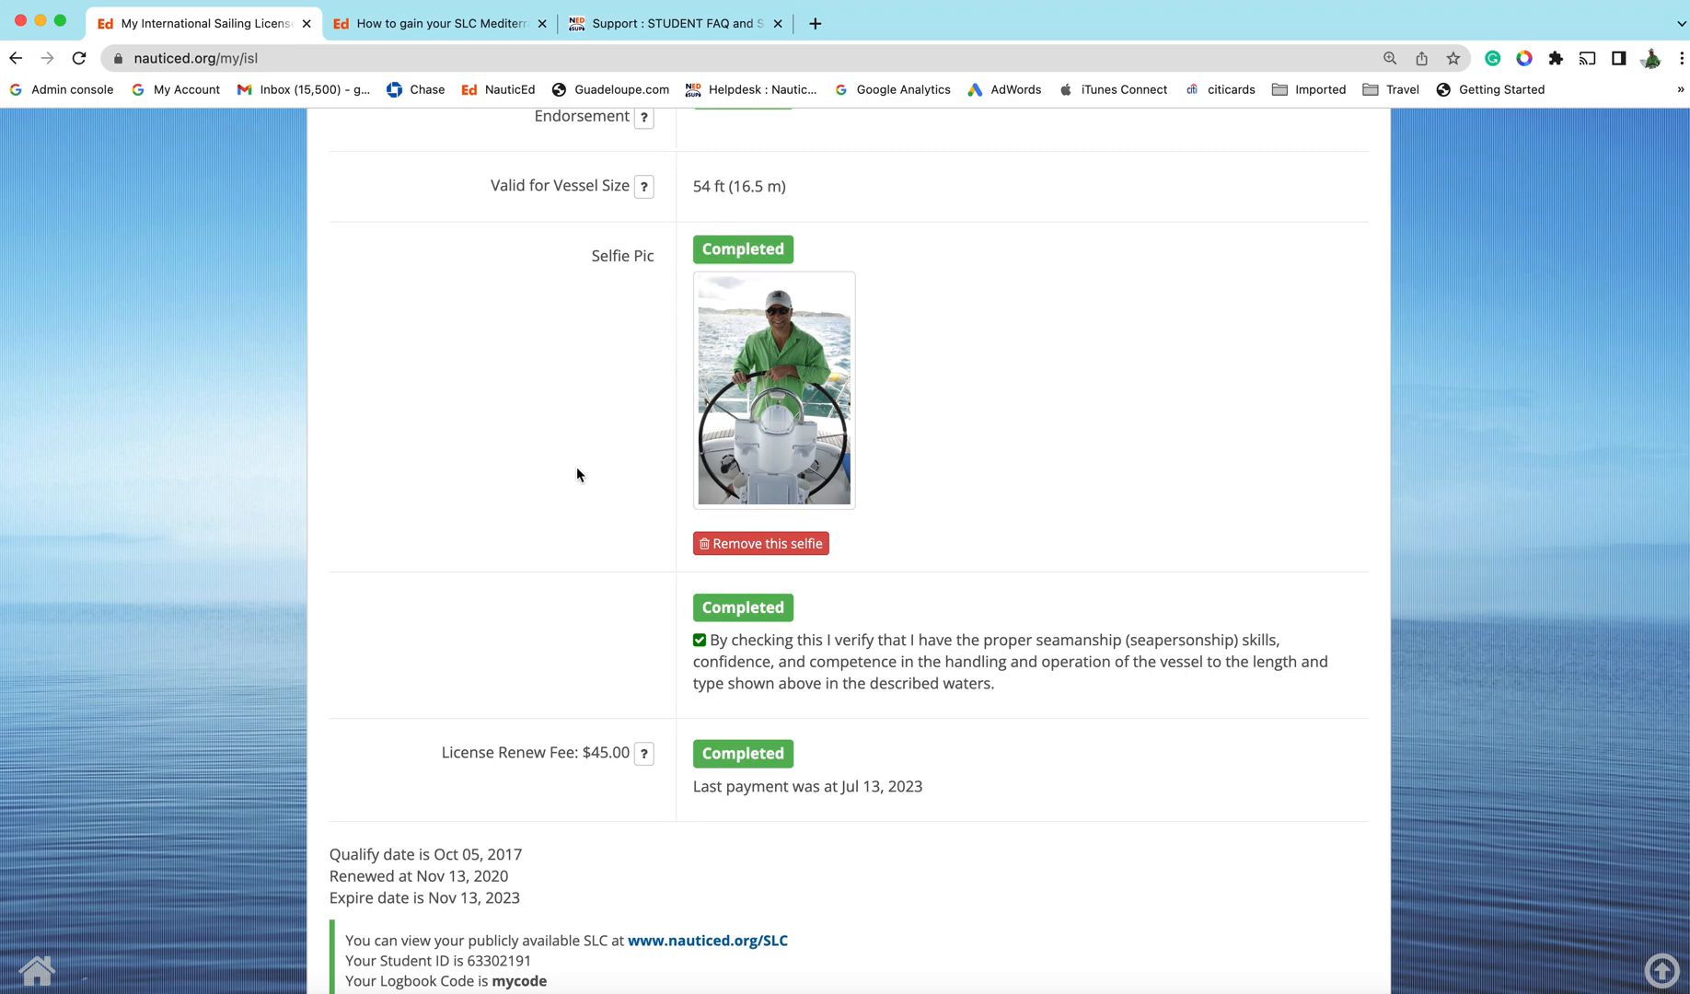
scroll("down", 3)
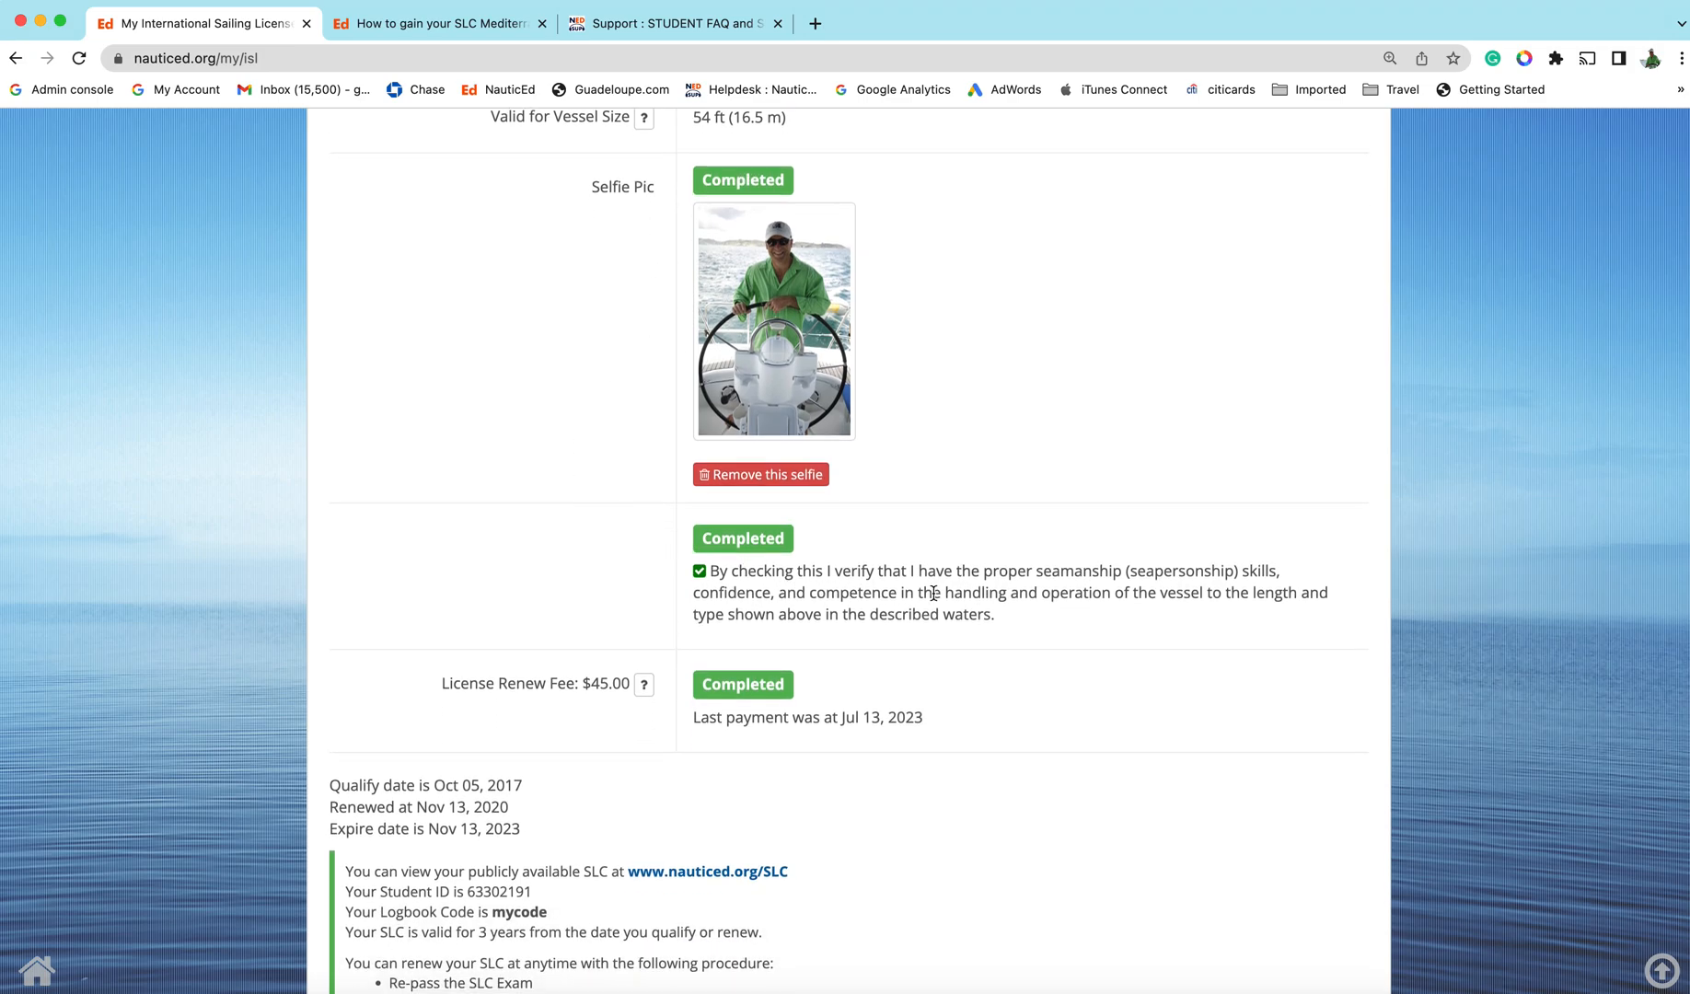
scroll("down", 3)
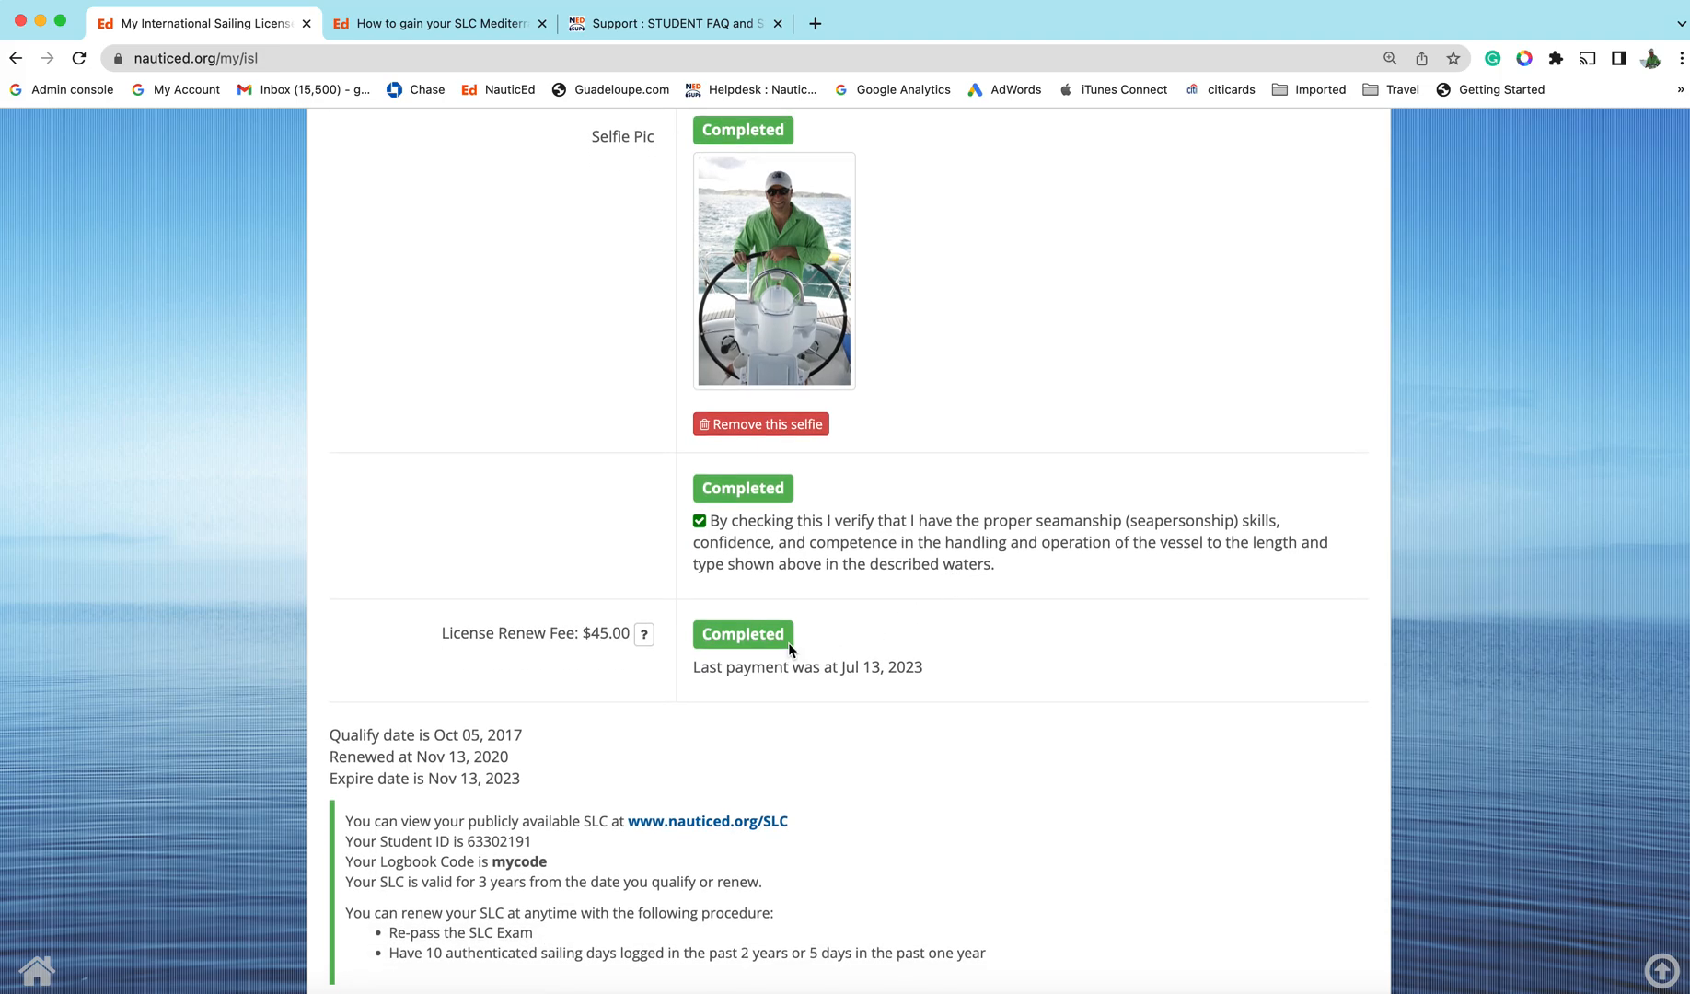
scroll("down", 3)
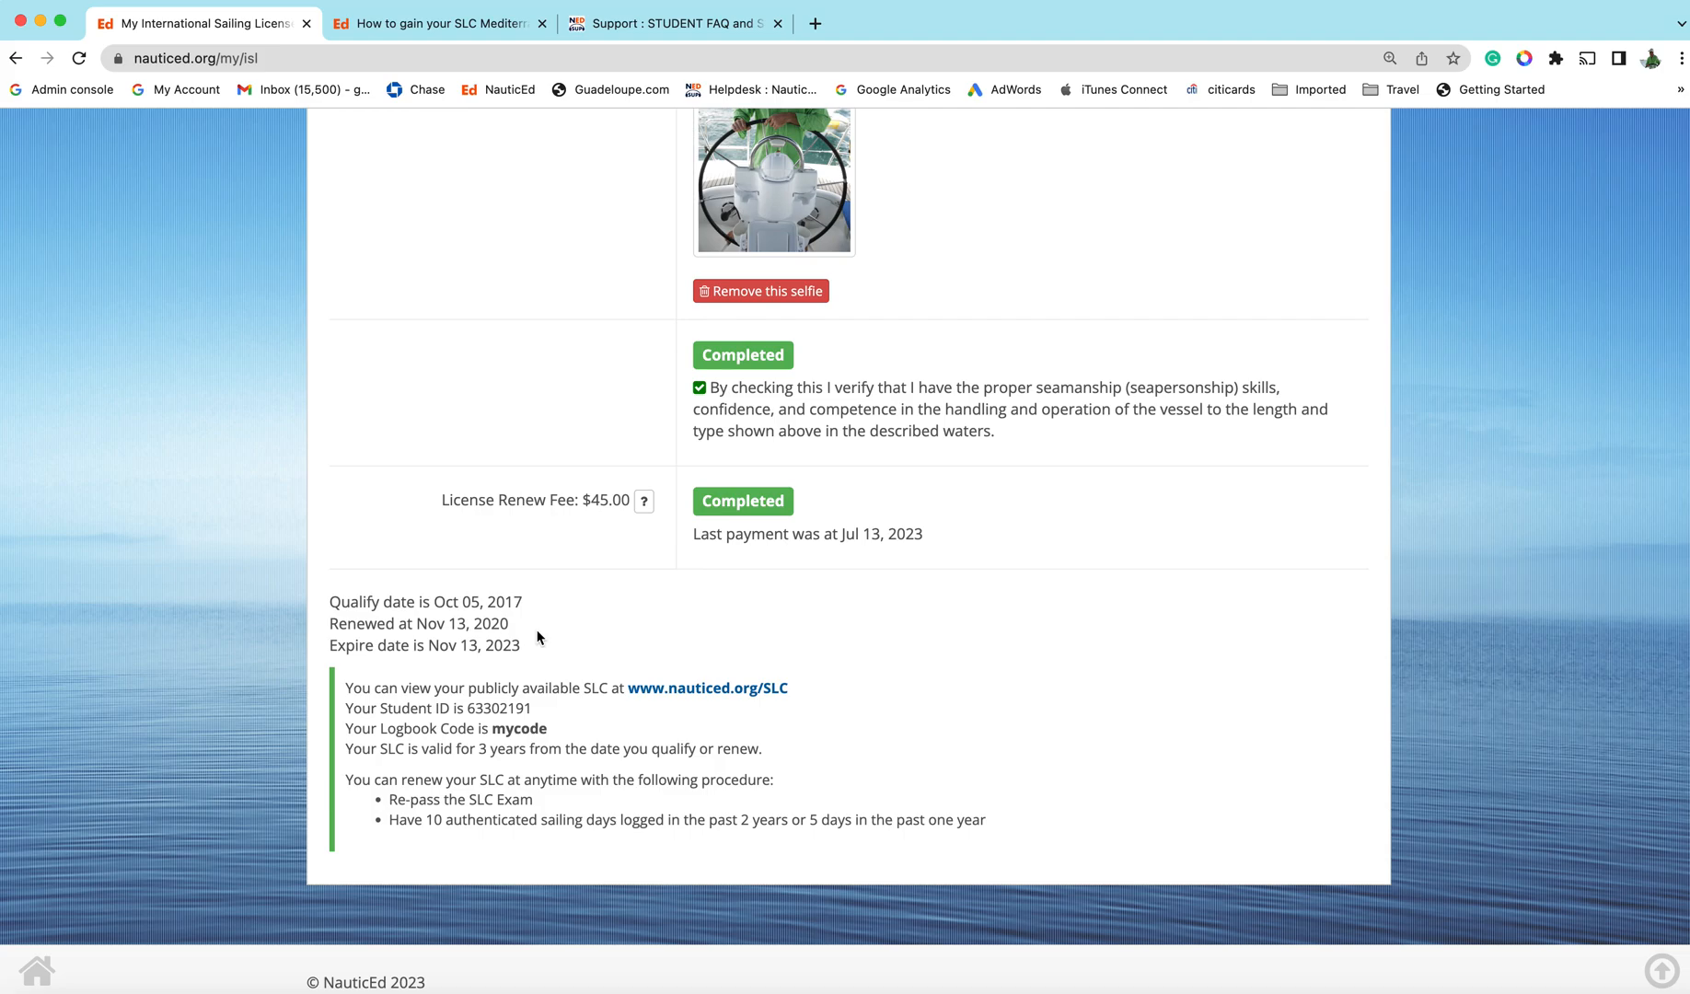
mouse_move(394, 602)
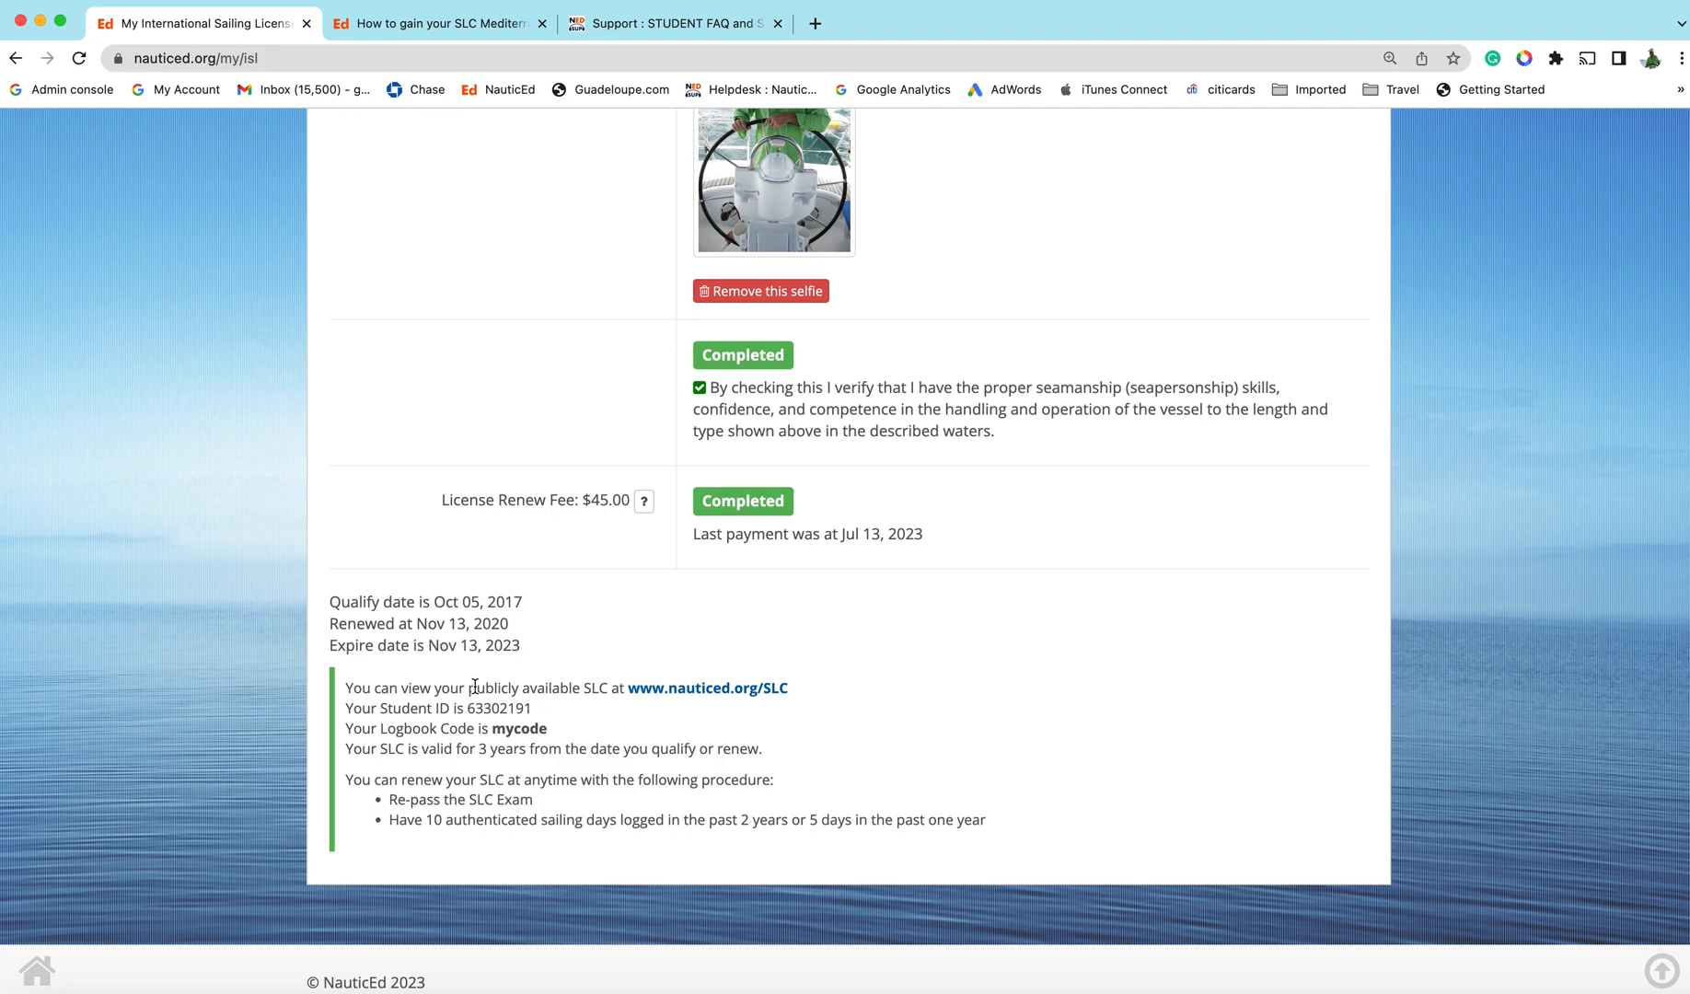
mouse_move(560, 688)
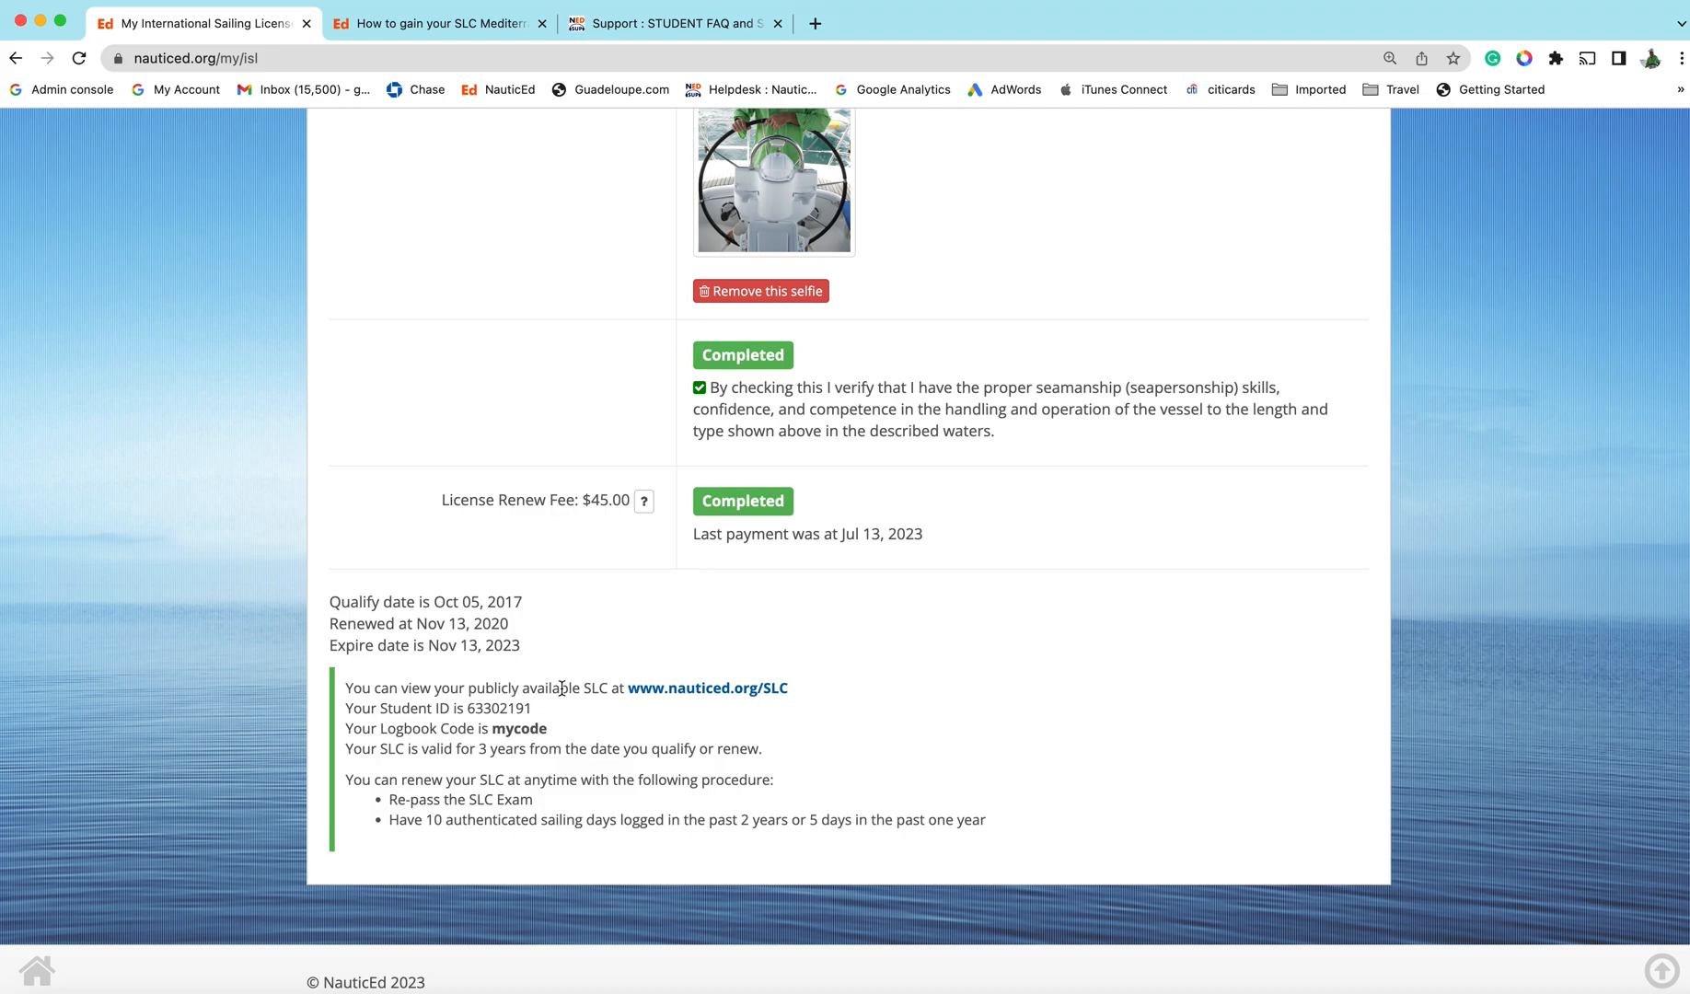
mouse_move(708, 688)
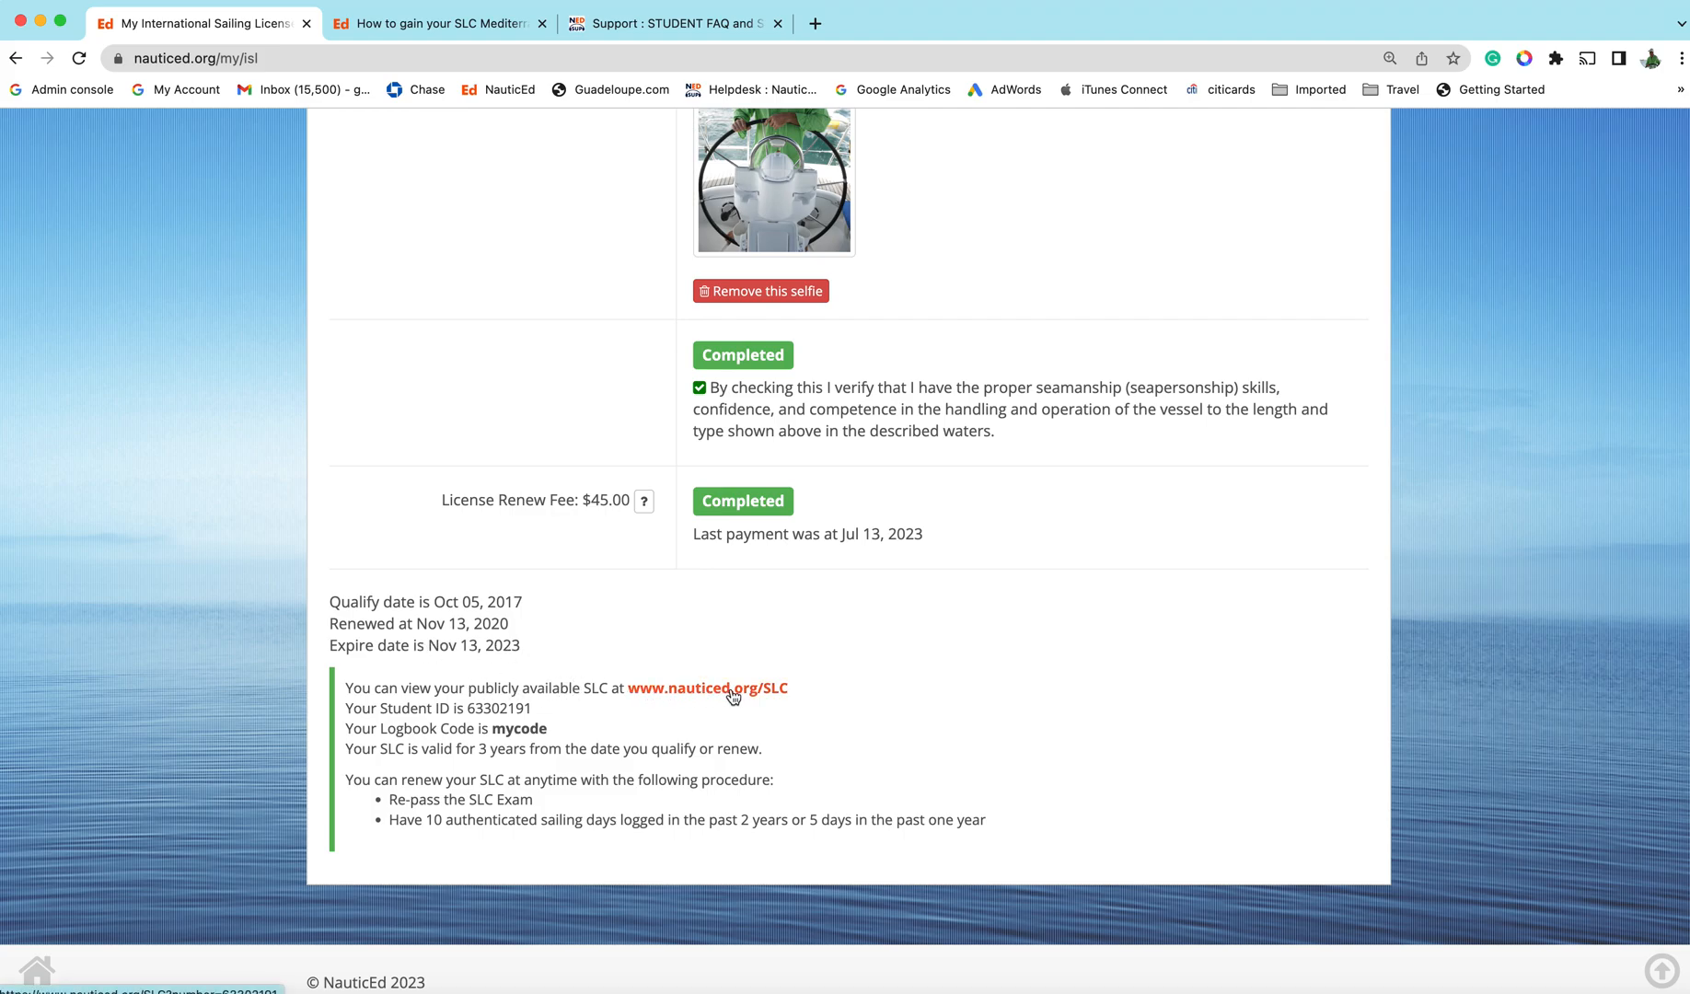
mouse_move(759, 695)
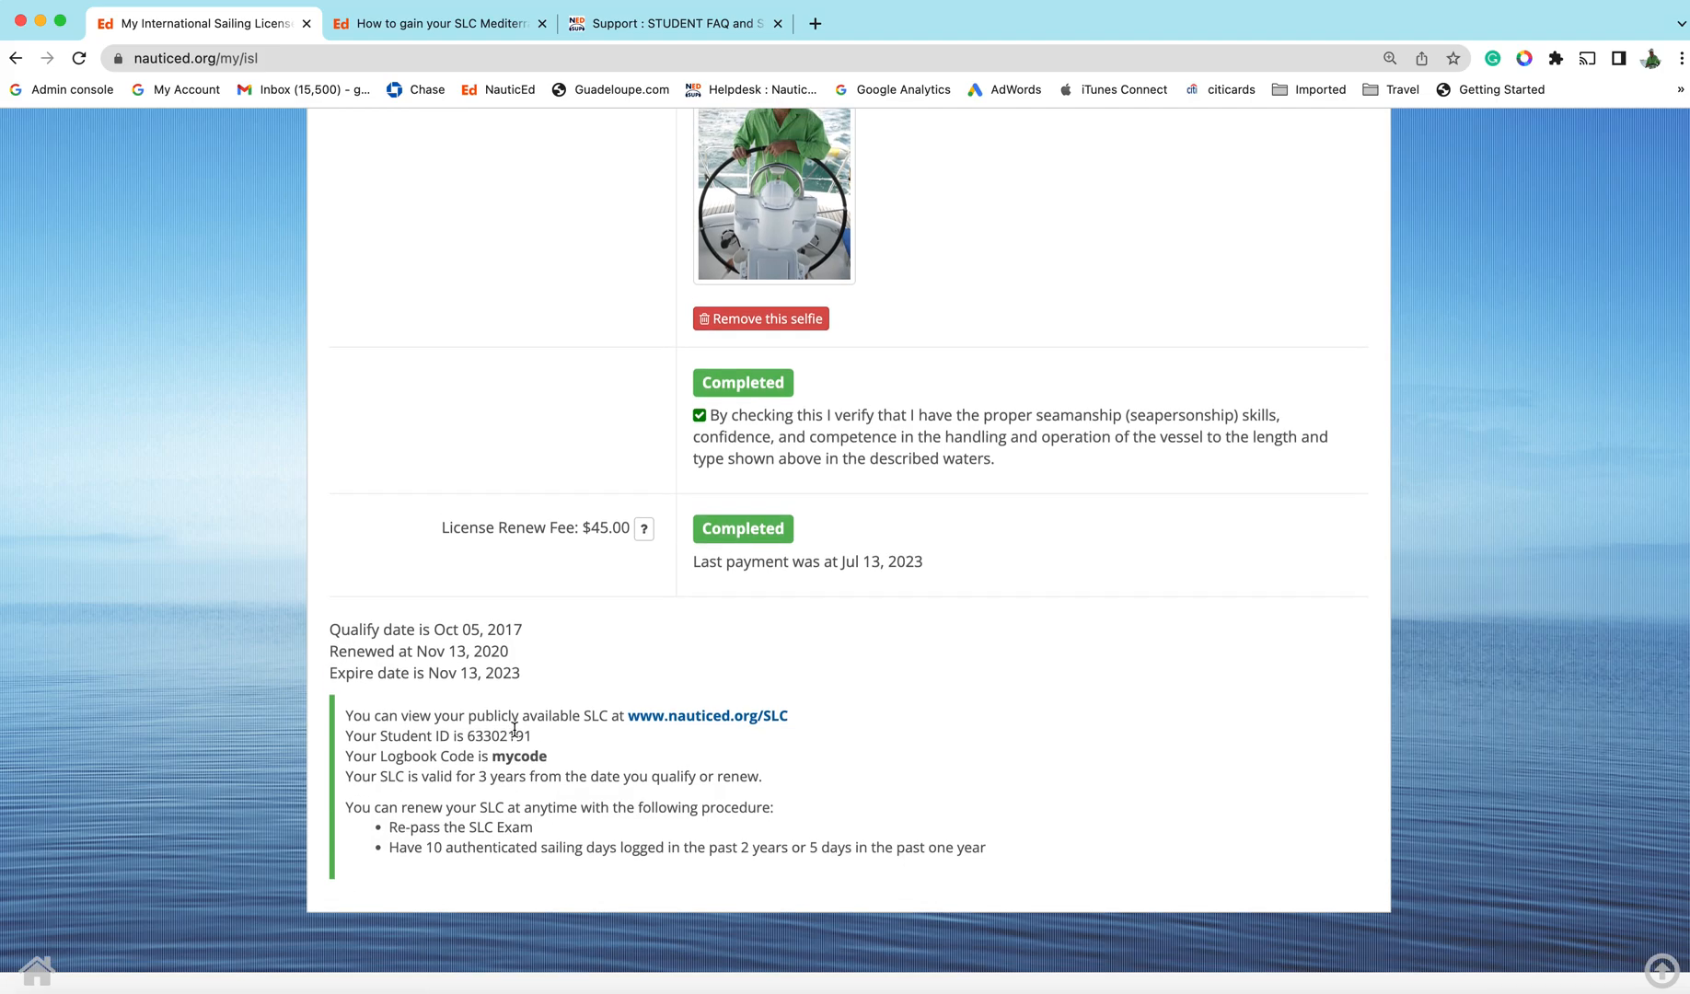
scroll("up", 3)
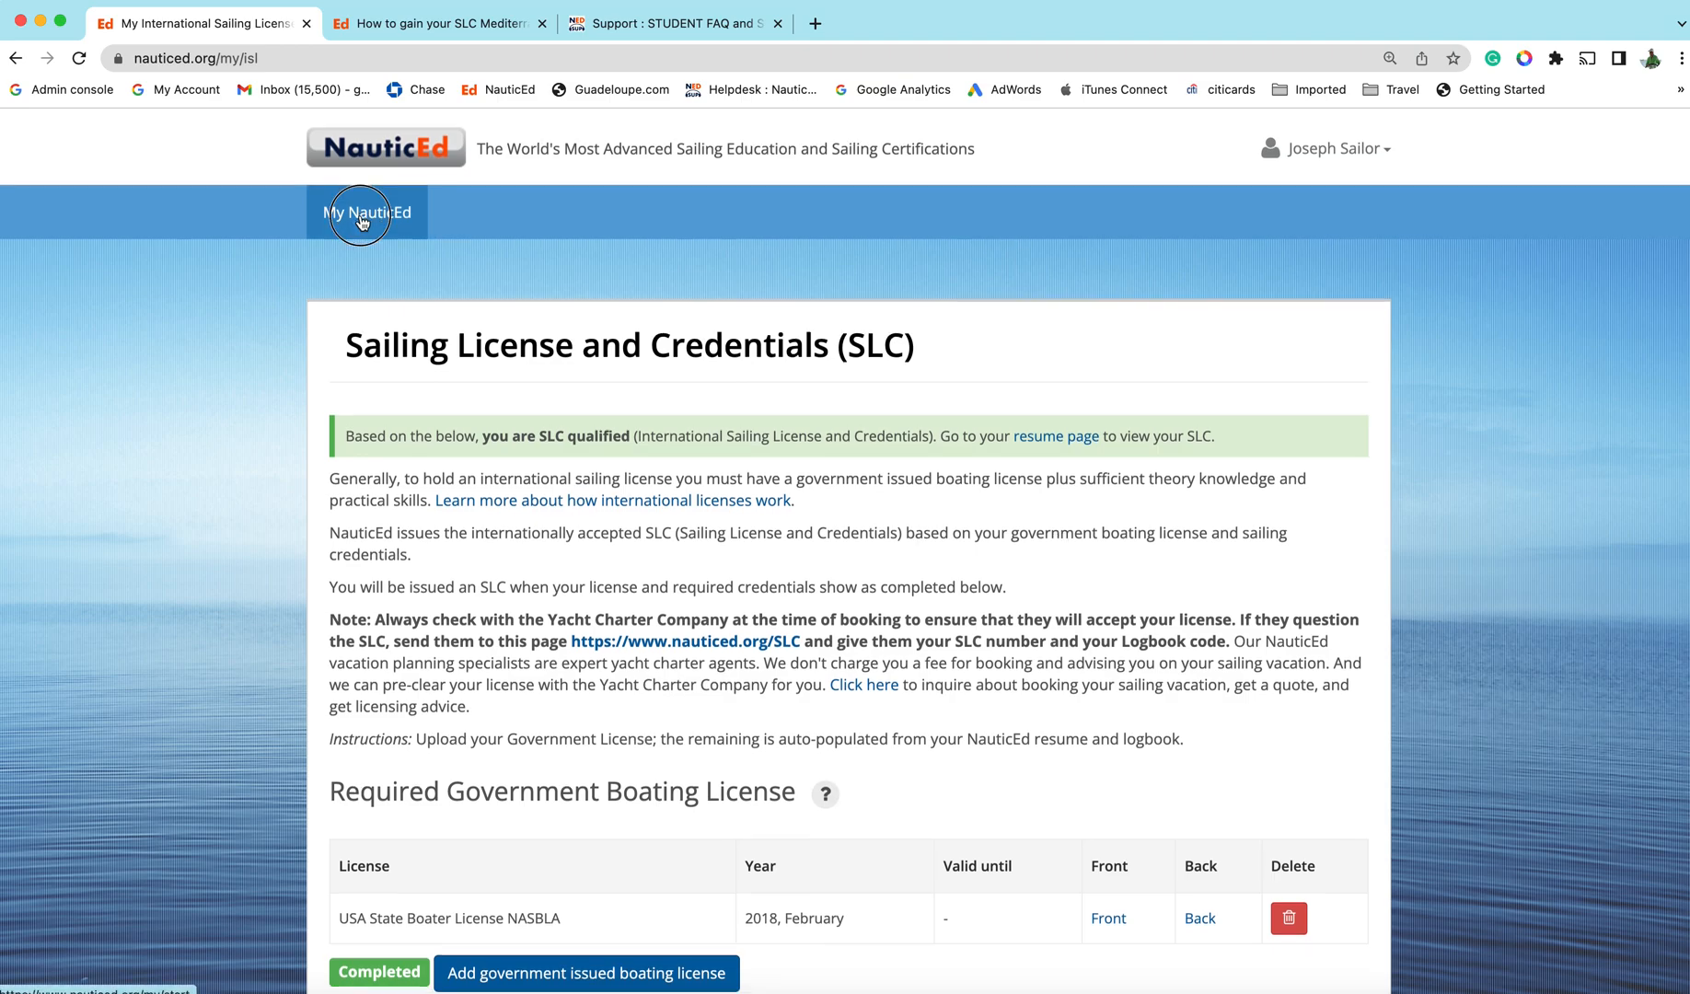
left_click(367, 212)
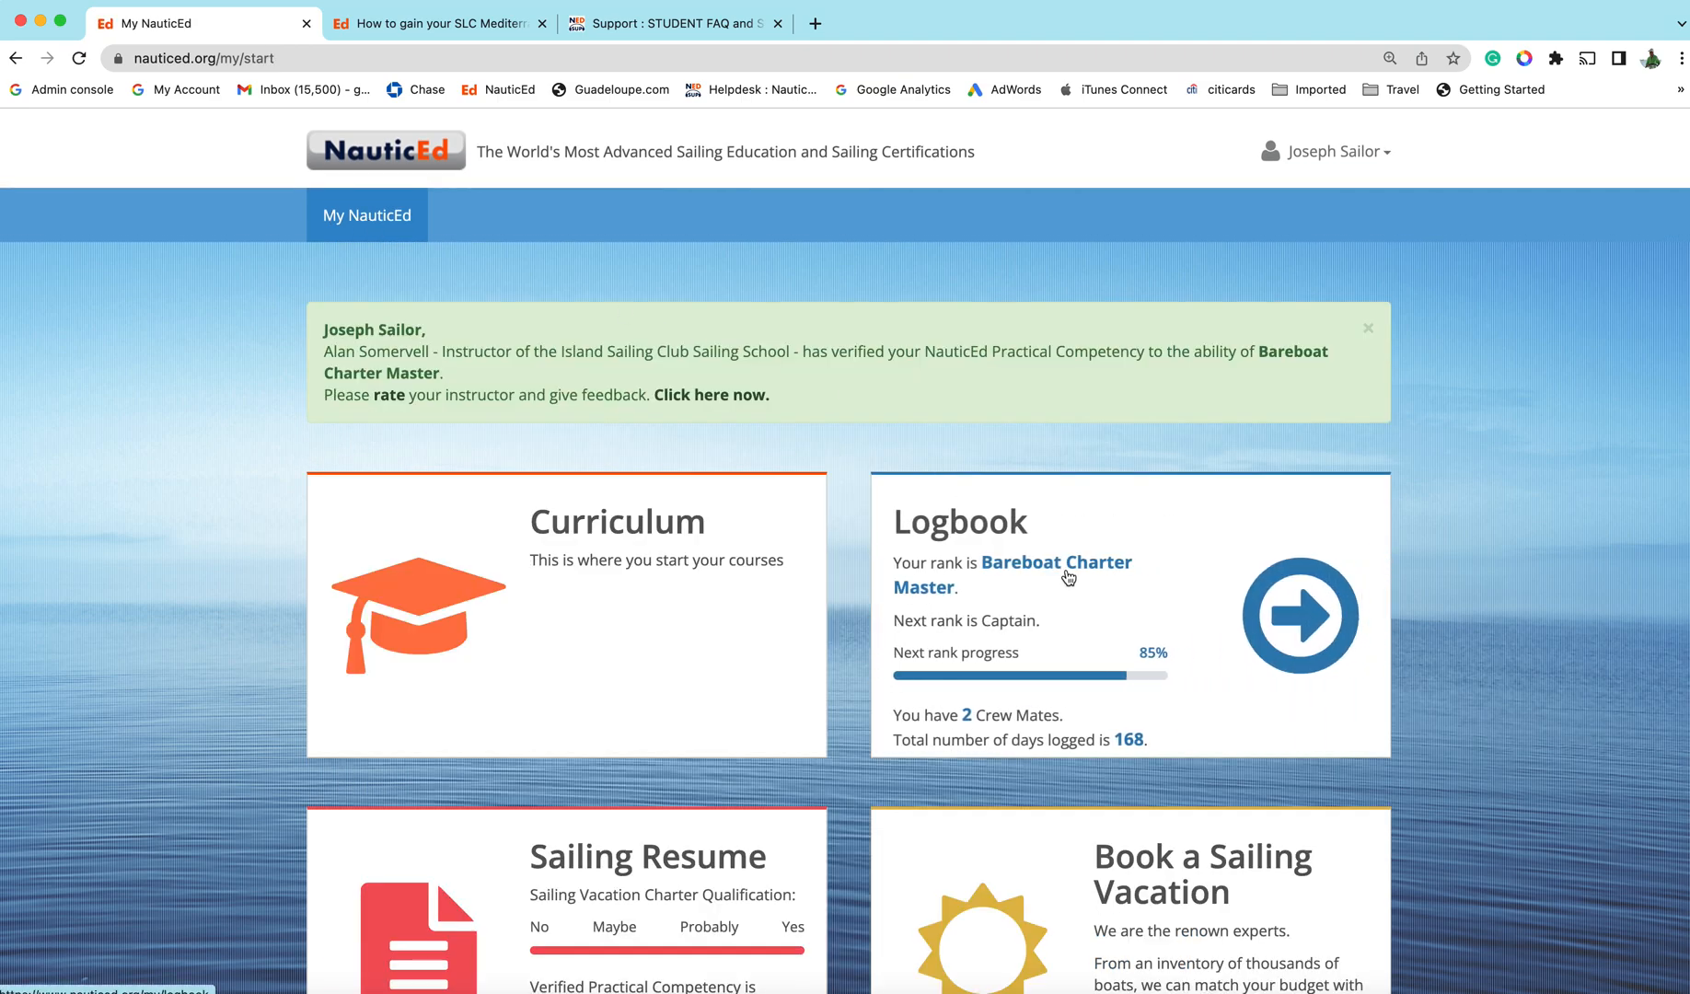
scroll("down", 3)
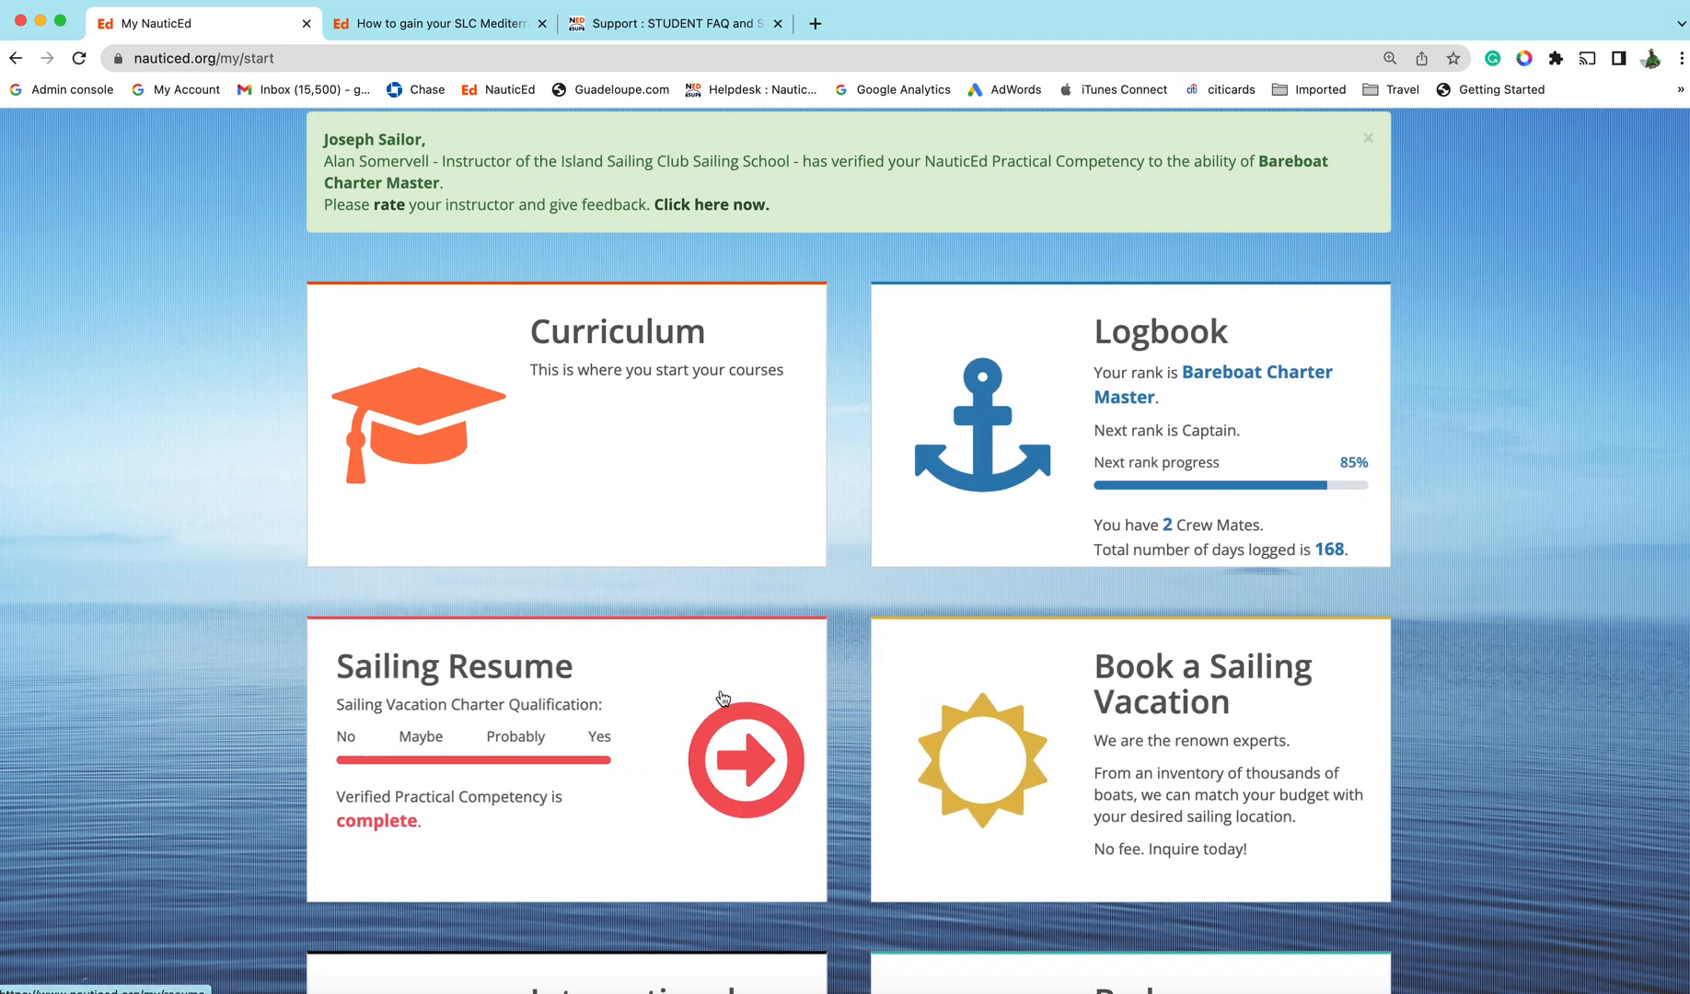
scroll("down", 3)
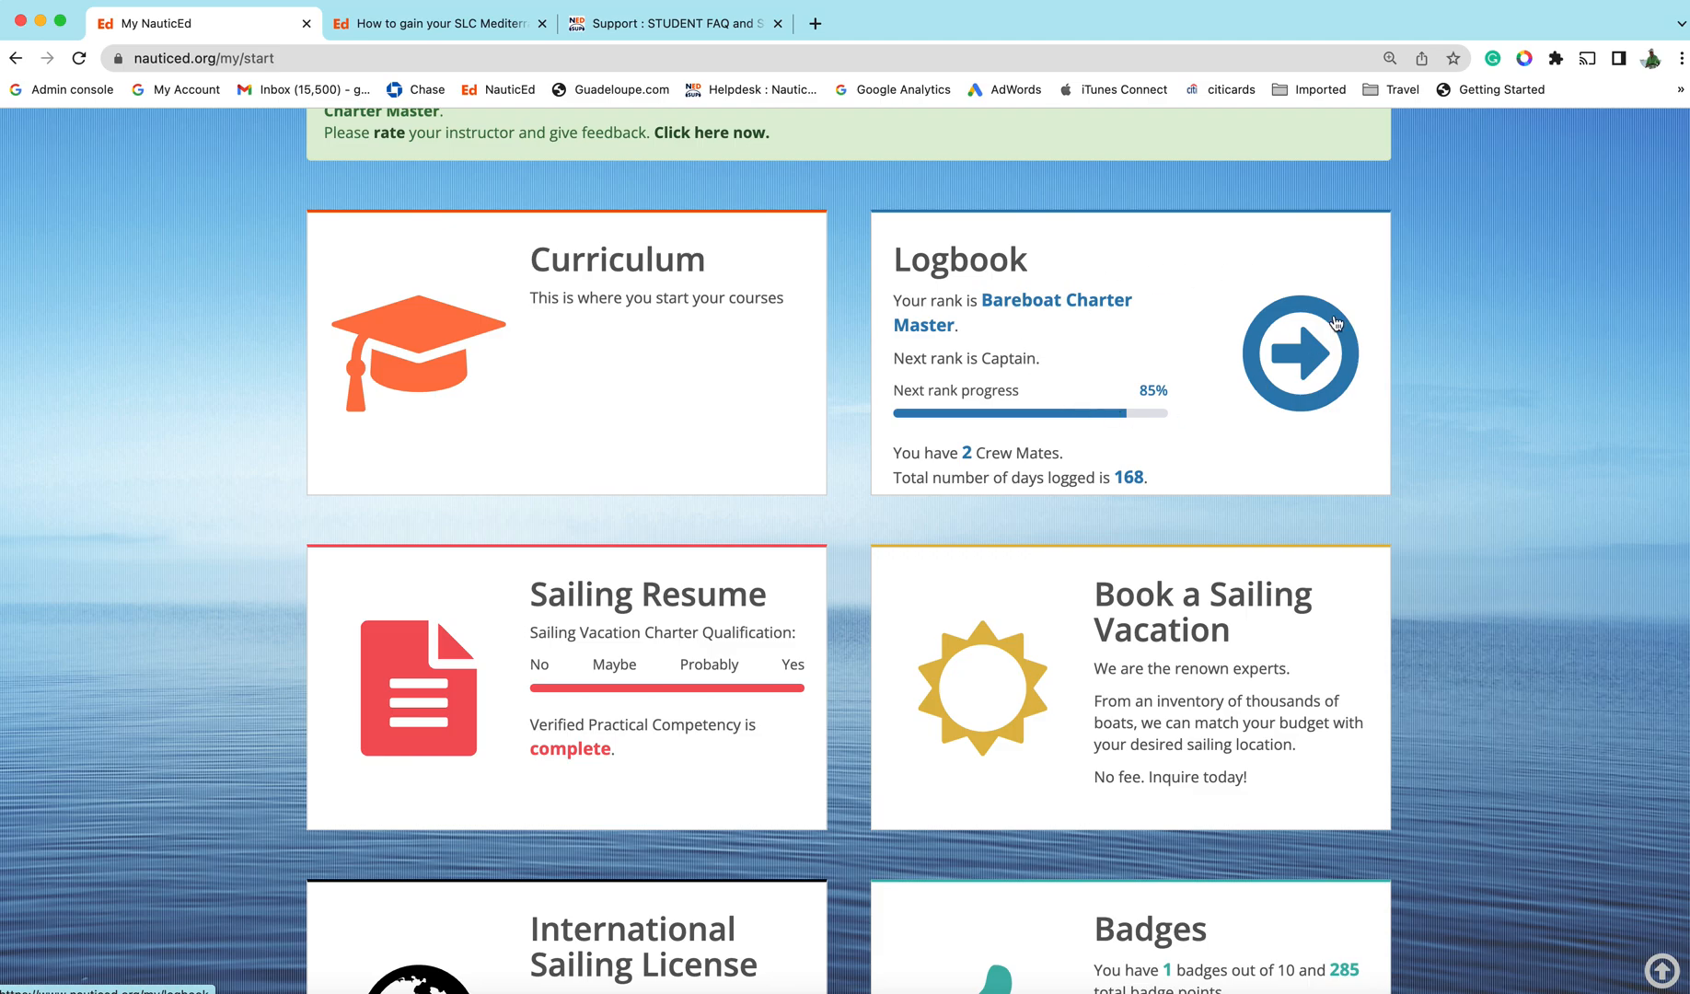
mouse_move(1072, 385)
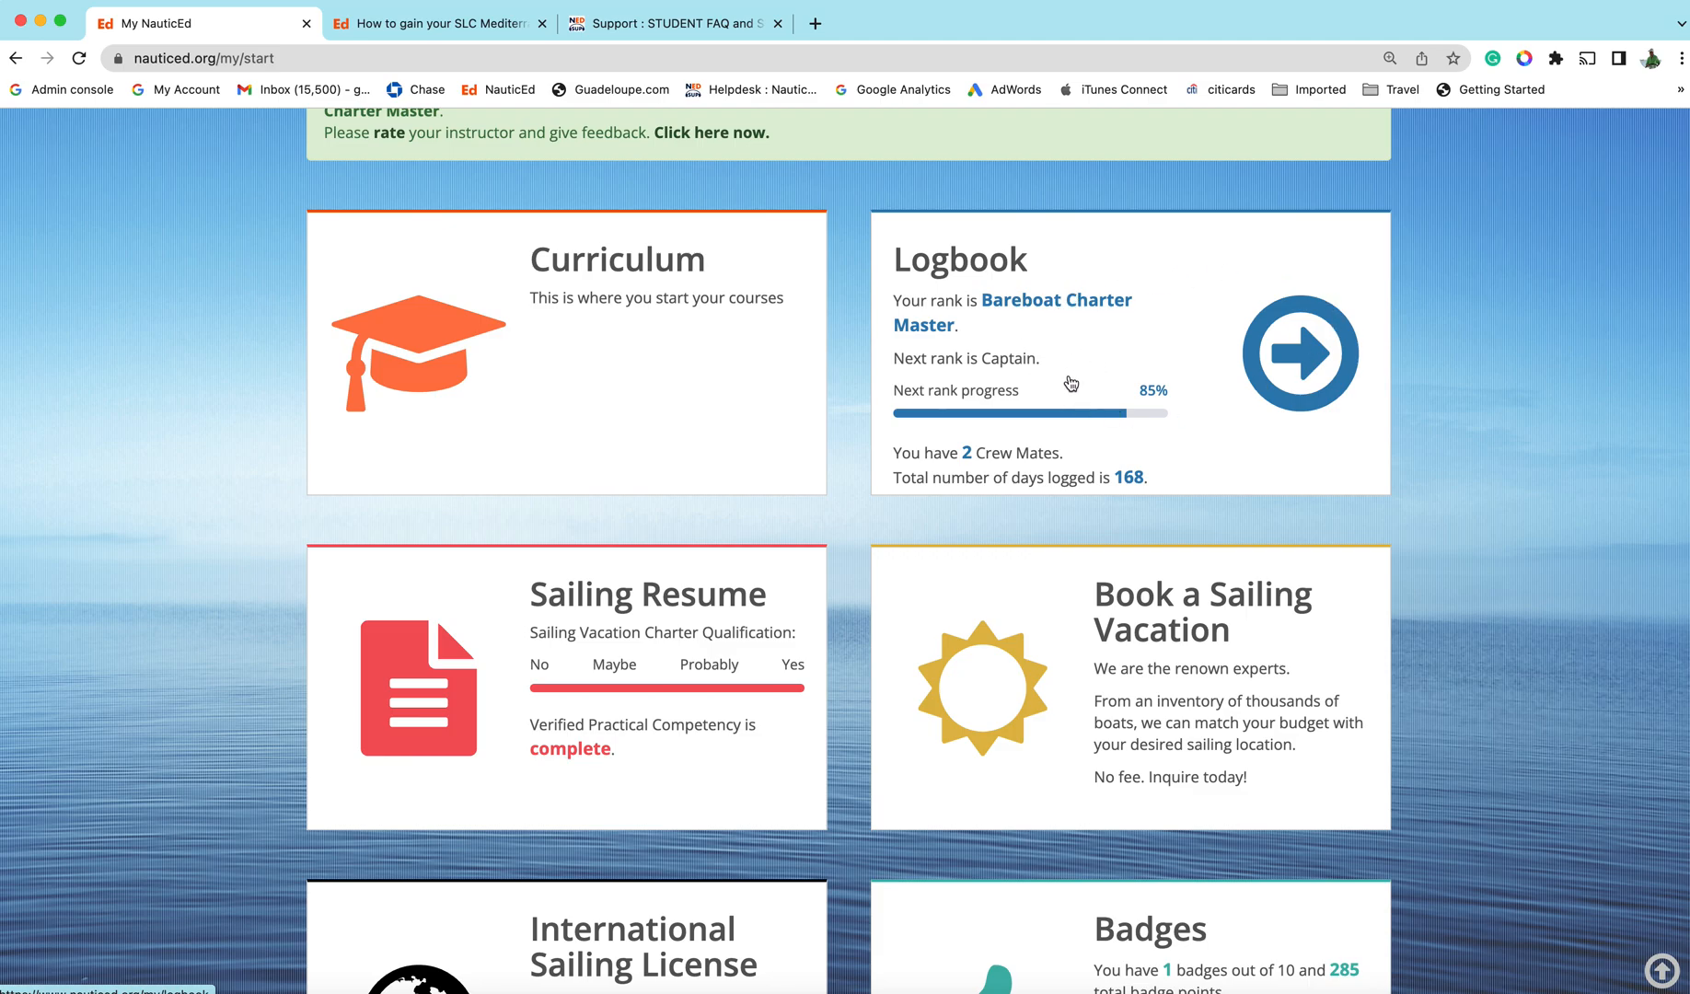
mouse_move(1033, 368)
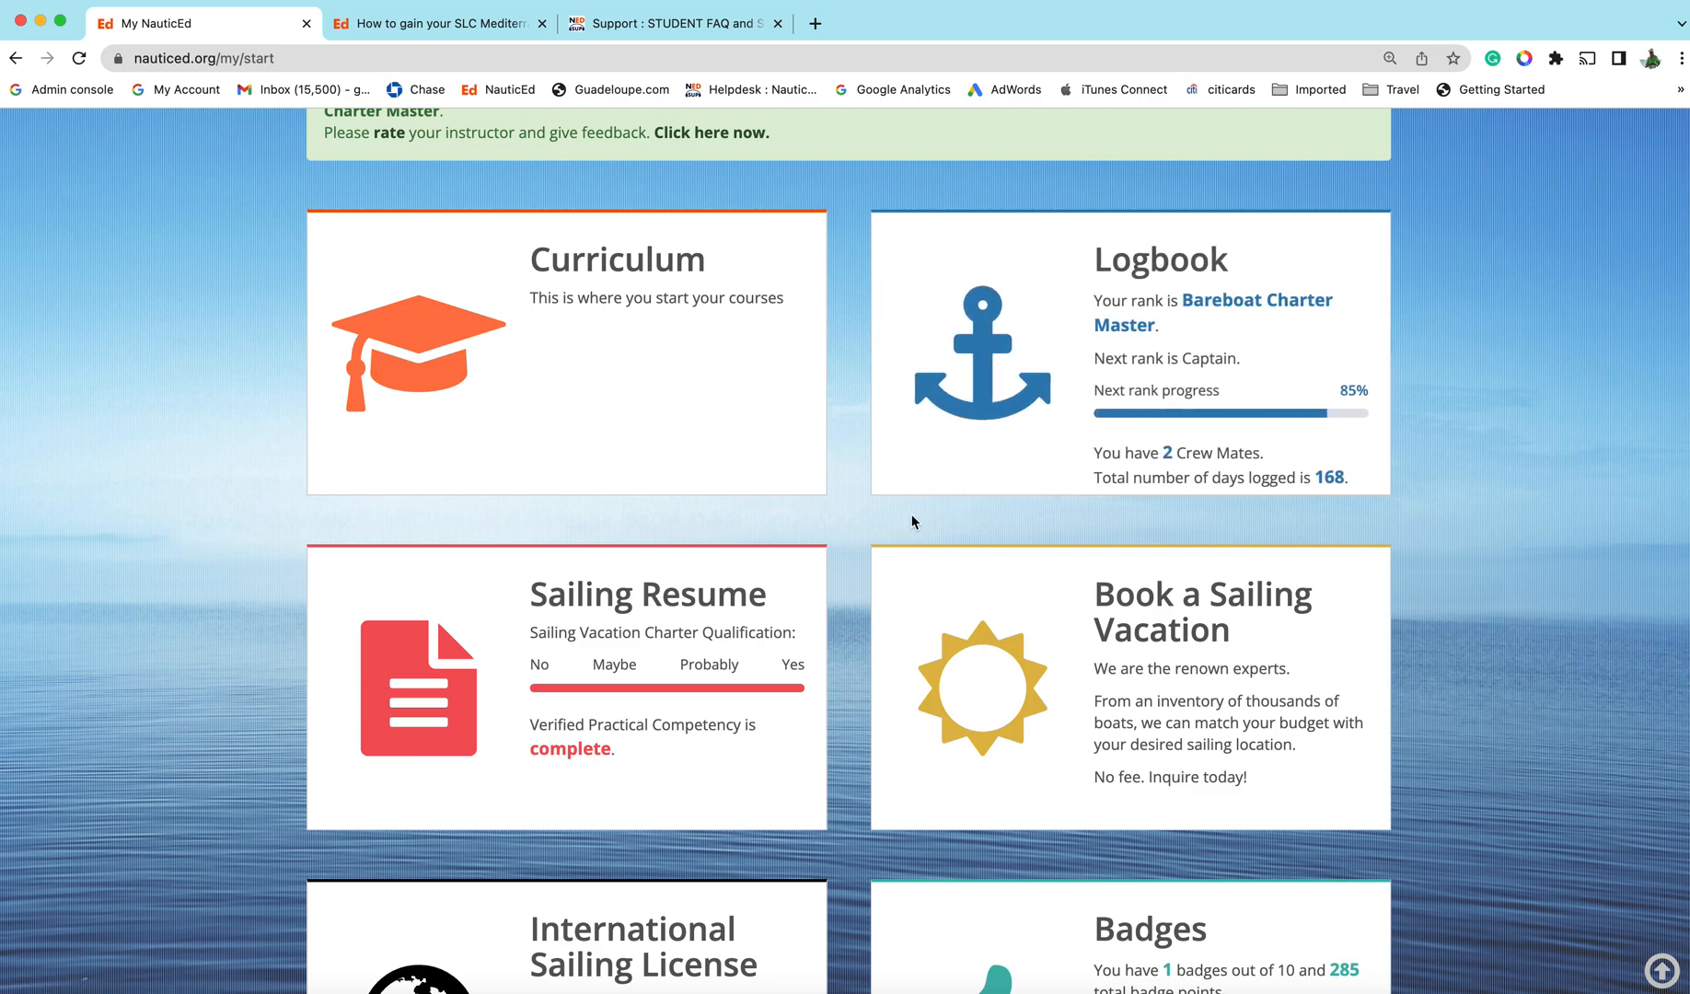
mouse_move(823, 616)
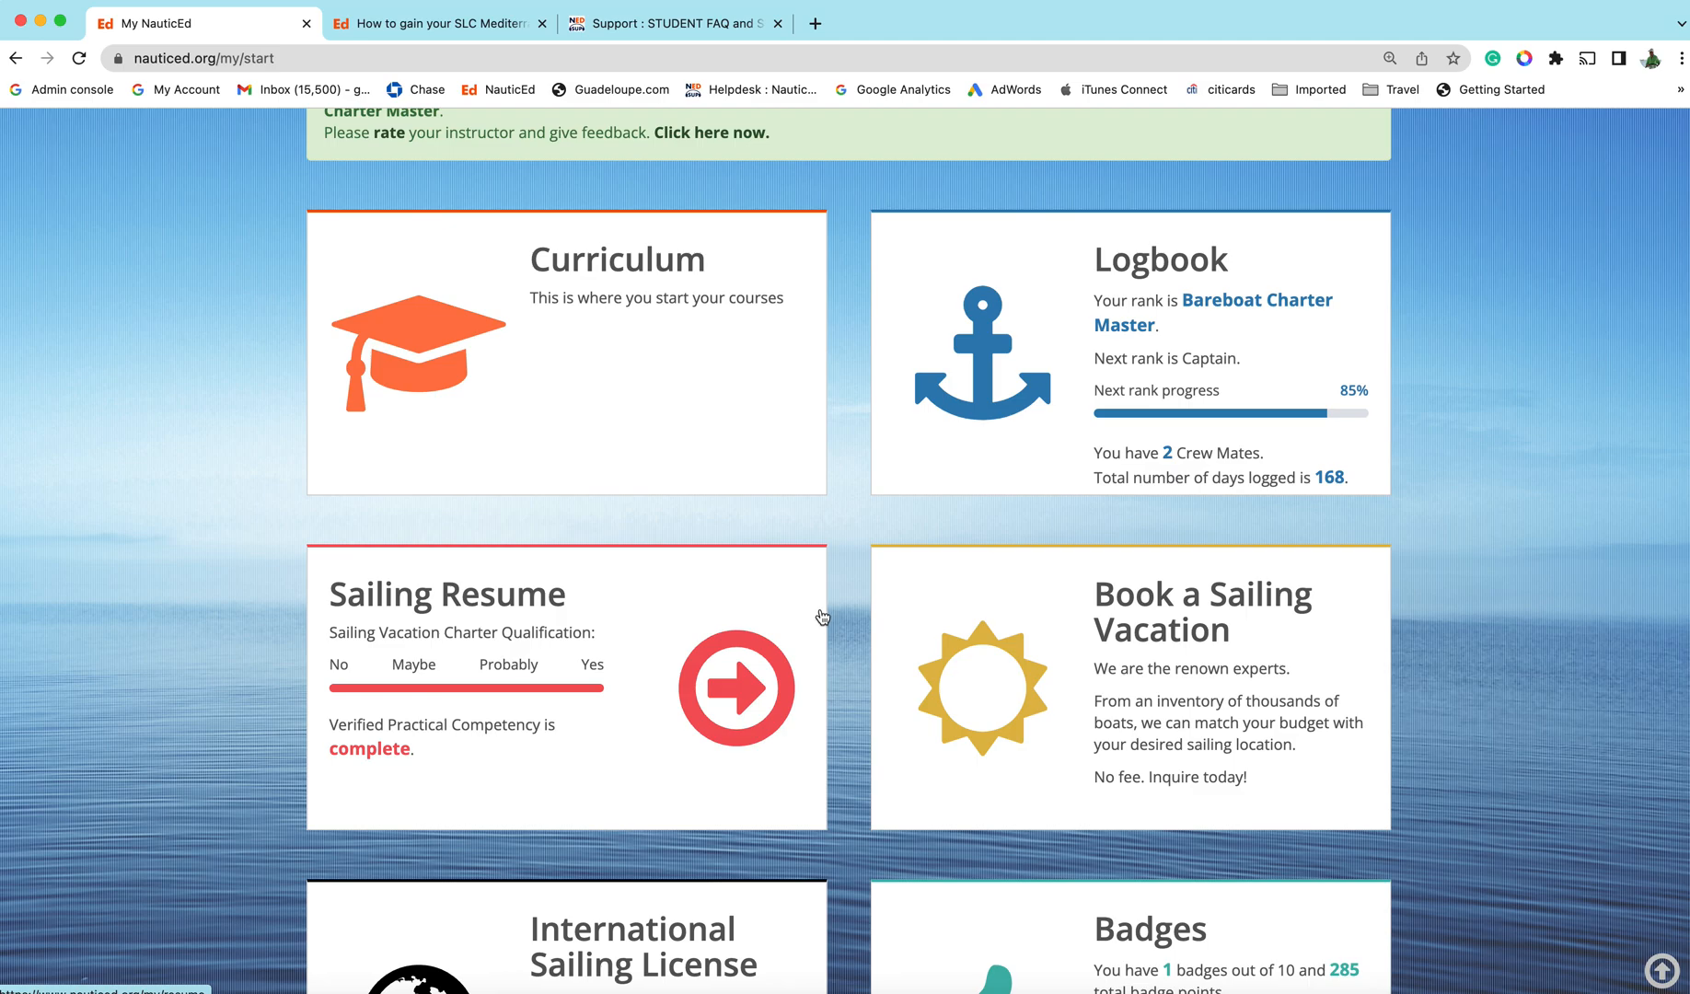
scroll("down", 3)
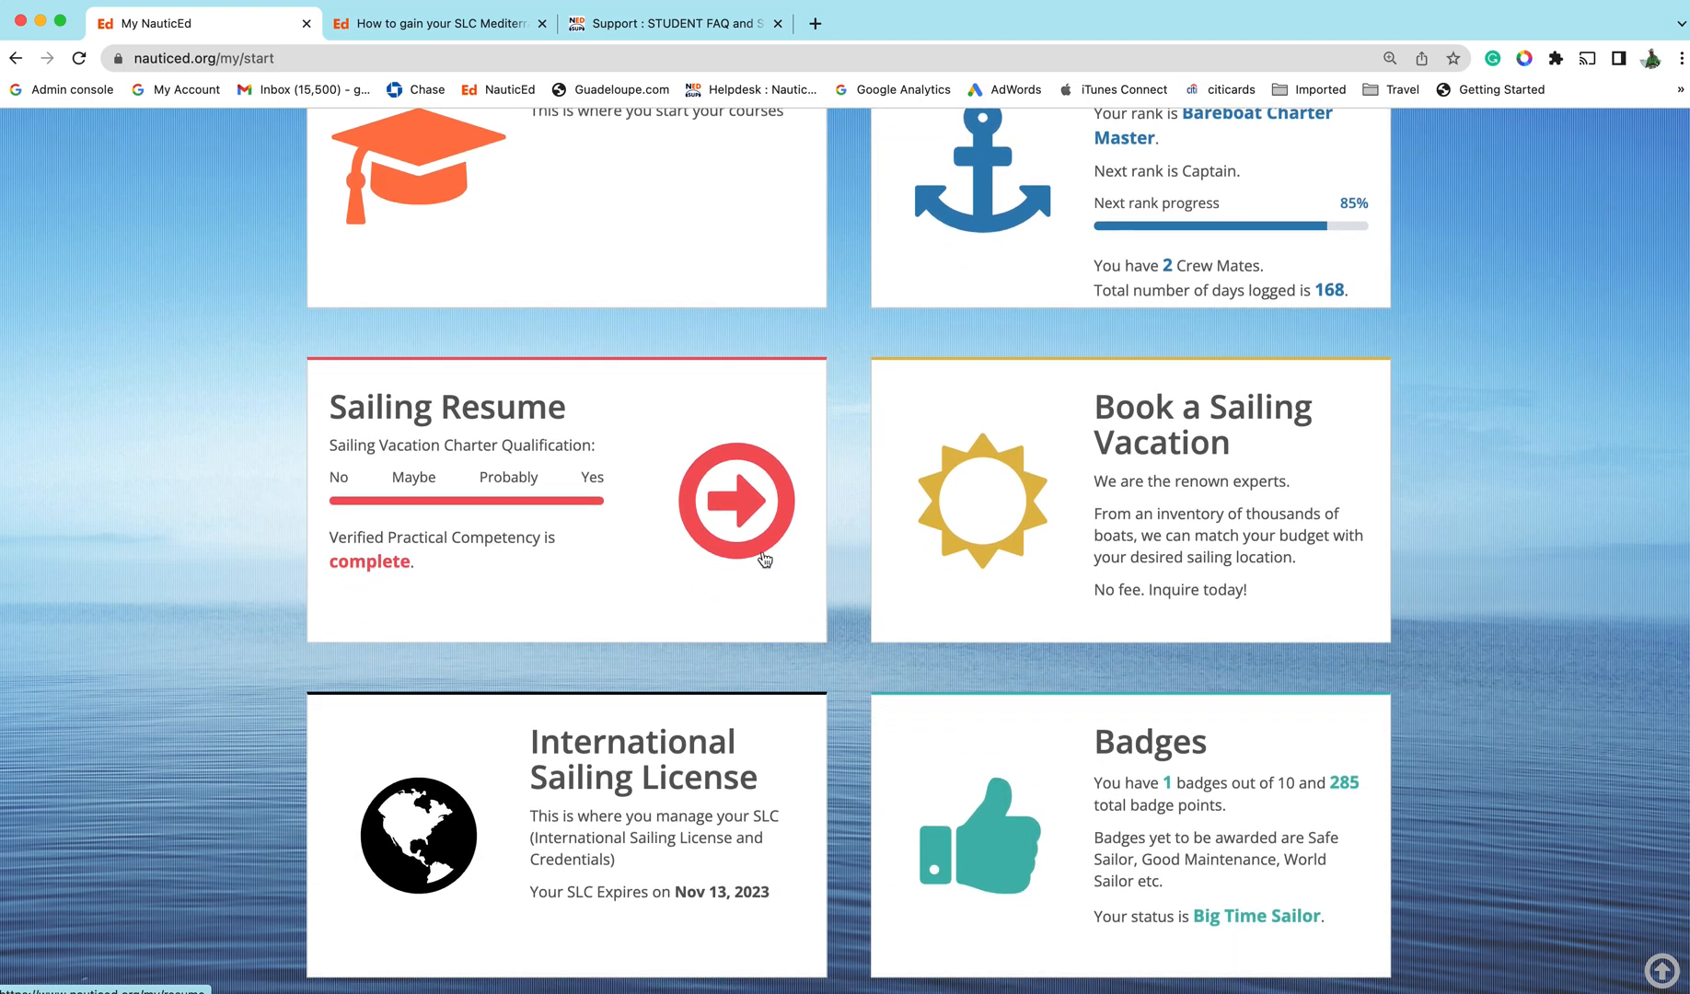
mouse_move(742, 504)
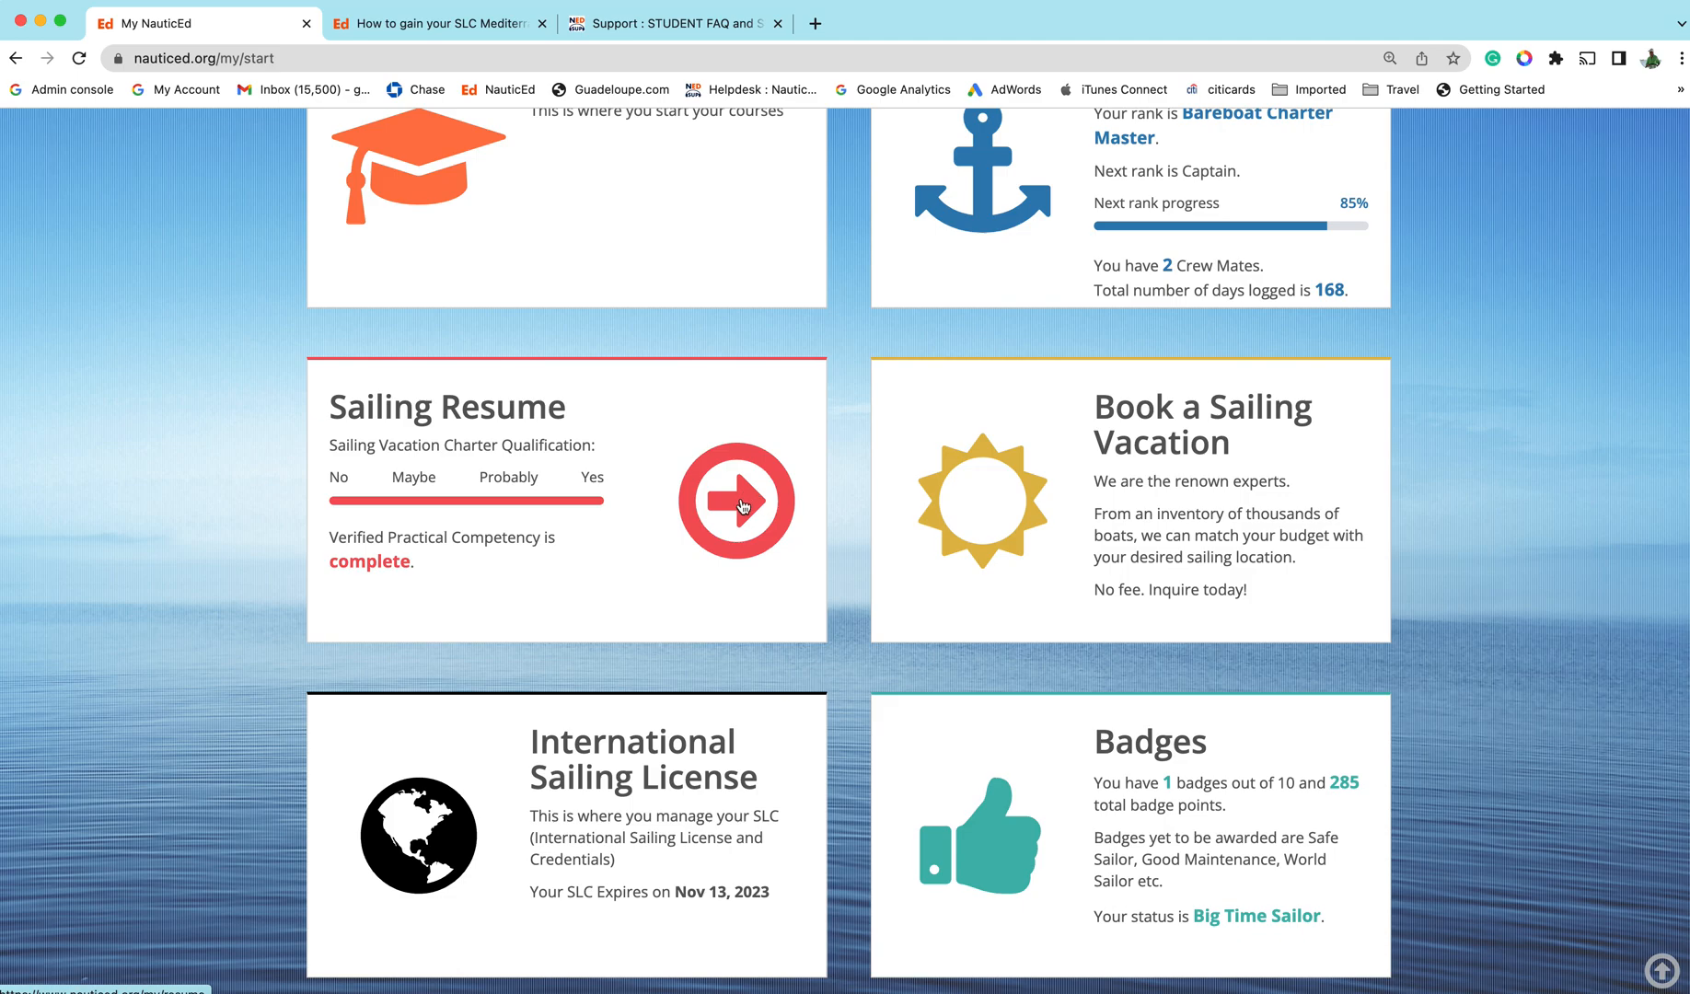
mouse_move(766, 502)
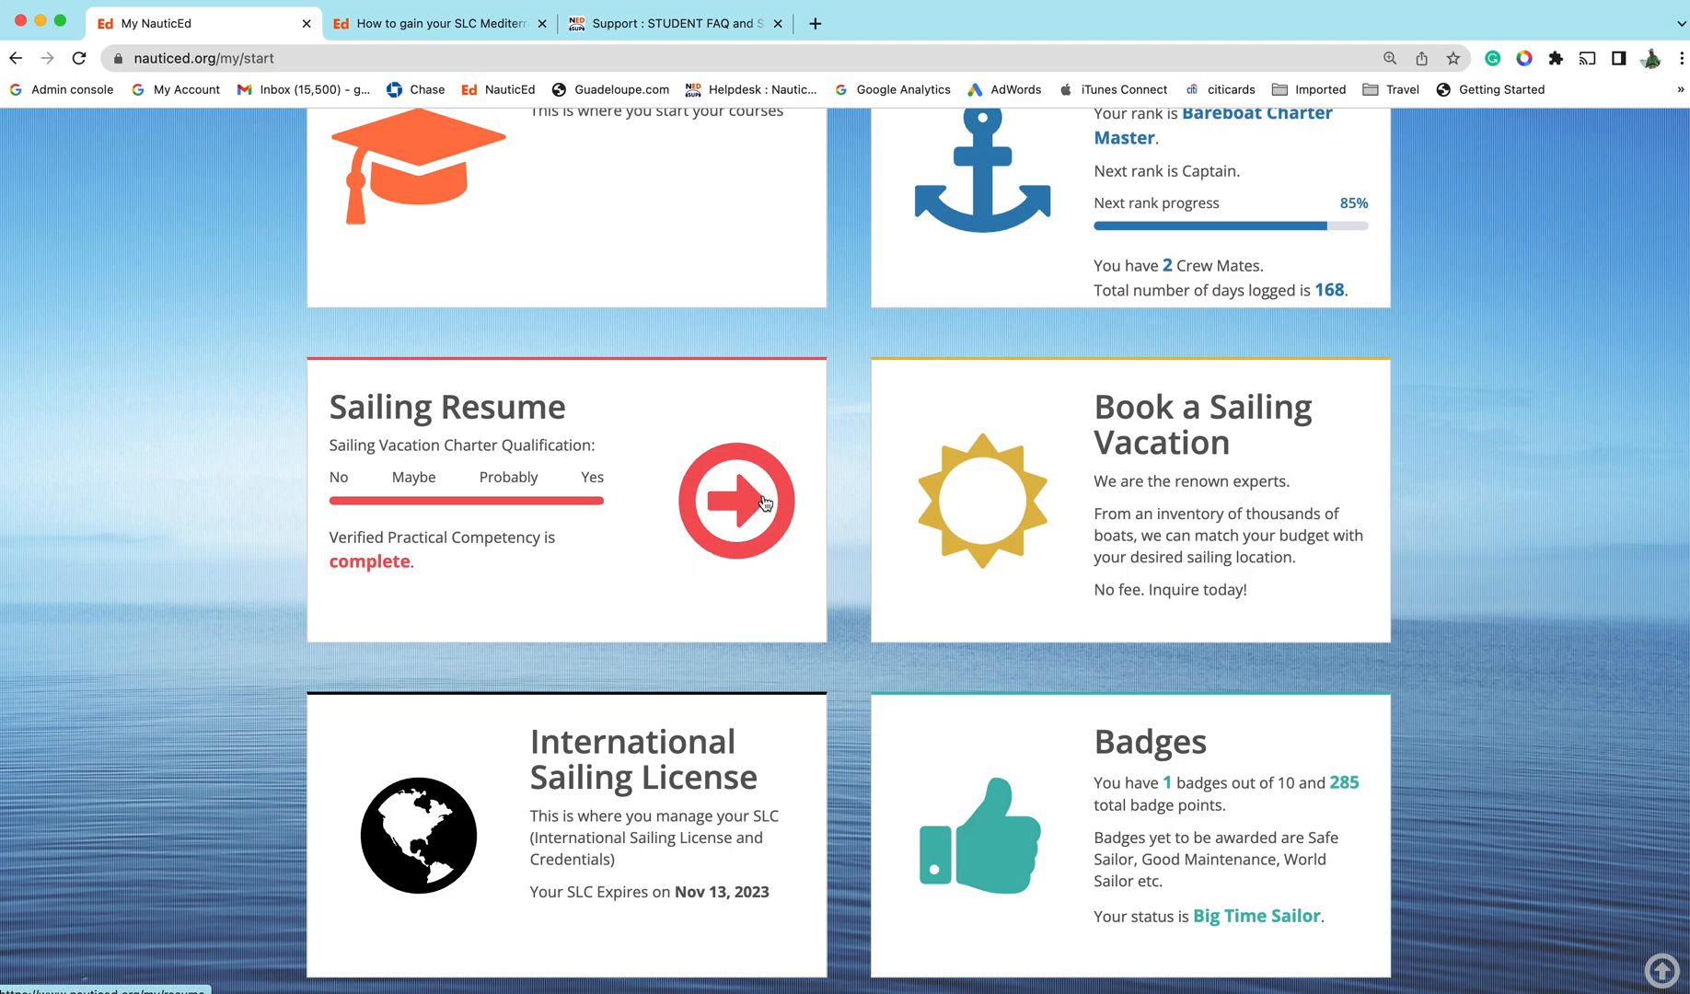
mouse_move(747, 505)
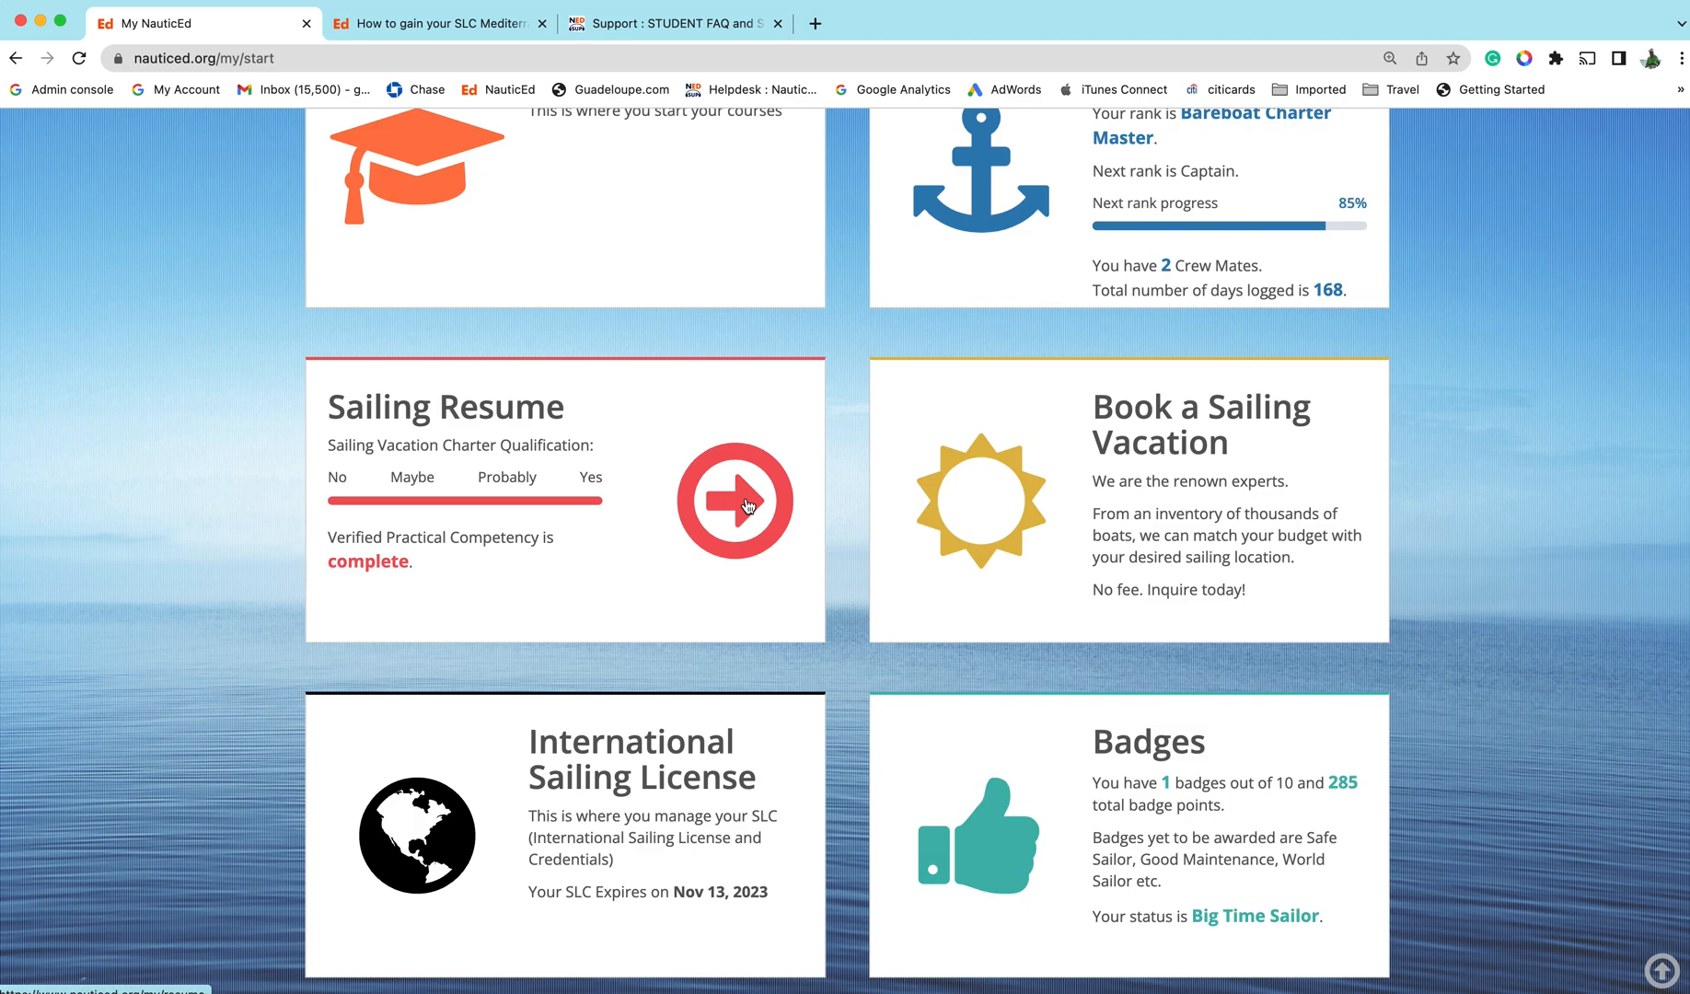
Enter the Sailing Resume, scroll to International SLC and download the English license PDF
left_click(735, 500)
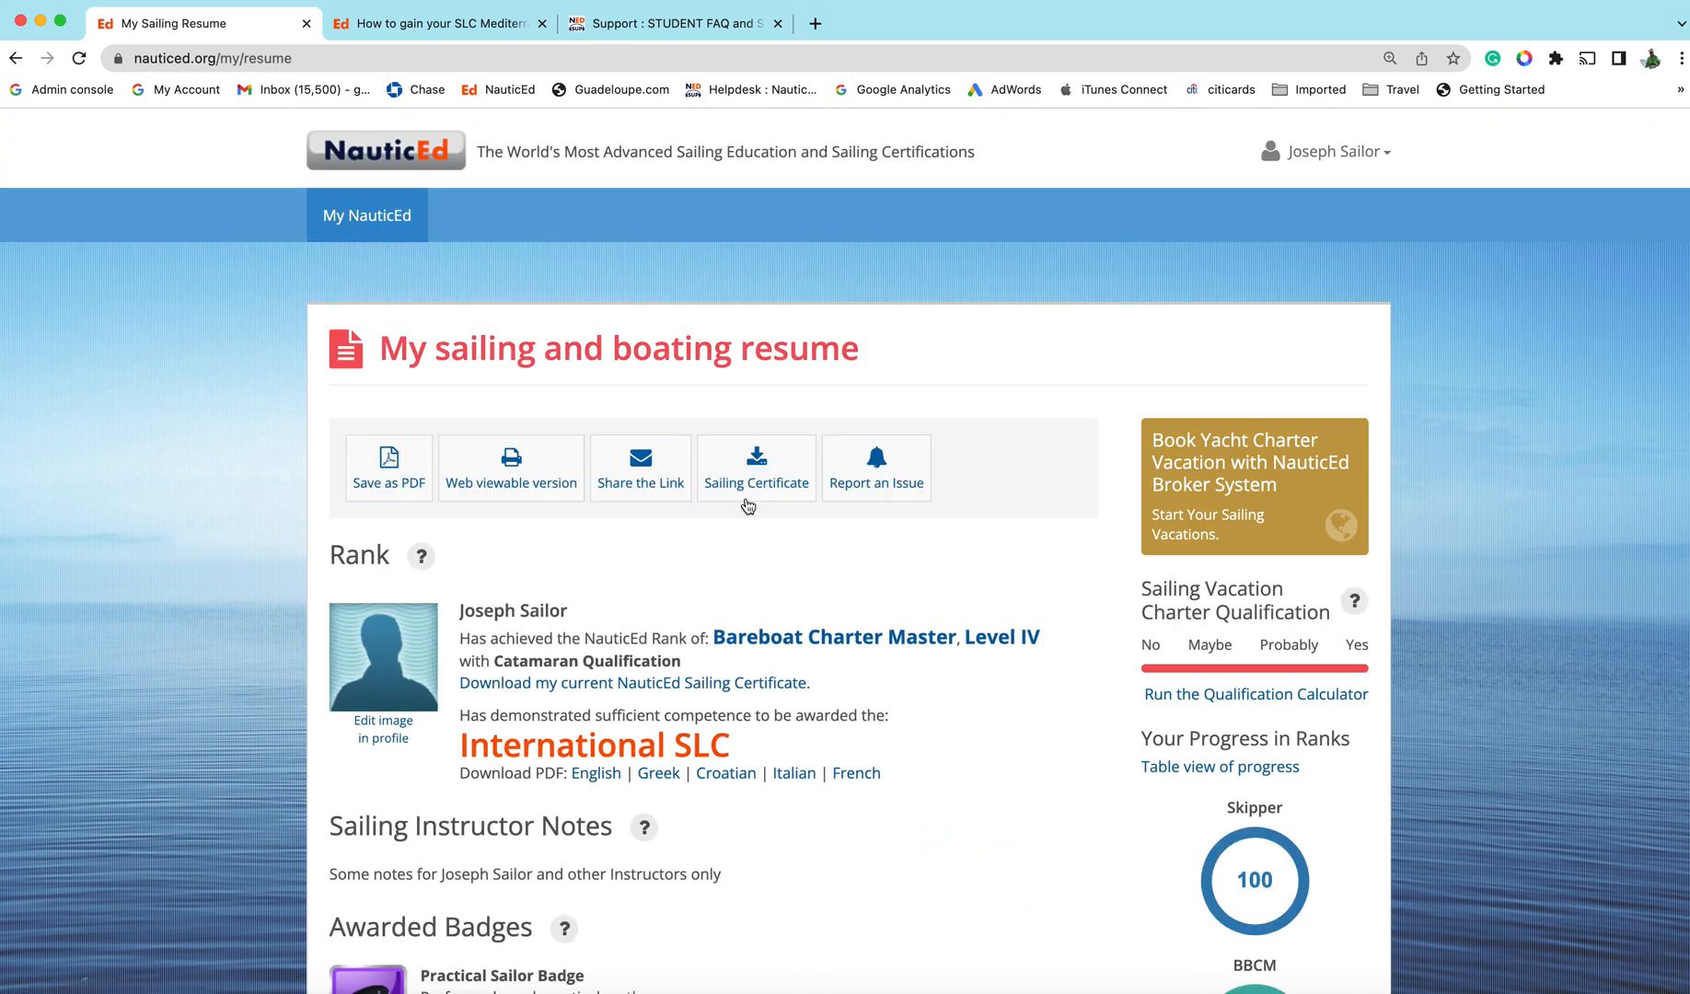
scroll("down", 3)
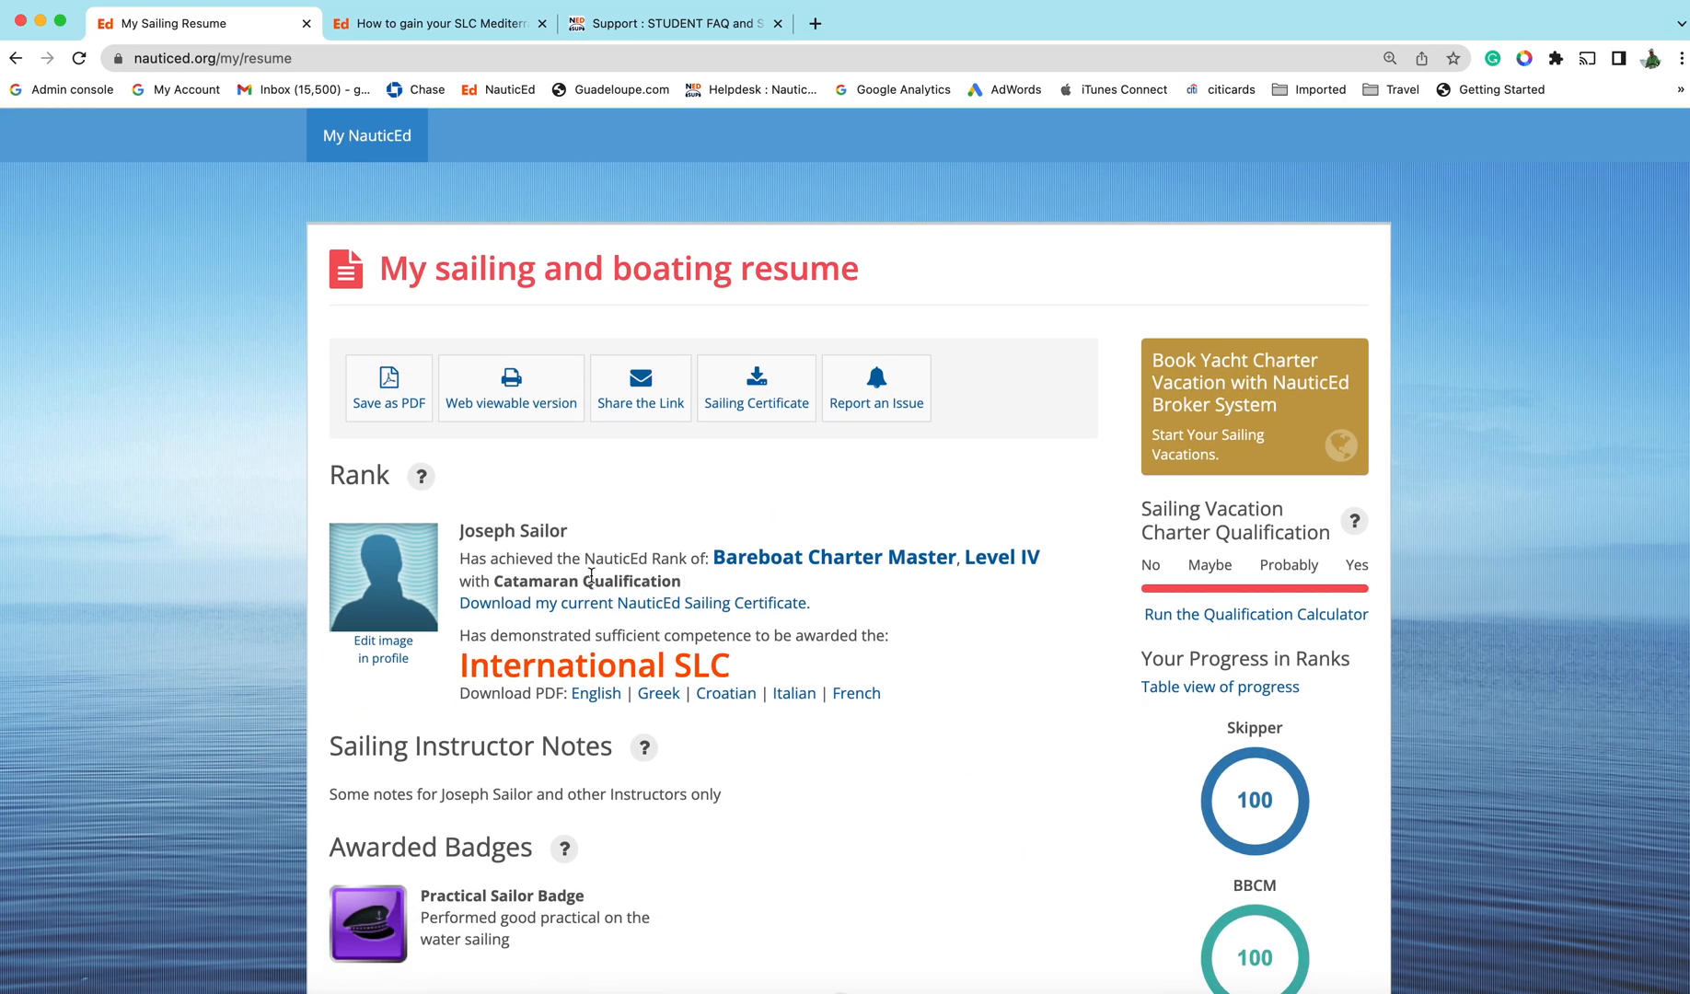
scroll("down", 3)
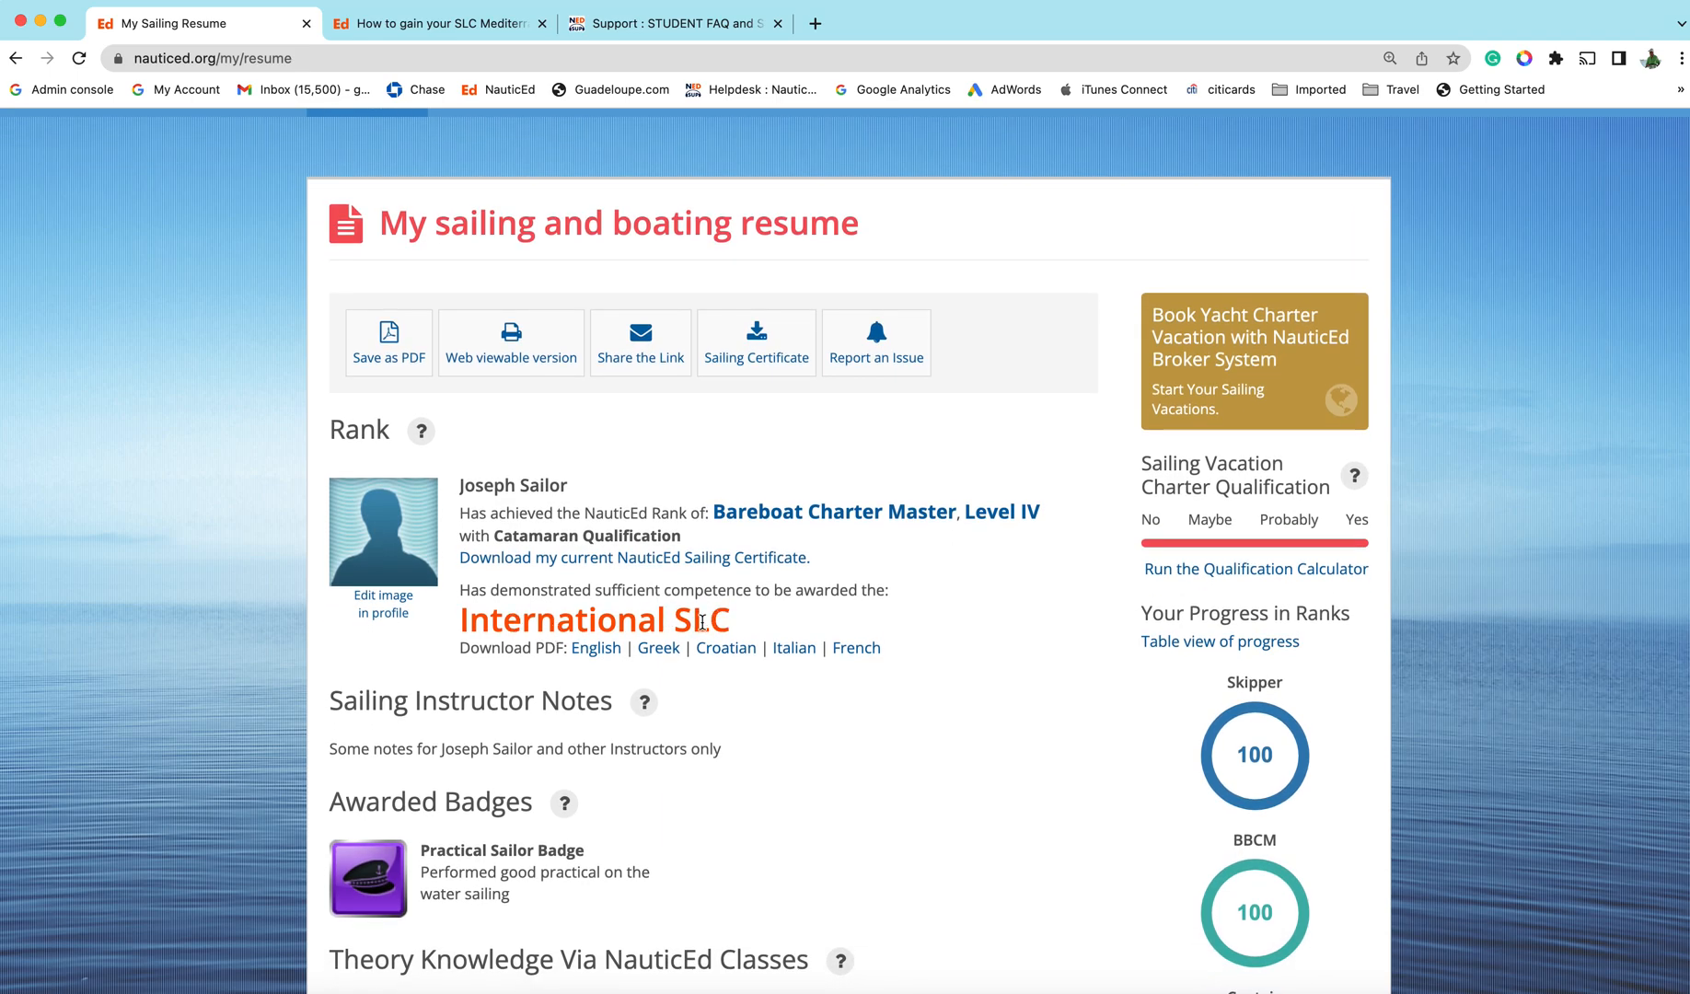
mouse_move(658, 648)
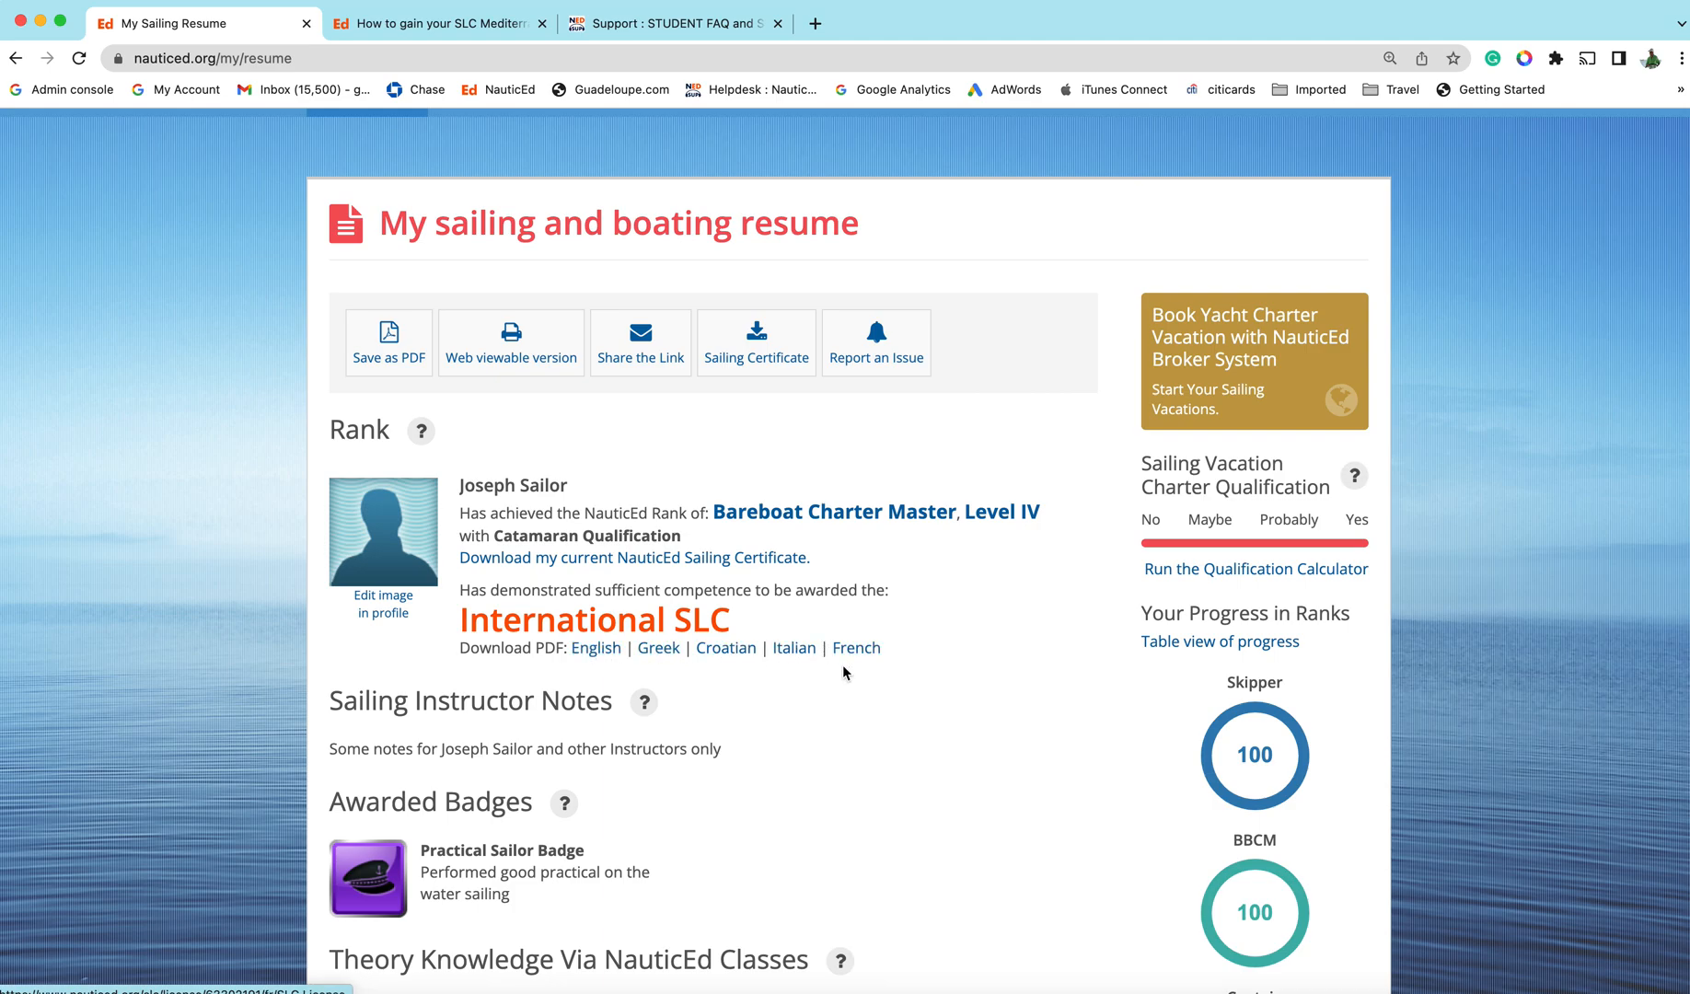
scroll("down", 3)
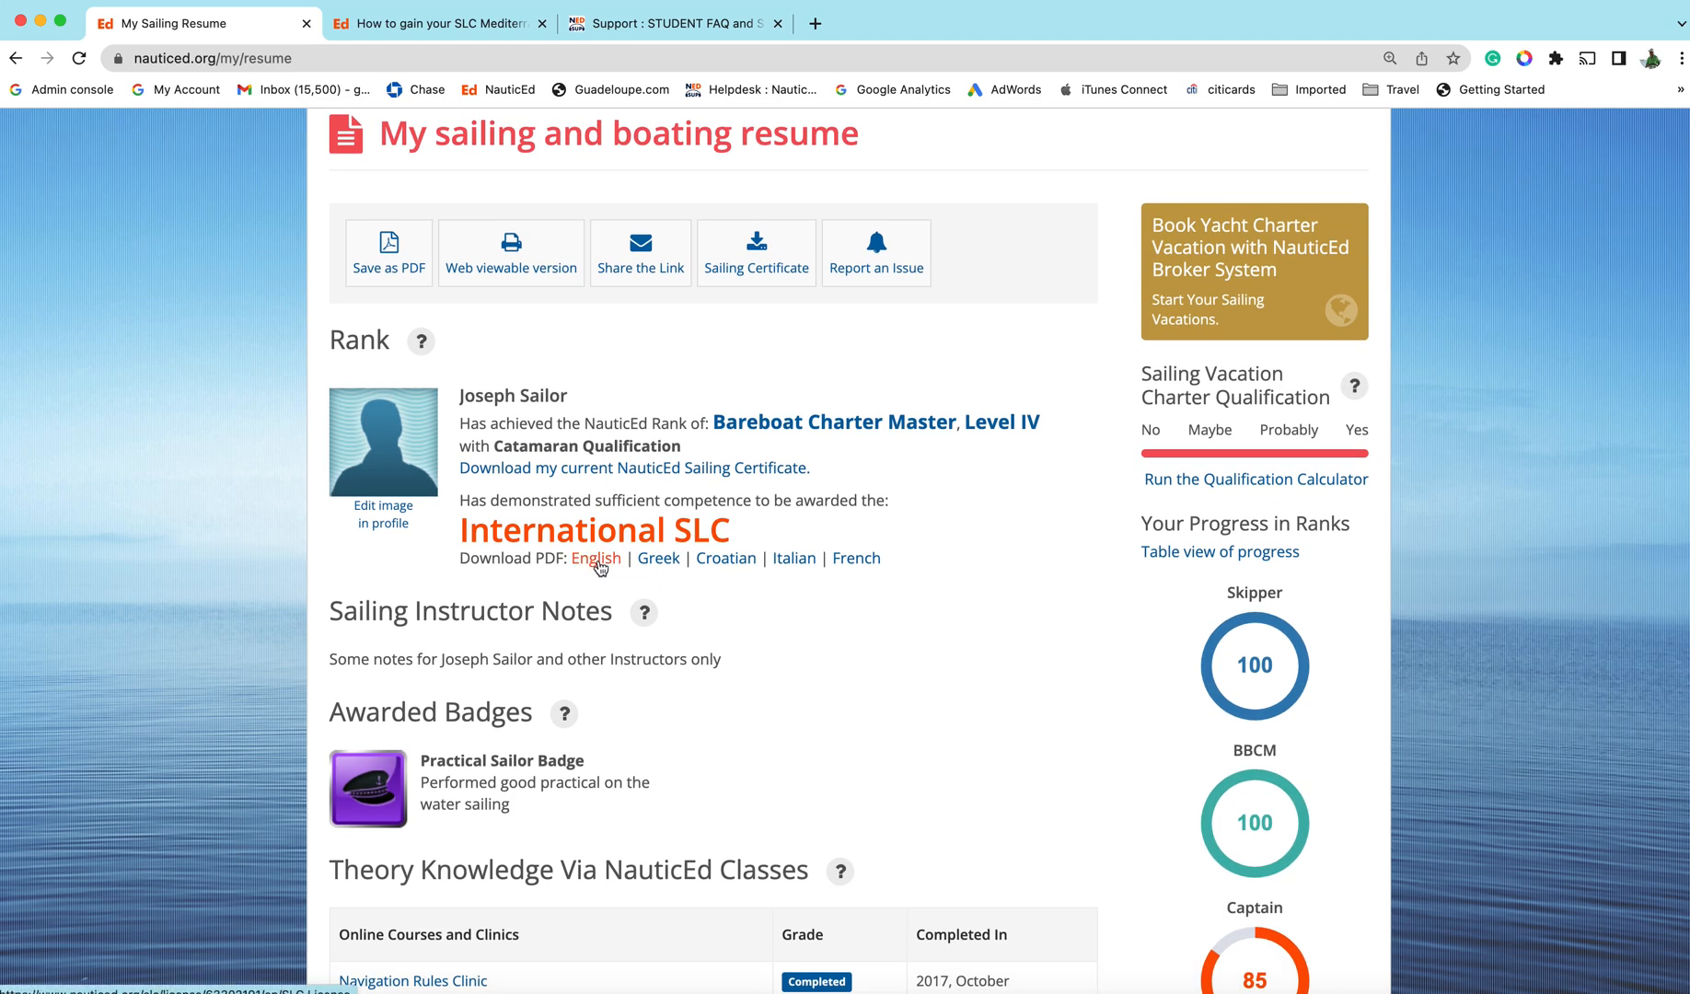
left_click(595, 558)
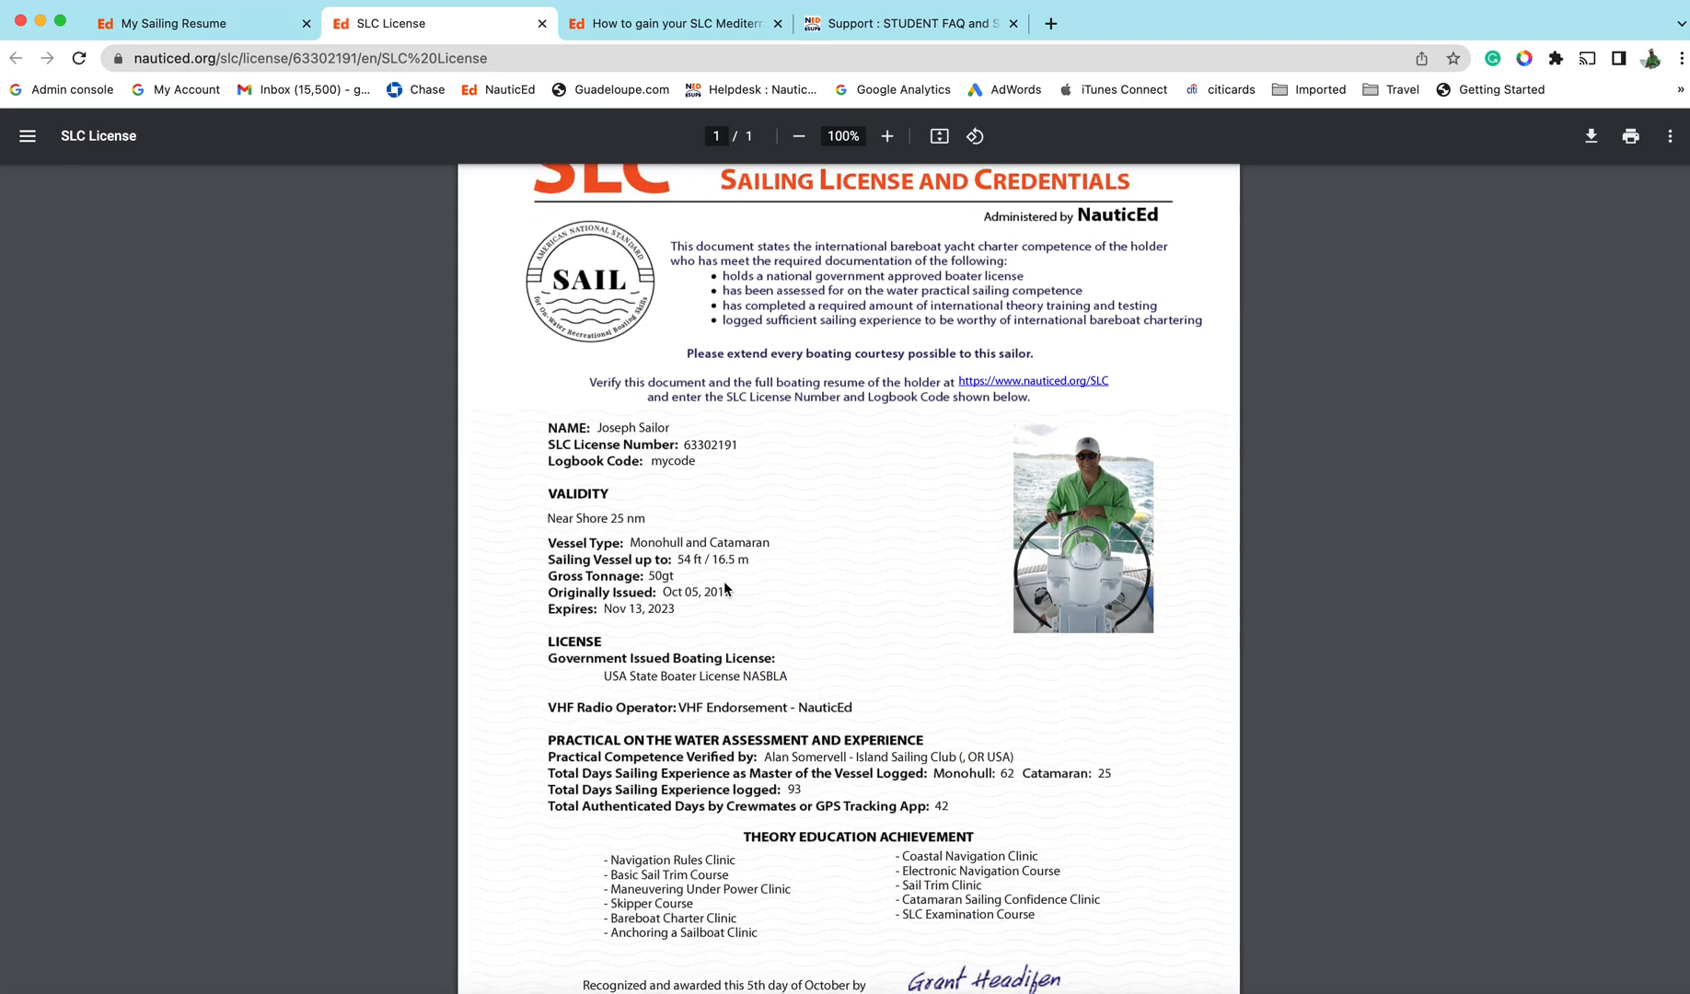
Scroll the SLC license PDF through its validity, experience and theory sections to the signature
scroll("down", 3)
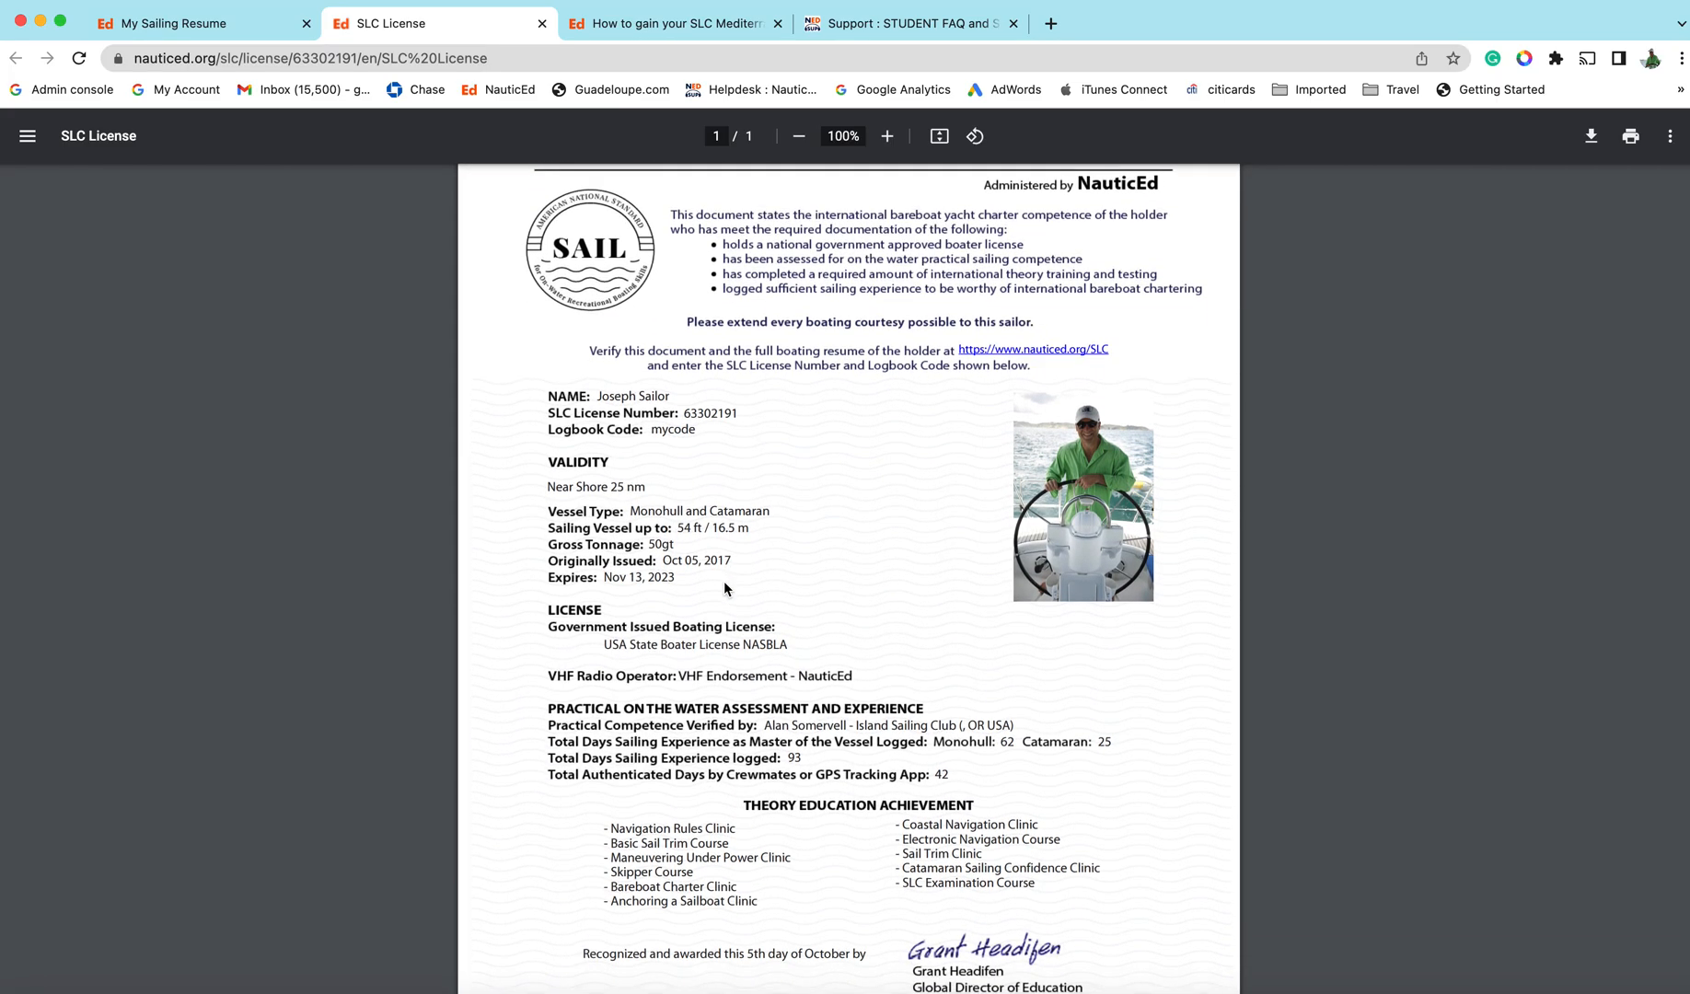
scroll("down", 3)
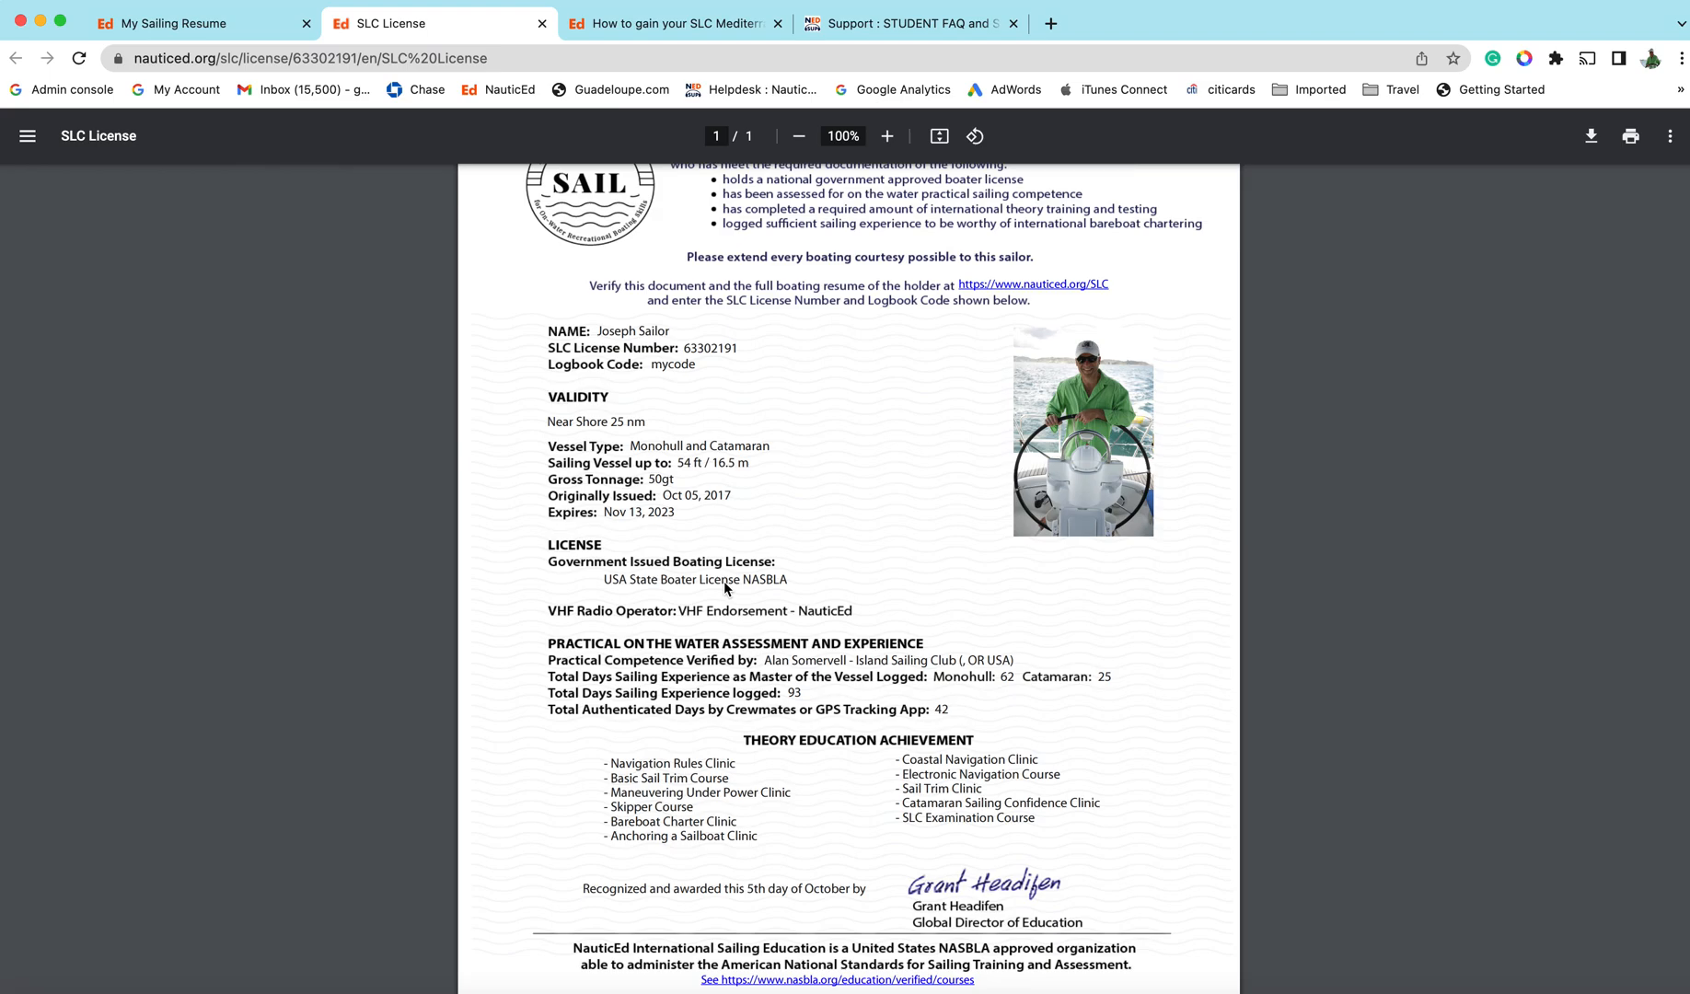
scroll("down", 3)
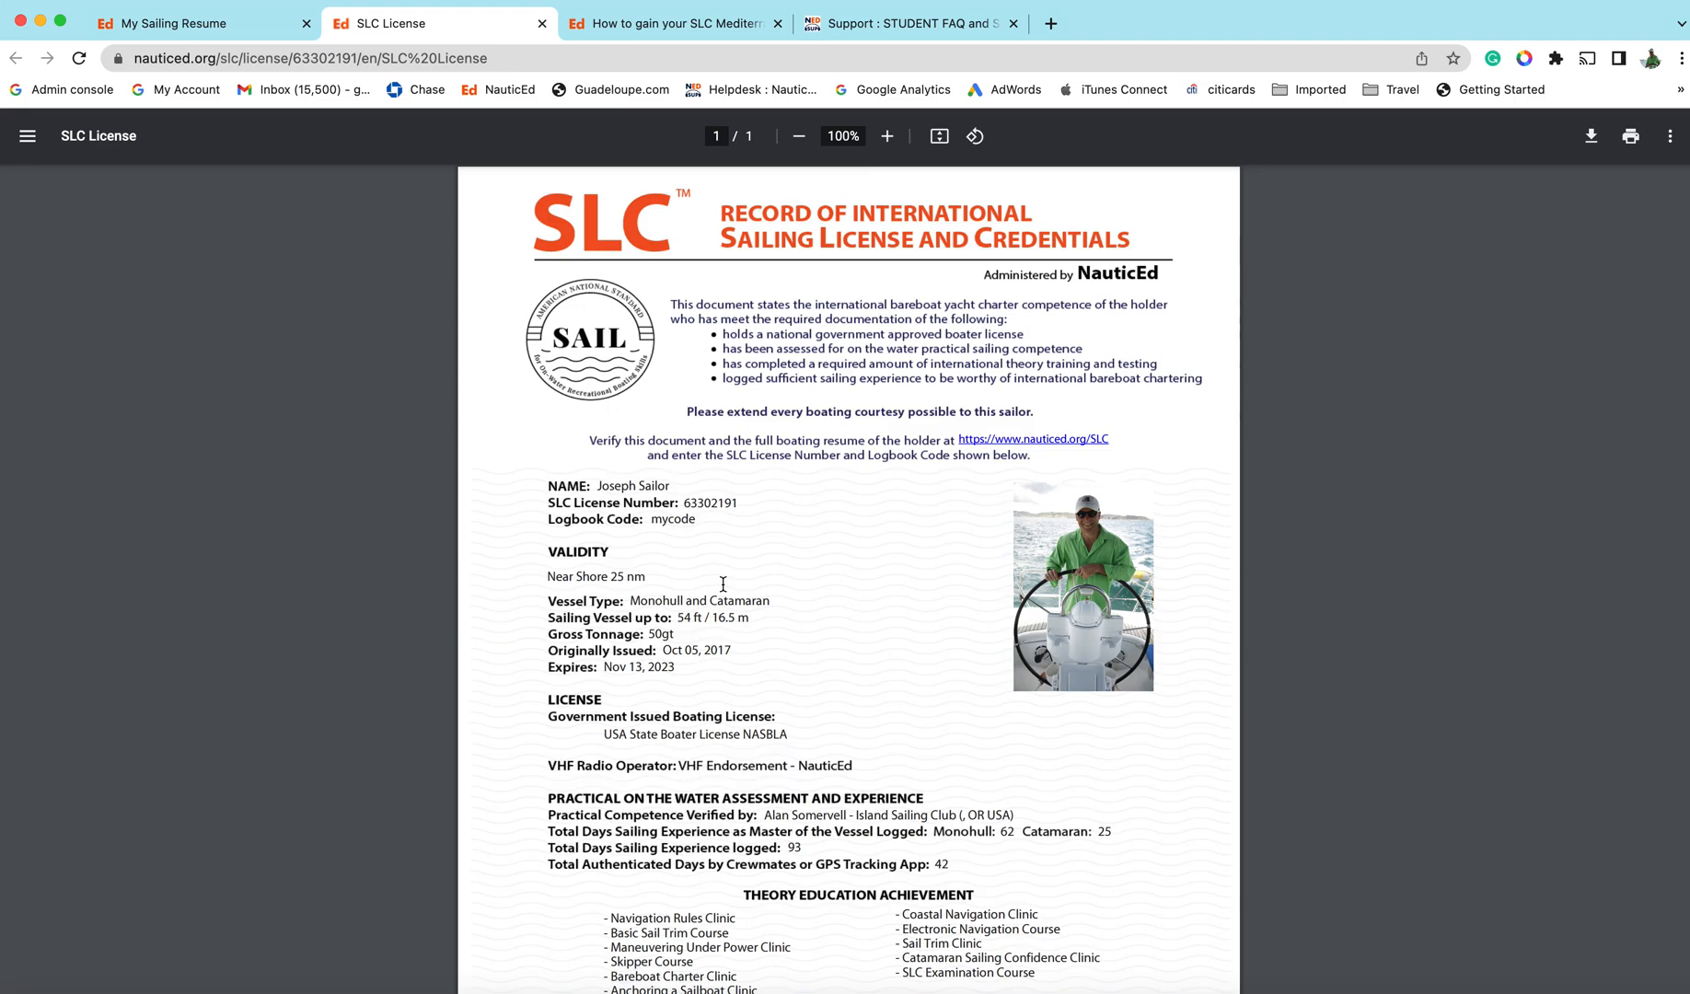
mouse_move(728, 584)
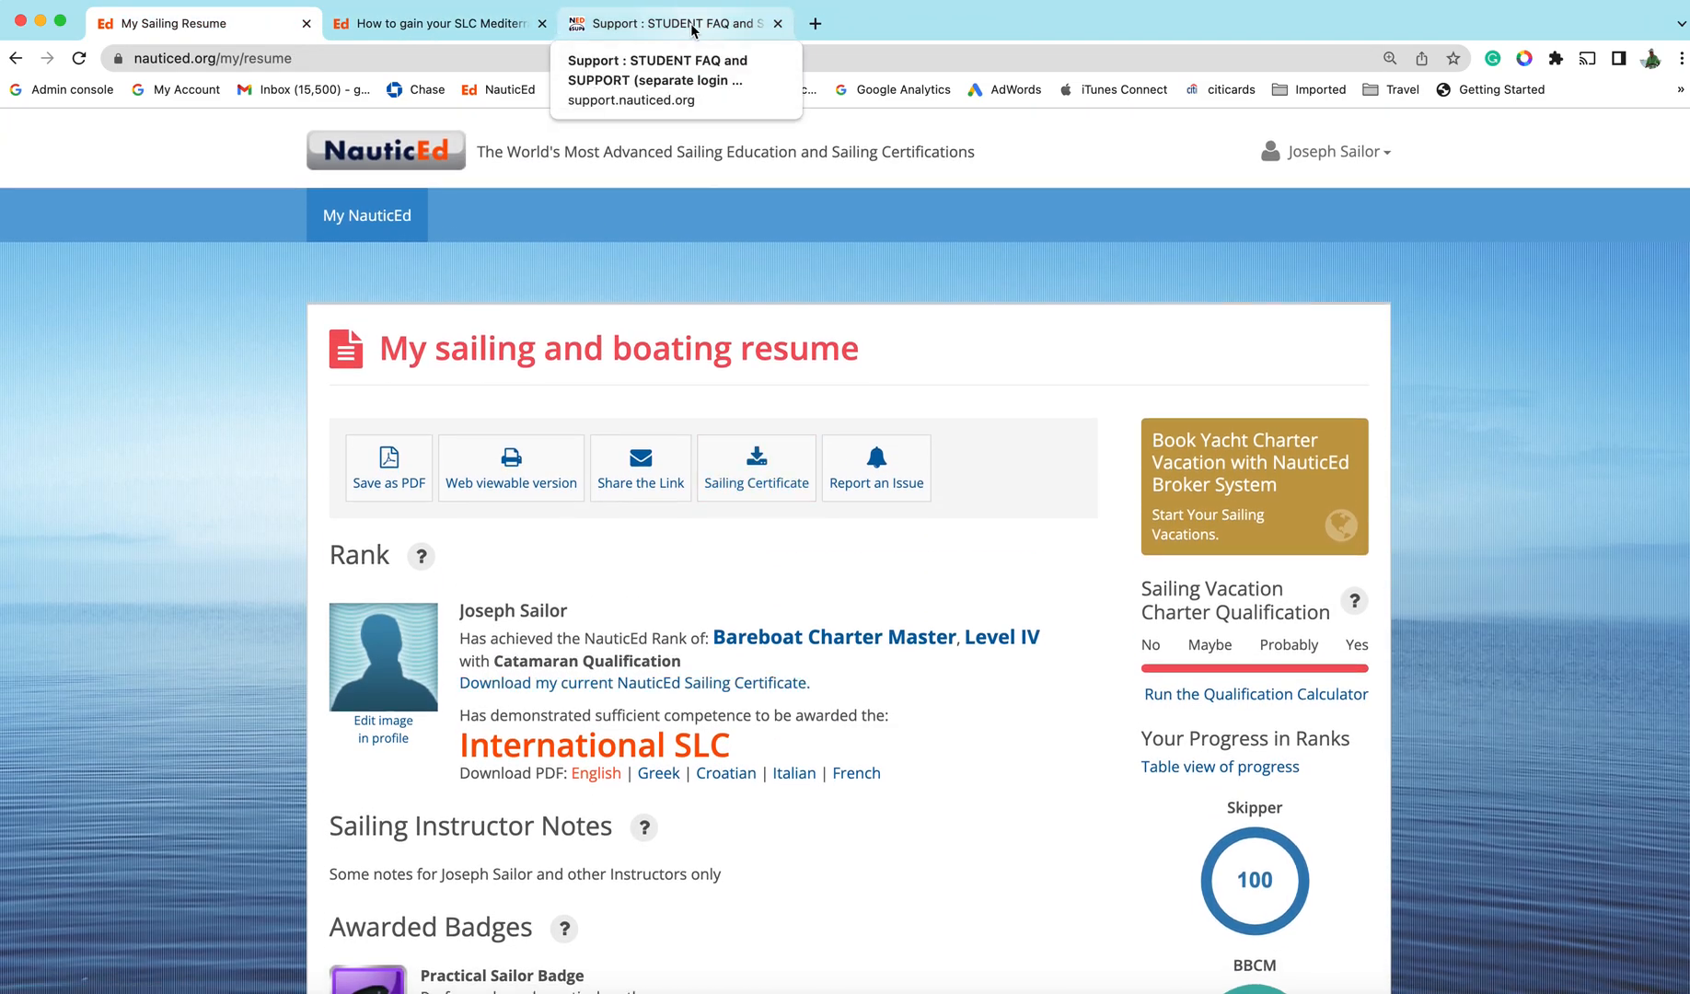
Scroll the sailing resume down to its add-certificate form and footer
scroll("down", 3)
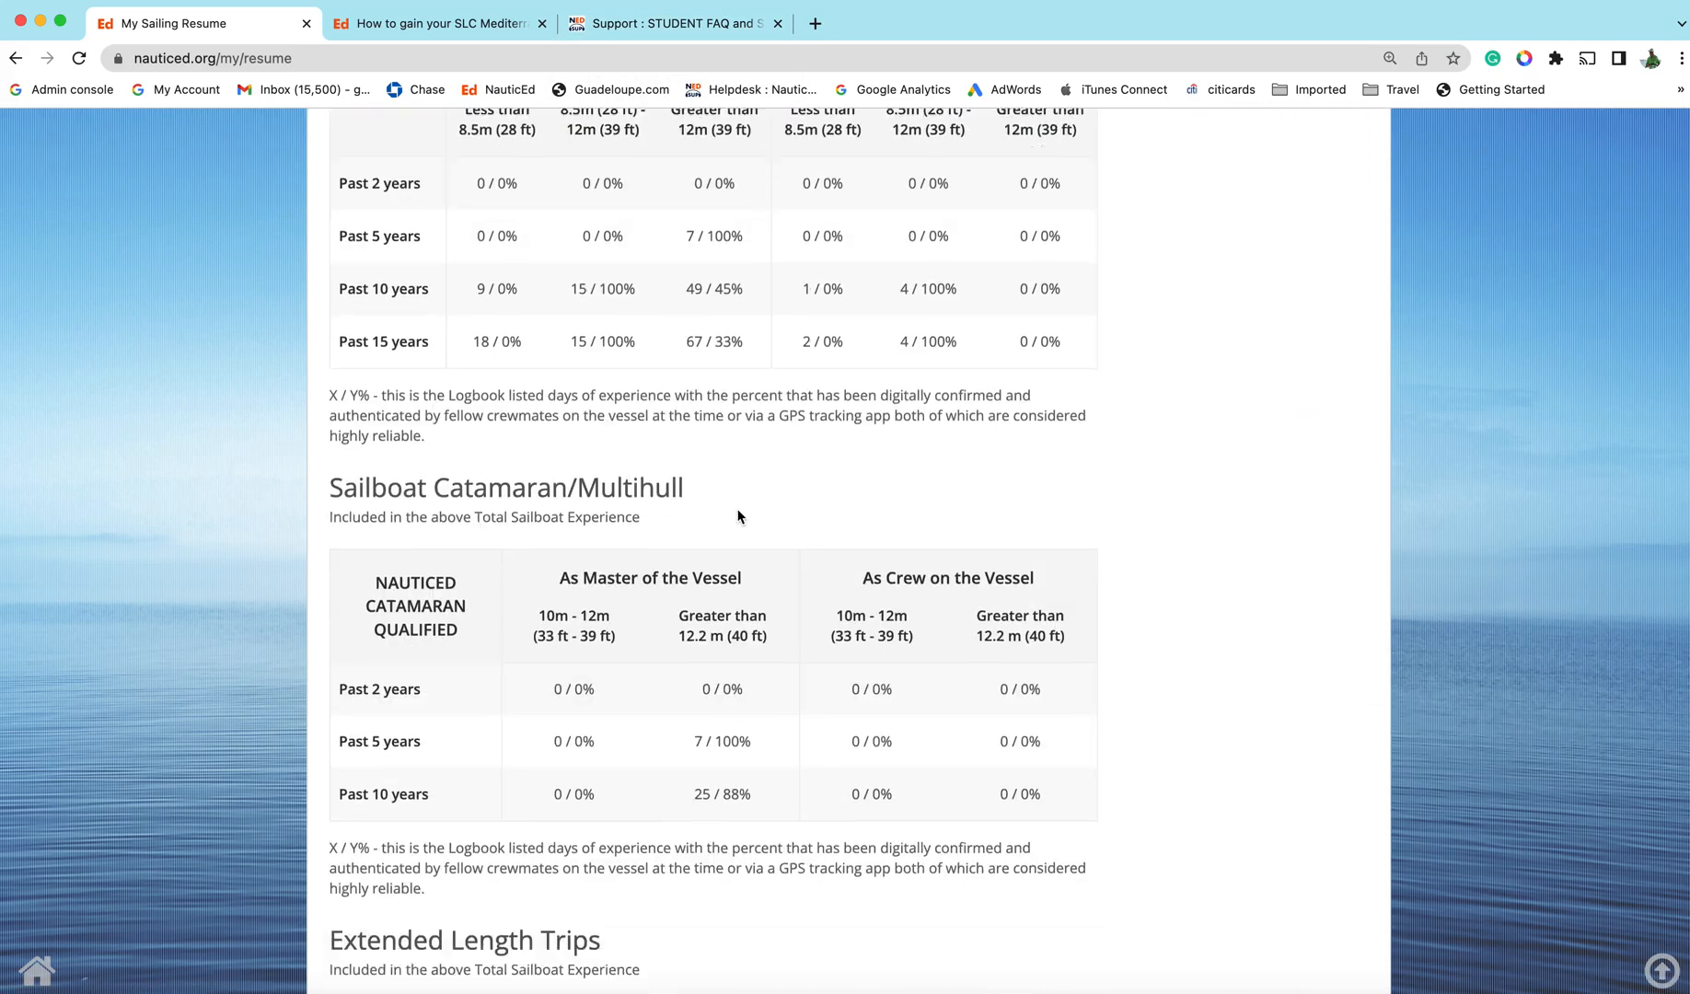
scroll("down", 3)
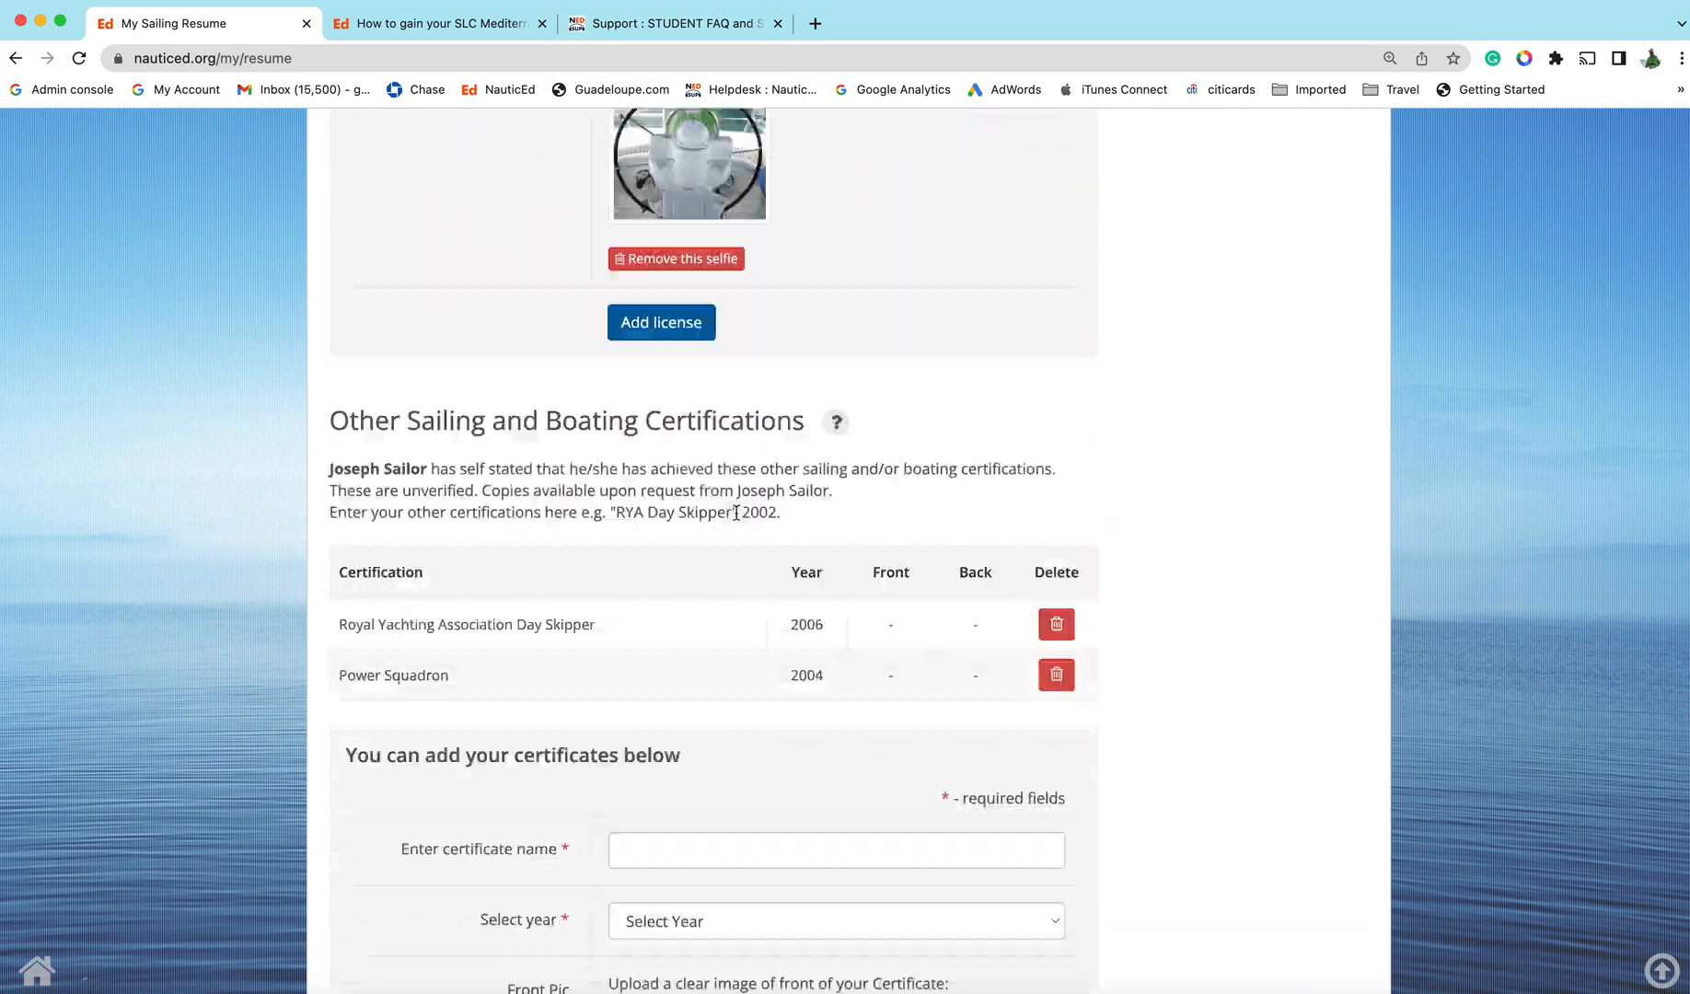
scroll("down", 3)
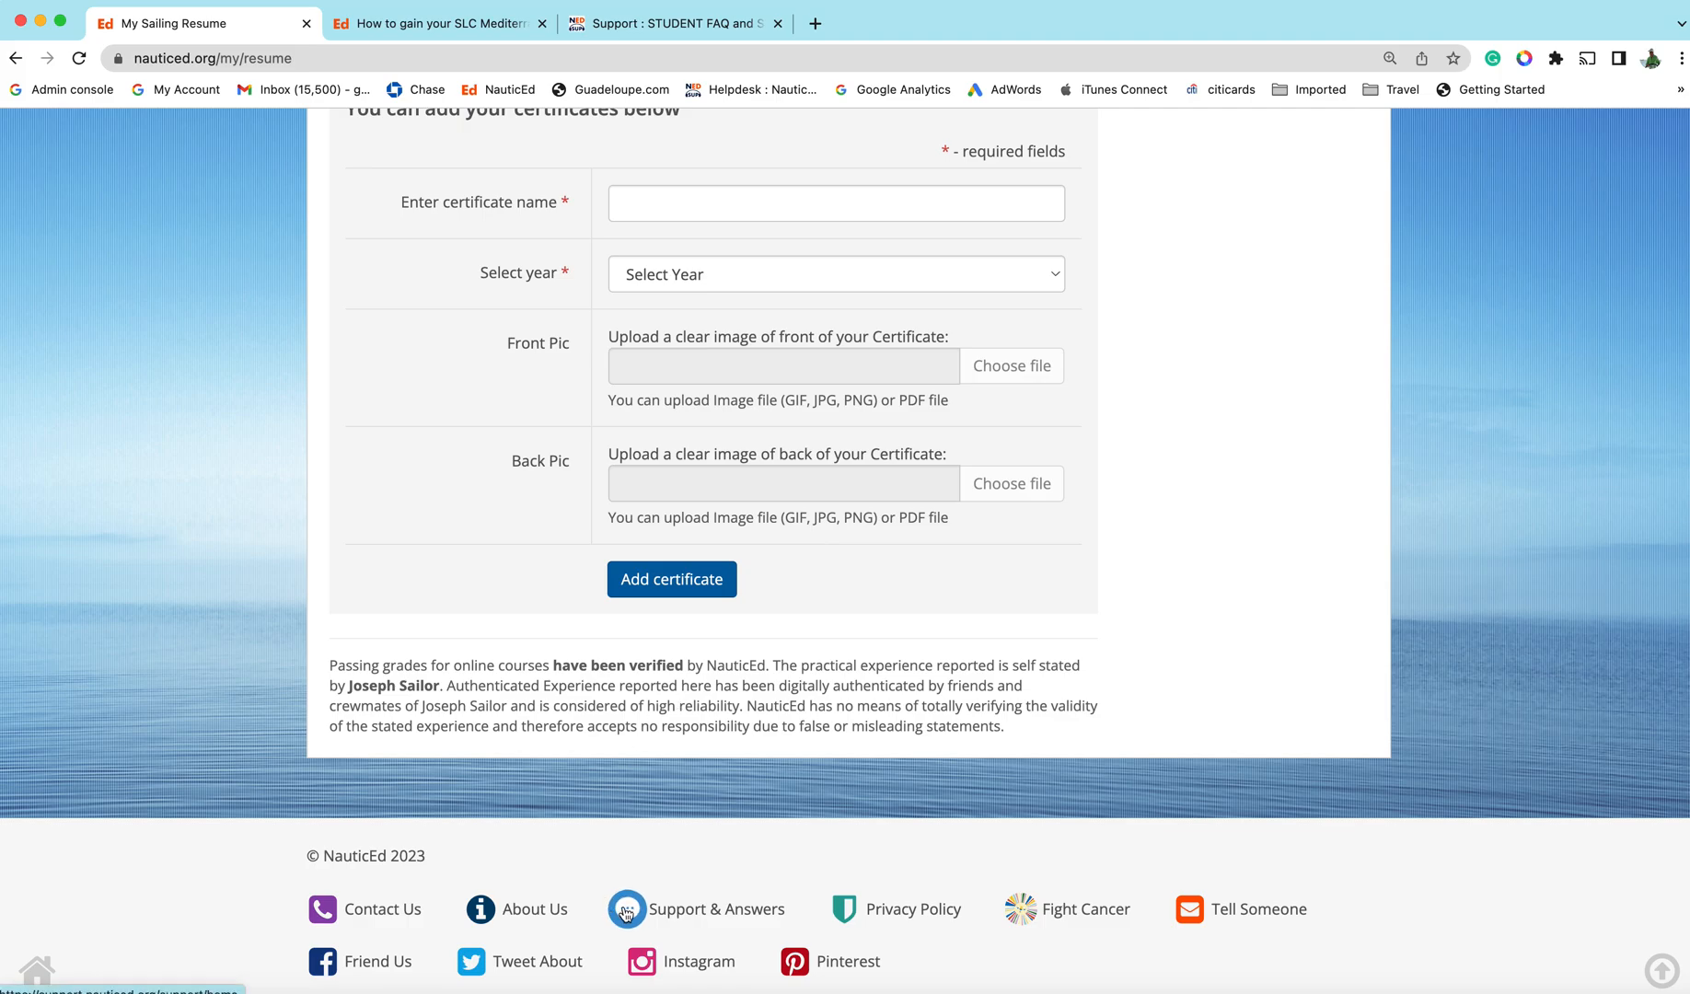
Follow the footer's Support & Answers link to the student support site in a new tab
left_click(628, 909)
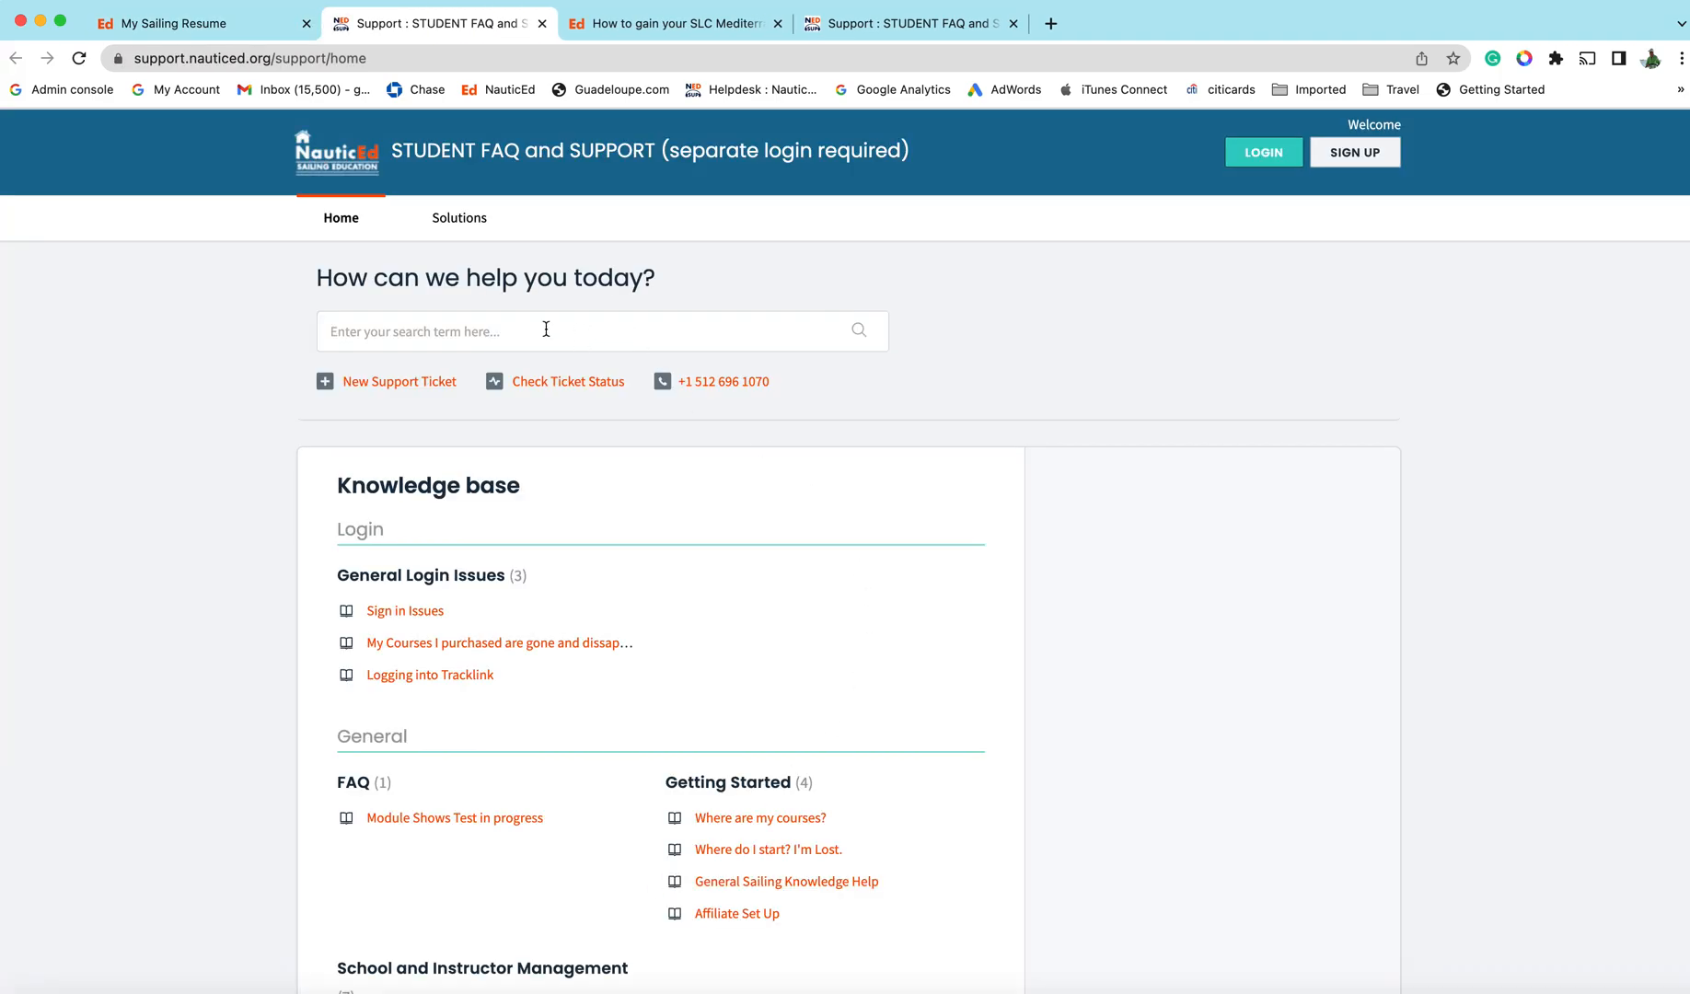
mouse_move(440, 339)
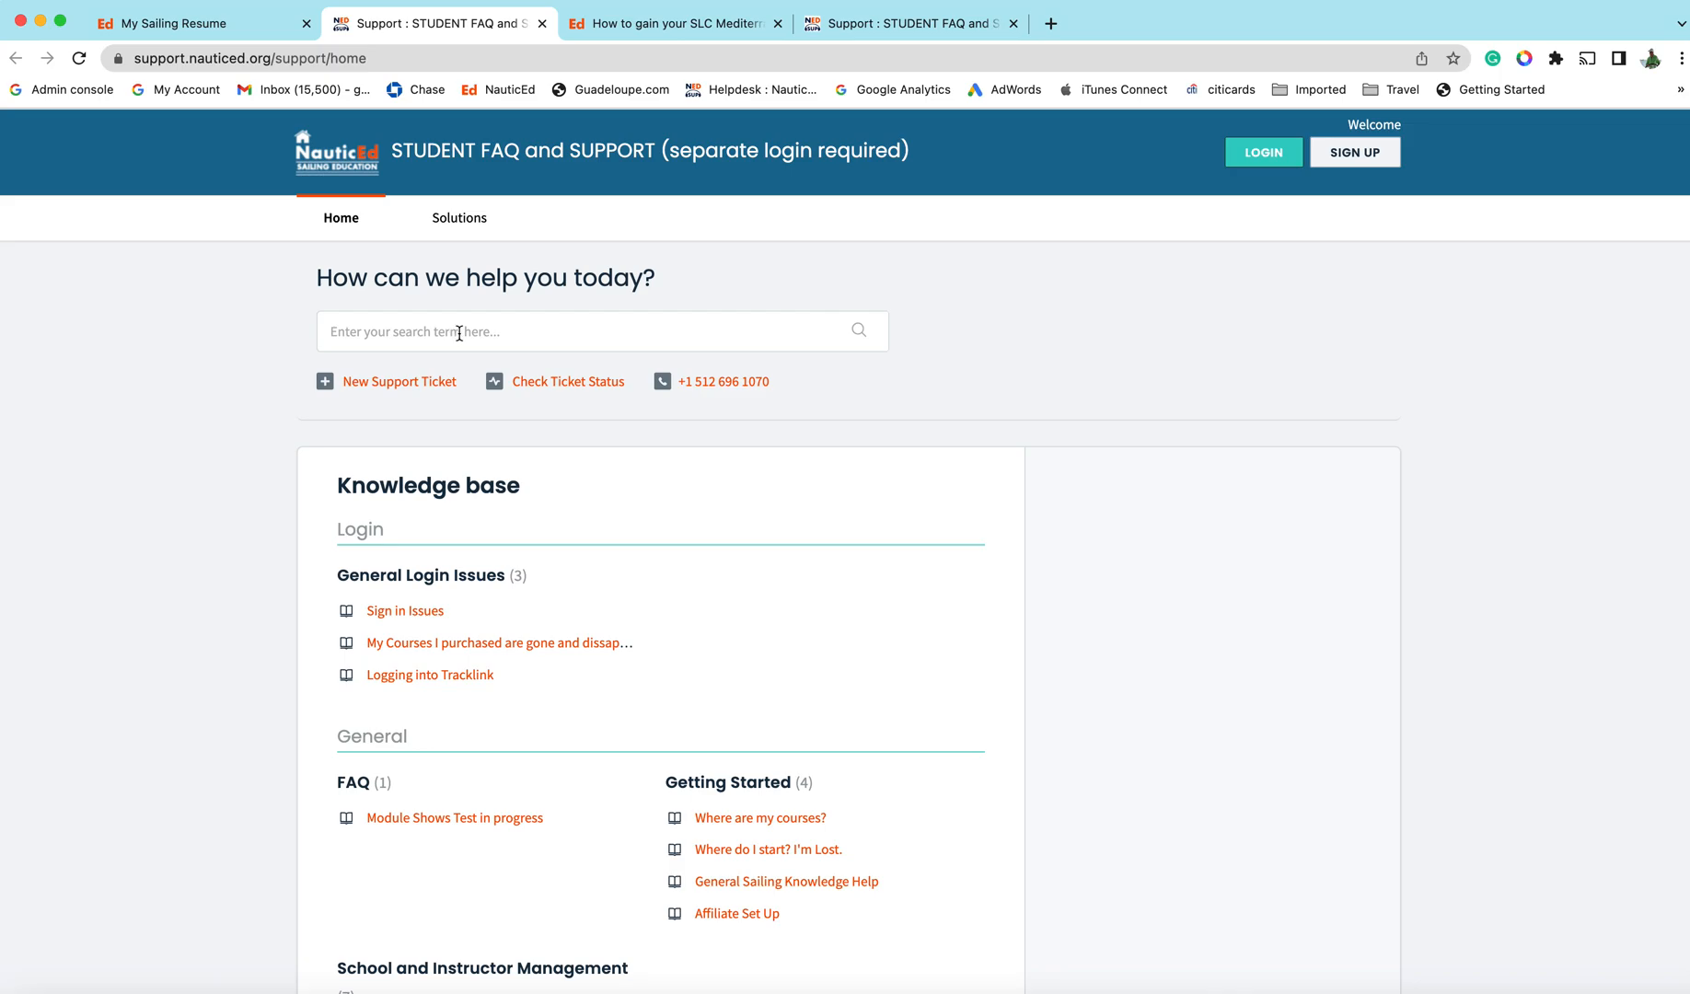
mouse_move(1086, 300)
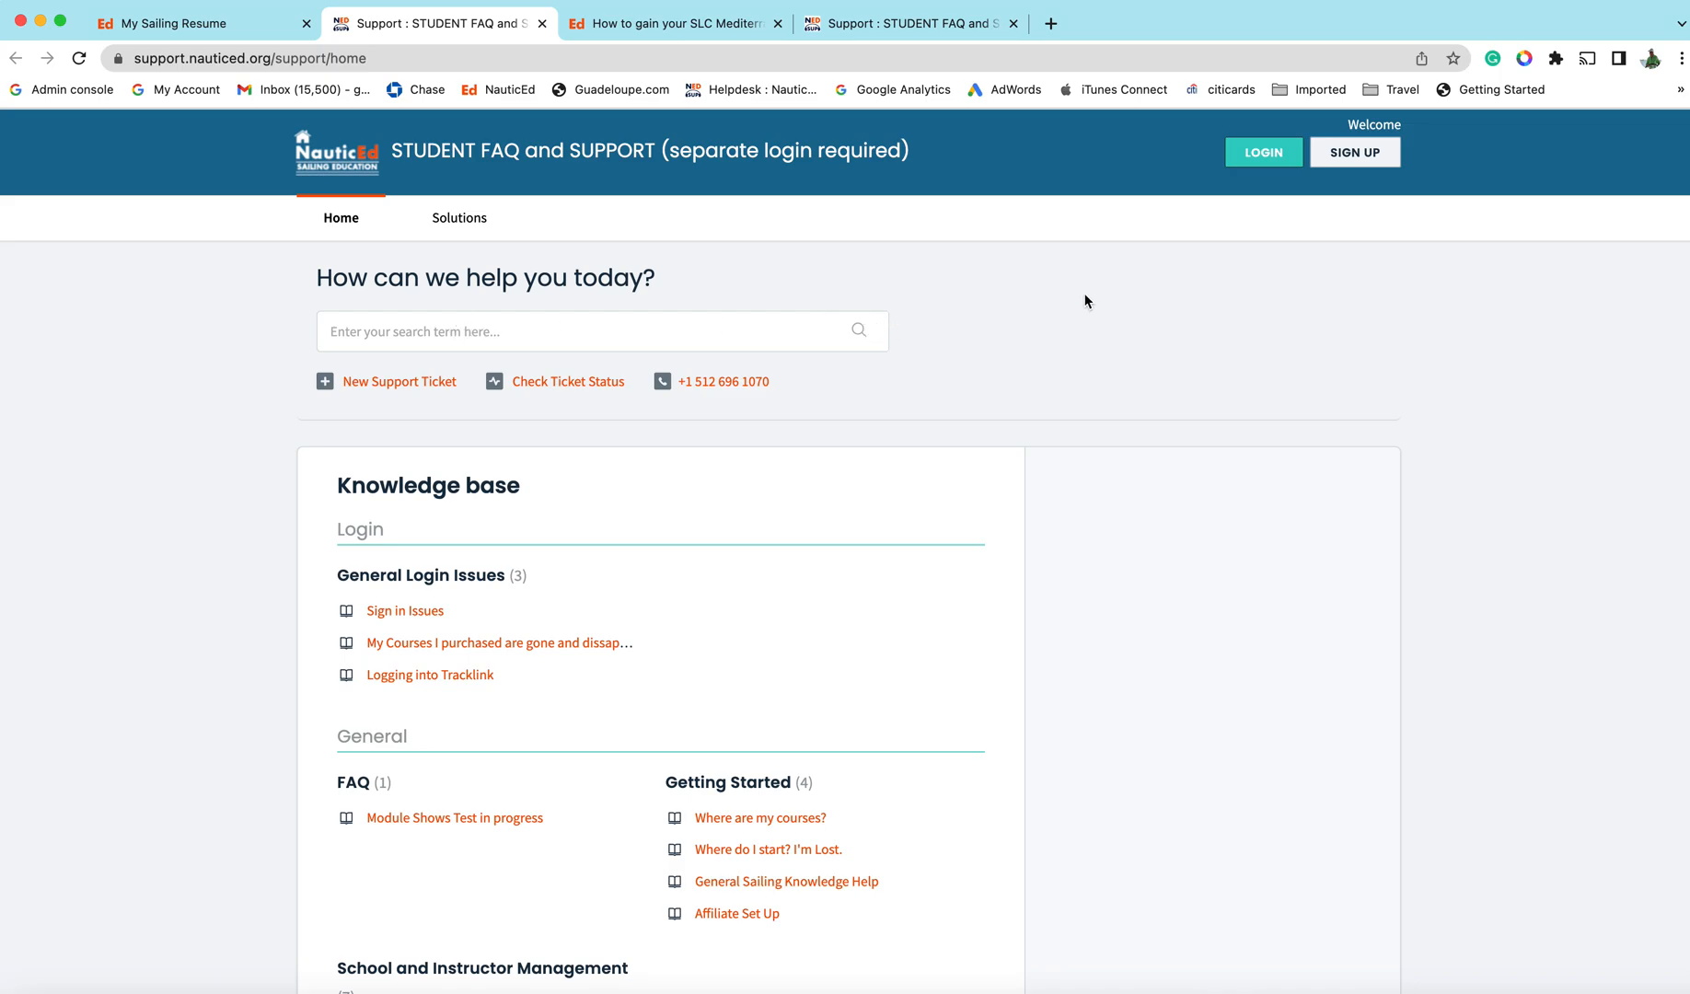
mouse_move(1082, 311)
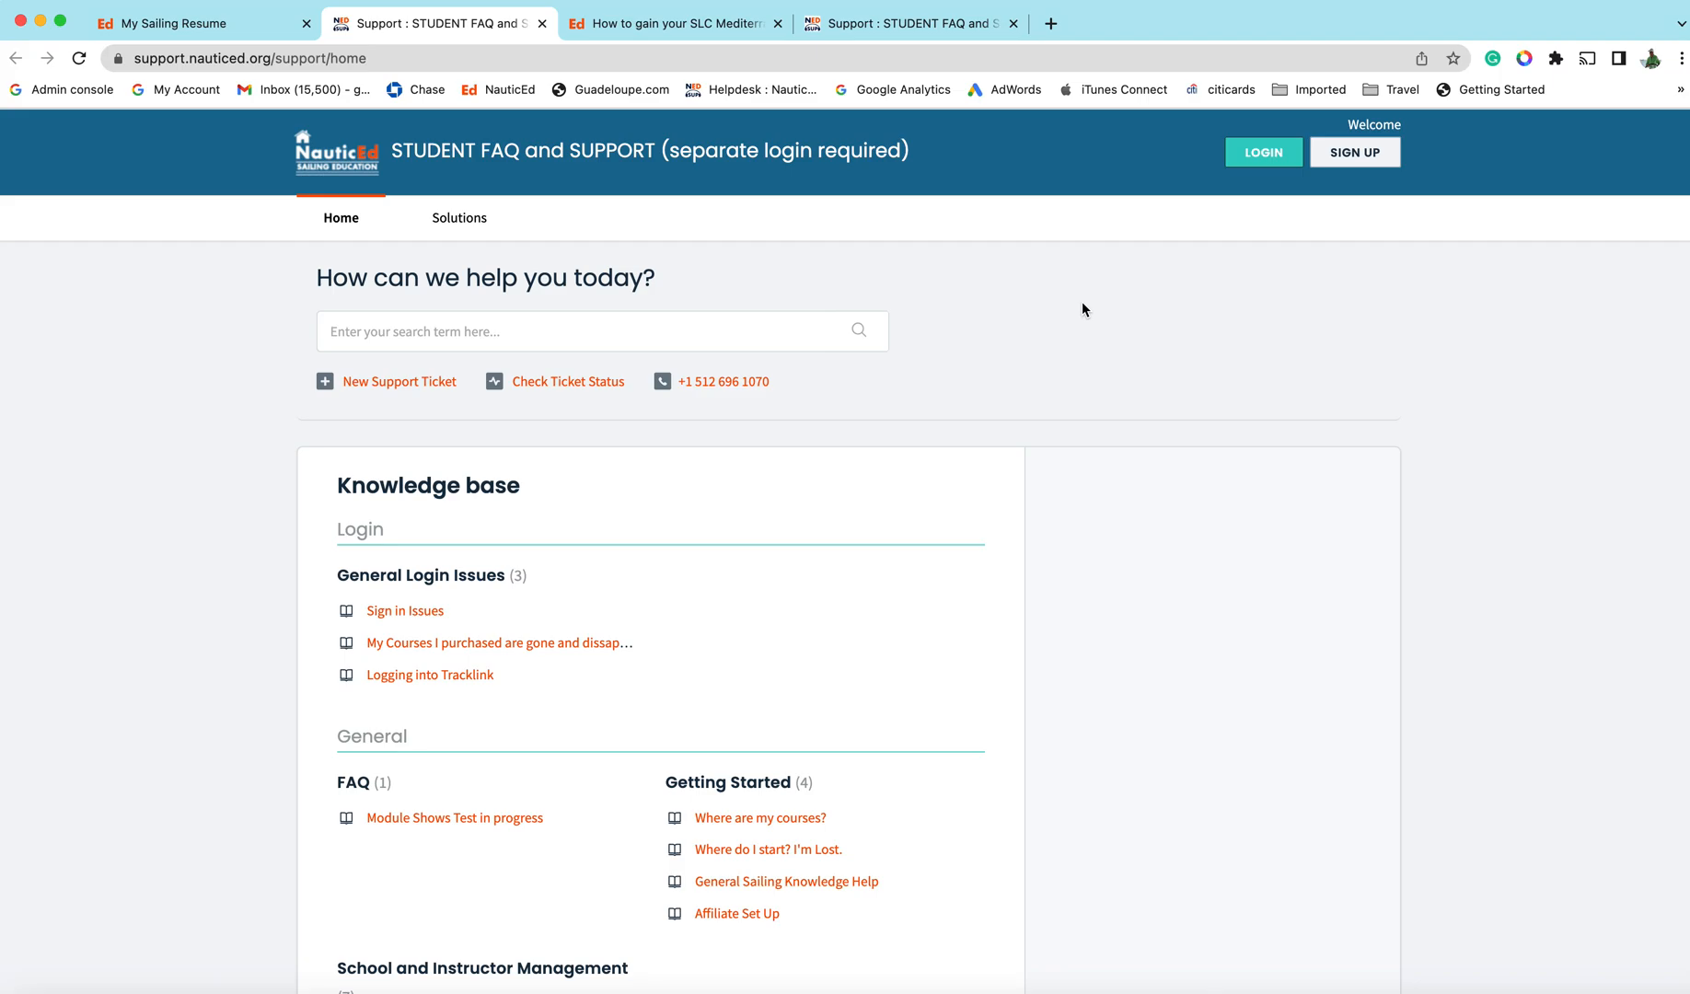
mouse_move(1090, 307)
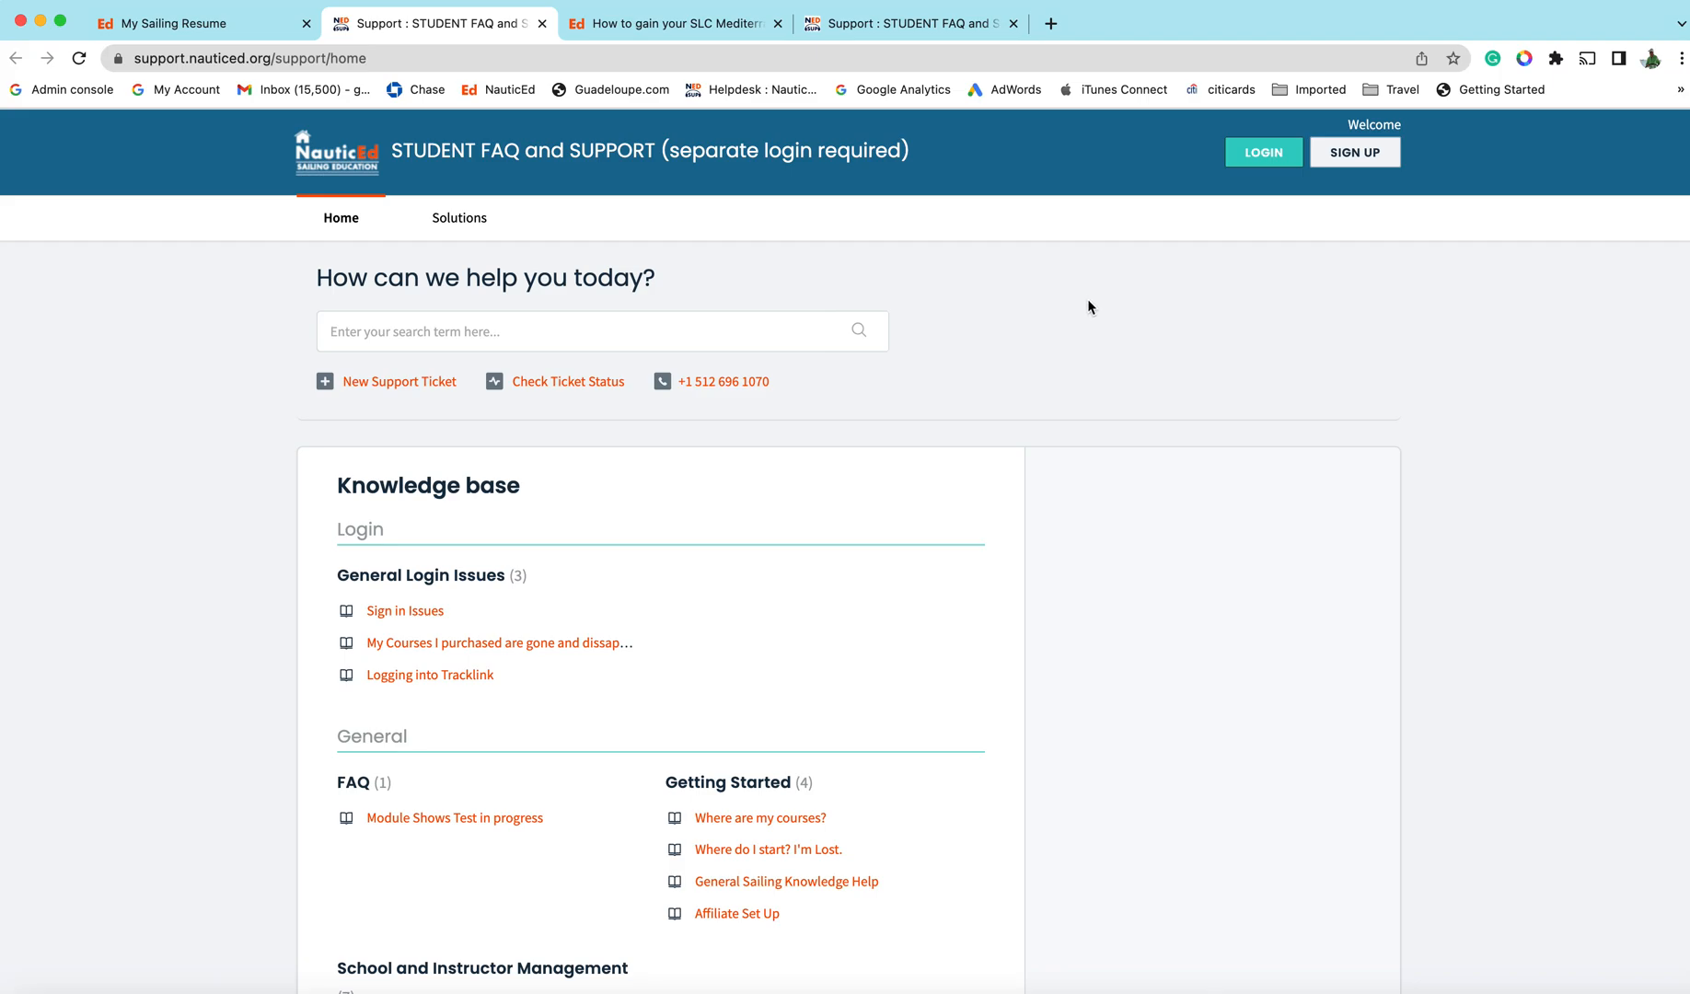
mouse_move(1356, 752)
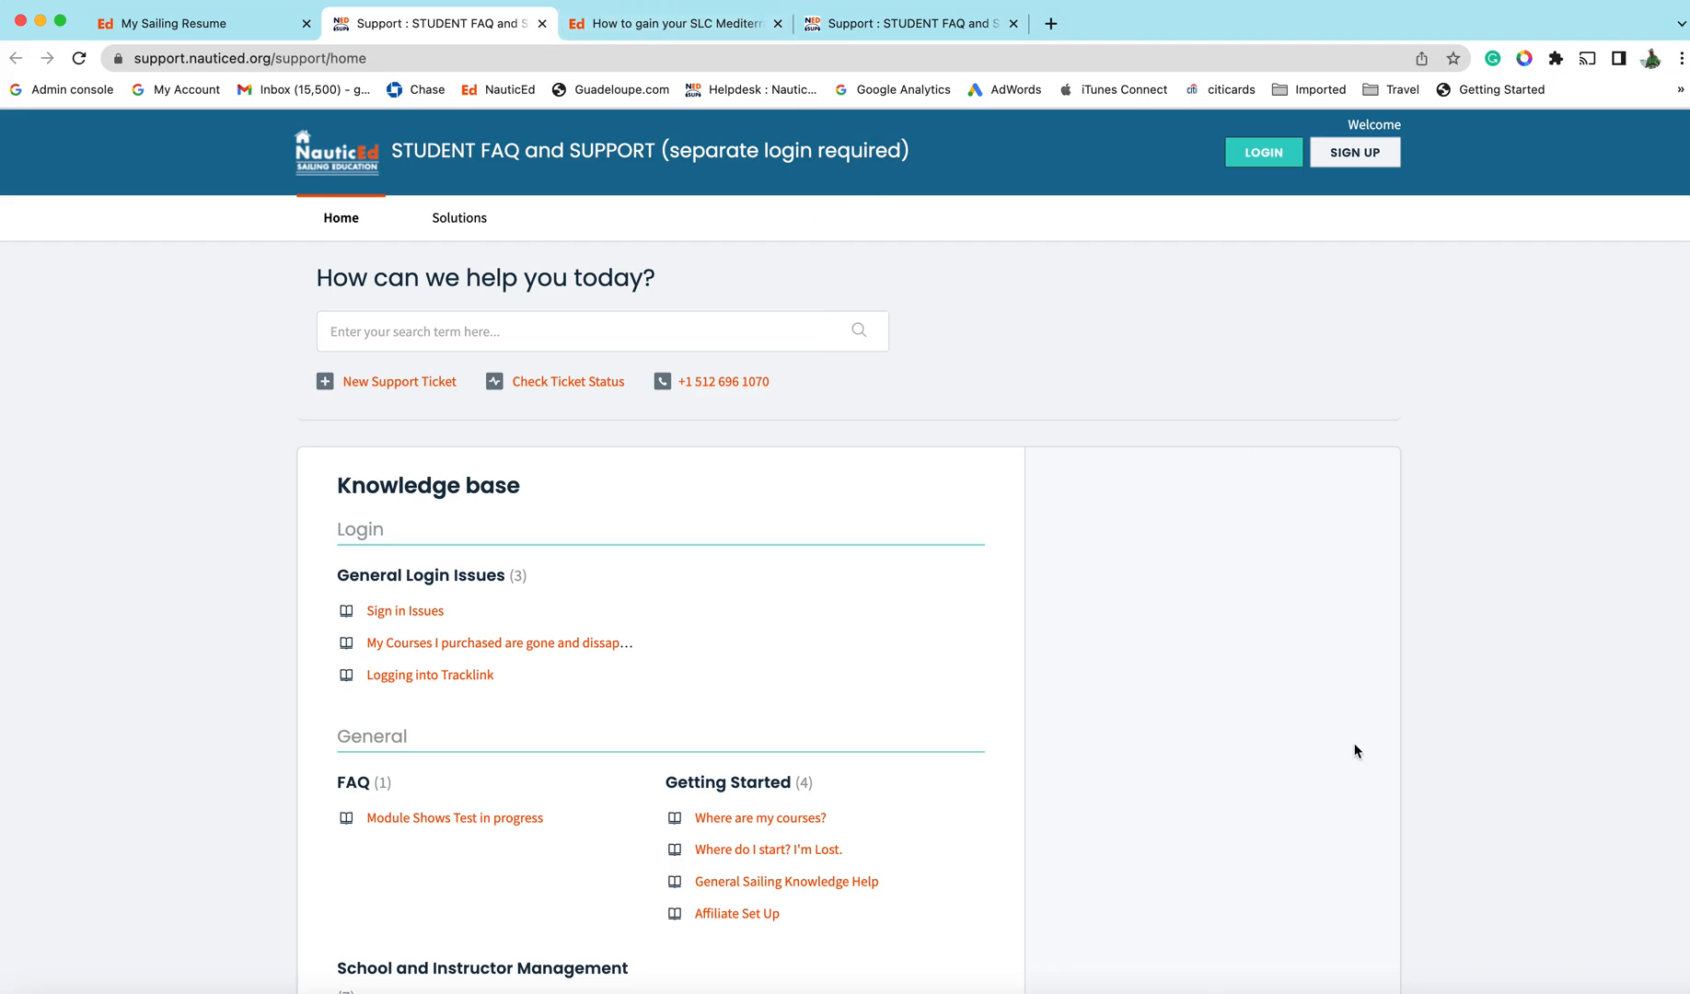